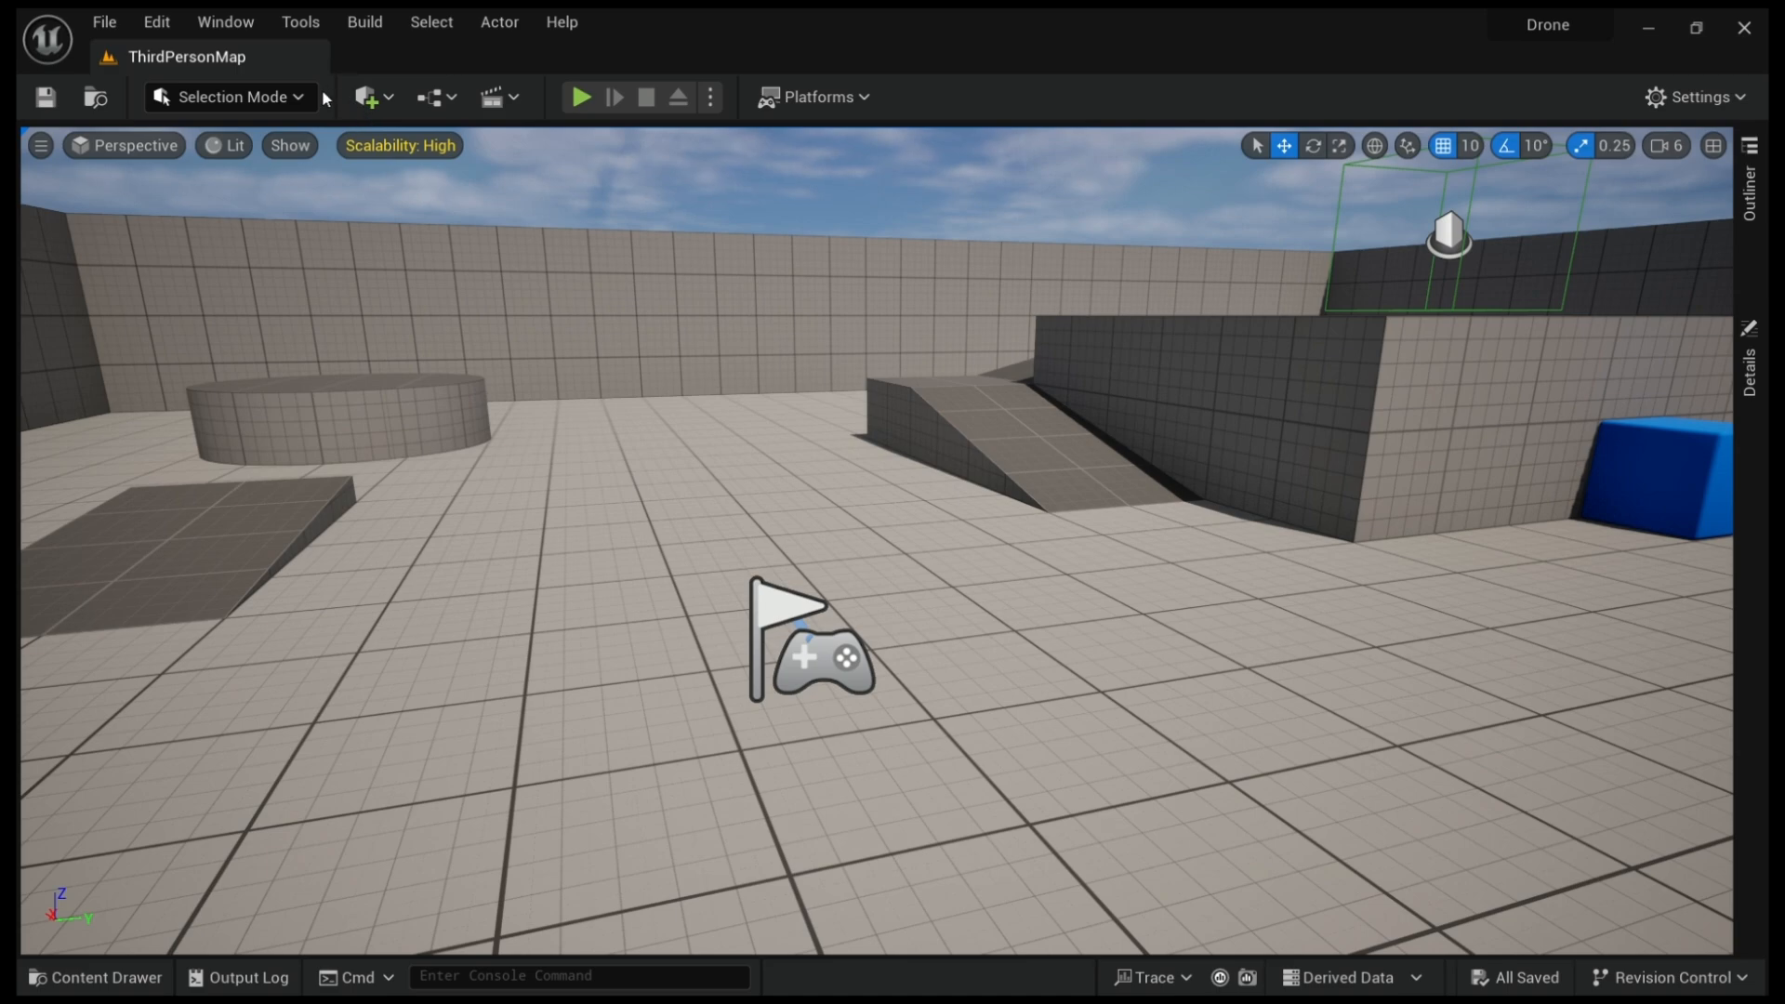
mouse_move(1089, 668)
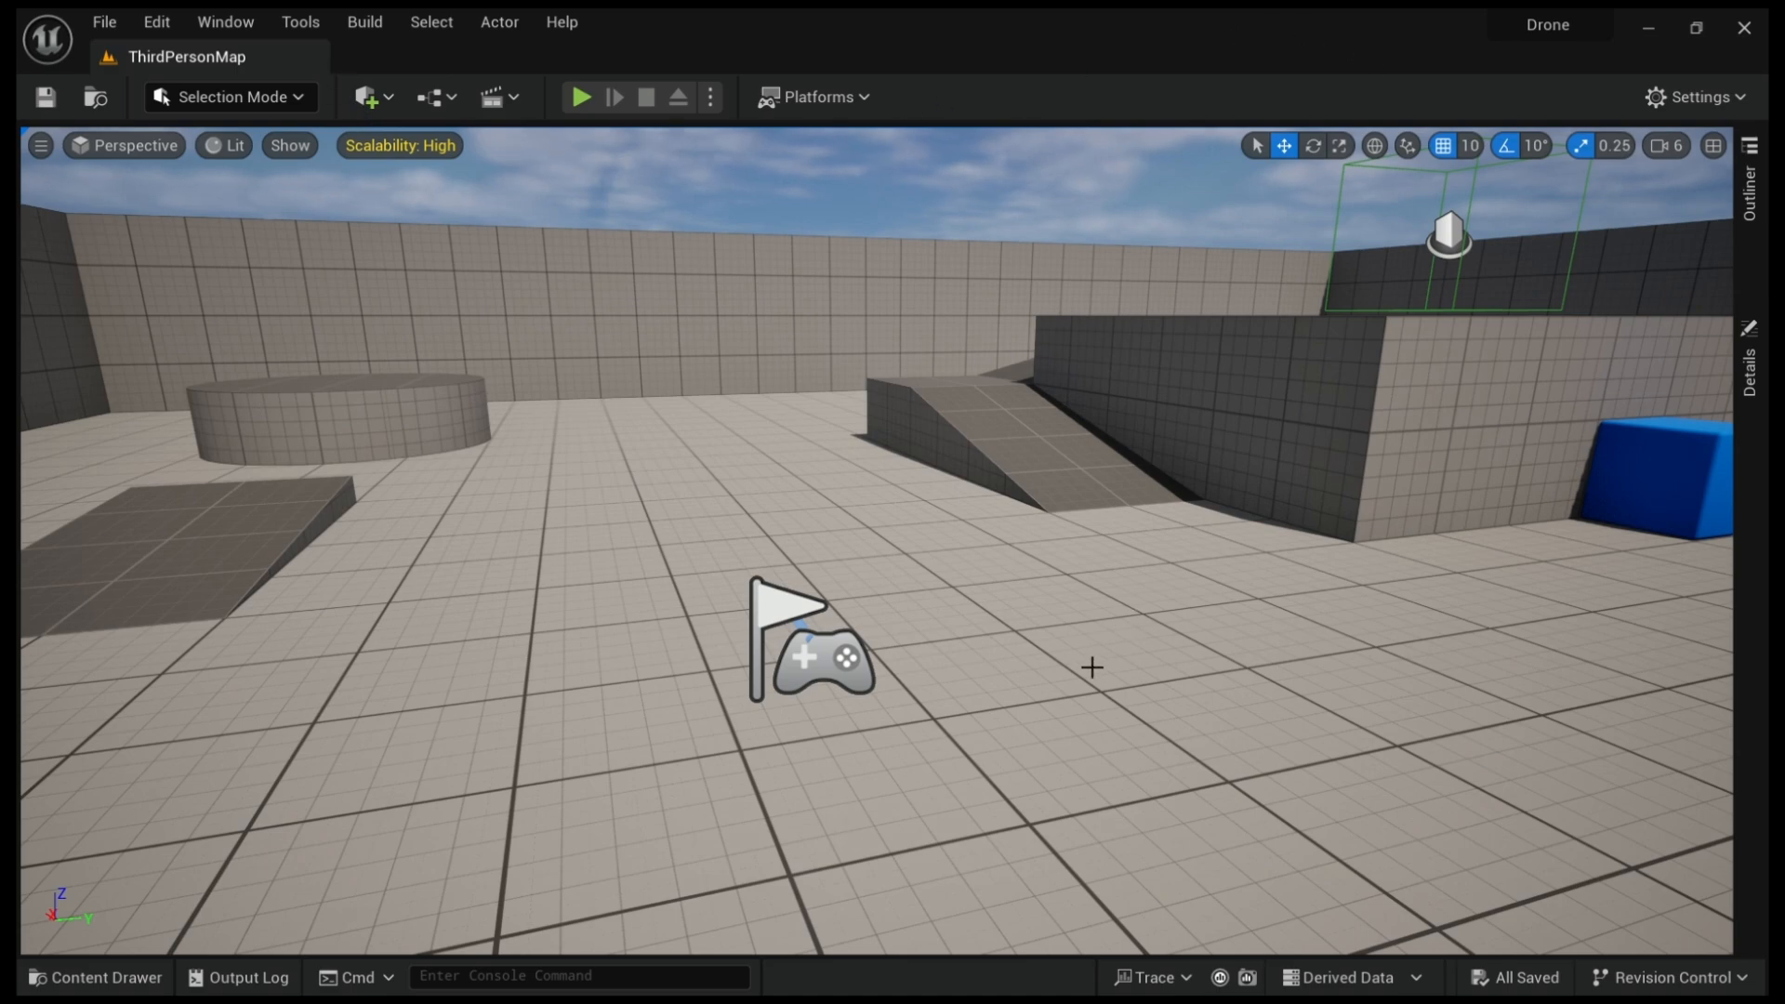
mouse_move(982, 846)
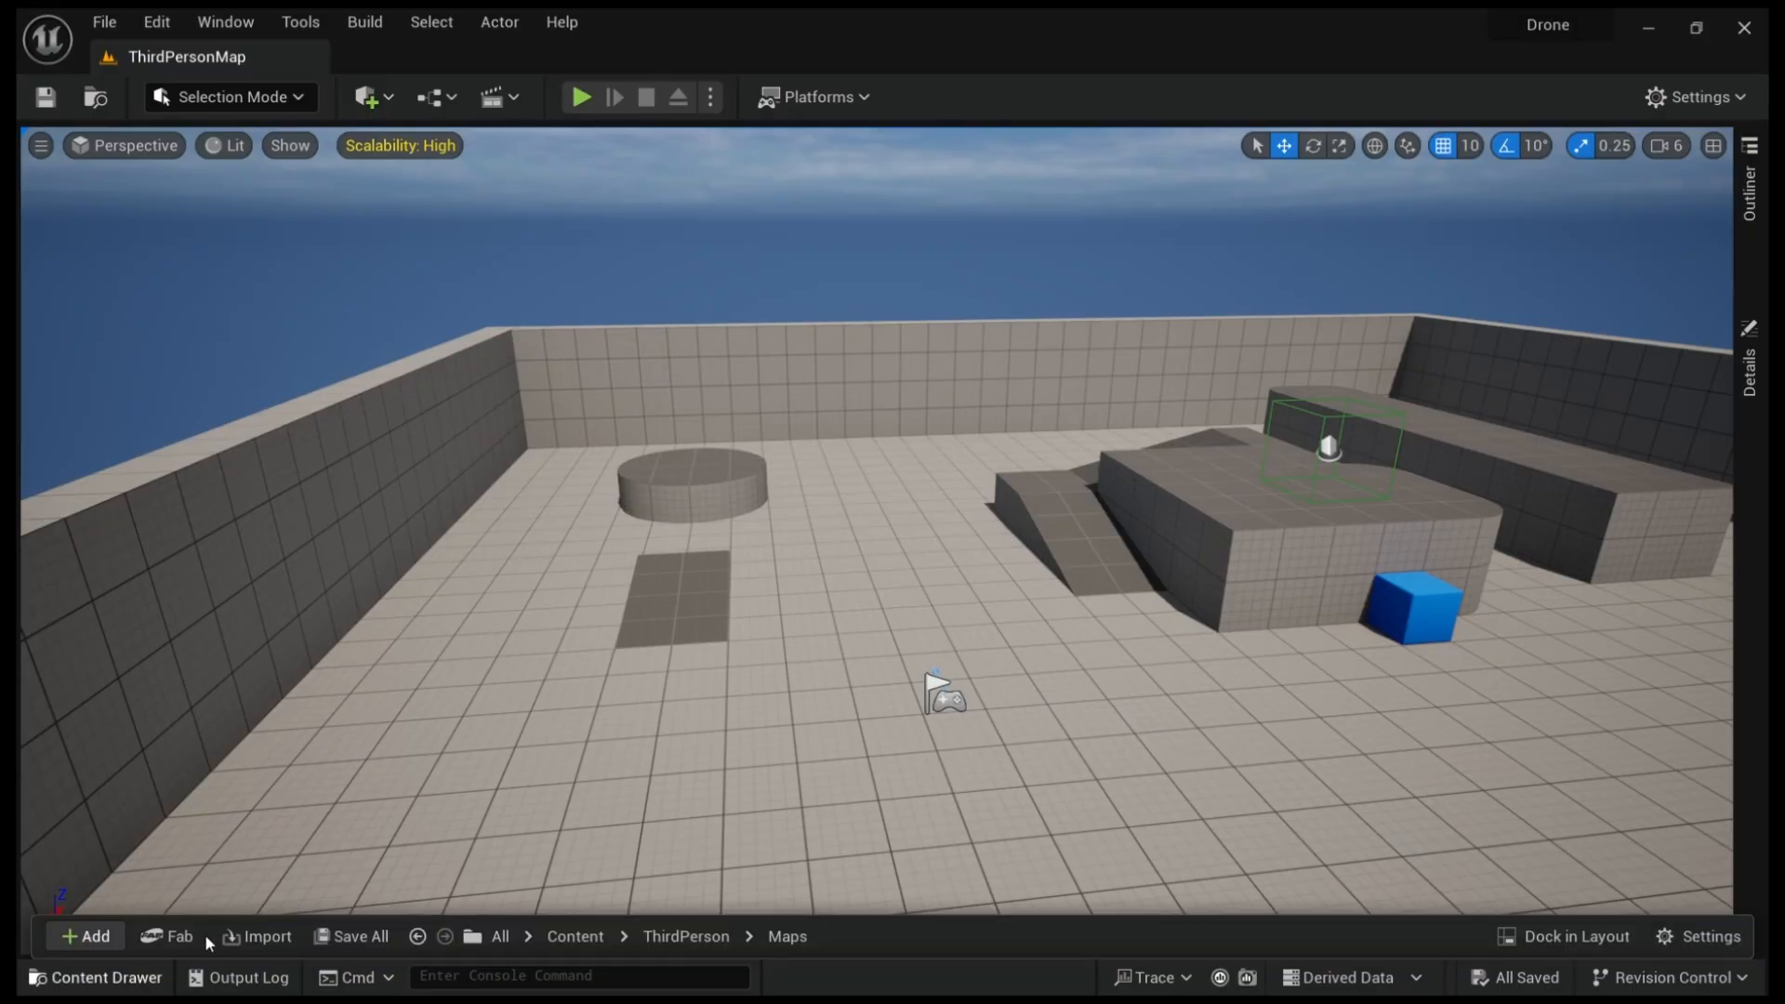
- Reopen the Content Drawer and browse the ThirdPerson content folders
left_click(95, 977)
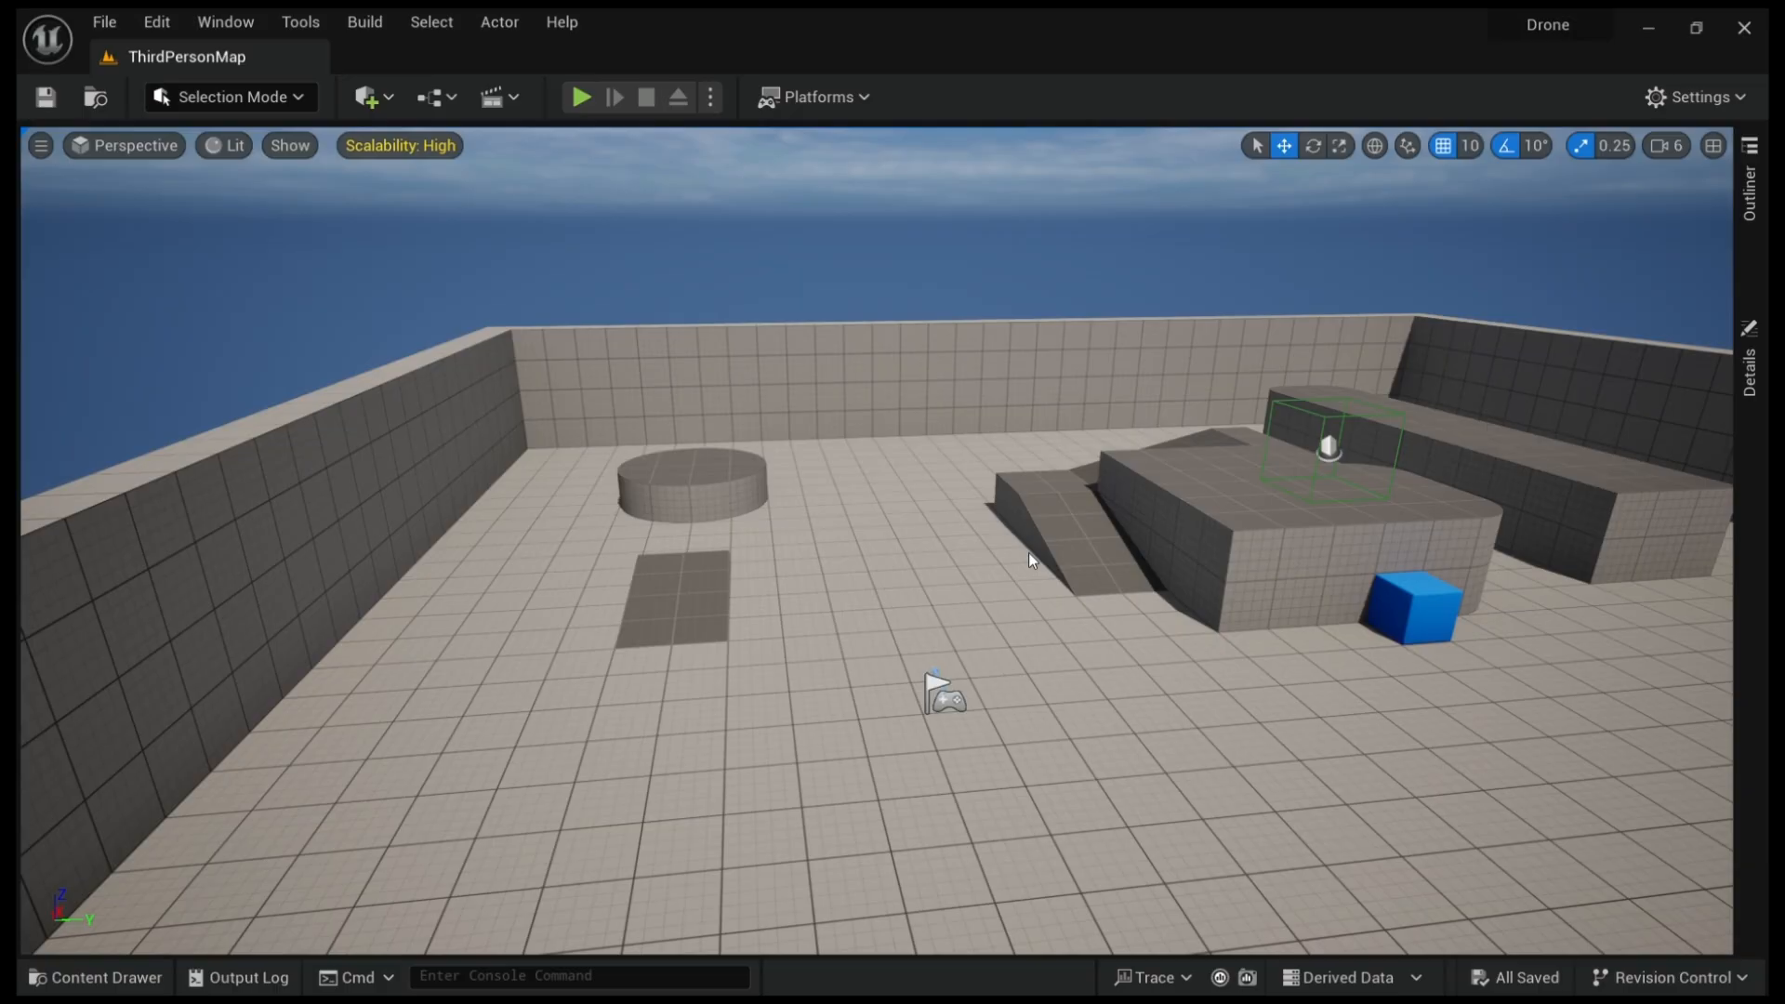
mouse_move(1501, 54)
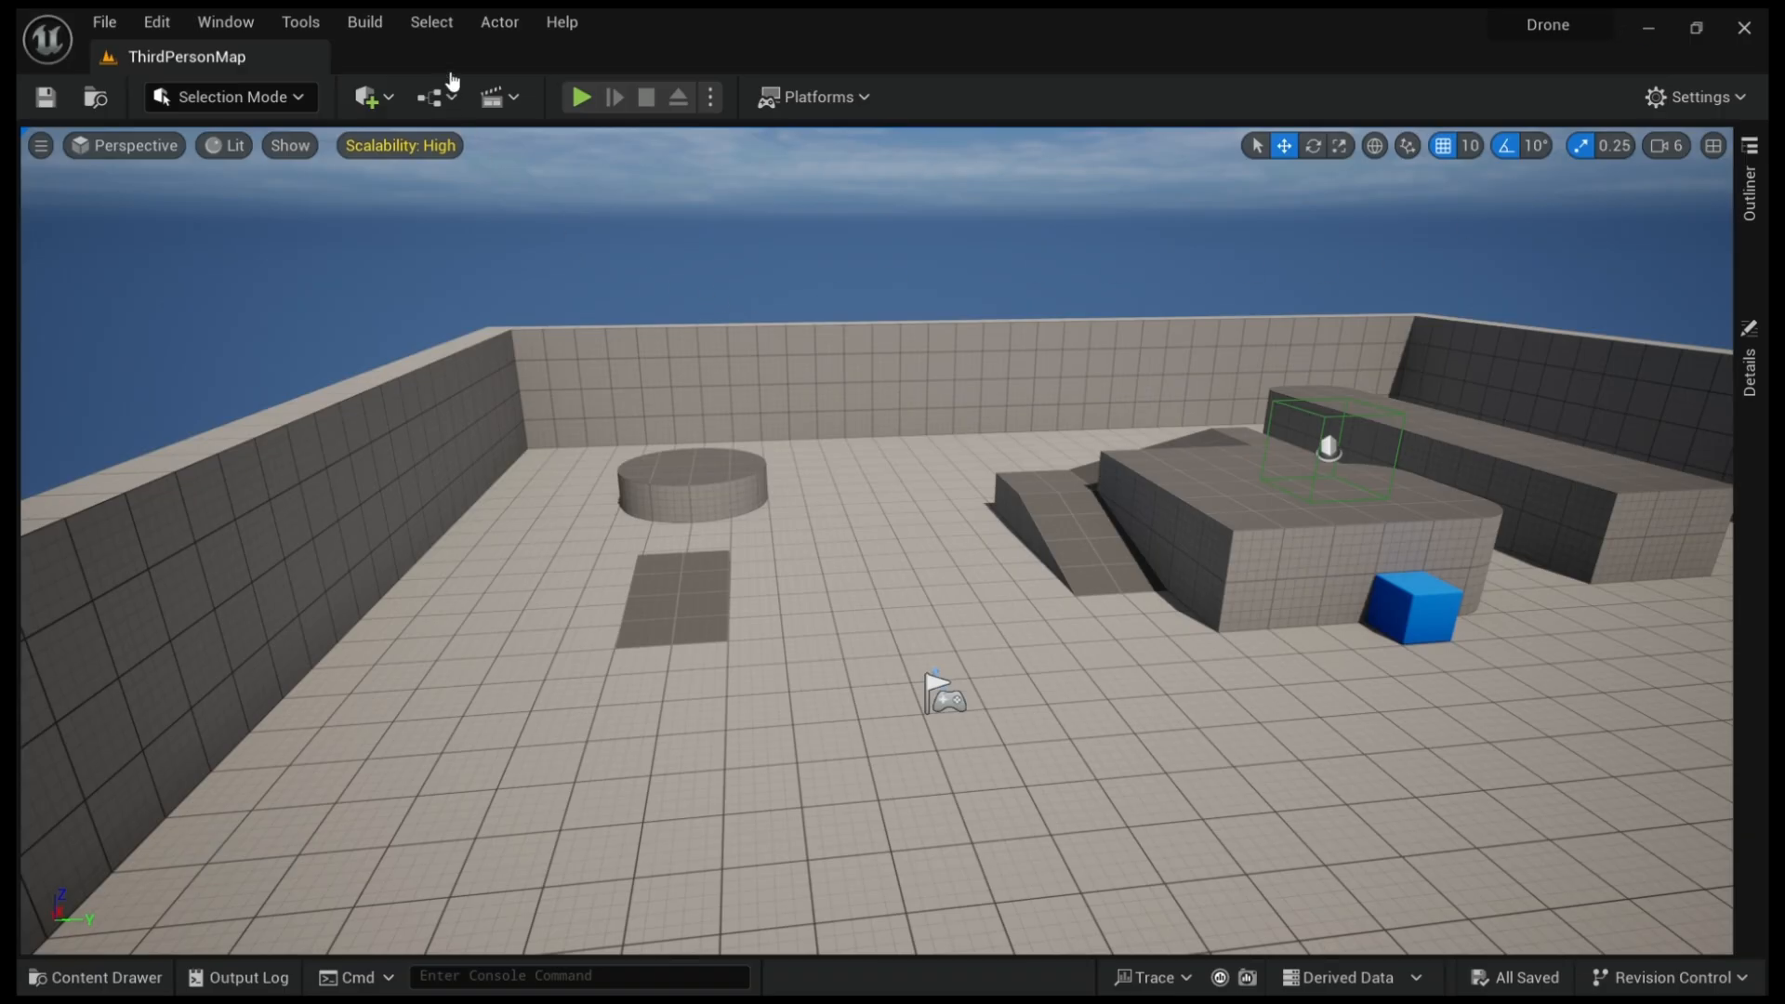
left_click(95, 977)
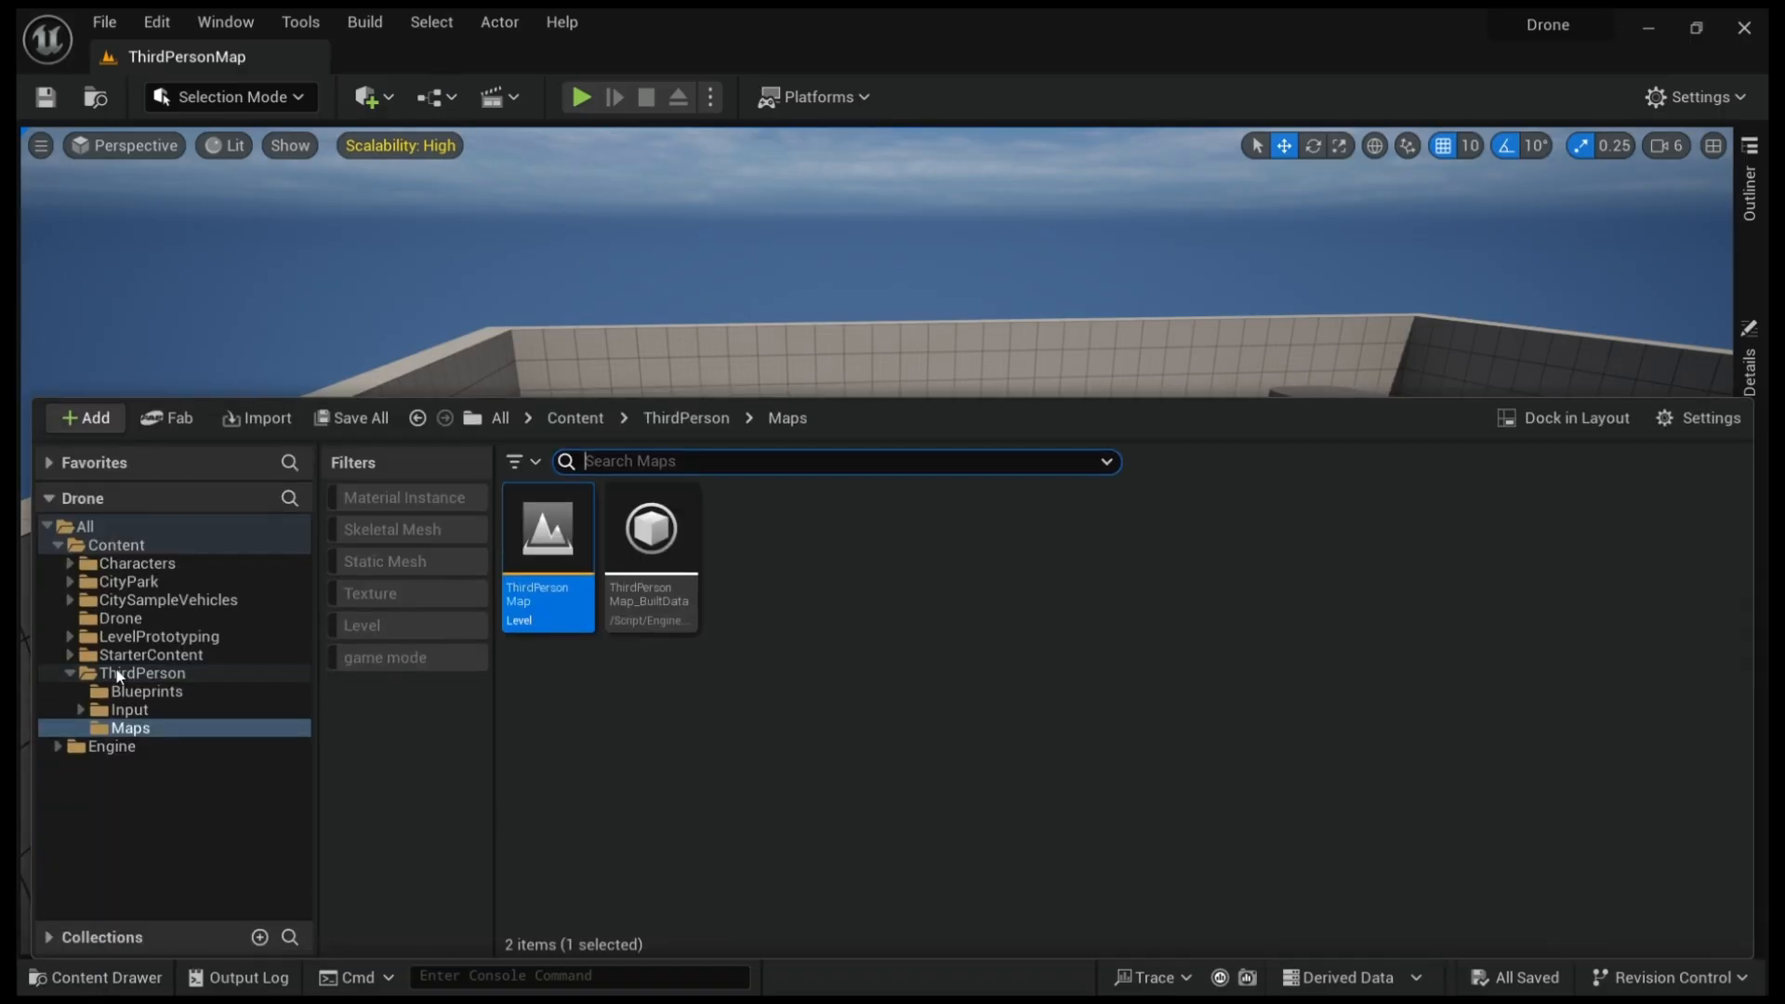
left_click(118, 617)
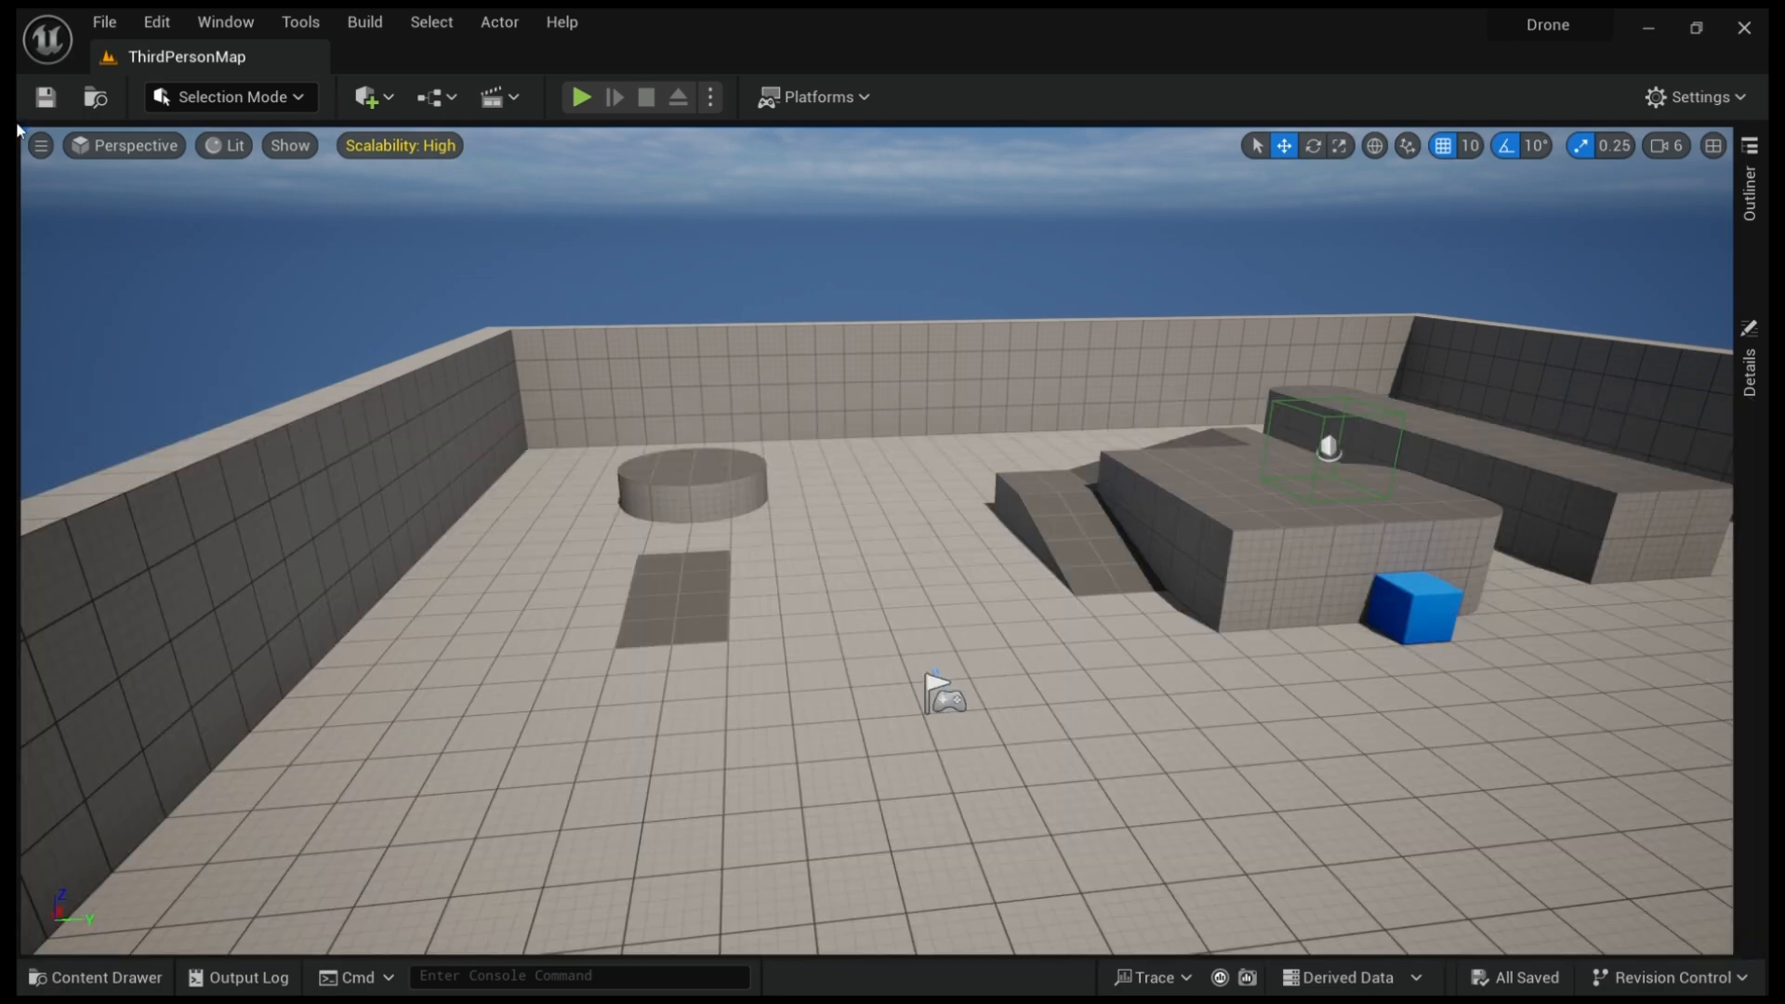
mouse_move(1339, 46)
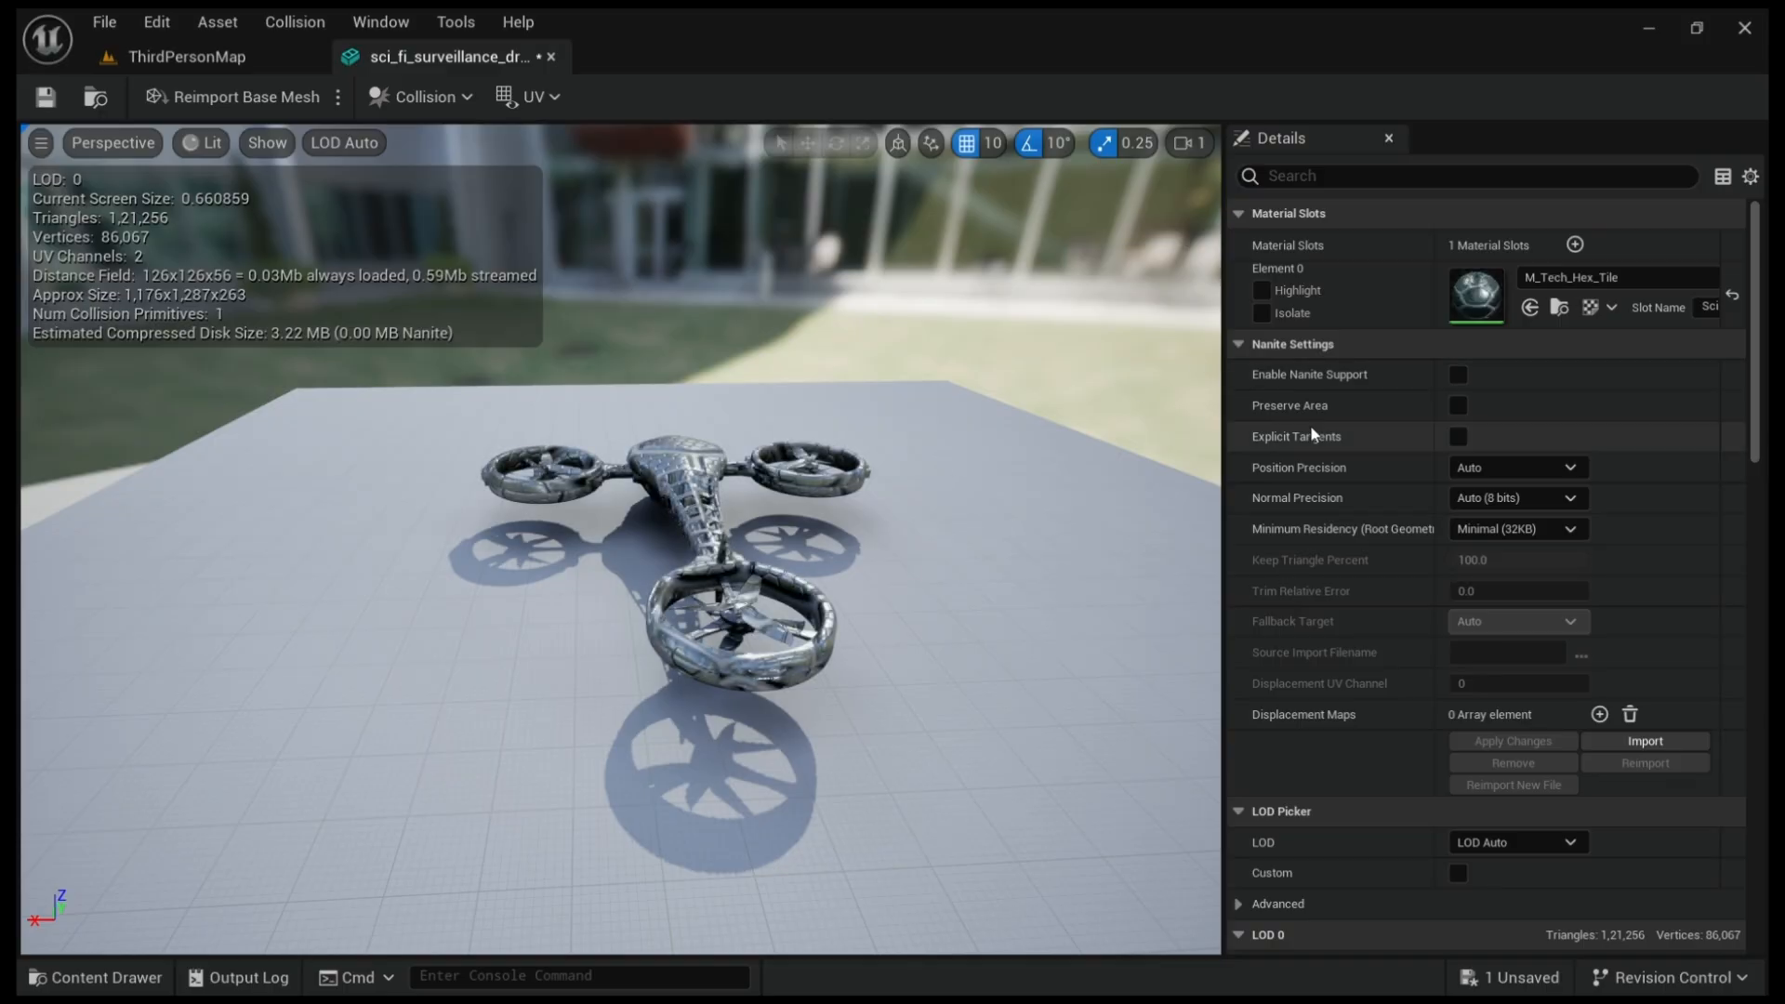
mouse_move(1502, 679)
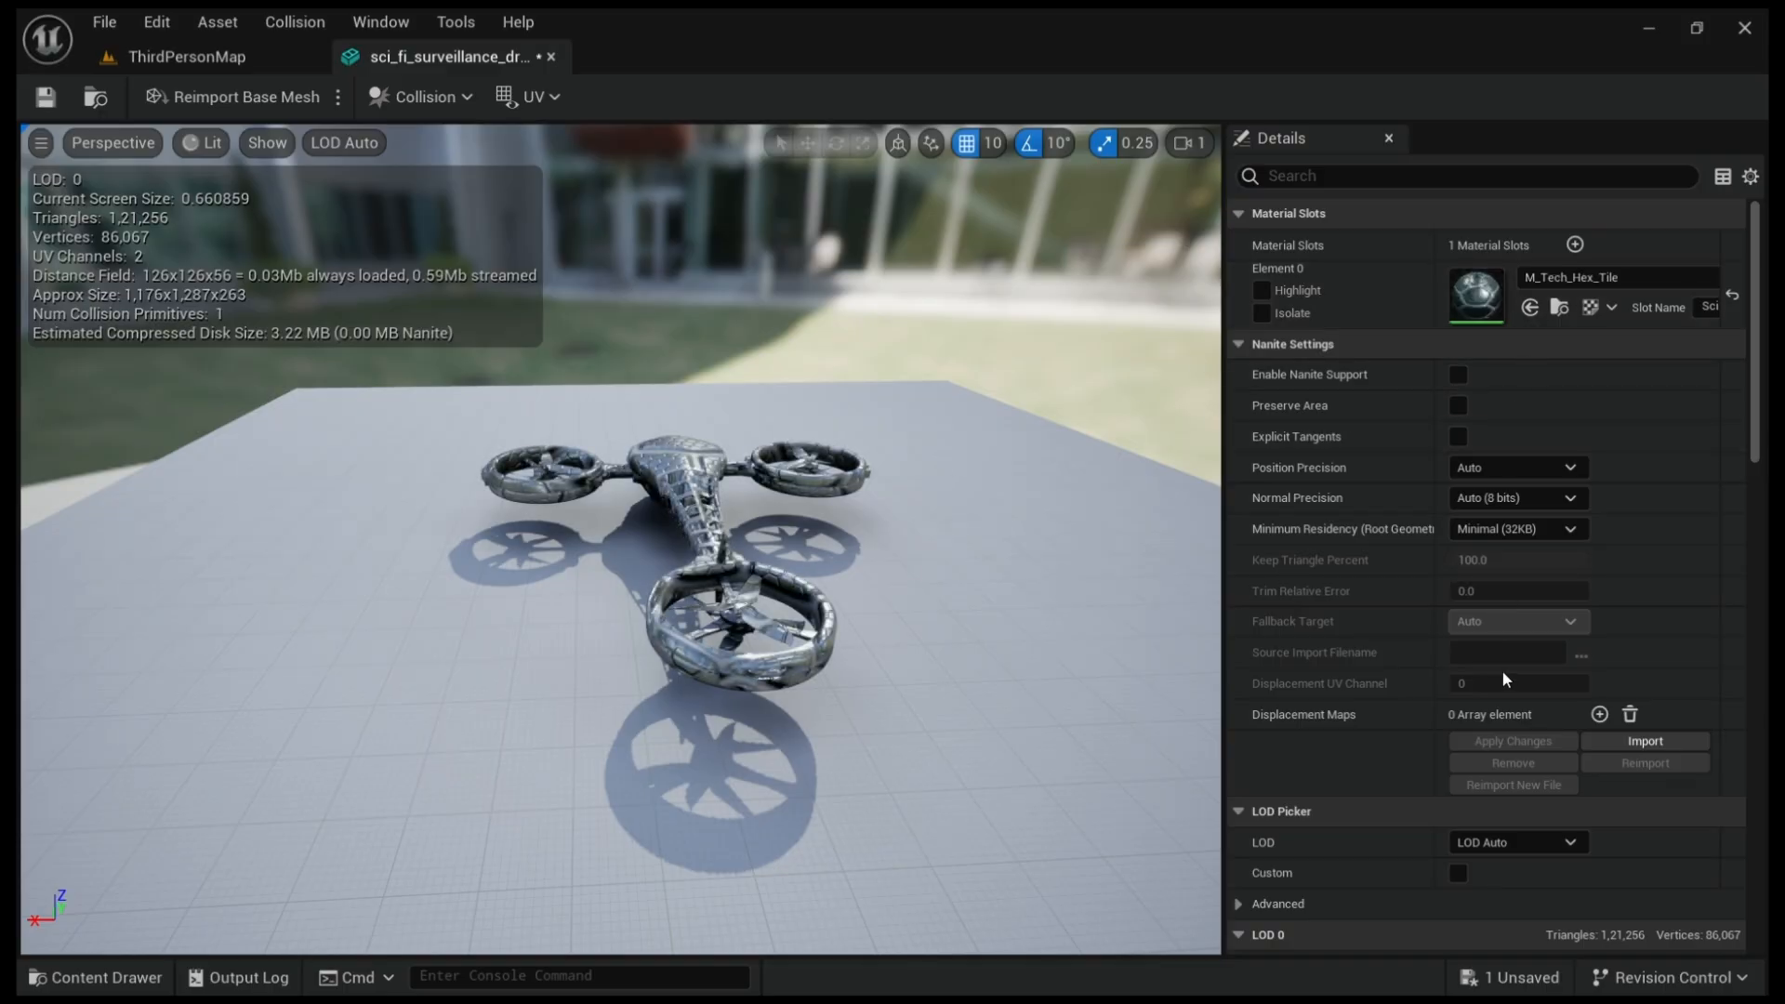
mouse_move(1514, 696)
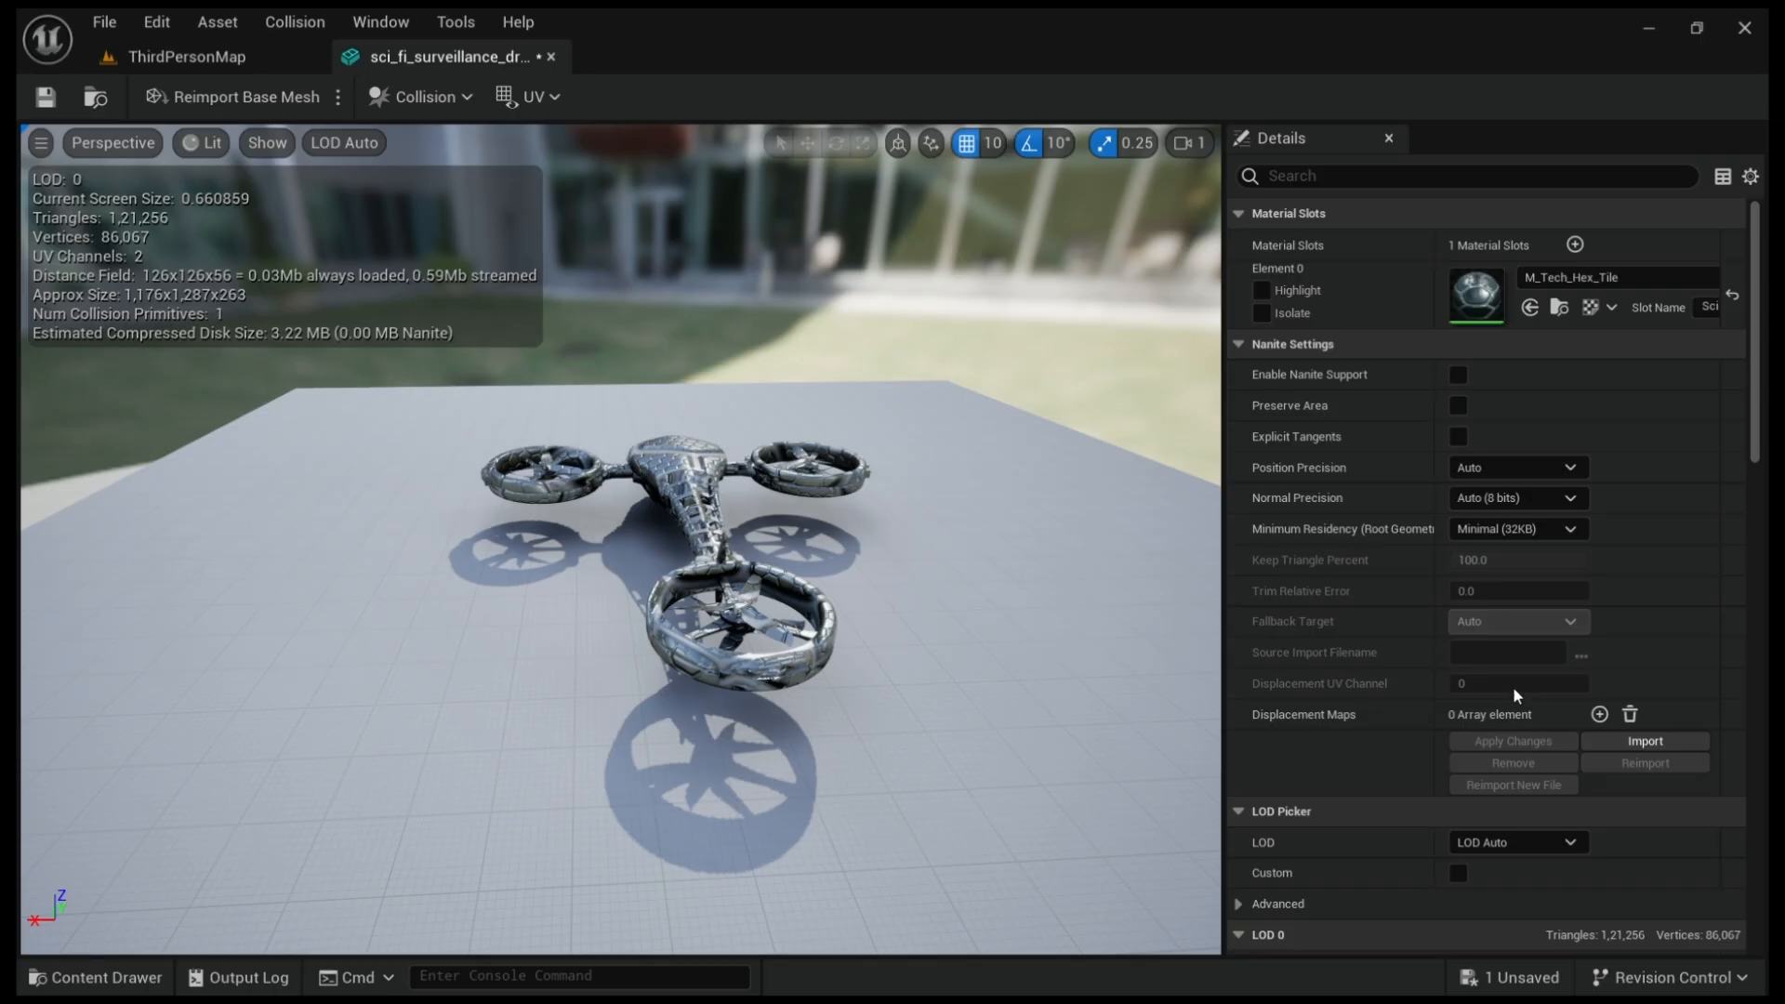
mouse_move(1514, 696)
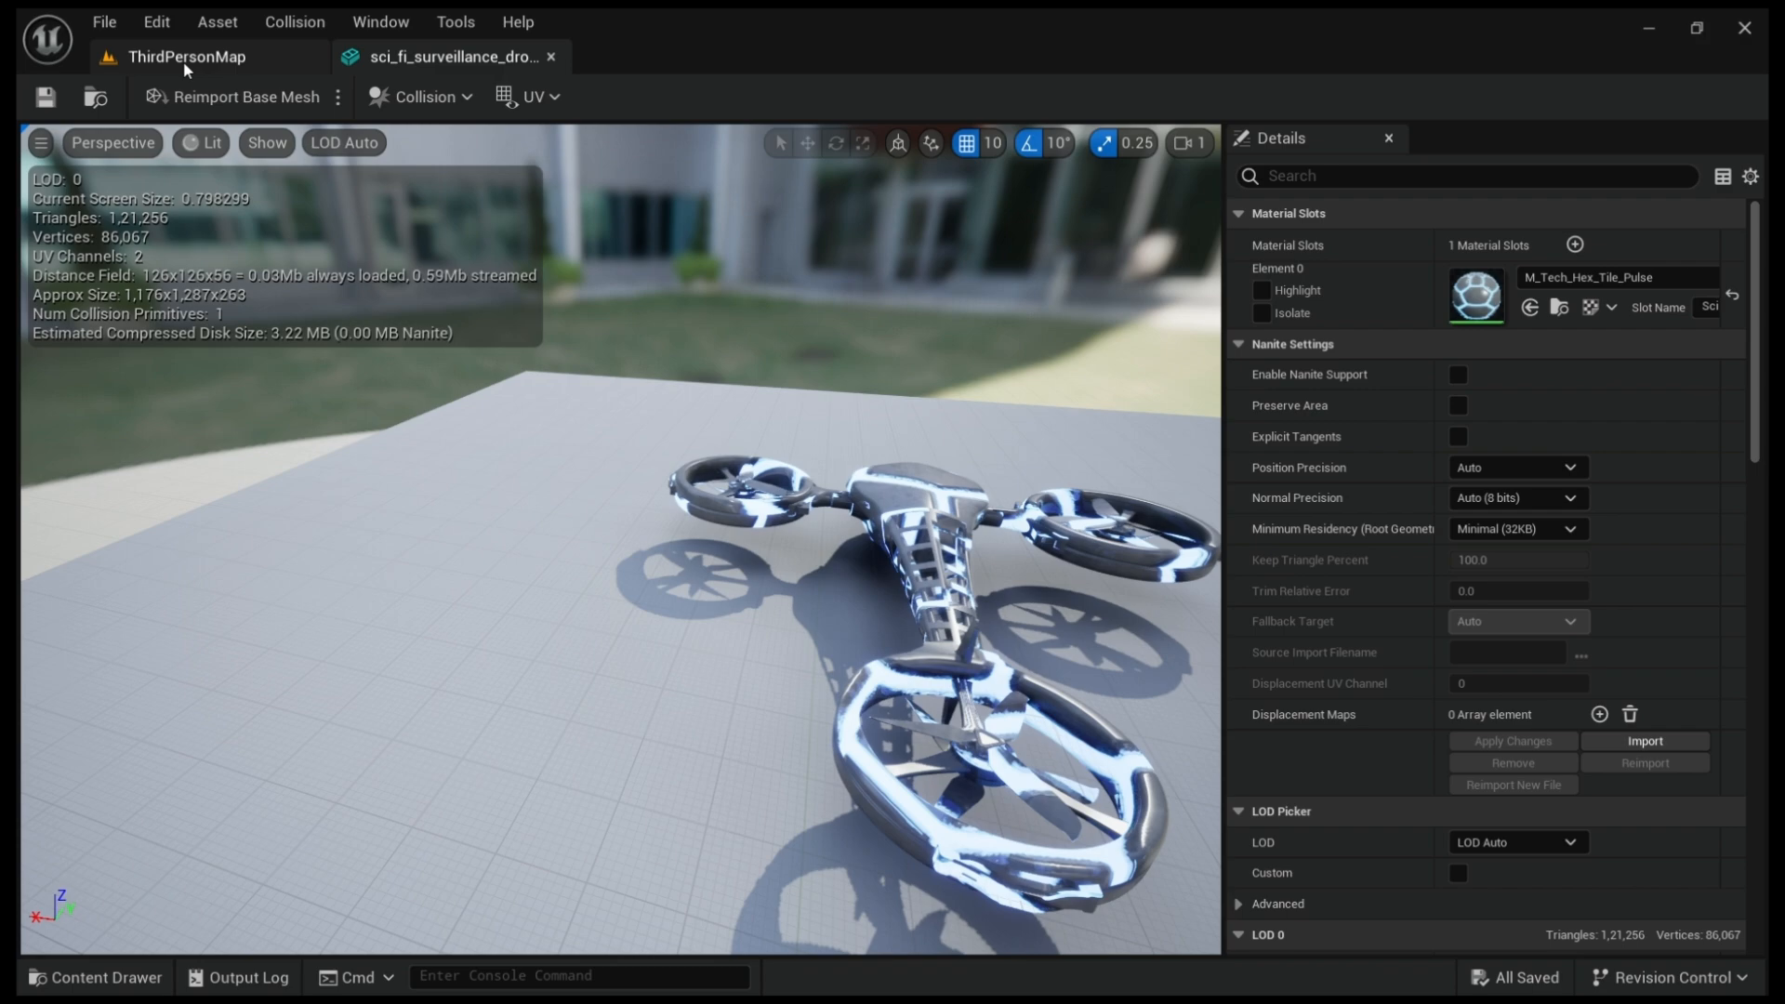
- Return to ThirdPersonMap and open the ThirdPerson Blueprints folder containing BP_ThirdPersonCharacter
left_click(186, 55)
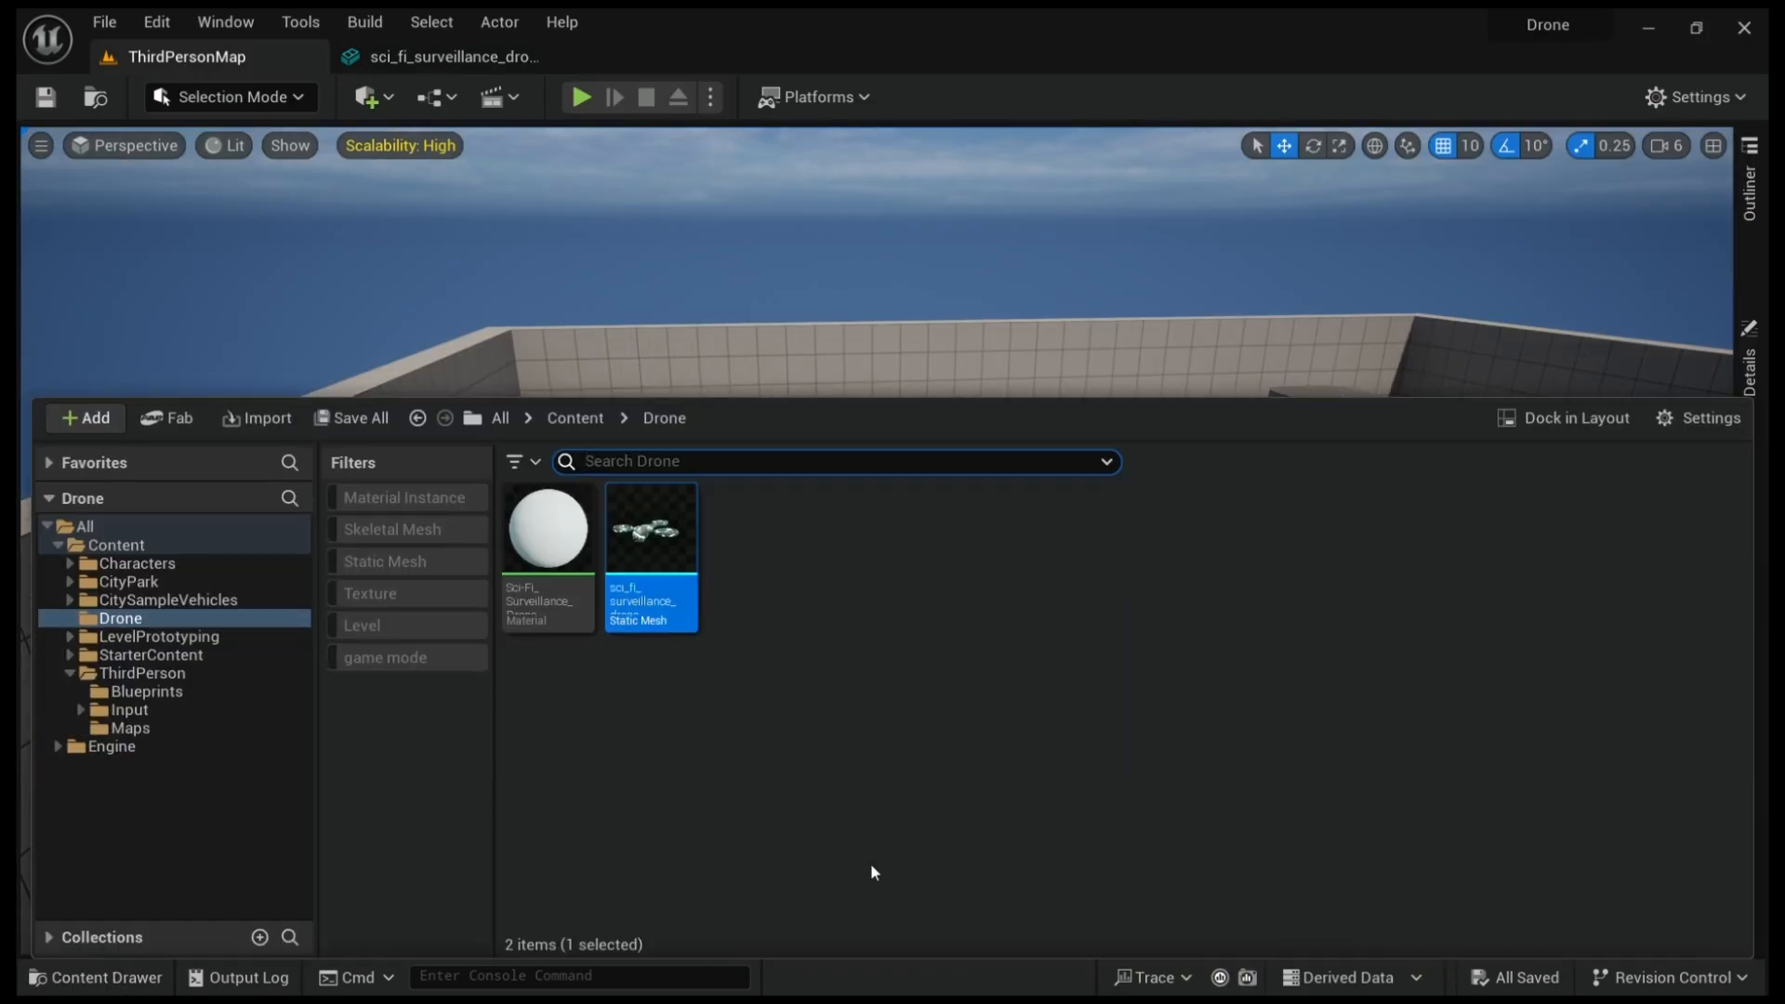
mouse_move(146, 691)
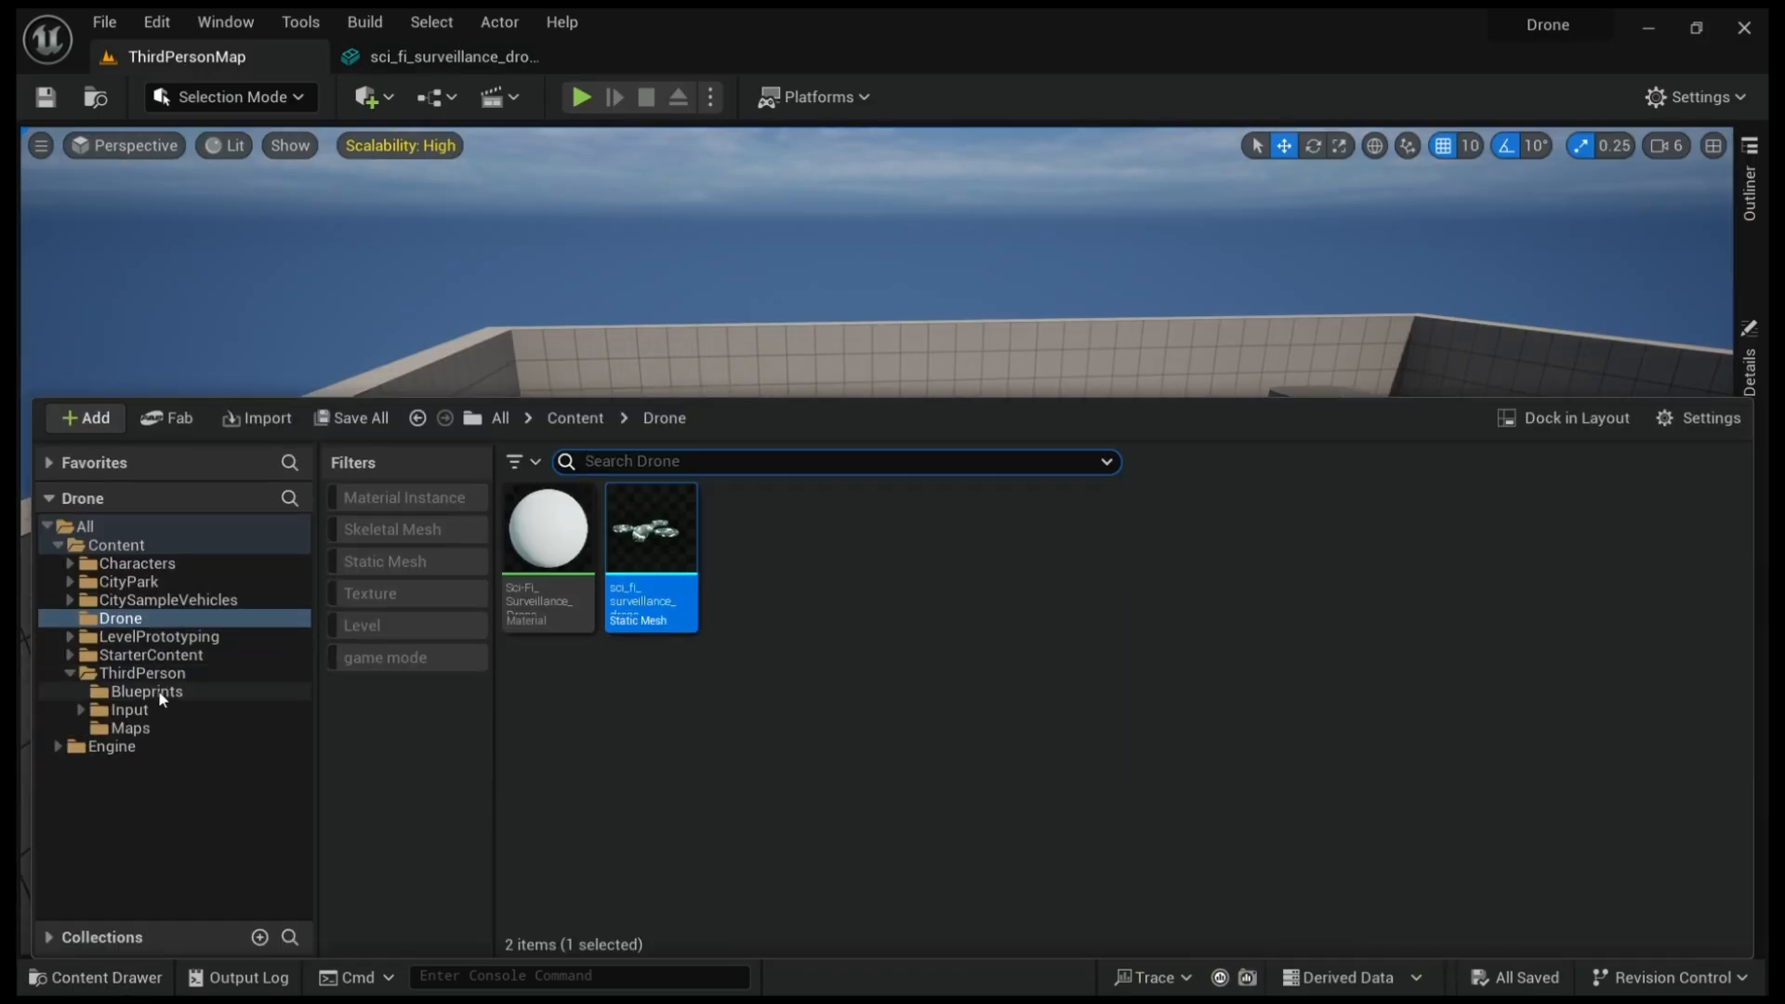
left_click(146, 691)
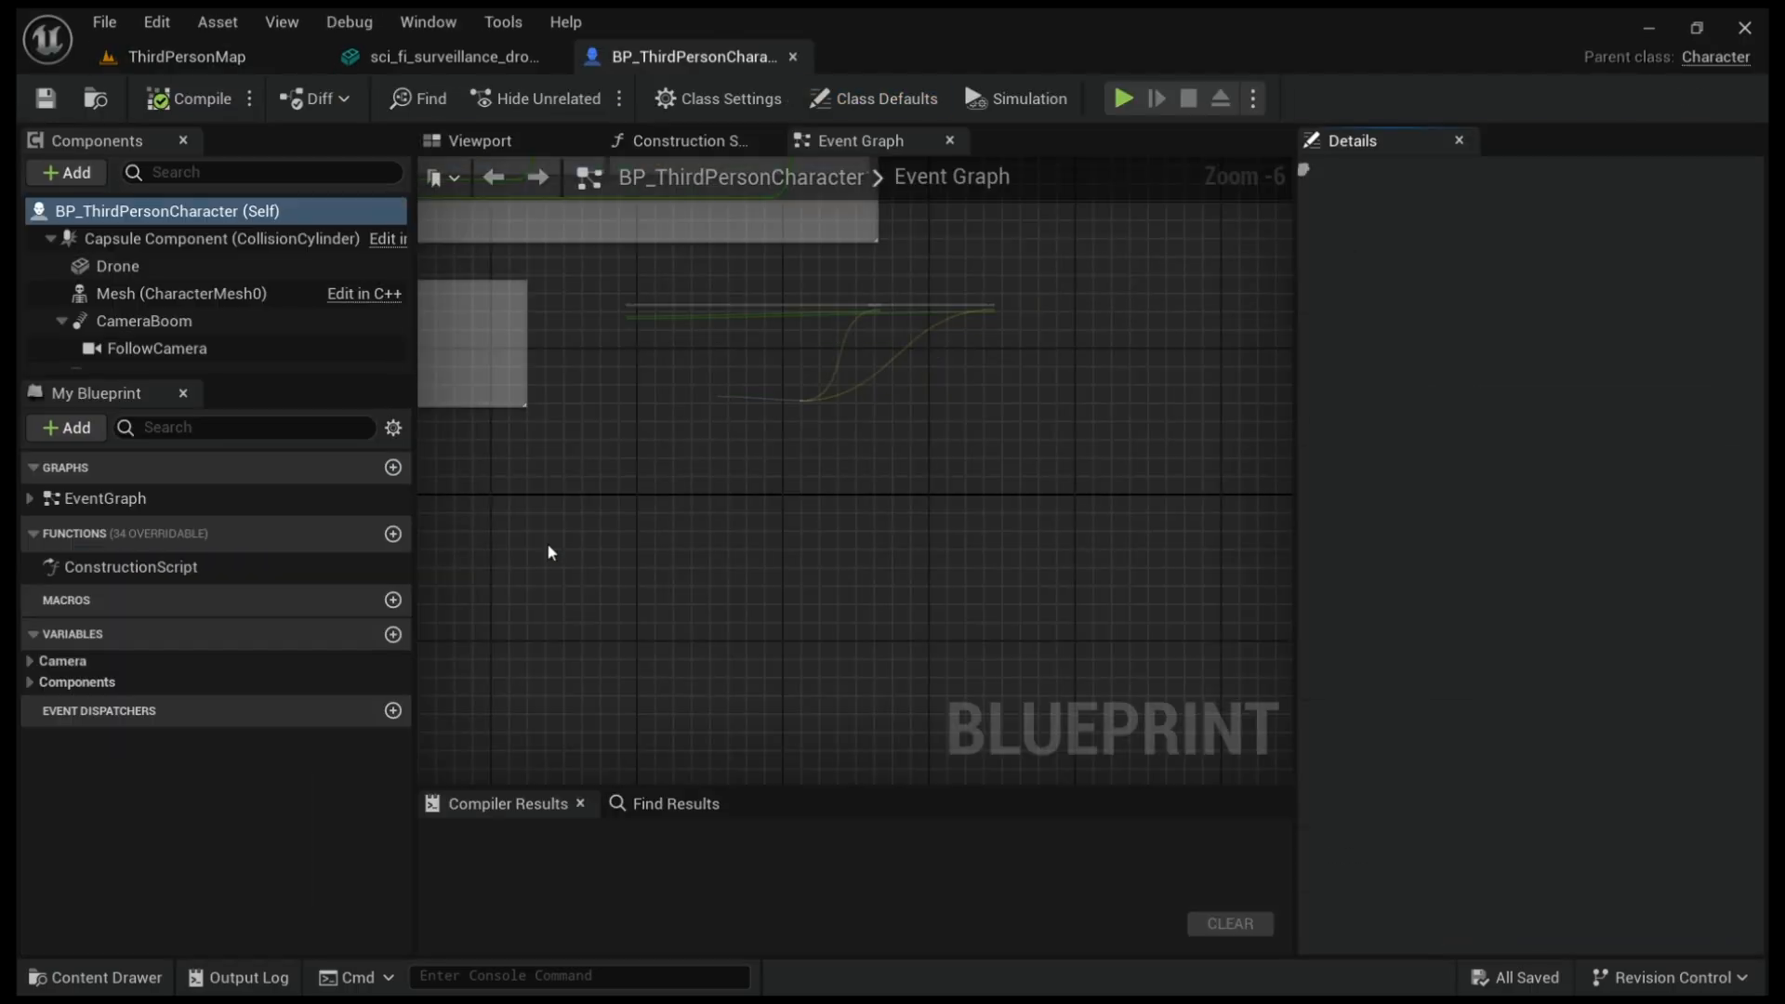
- Show Class Defaults, look over the movement graph, and select Mesh (CharacterMesh0)
left_click(871, 98)
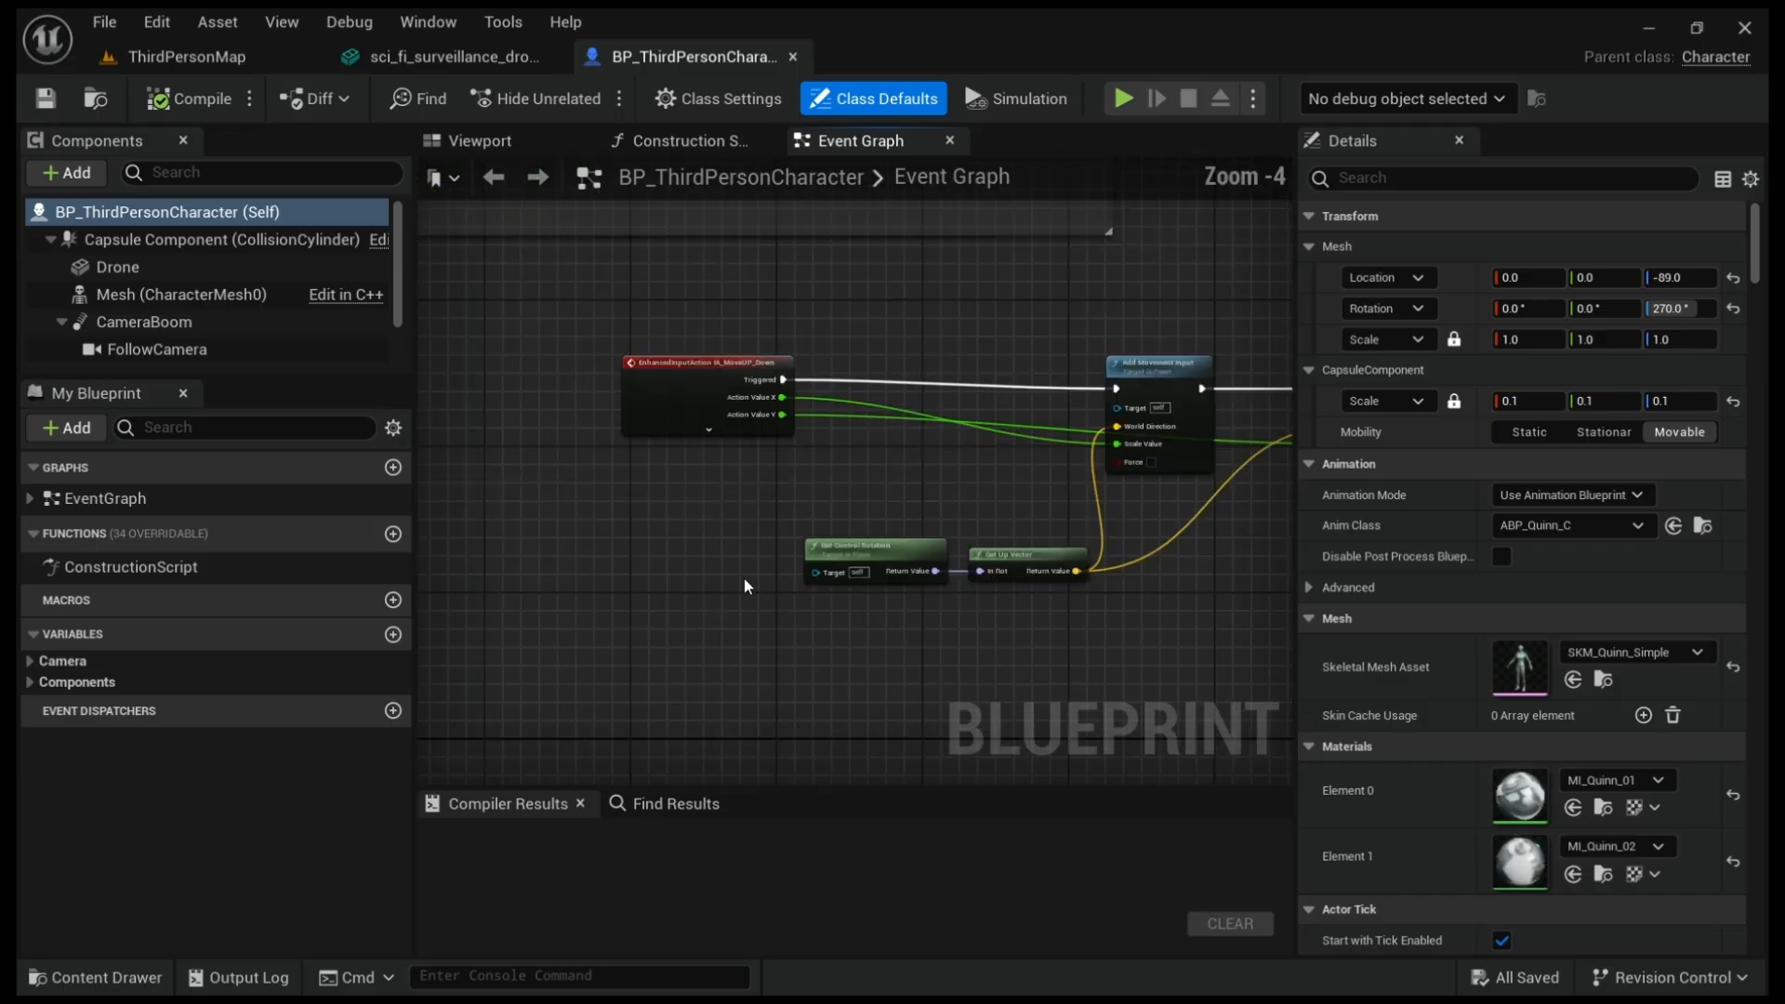
scroll("up", 3)
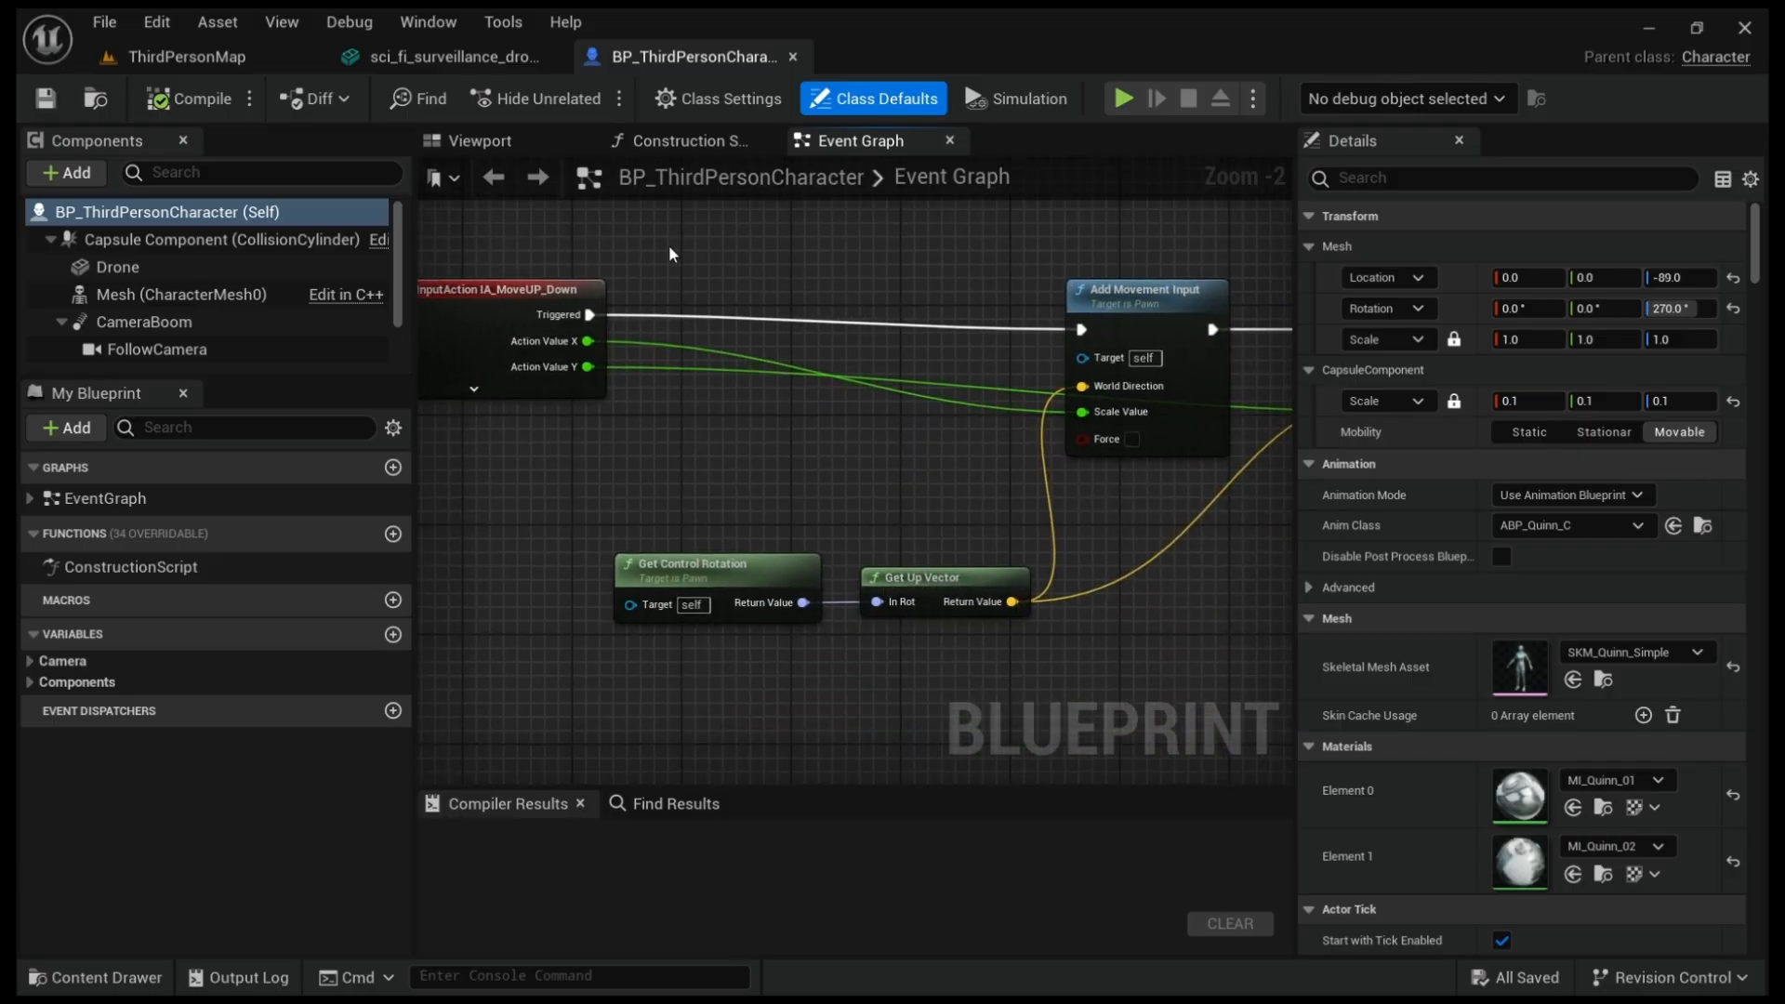
scroll("down", 3)
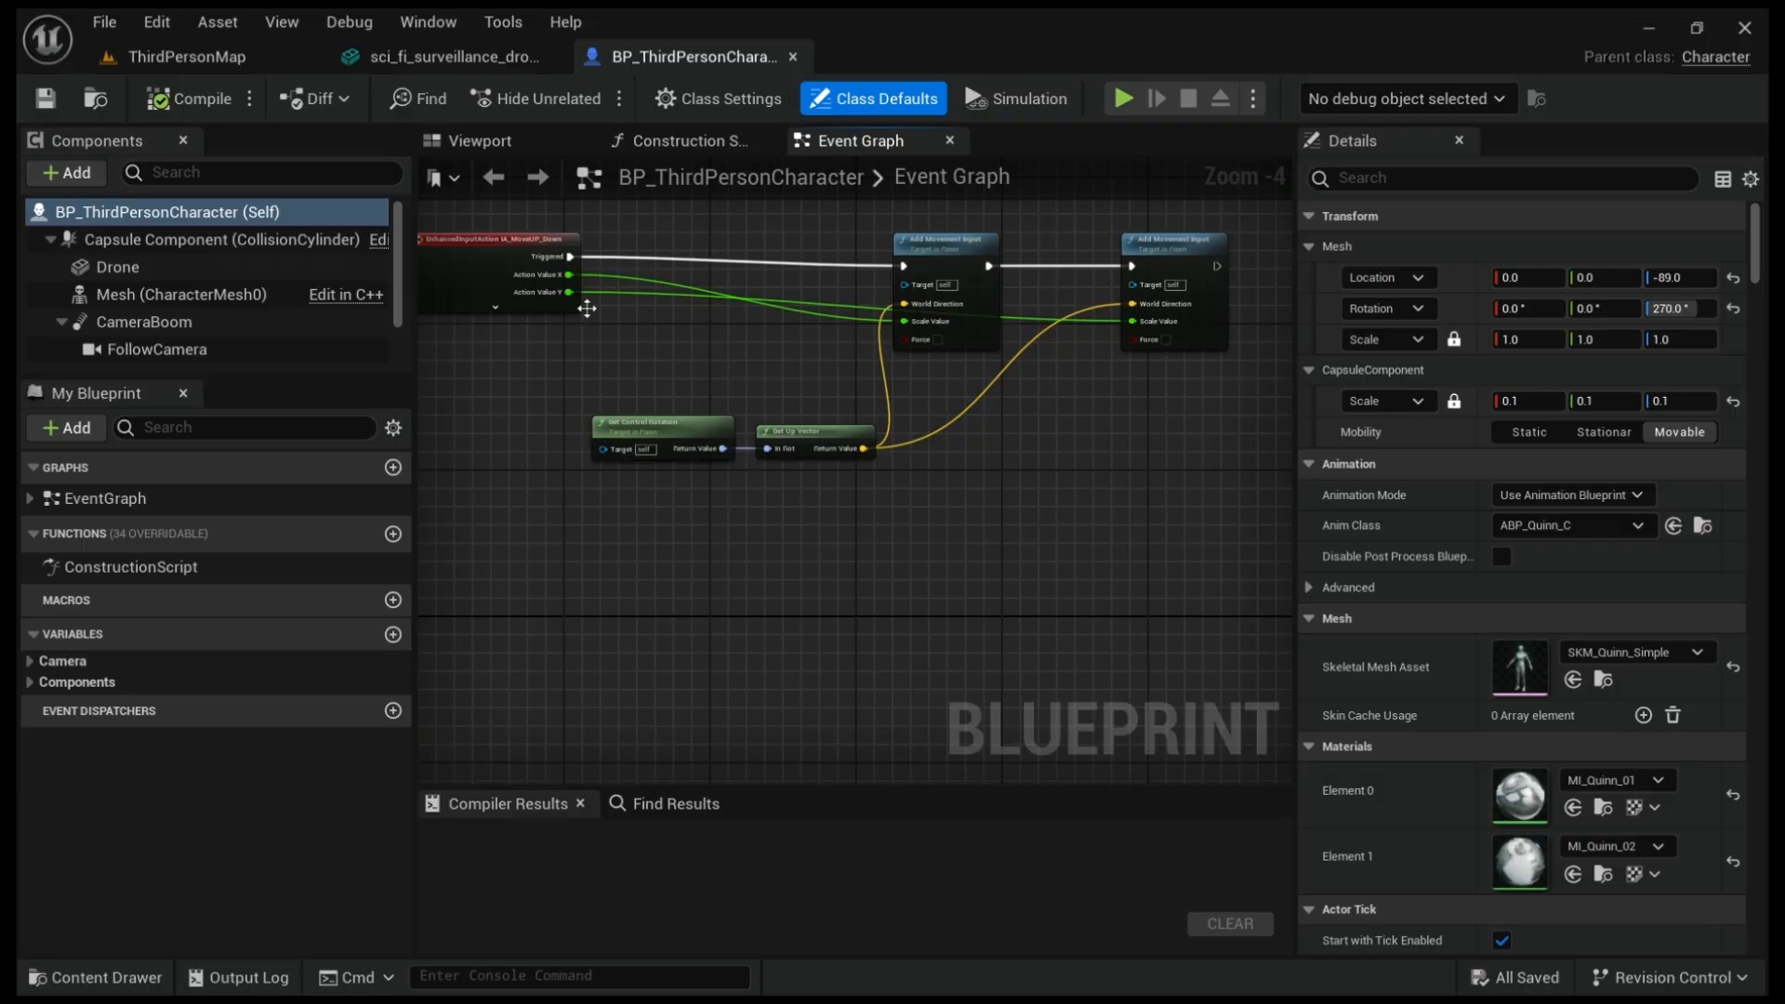
scroll("up", 3)
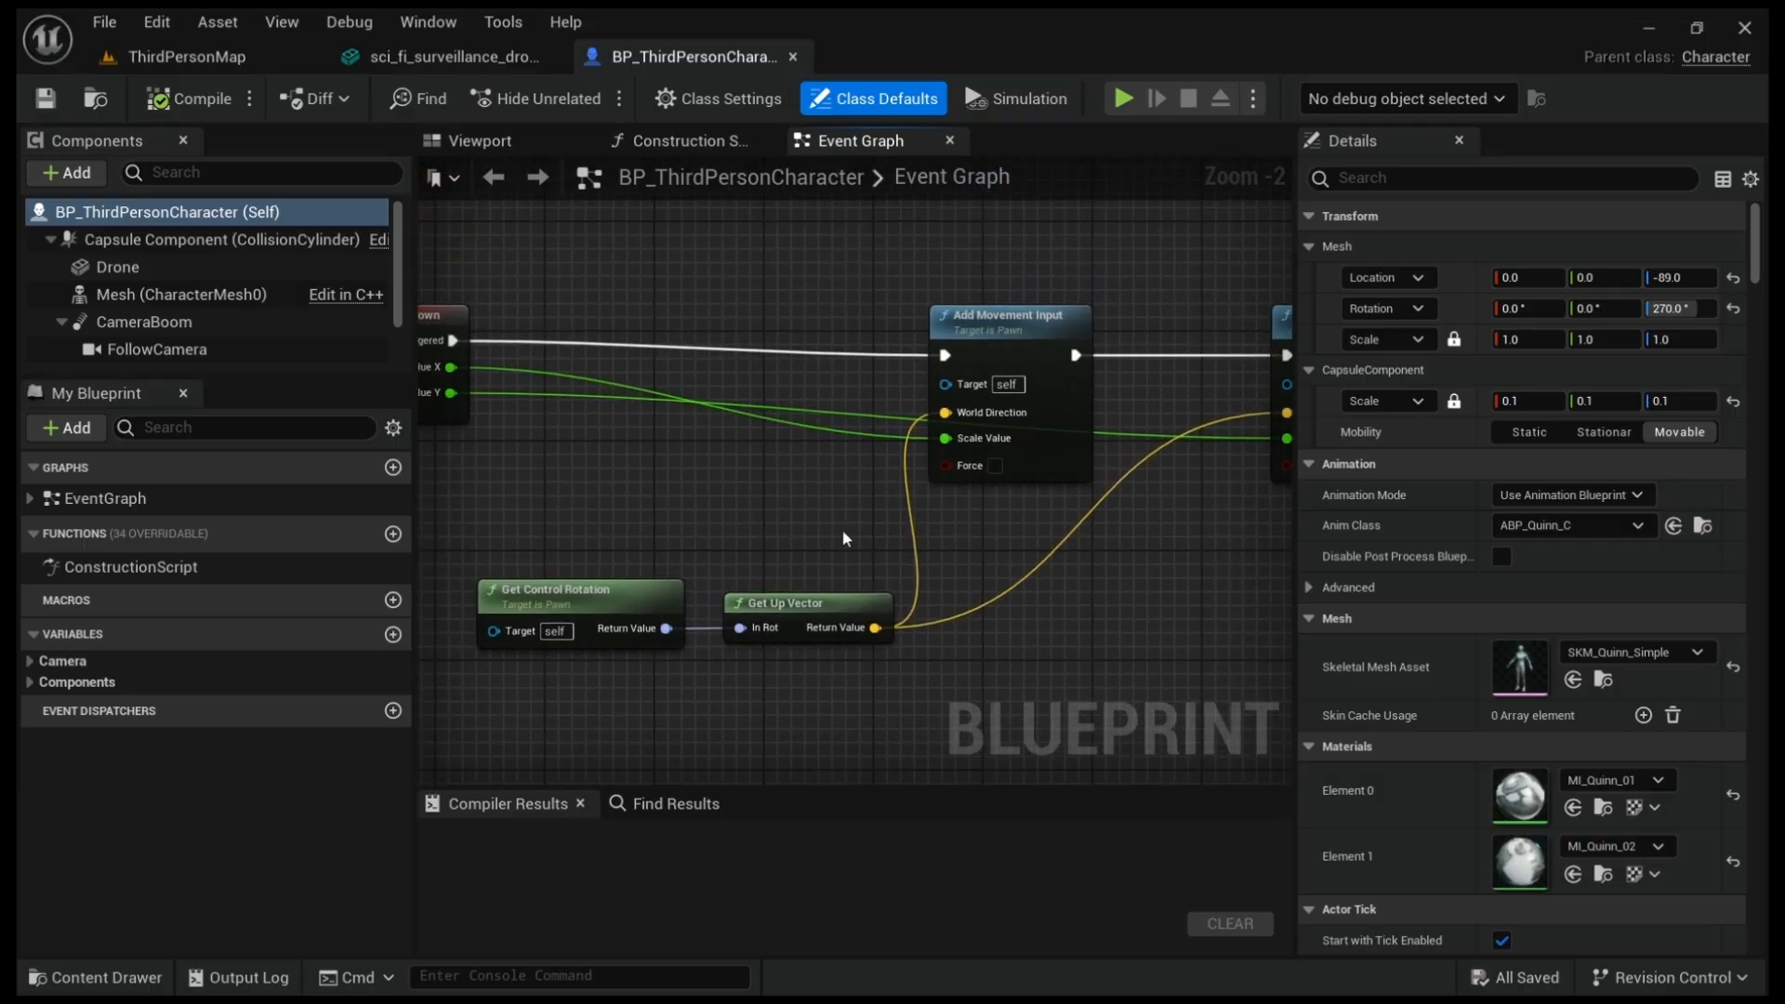
scroll("down", 3)
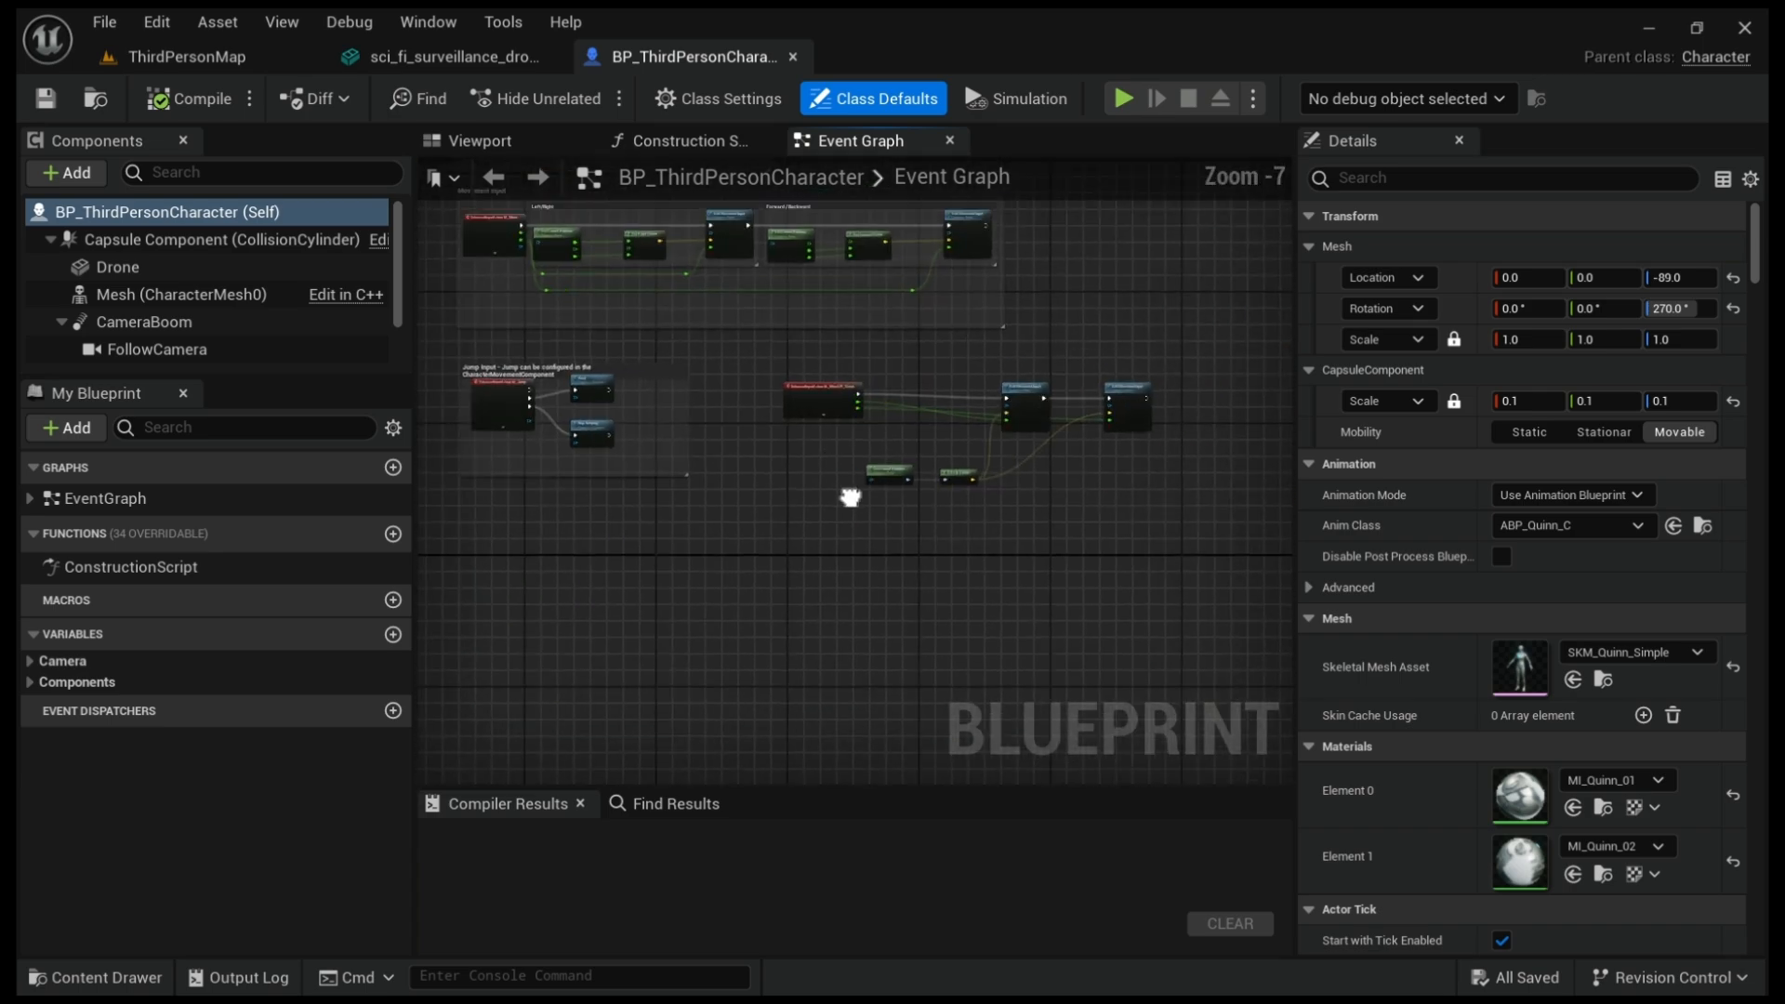
scroll("up", 3)
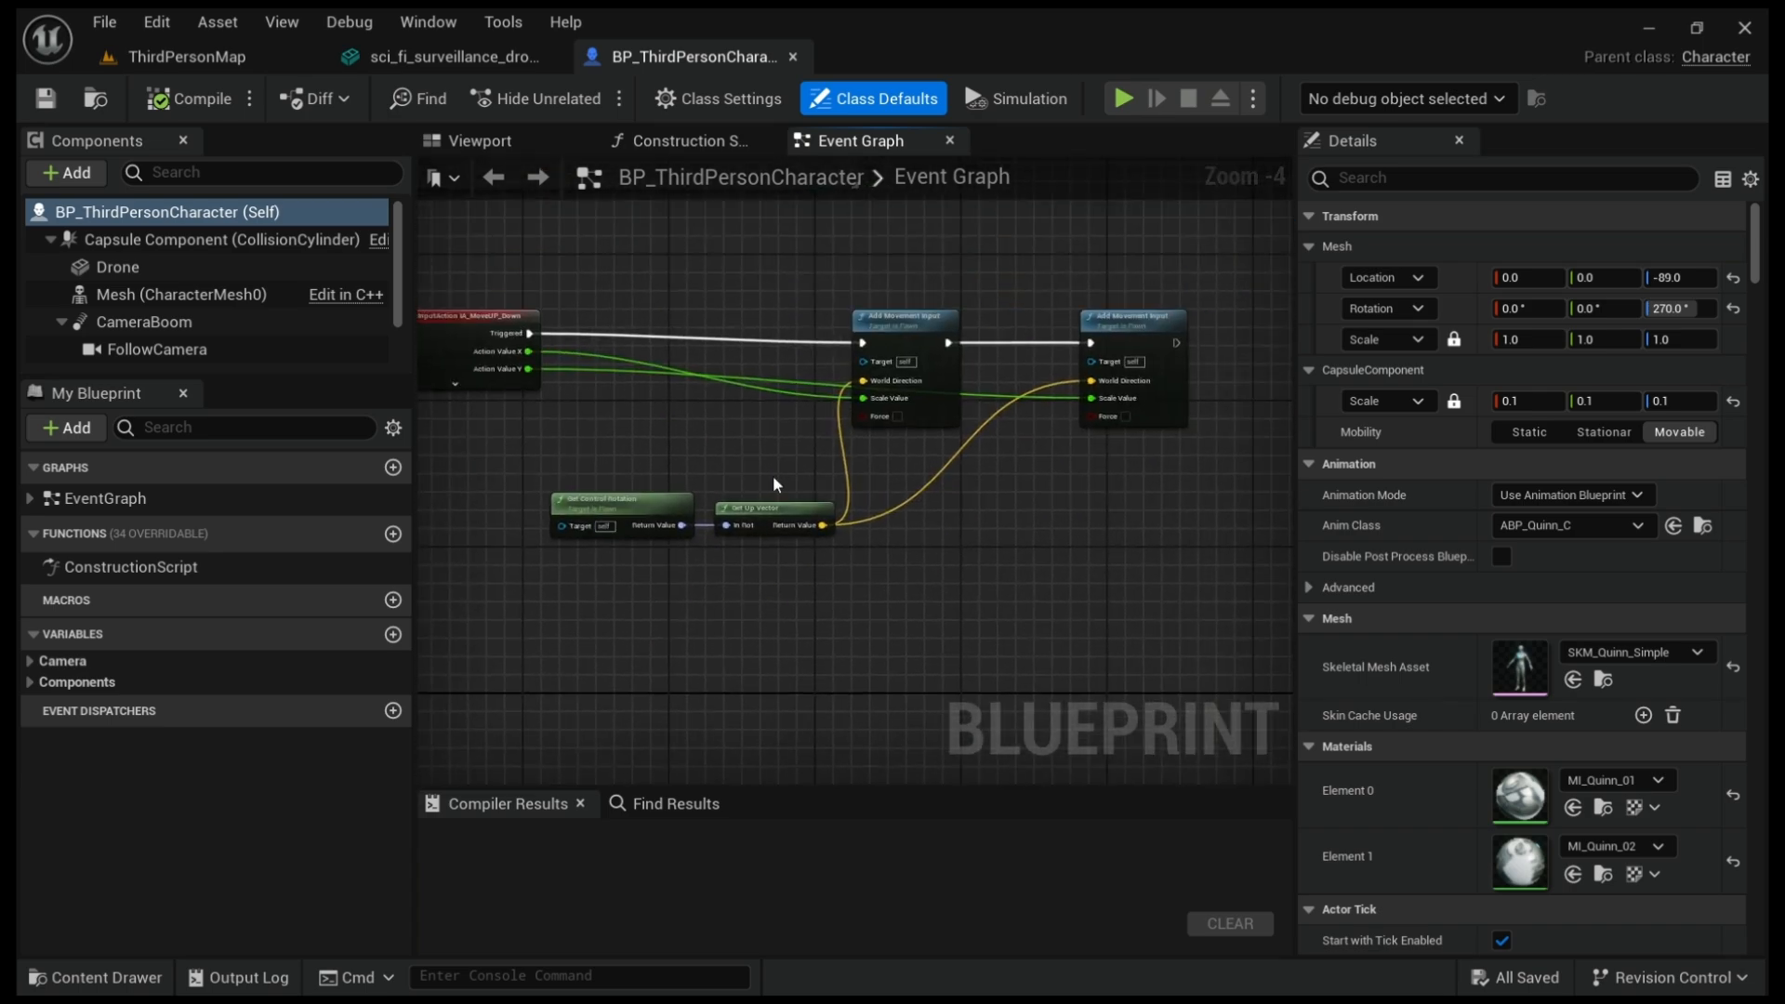
scroll("down", 3)
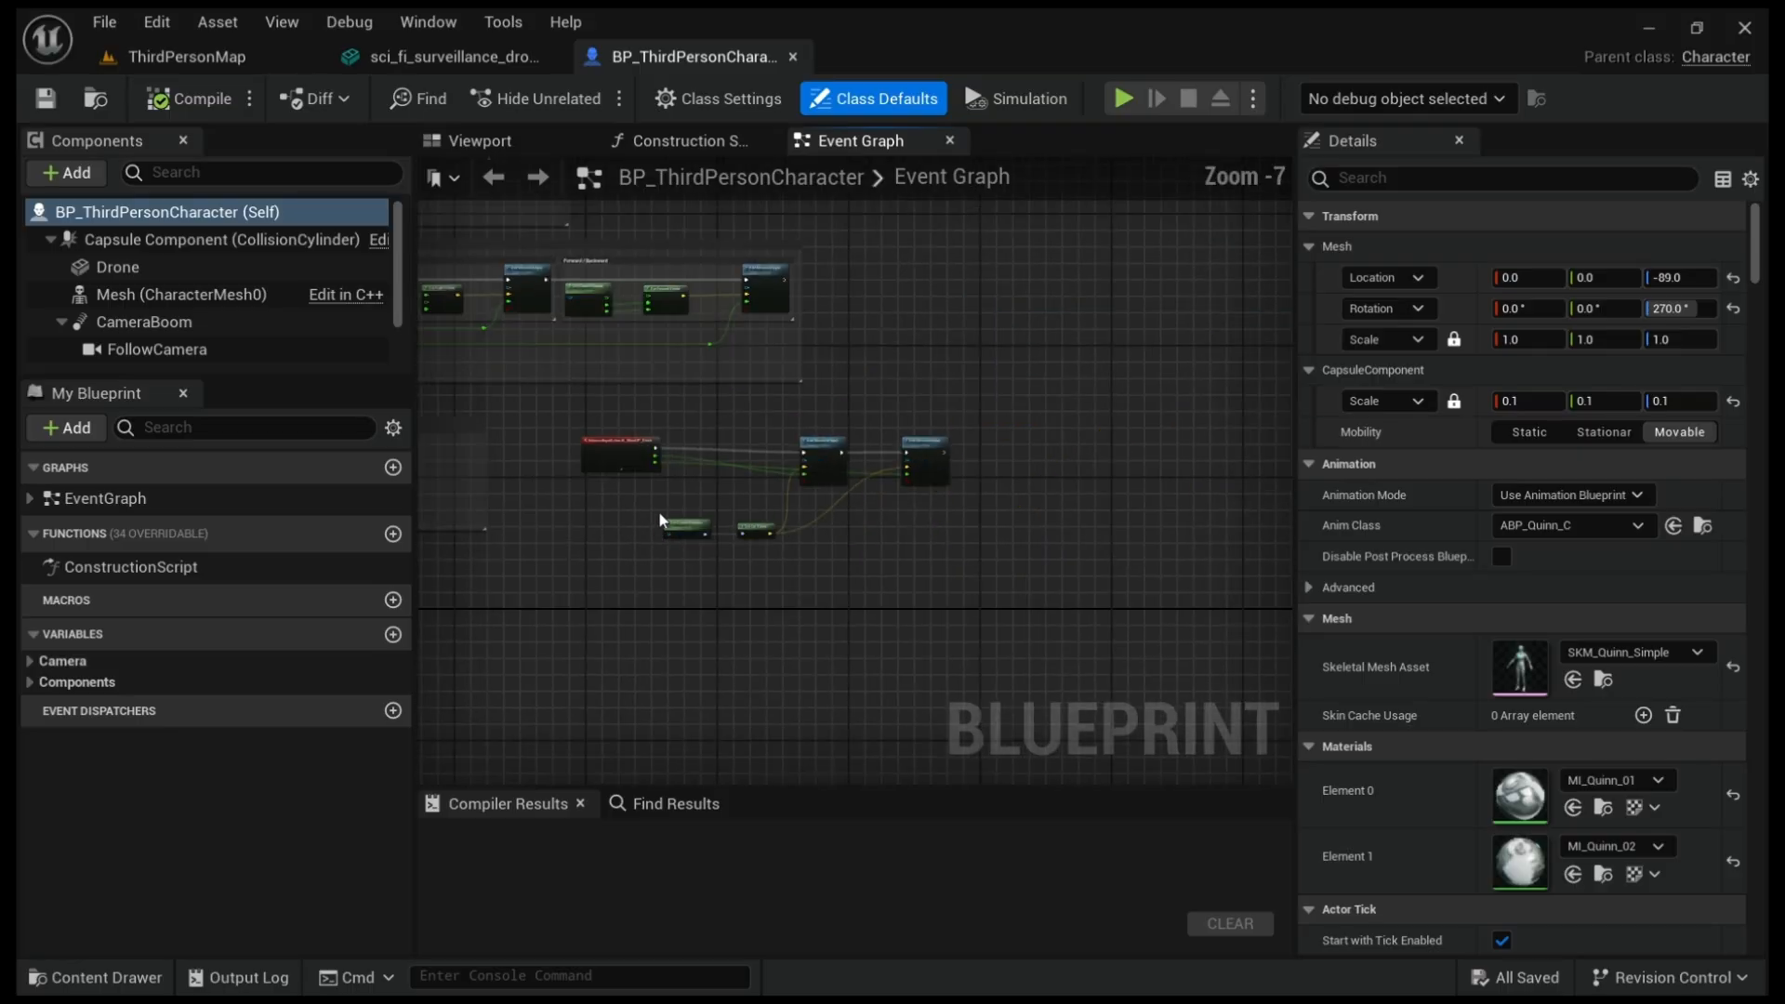
scroll("down", 3)
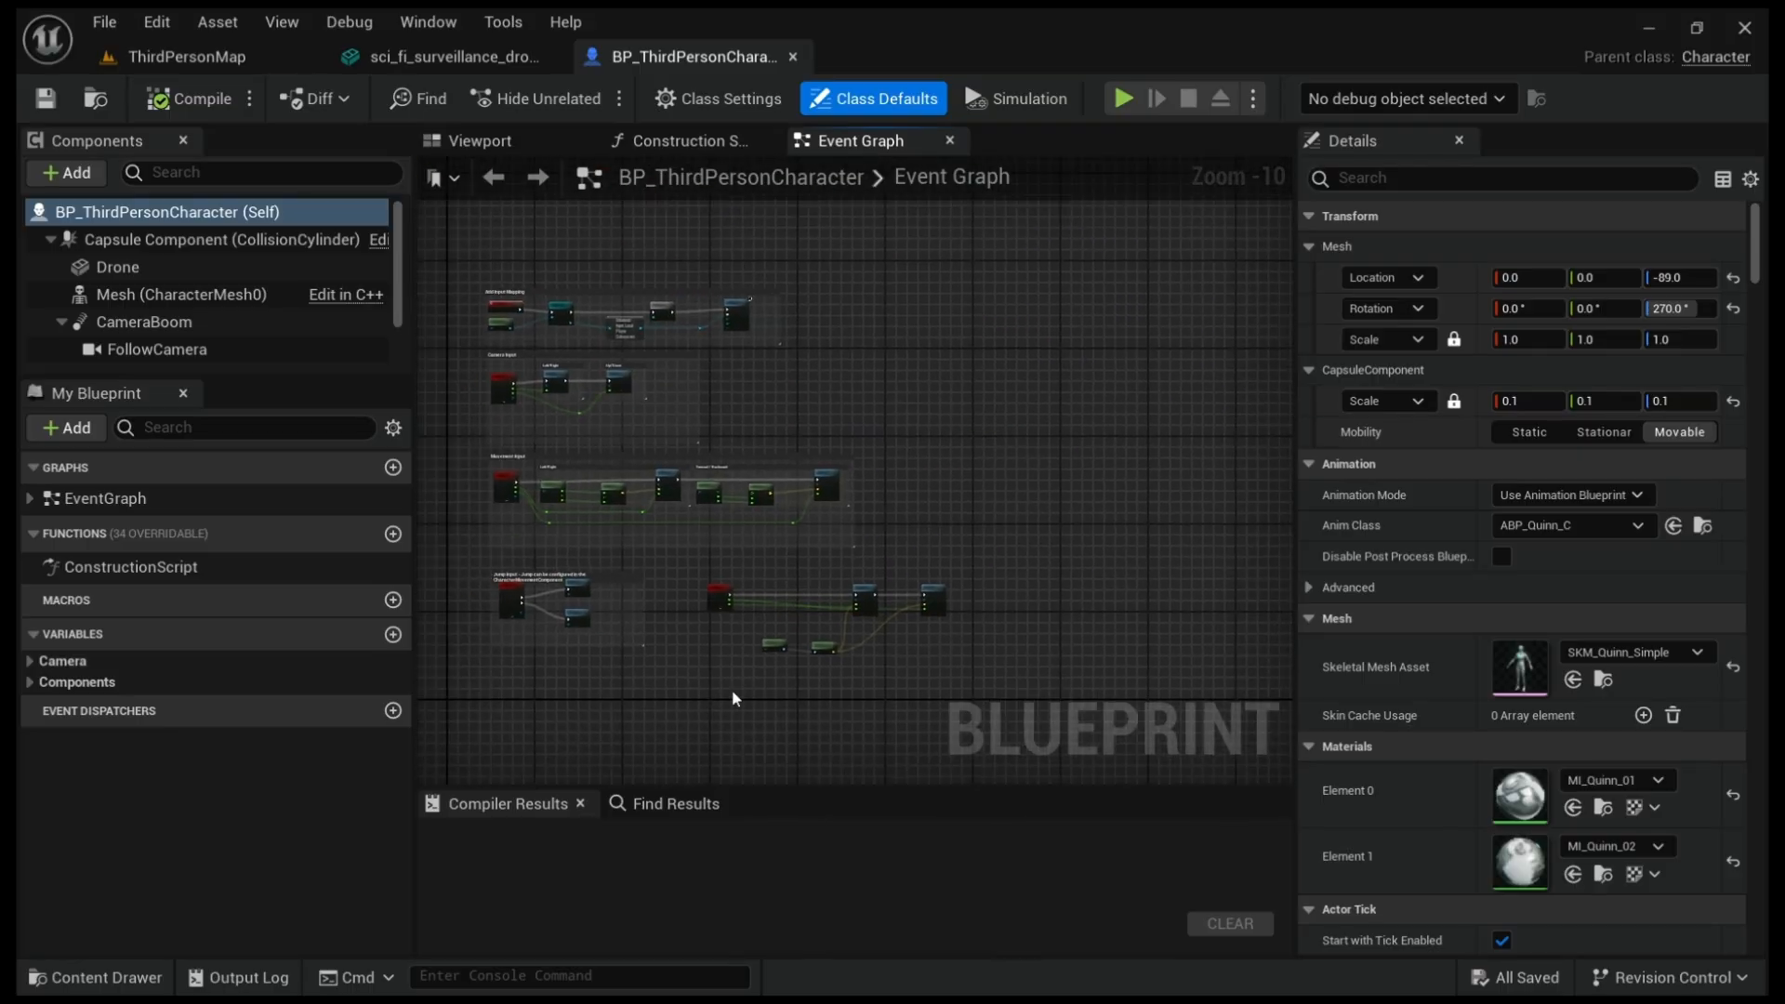
scroll("up", 3)
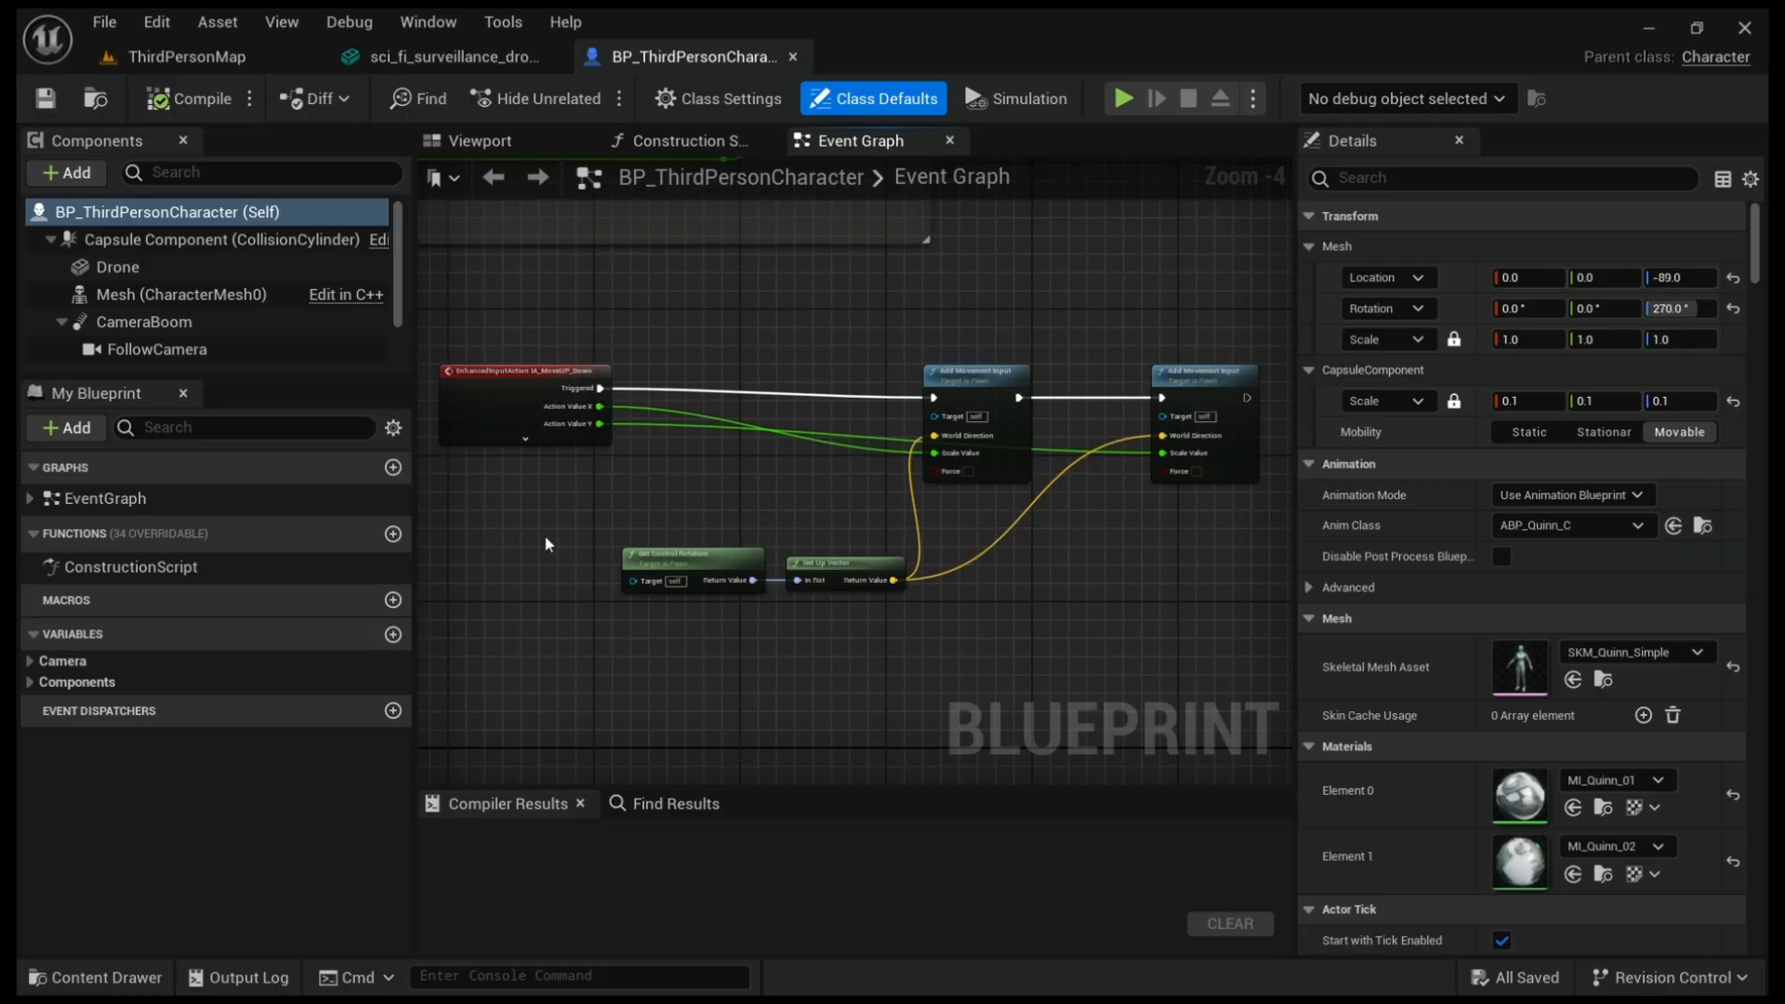
mouse_move(208, 319)
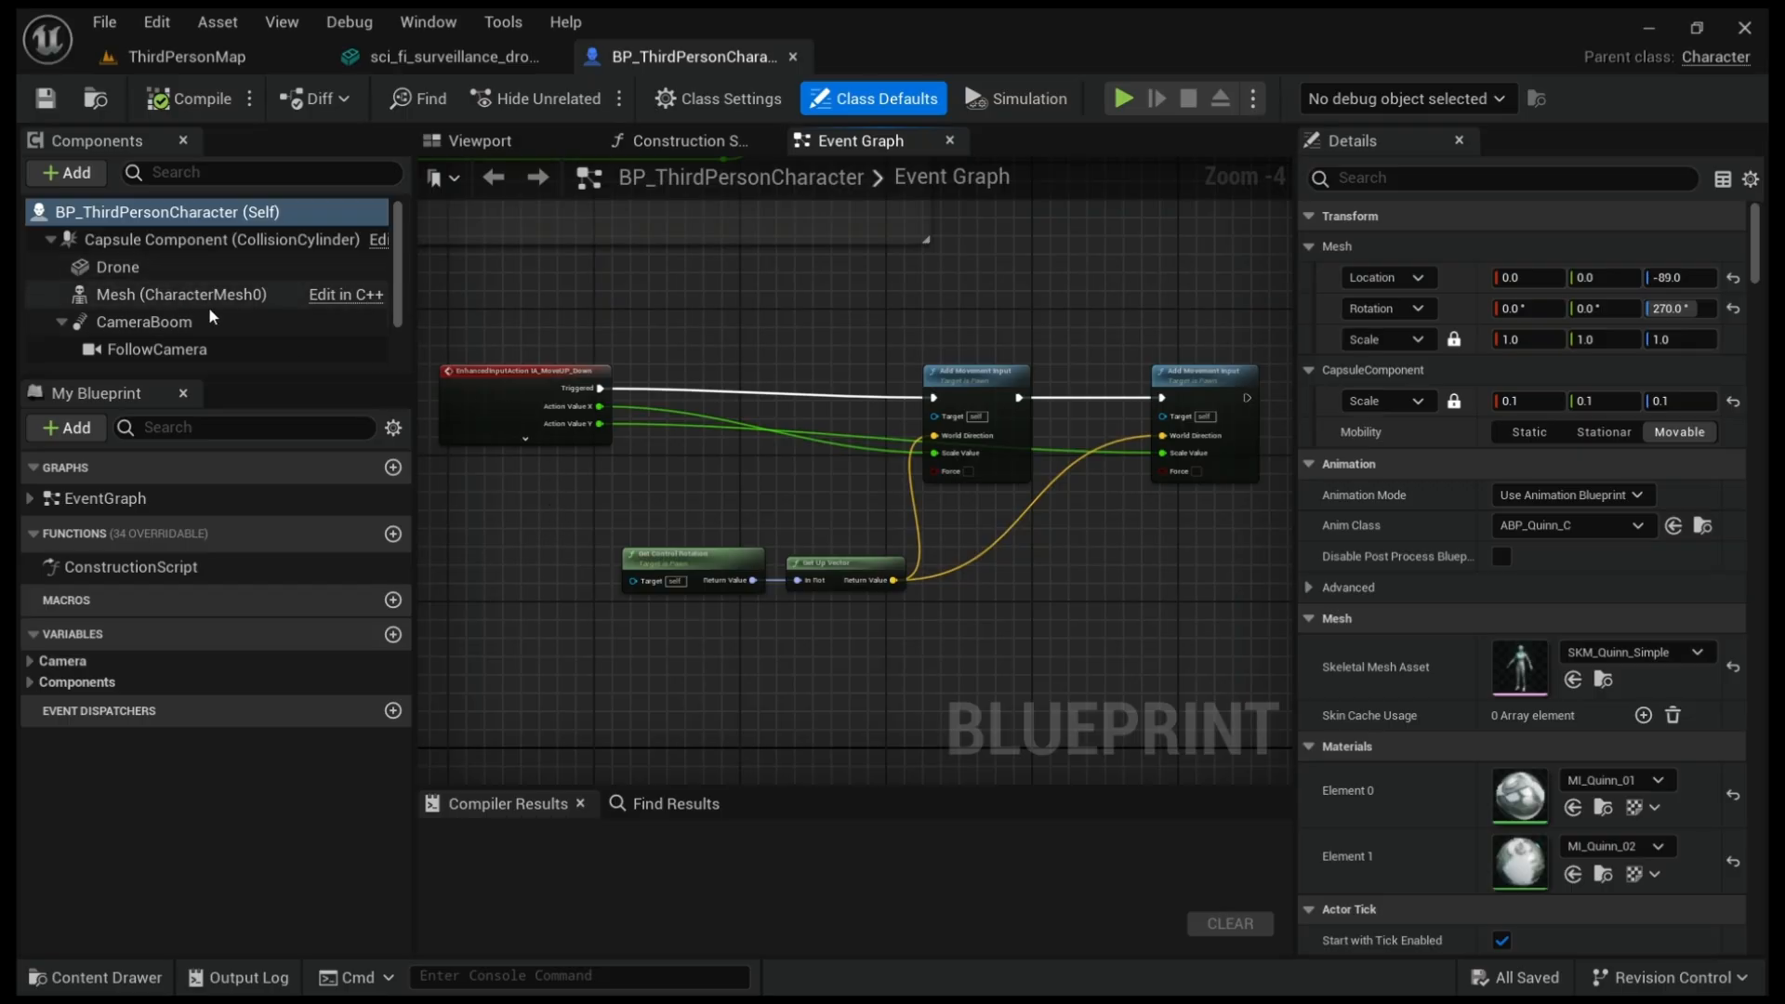
left_click(181, 294)
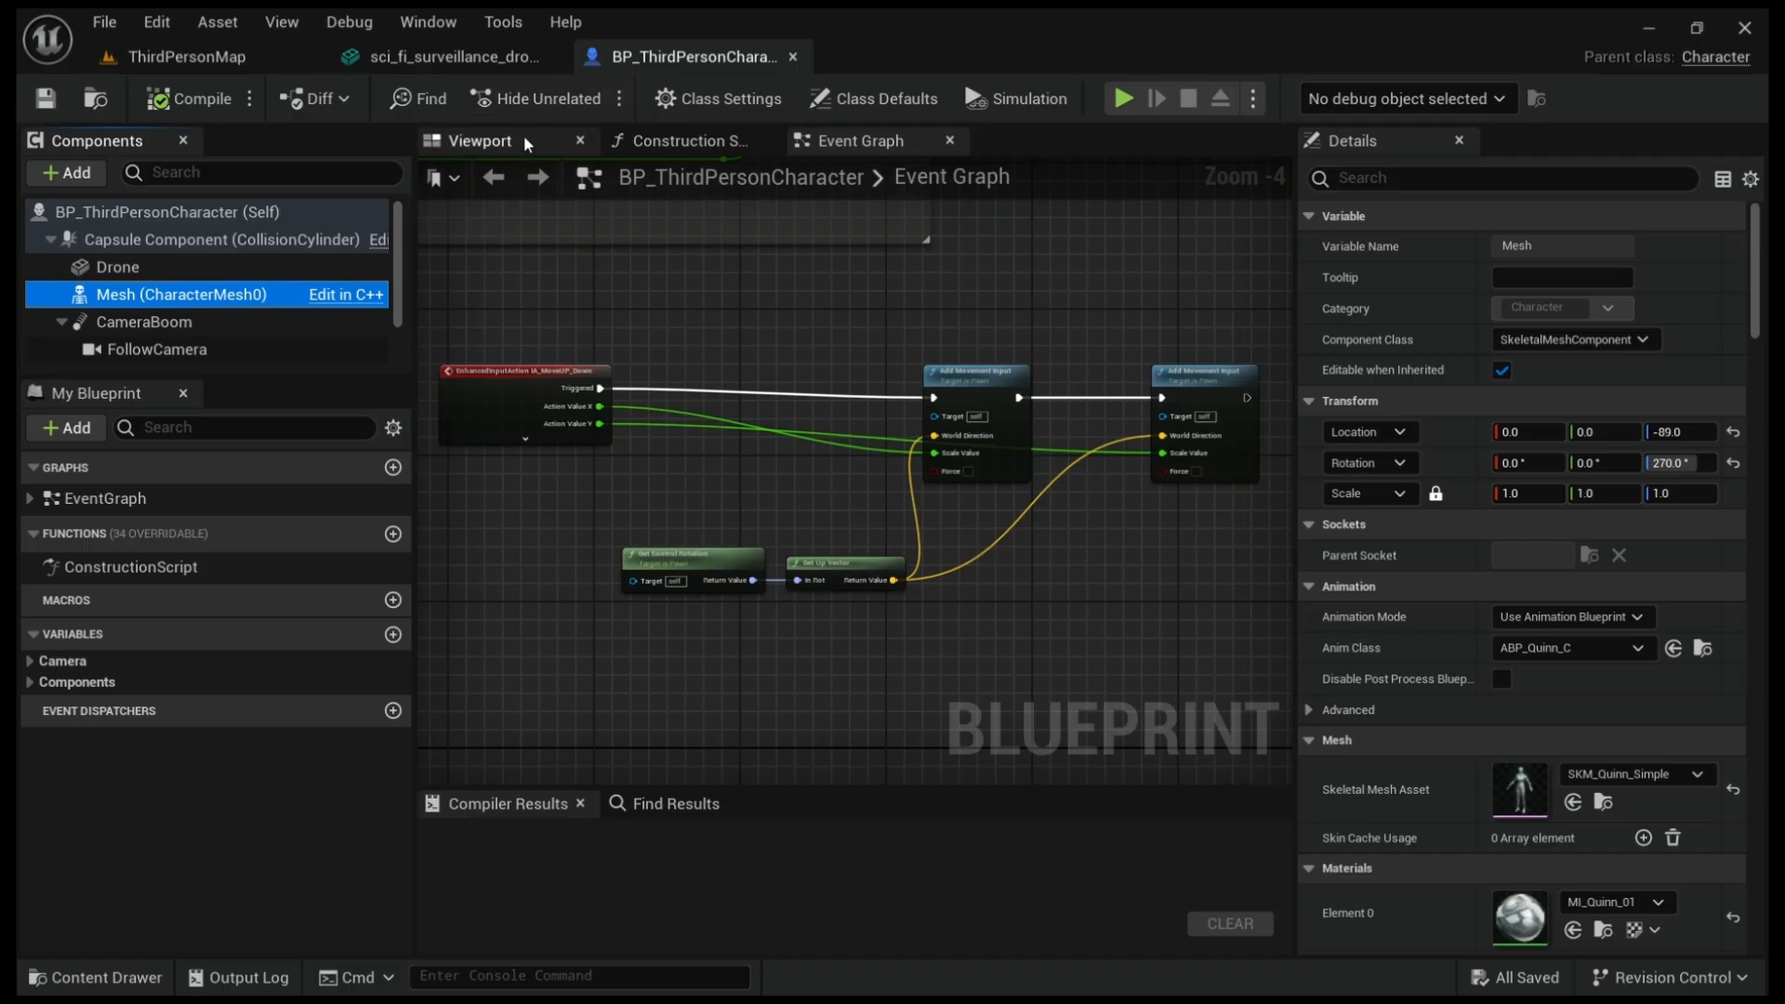
- Select the Mesh component in the viewport and toggle Visible under a 'visi' Details filter
left_click(479, 140)
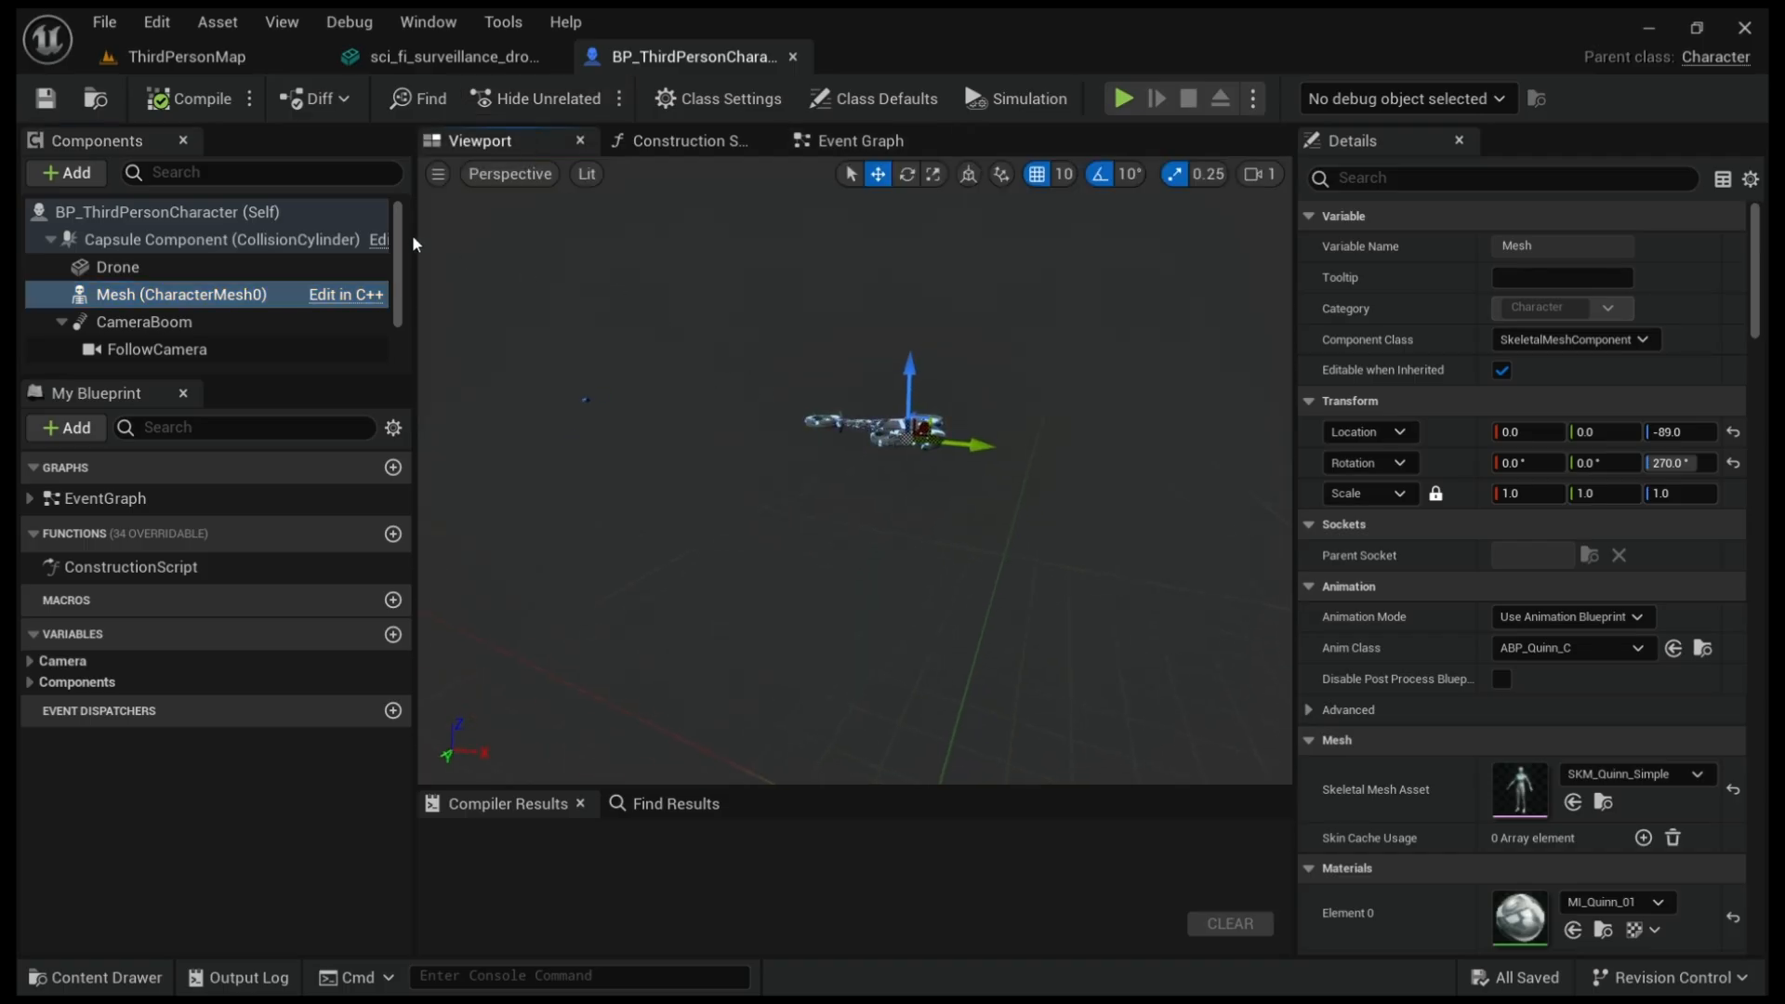
mouse_move(65, 172)
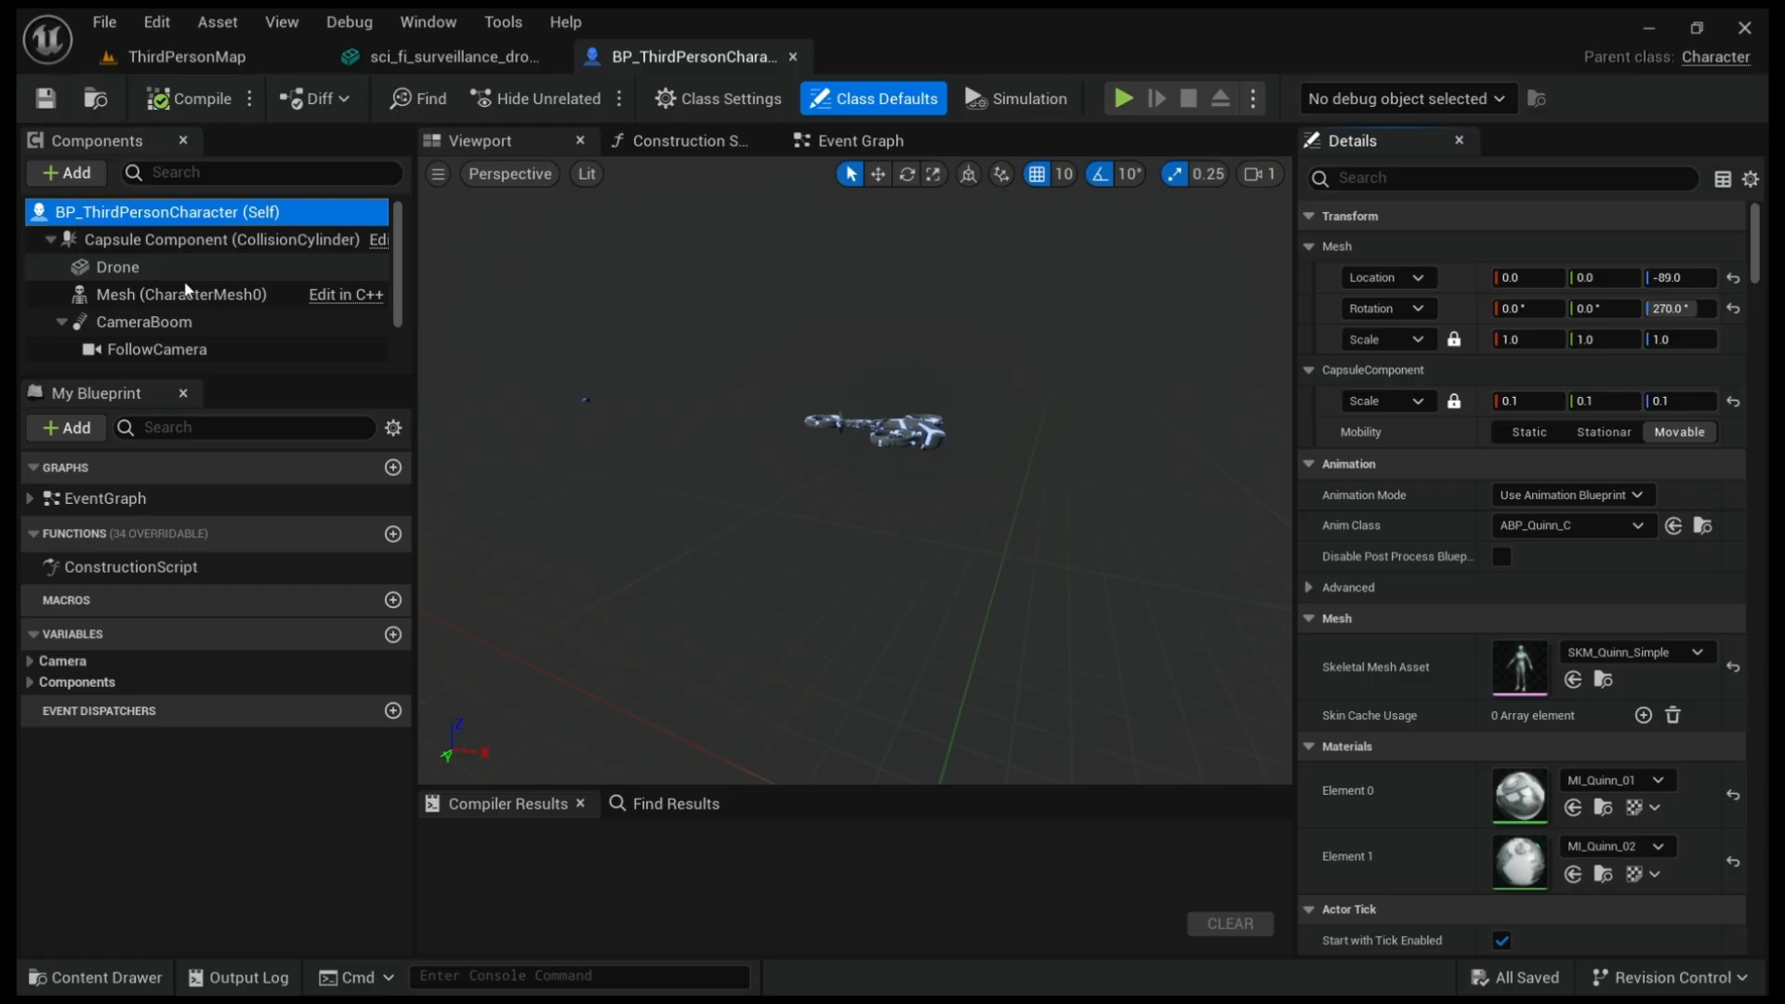
left_click(182, 294)
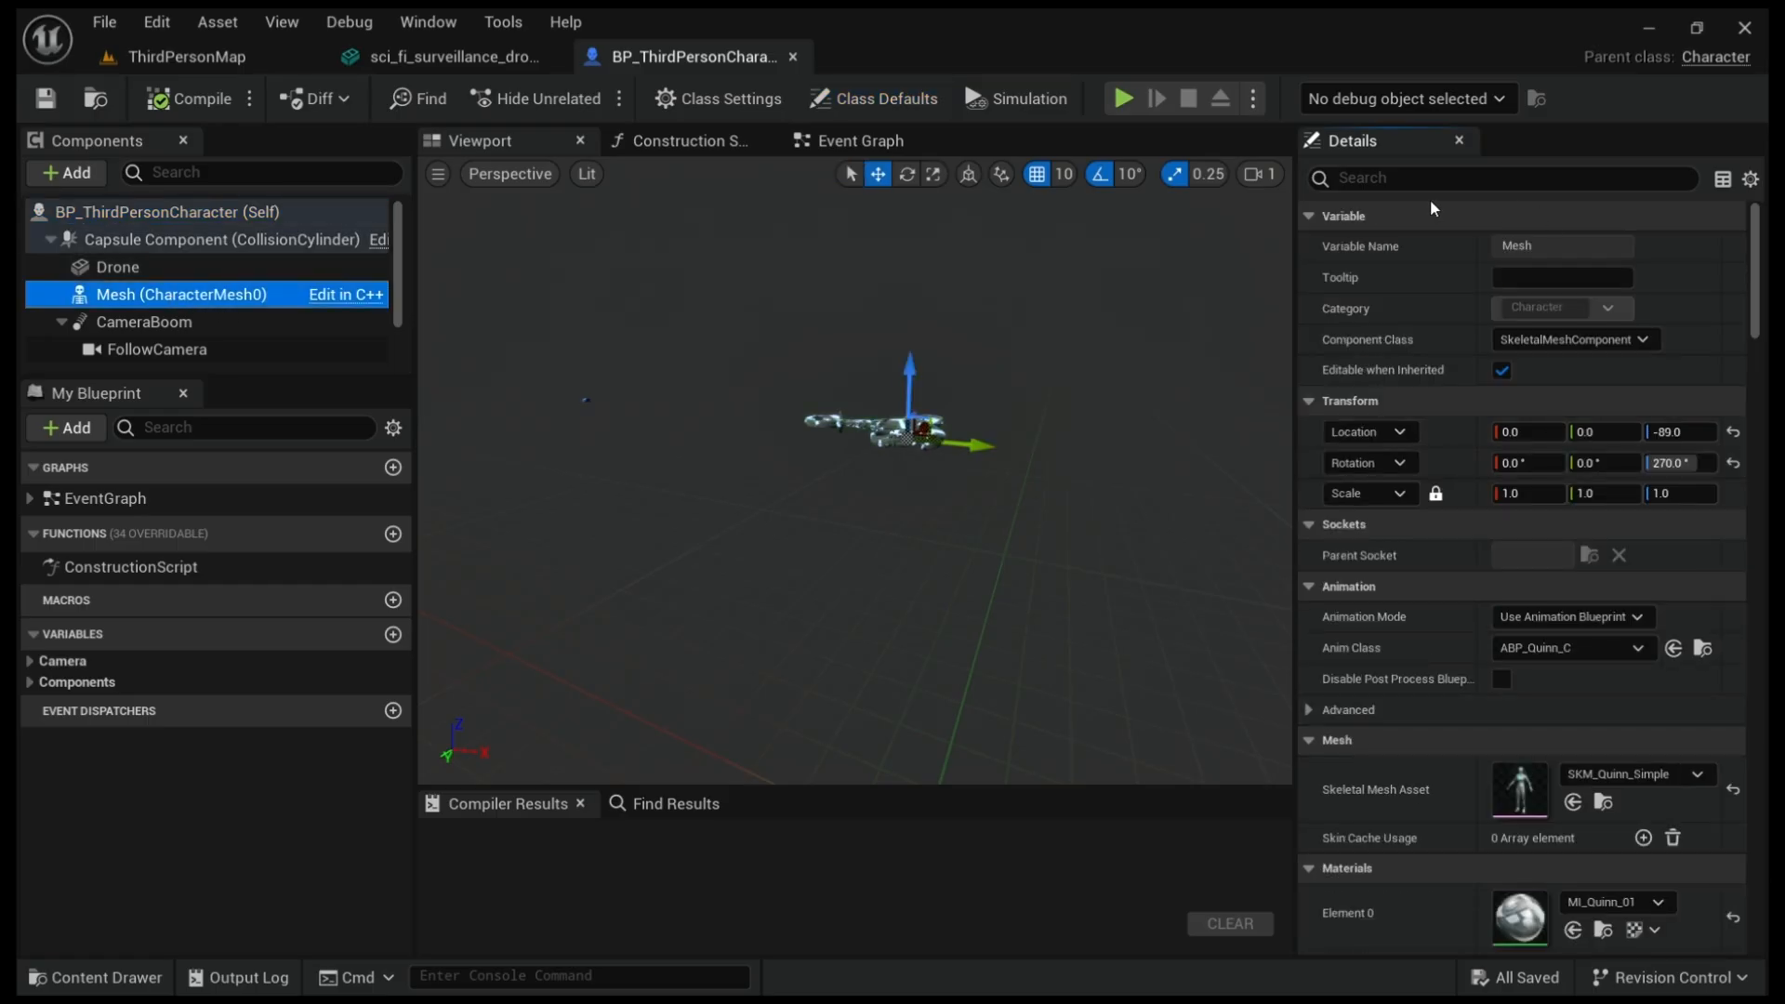
mouse_move(1324, 216)
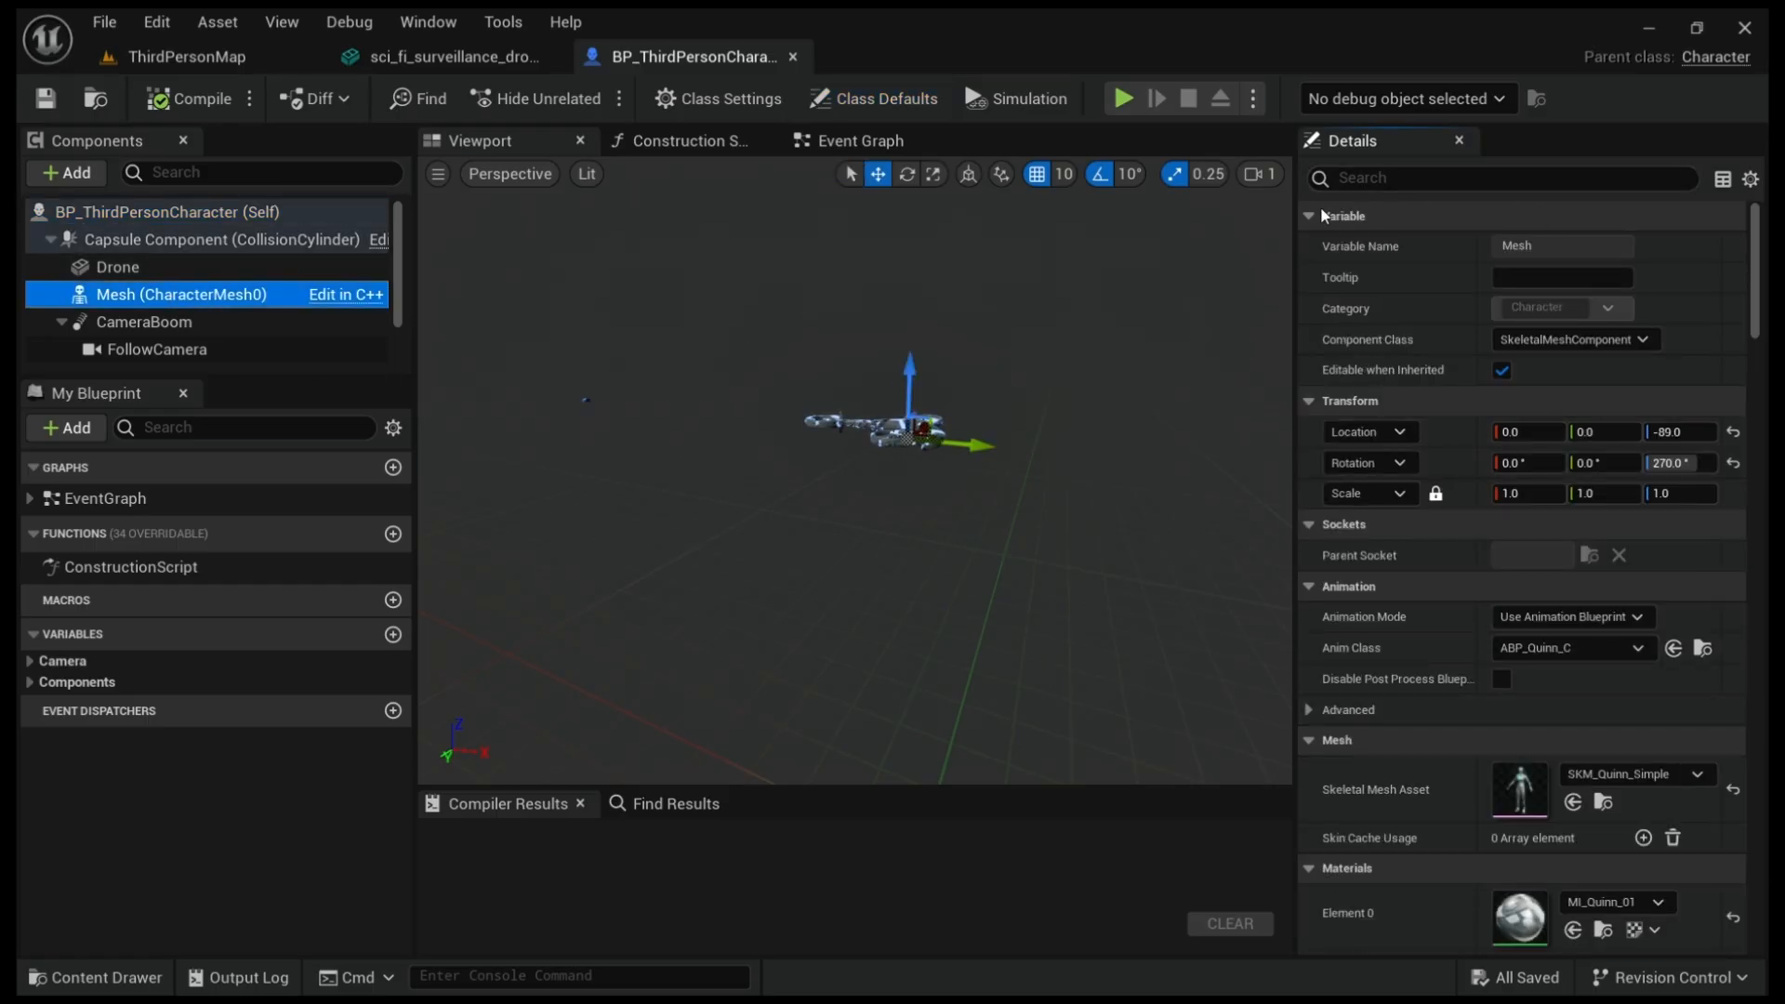
type("vi")
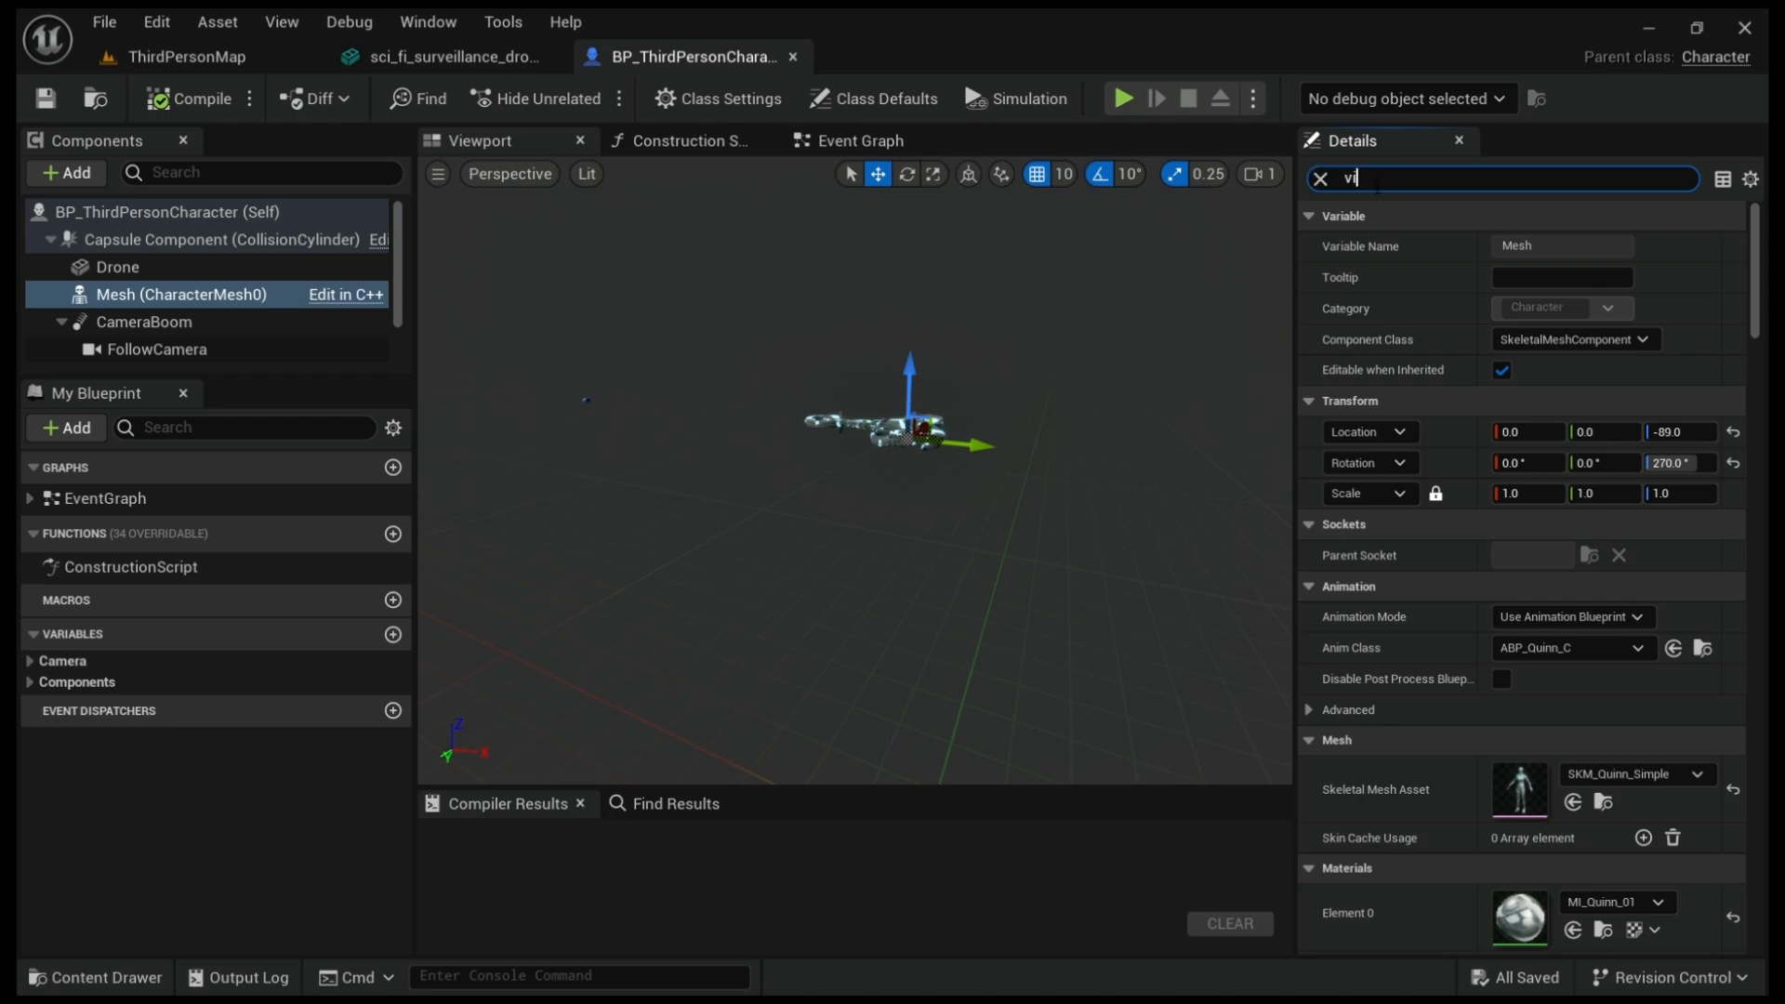
type("si")
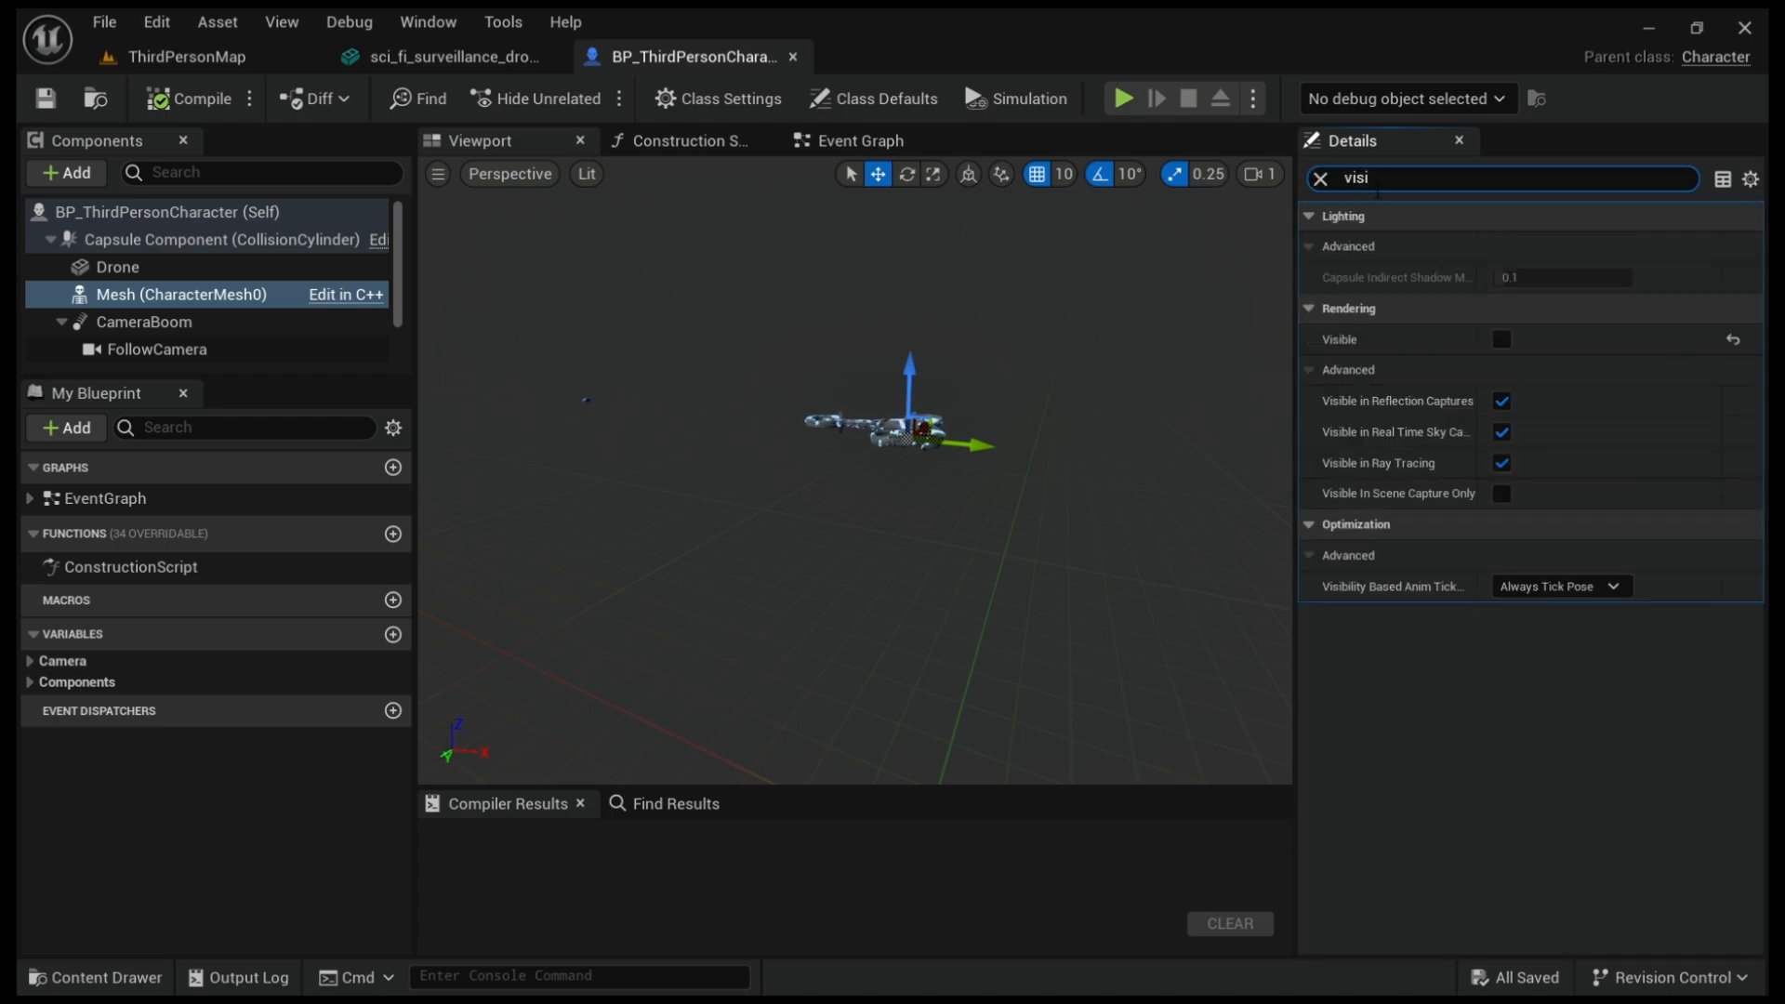
left_click(1502, 339)
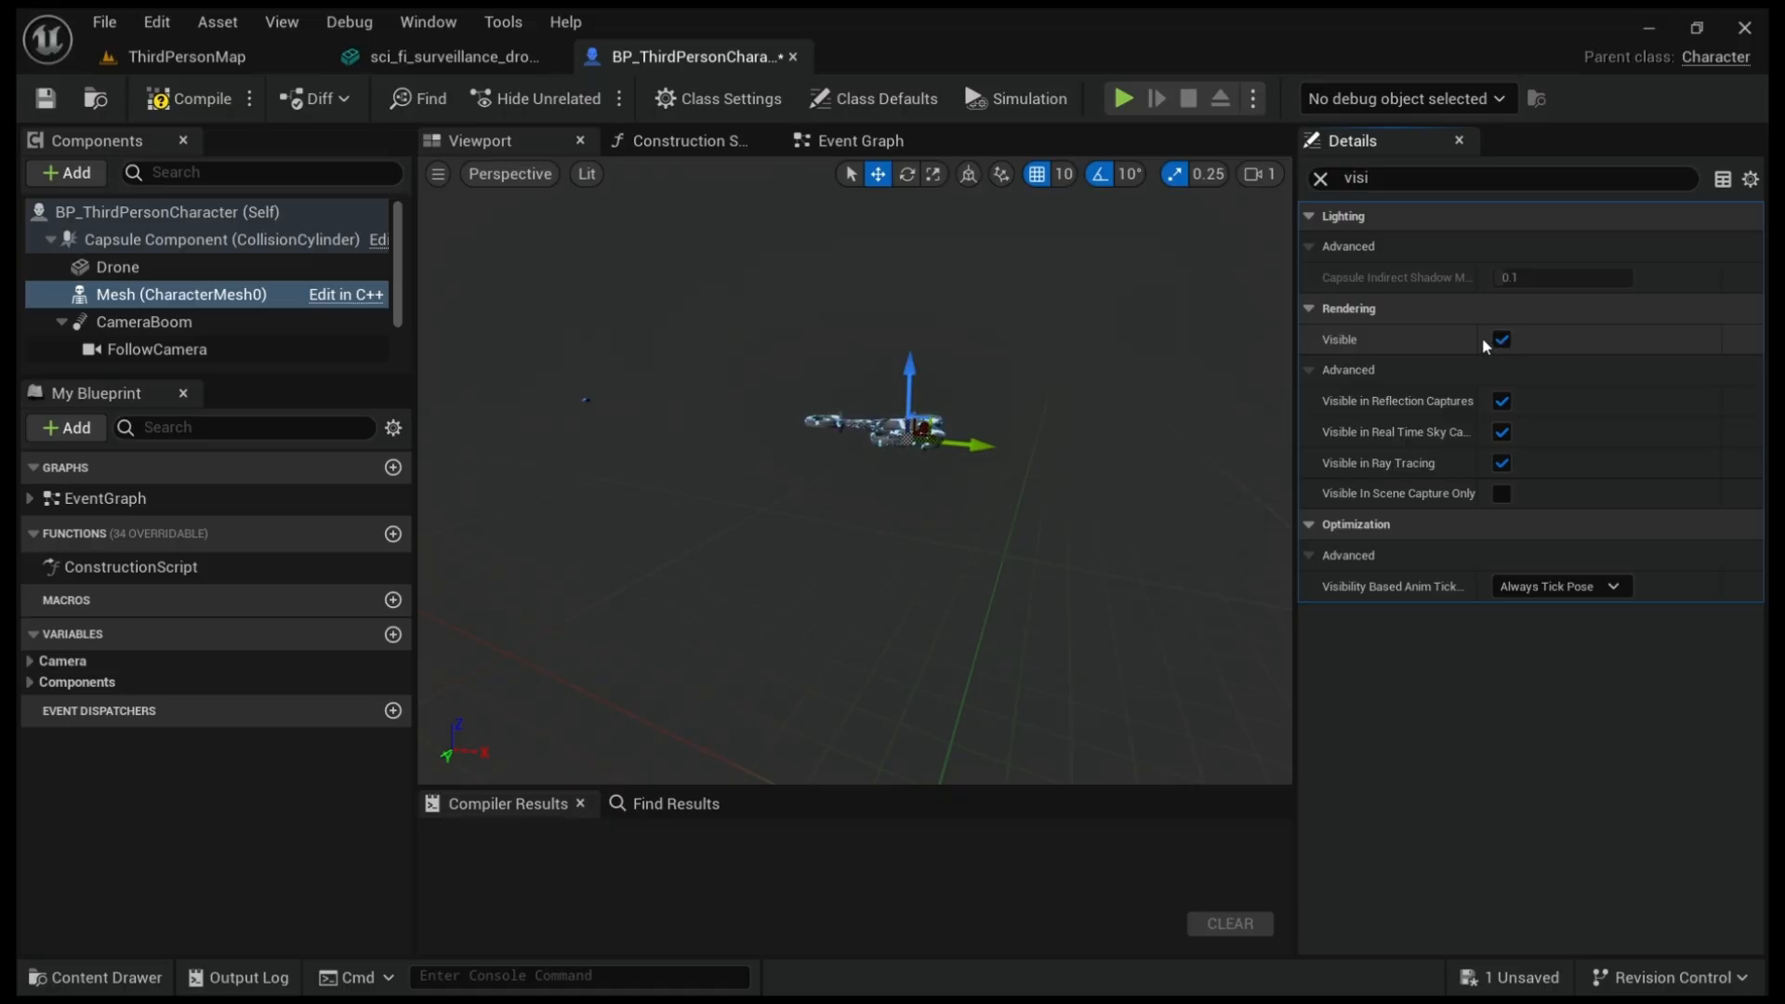
left_click(1501, 339)
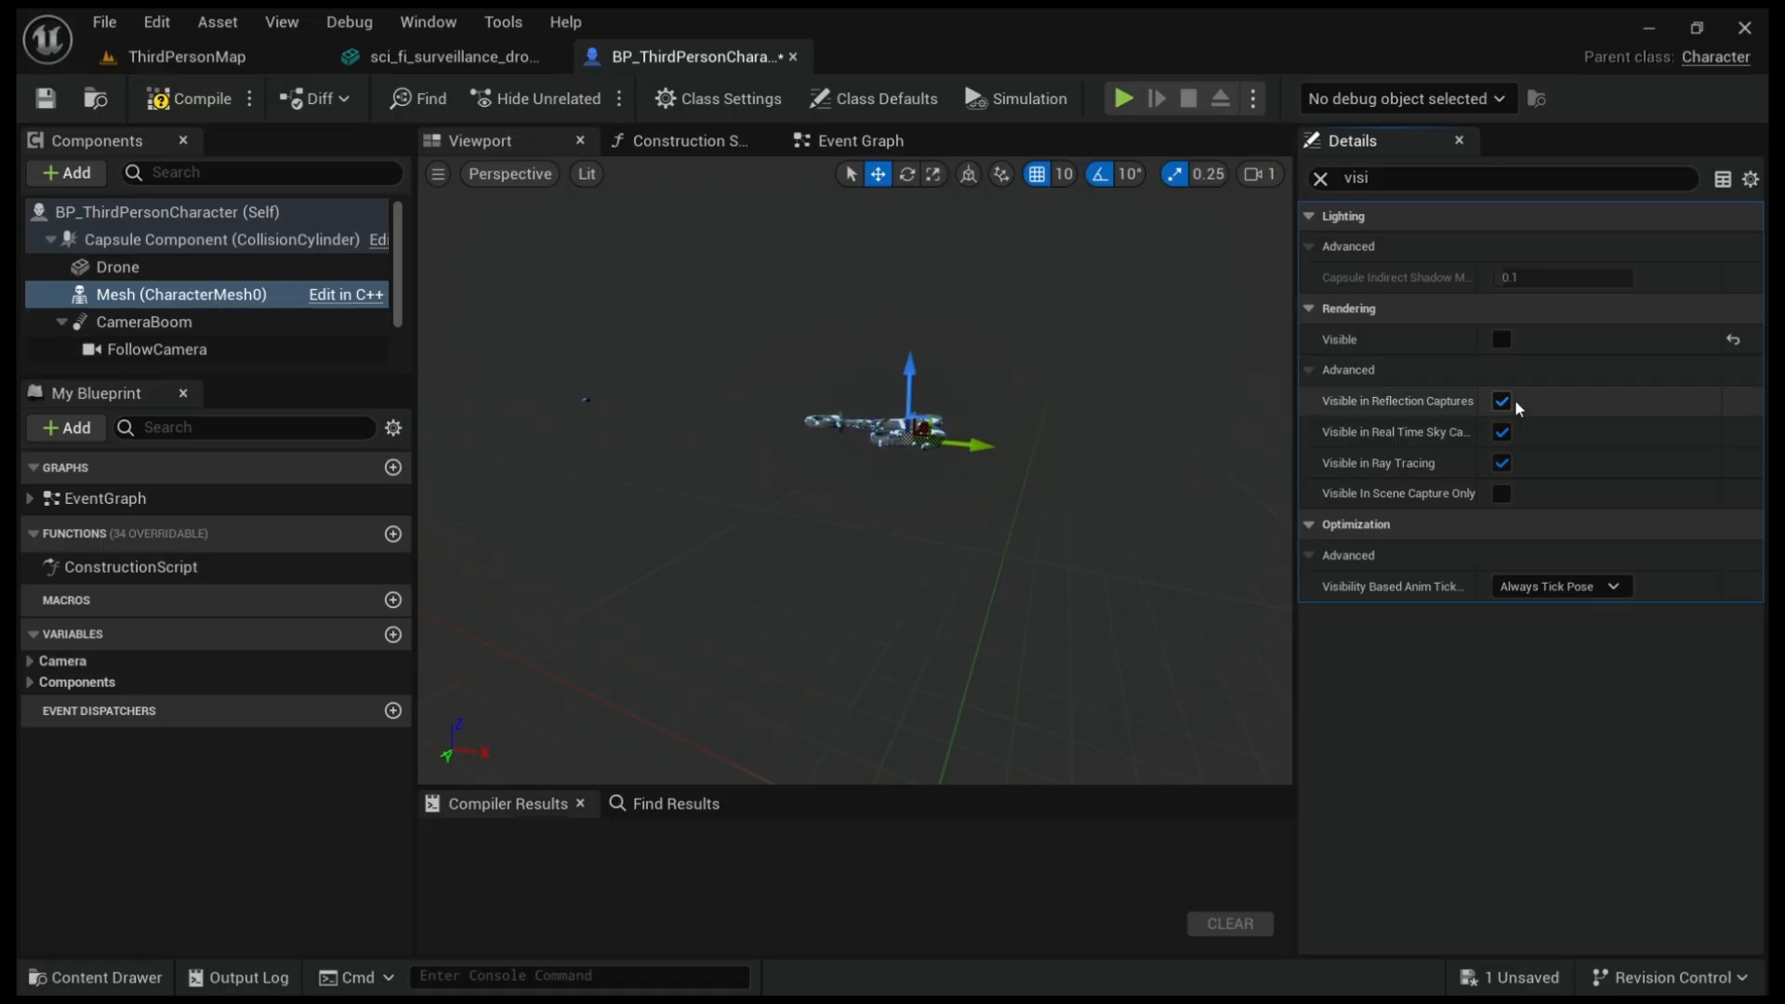
mouse_move(1385, 196)
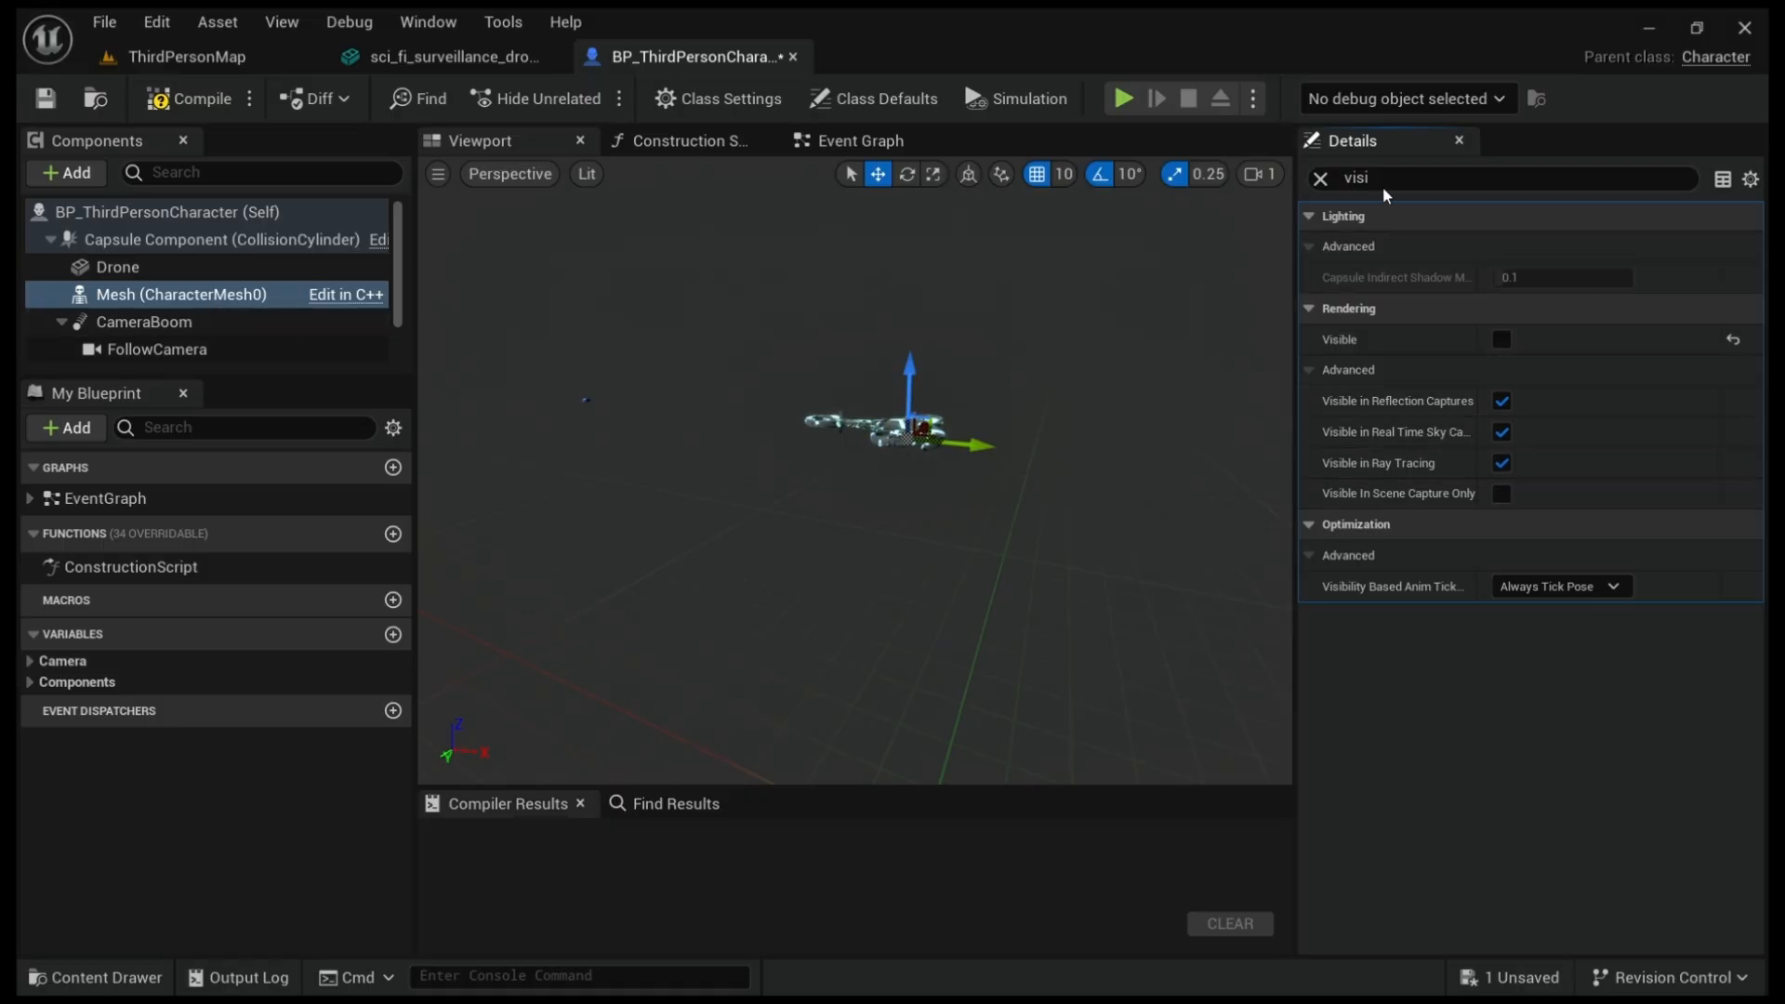
- Re-filter the Details by 'vis' and tick Visible on the Mesh component
left_click(1319, 178)
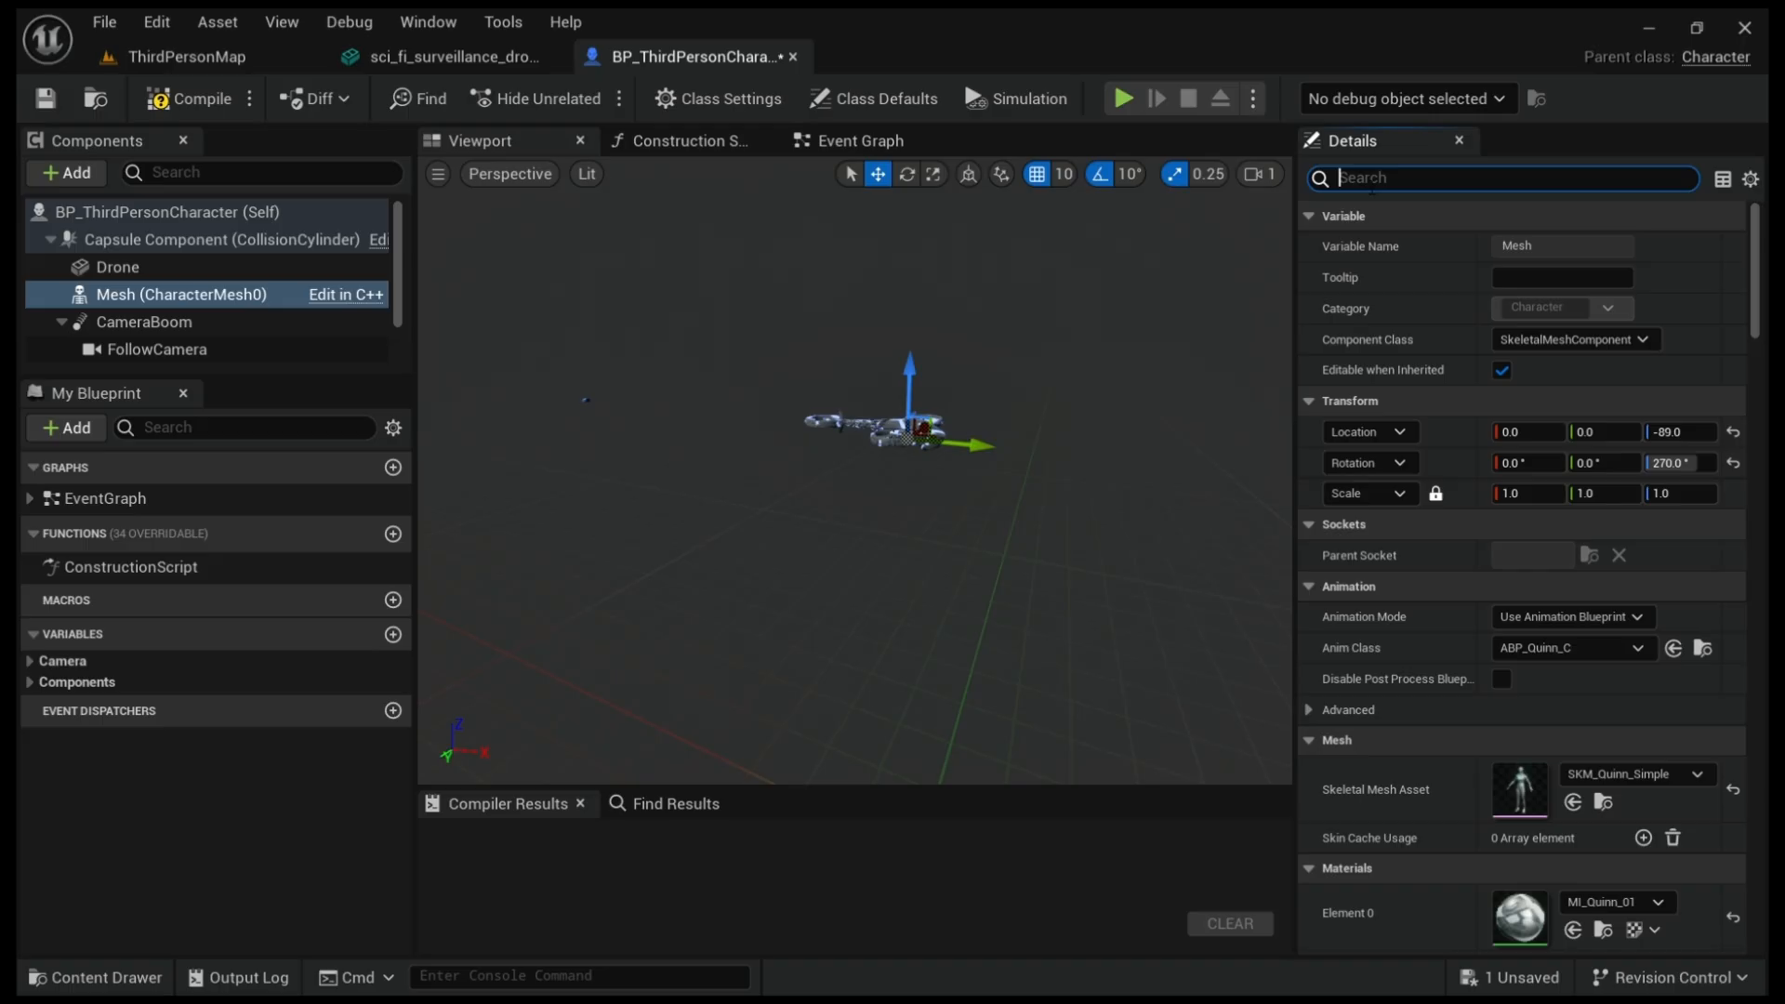
type("hi")
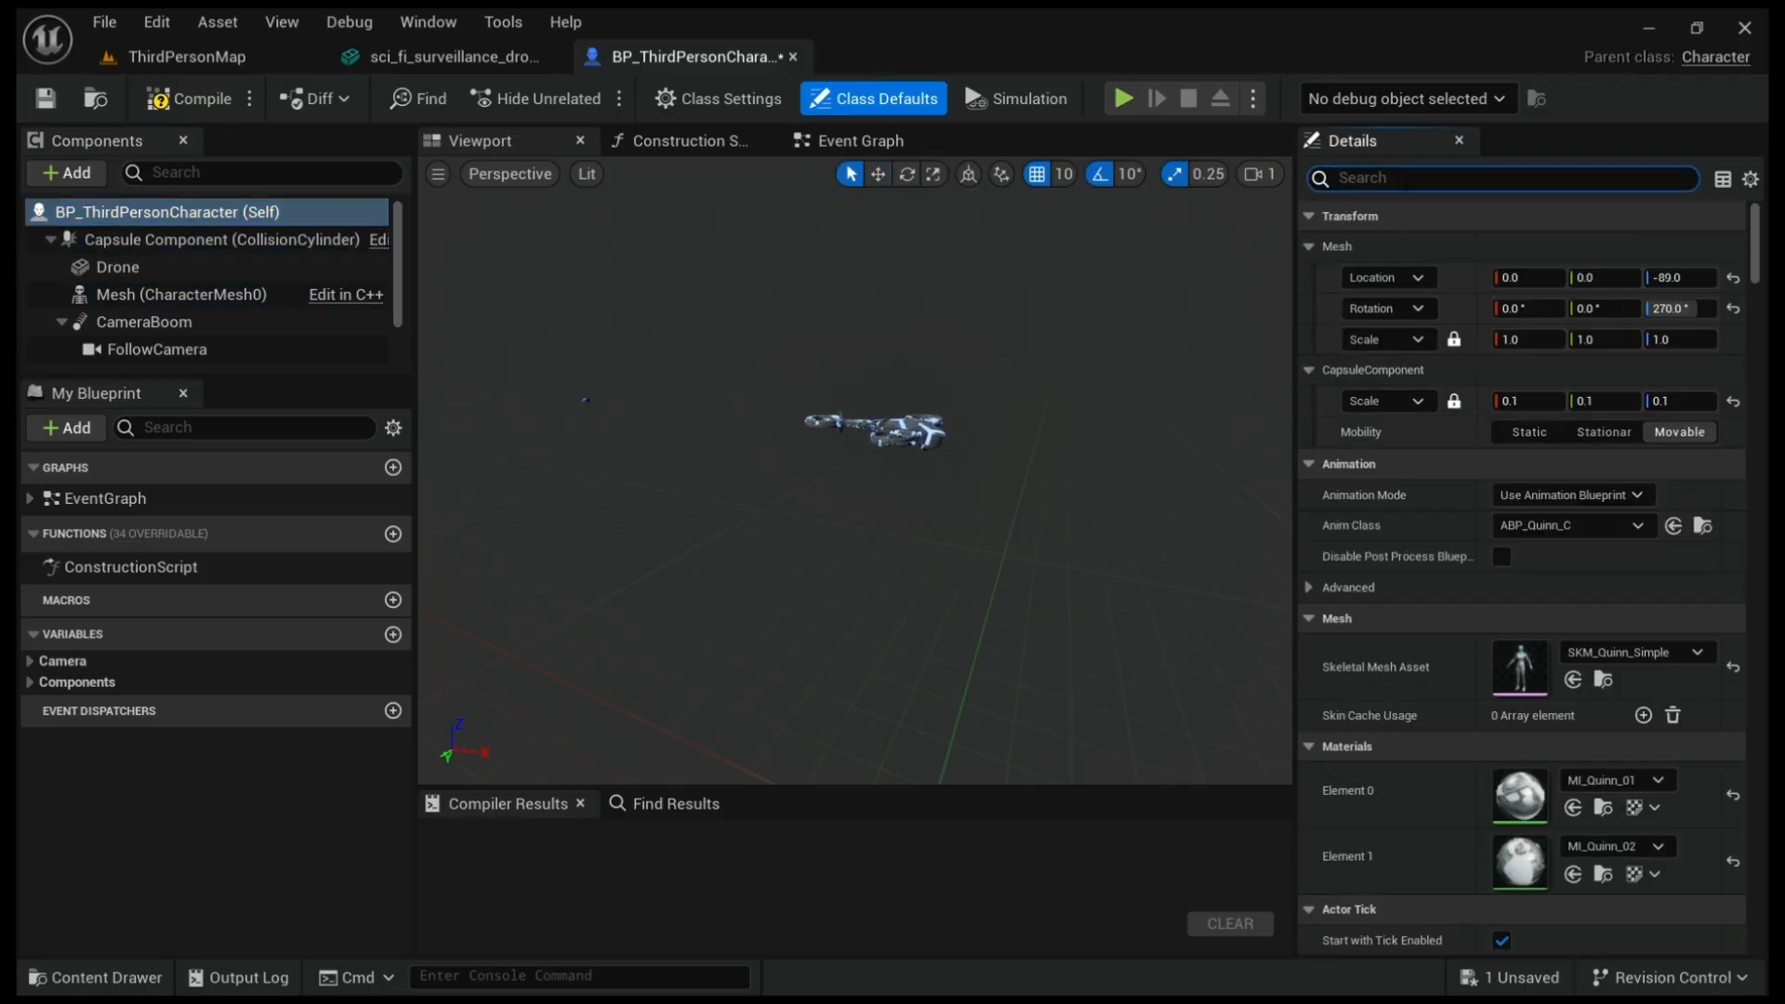
type("v")
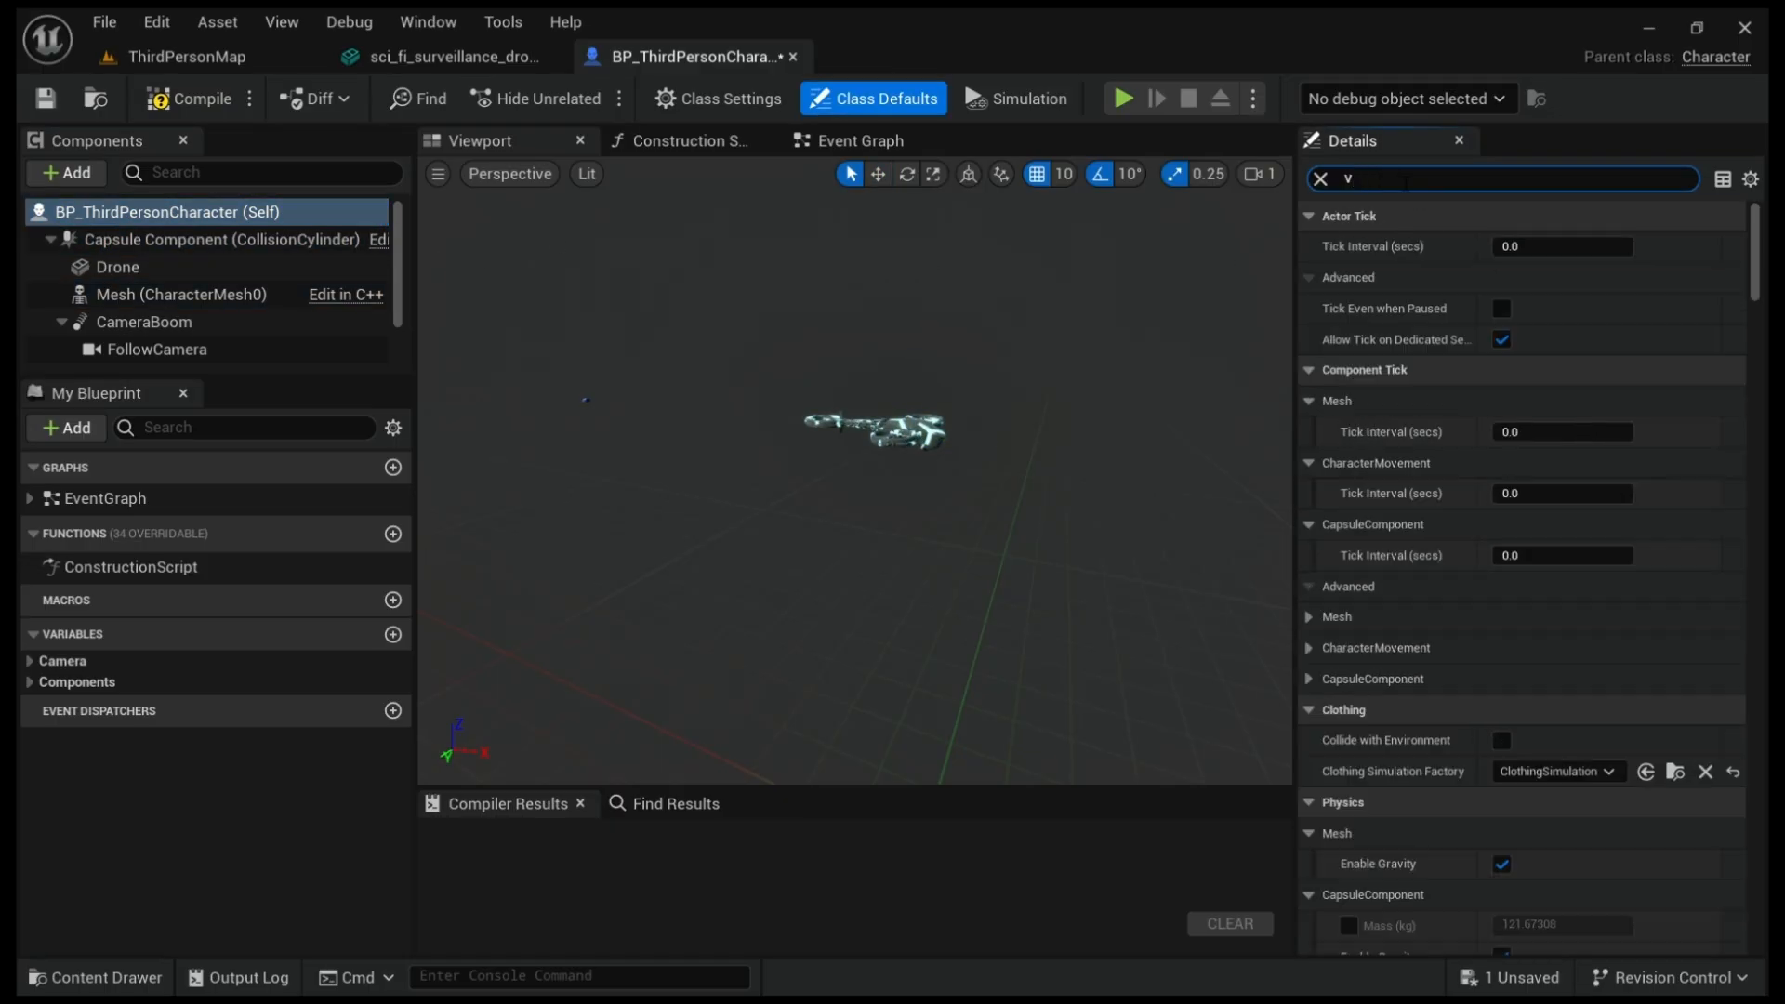
type("is")
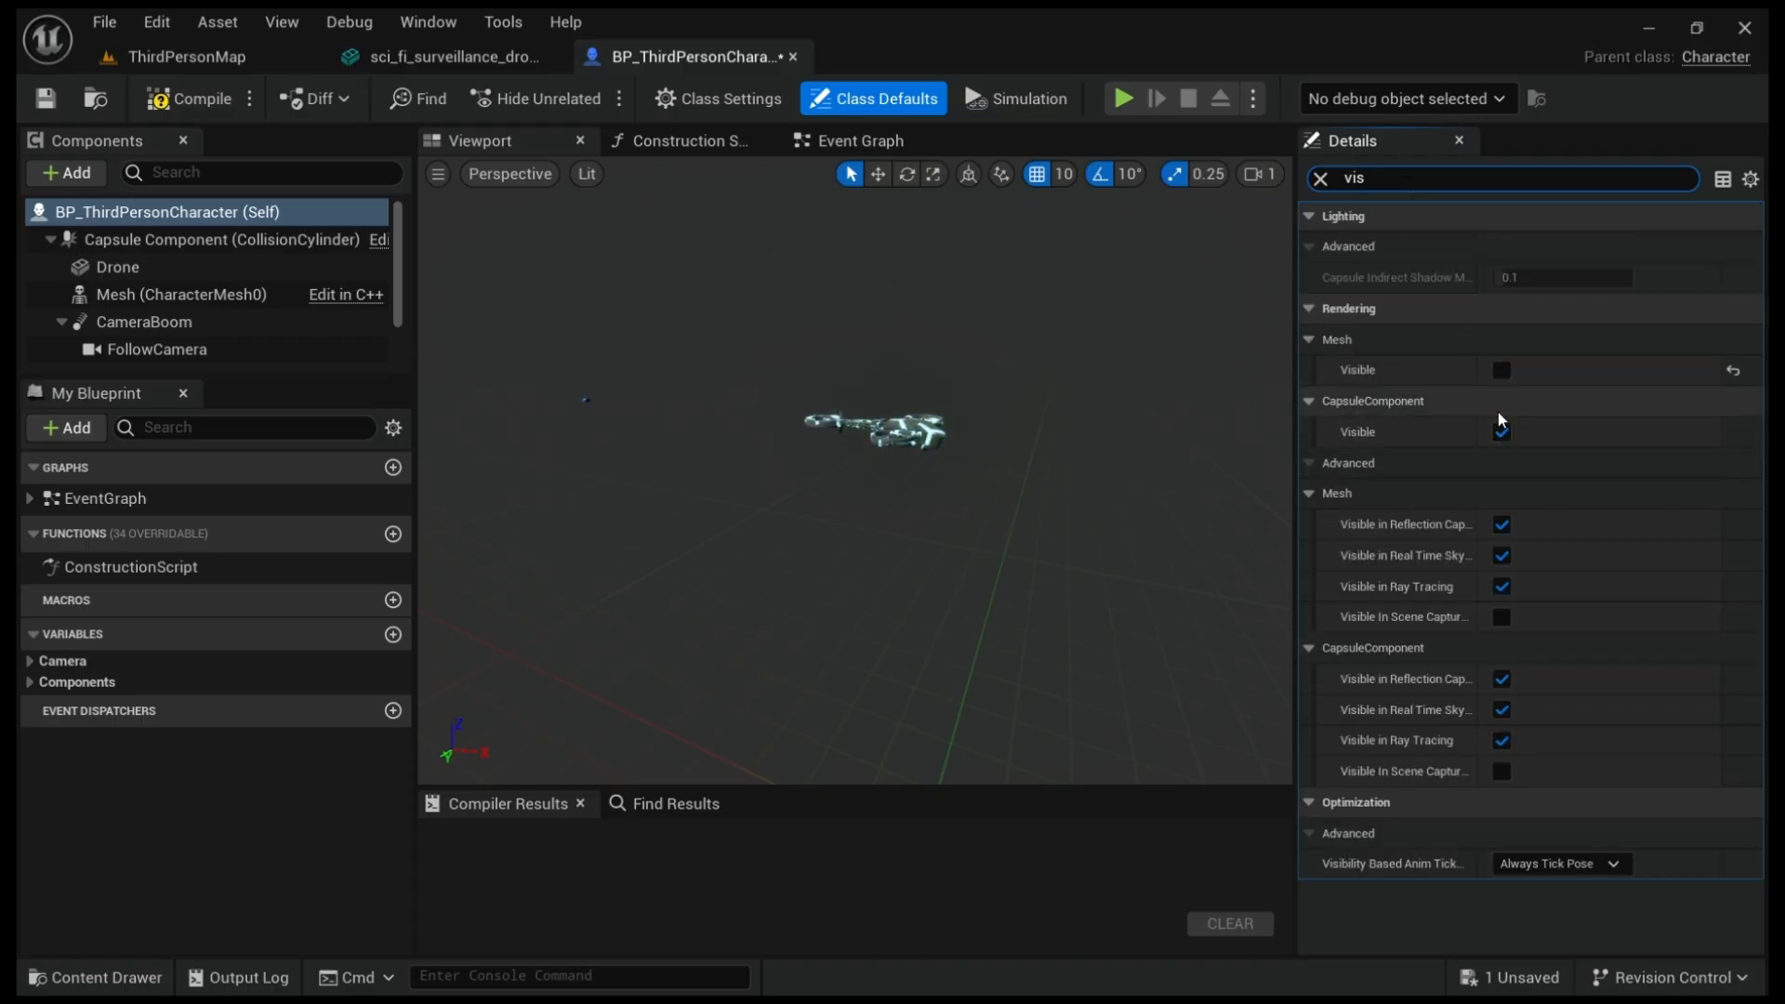
left_click(1500, 370)
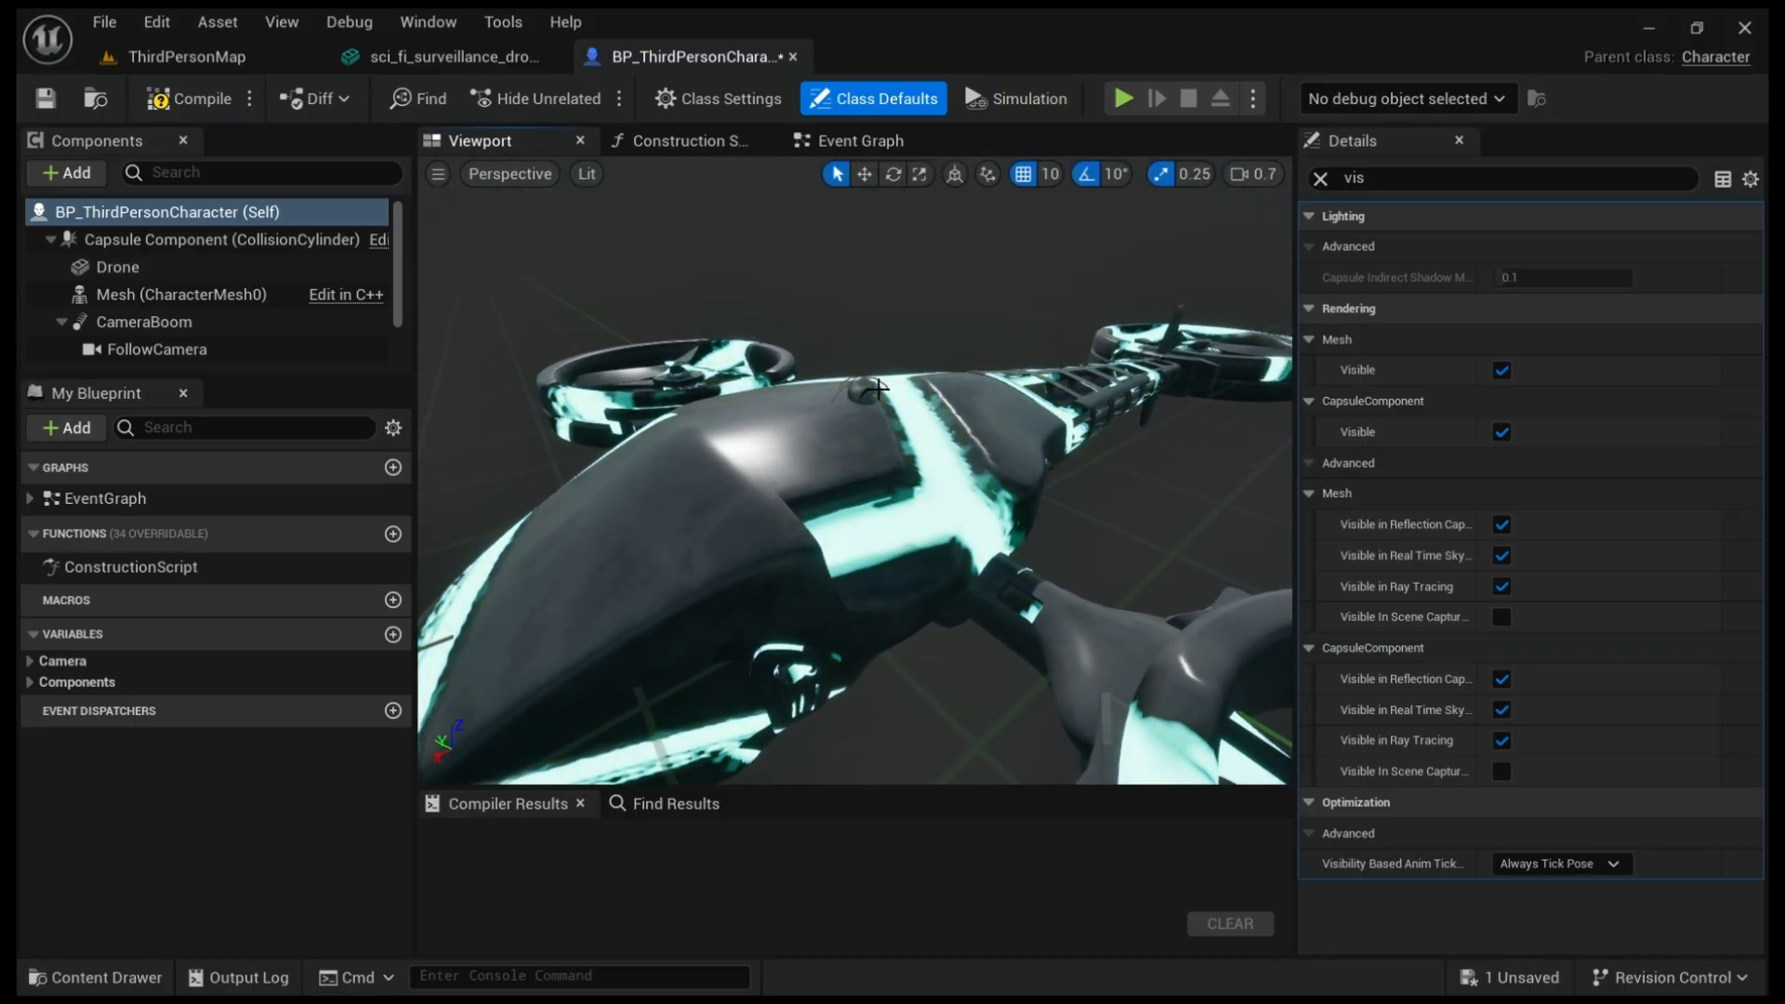
- Untick Visible on Mesh (CharacterMesh0), compile BP_ThirdPersonCharacter, and select the Drone component
left_click(181, 295)
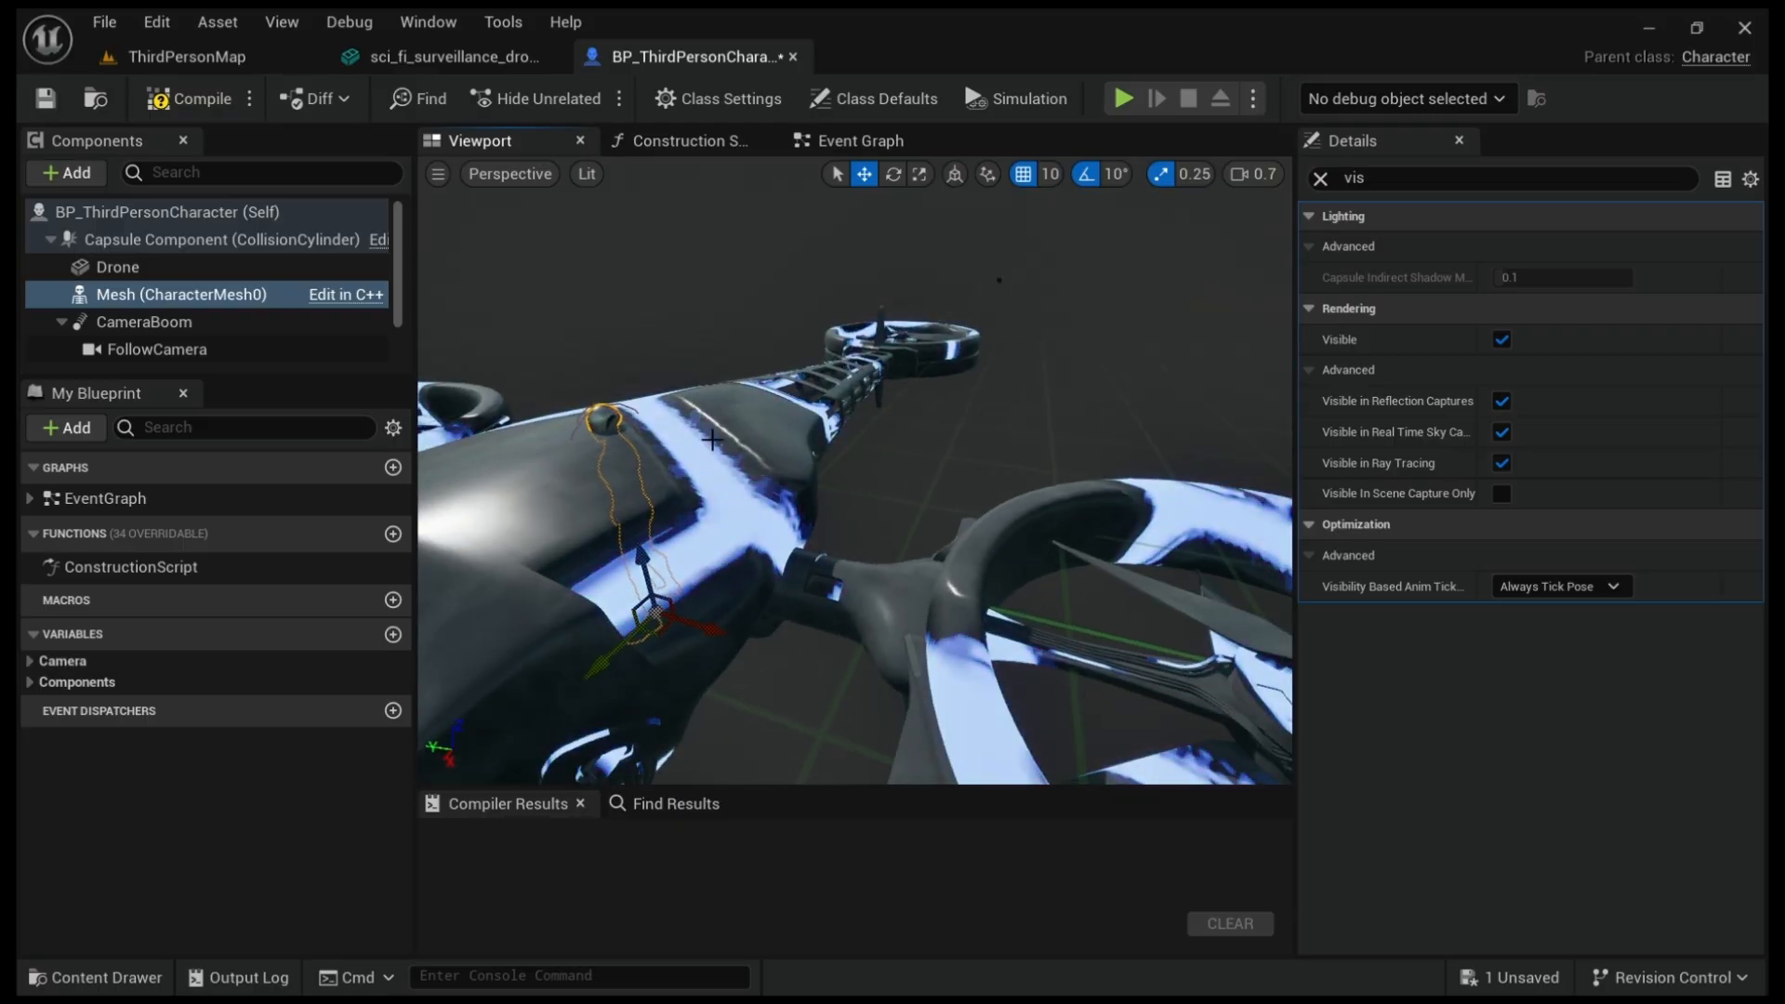
left_click(116, 267)
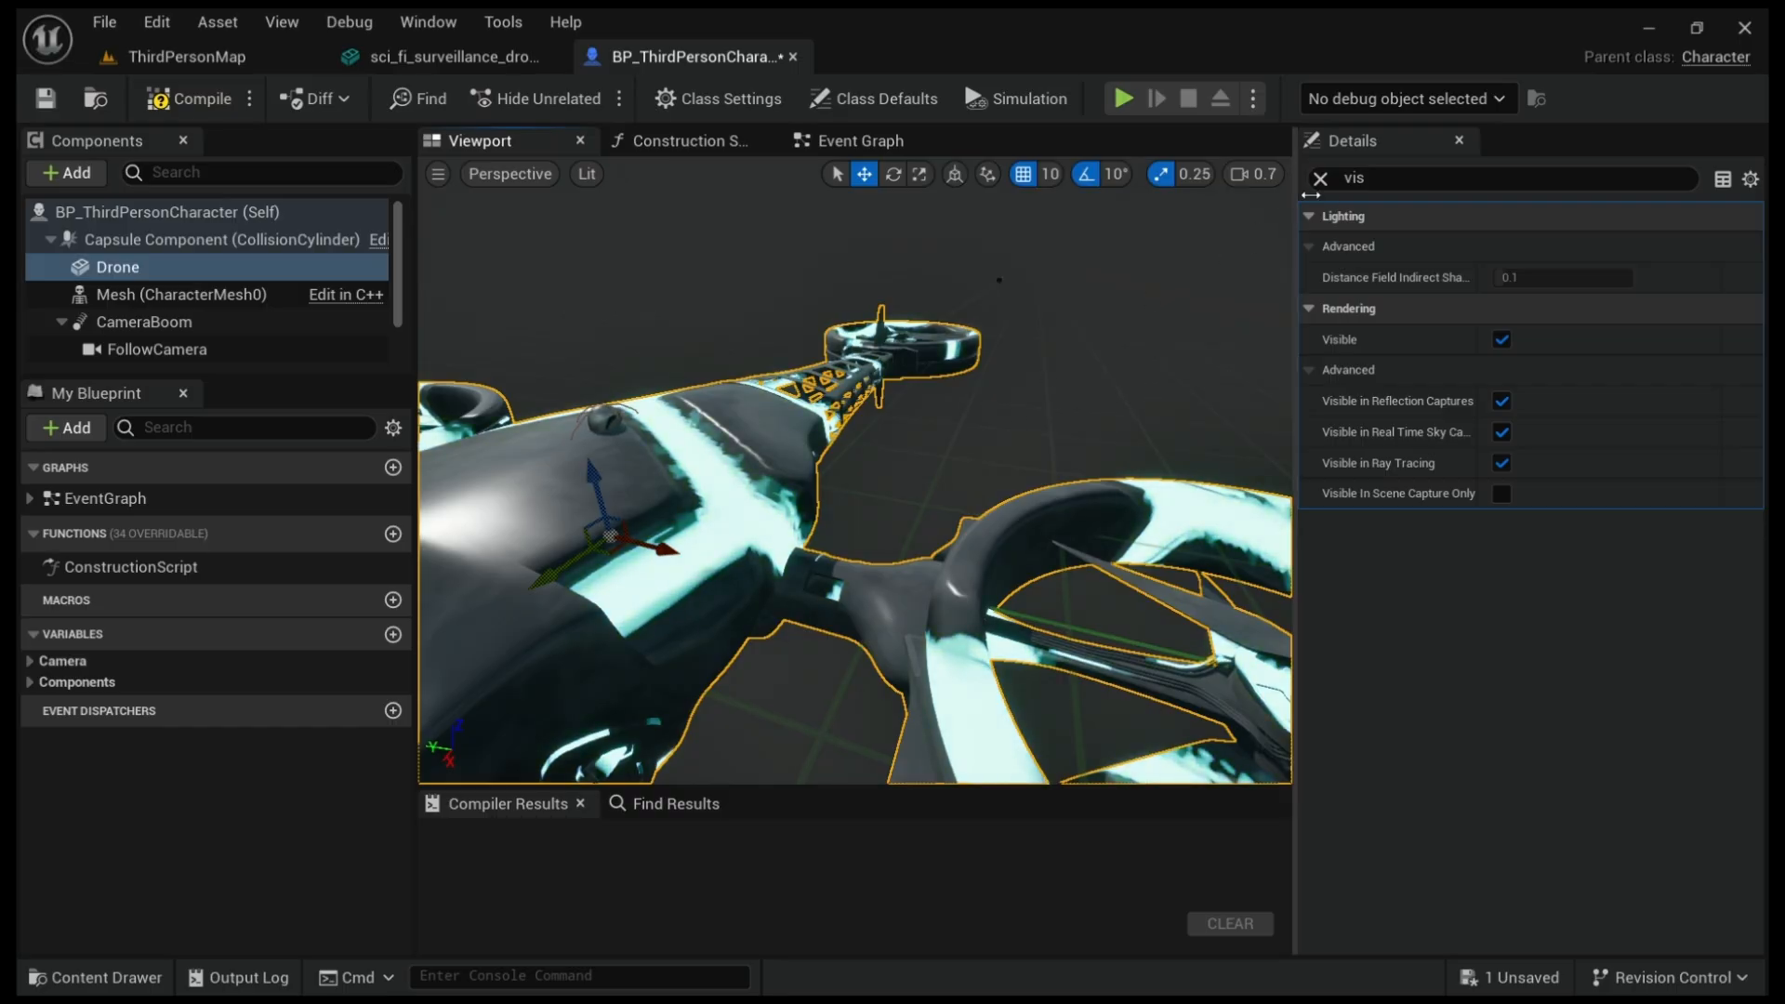
left_click(182, 294)
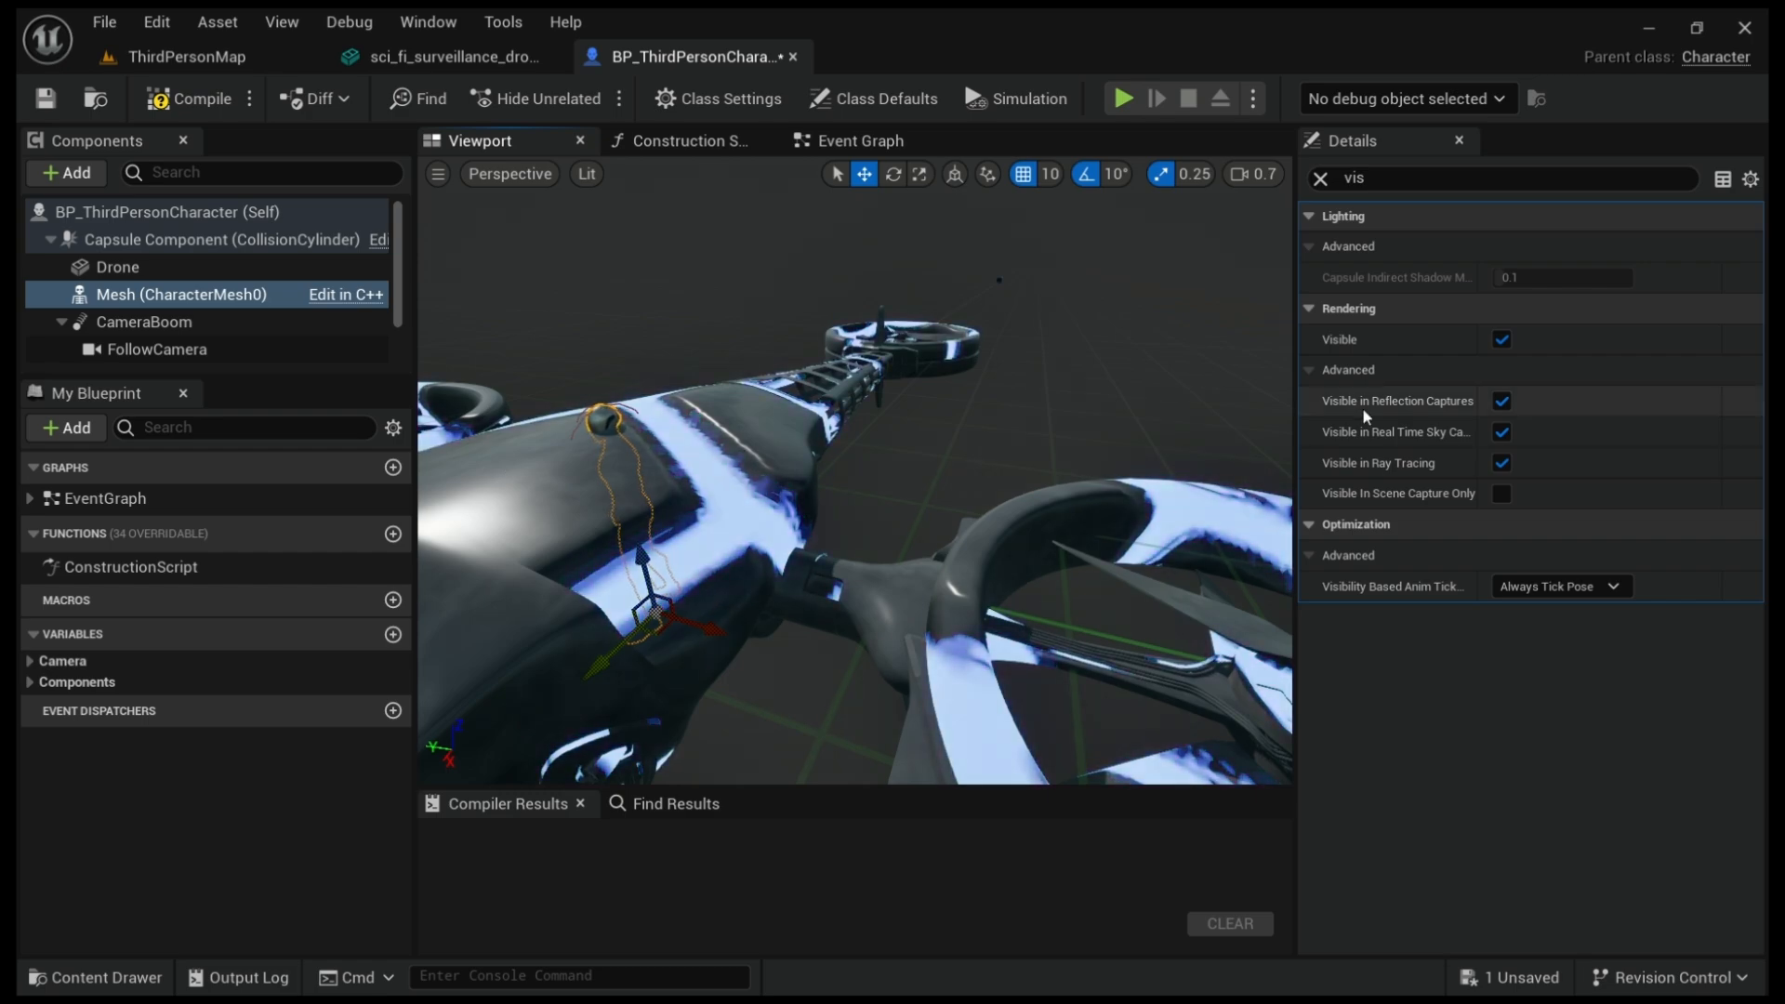
left_click(1501, 339)
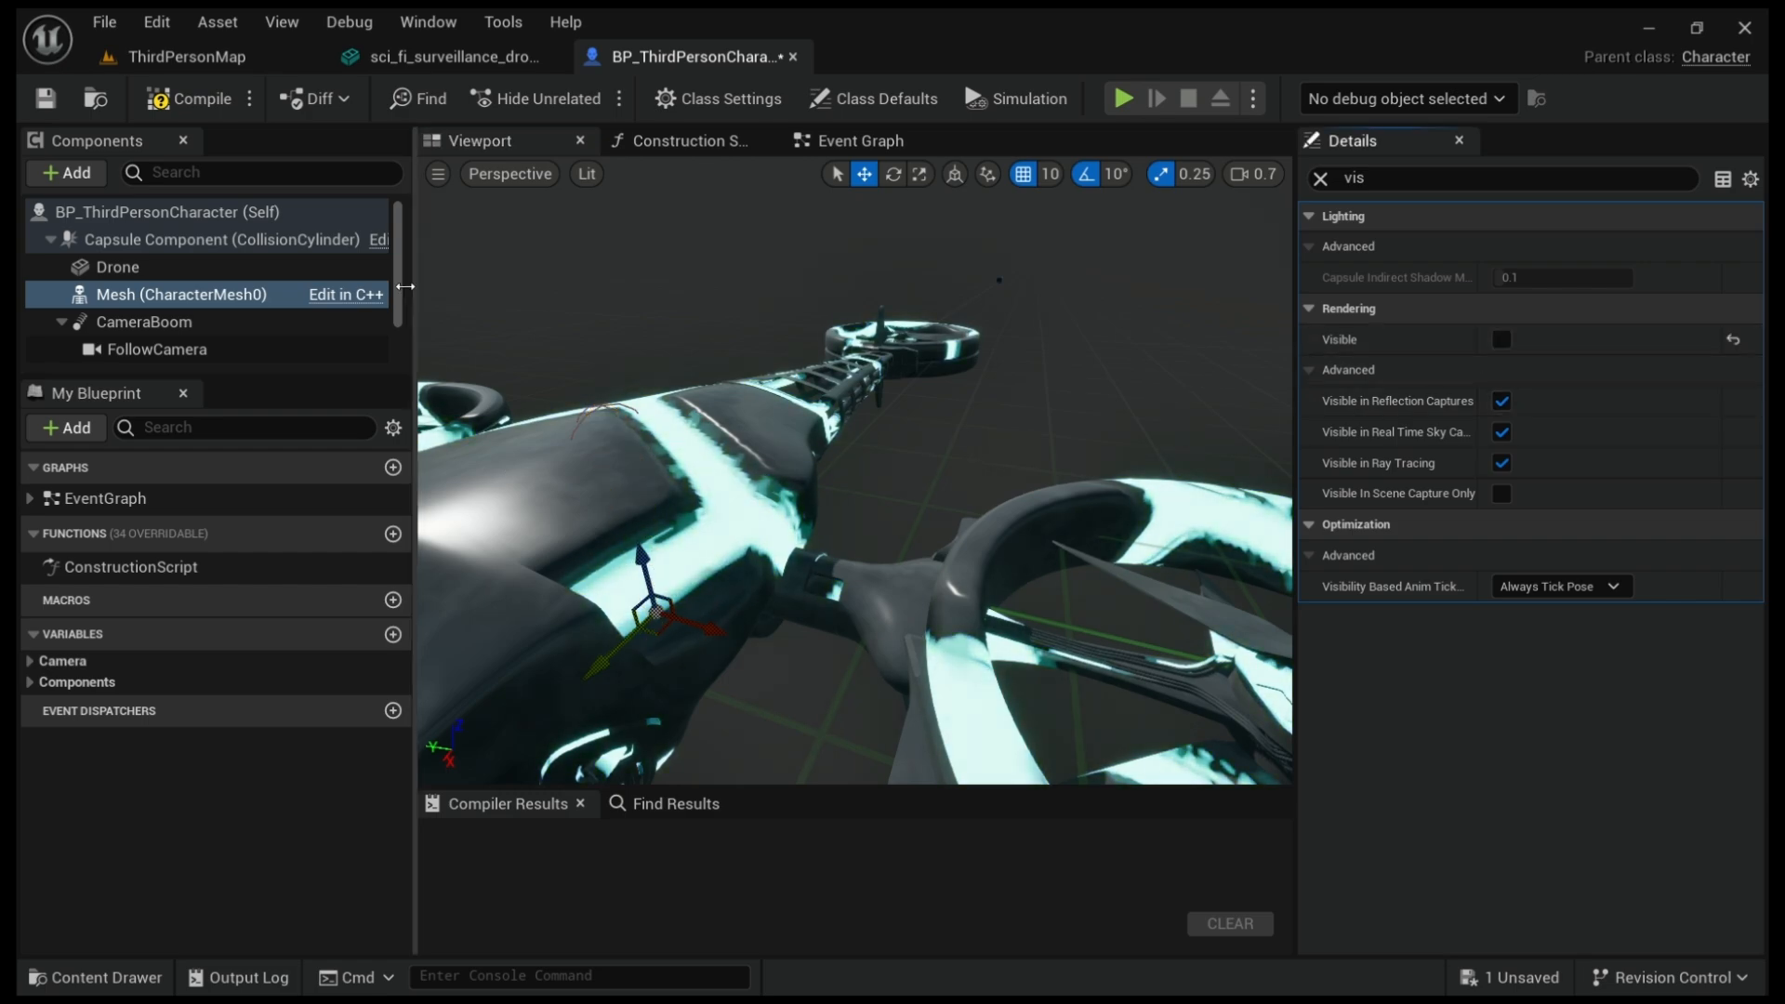
left_click(203, 98)
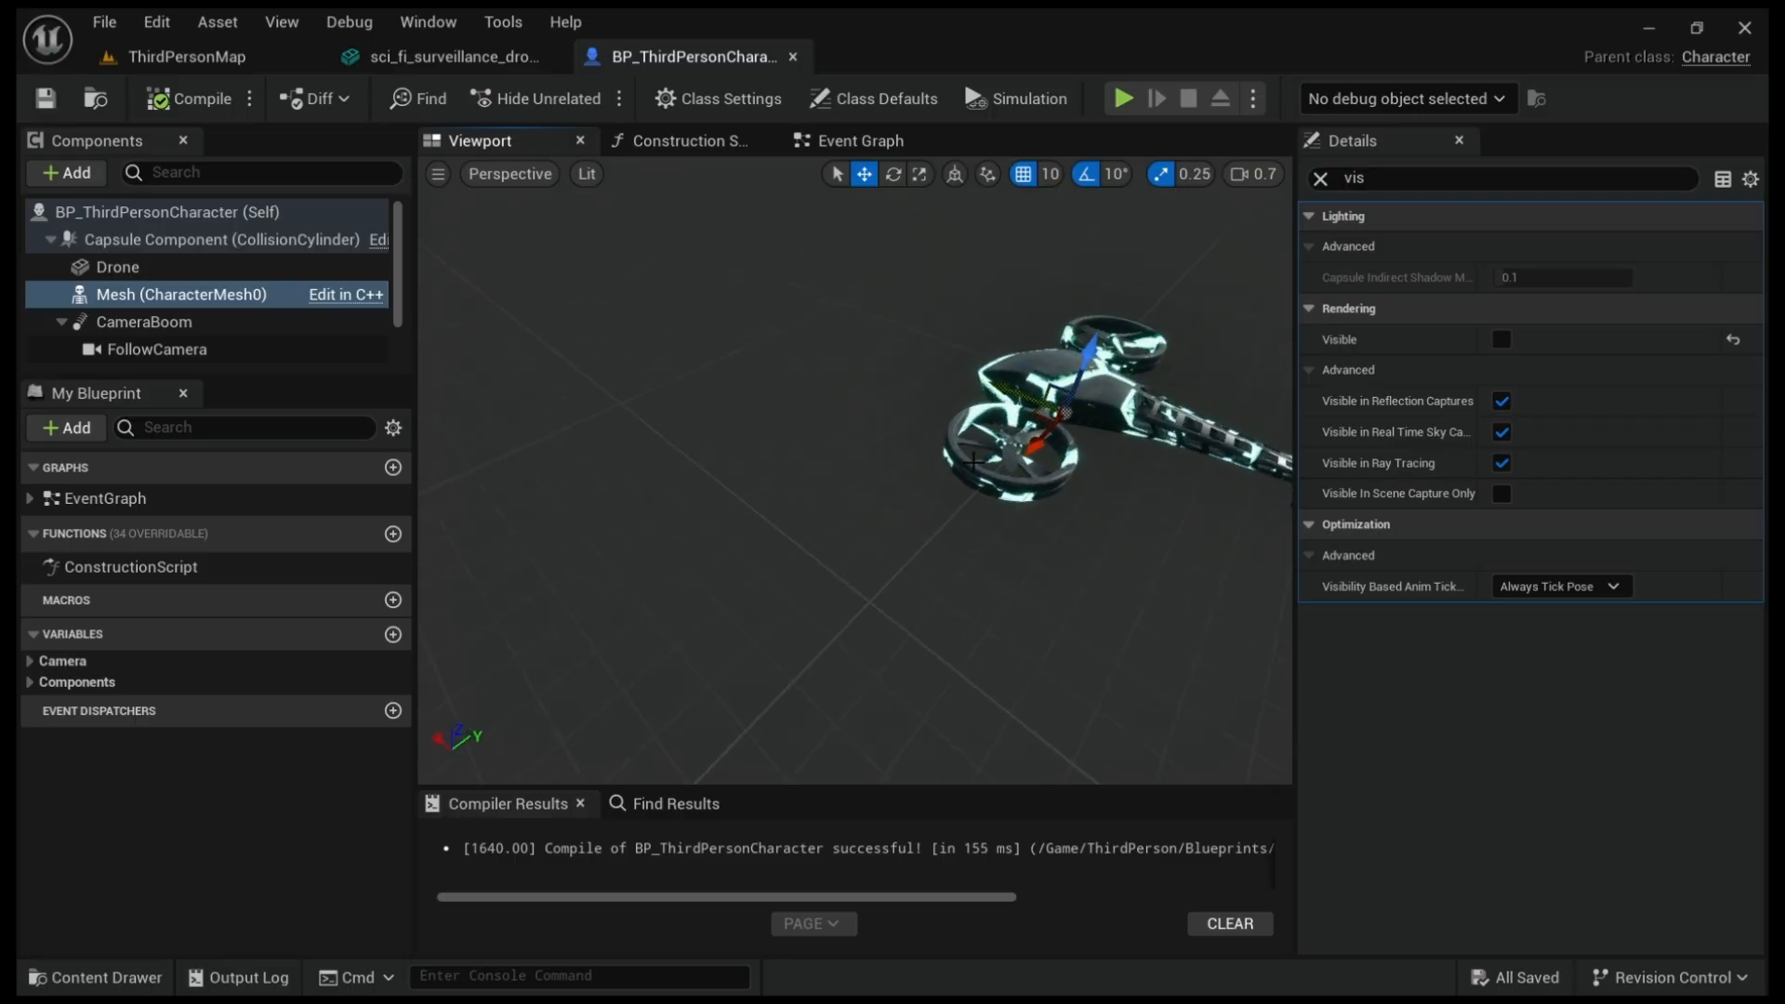
left_click(116, 267)
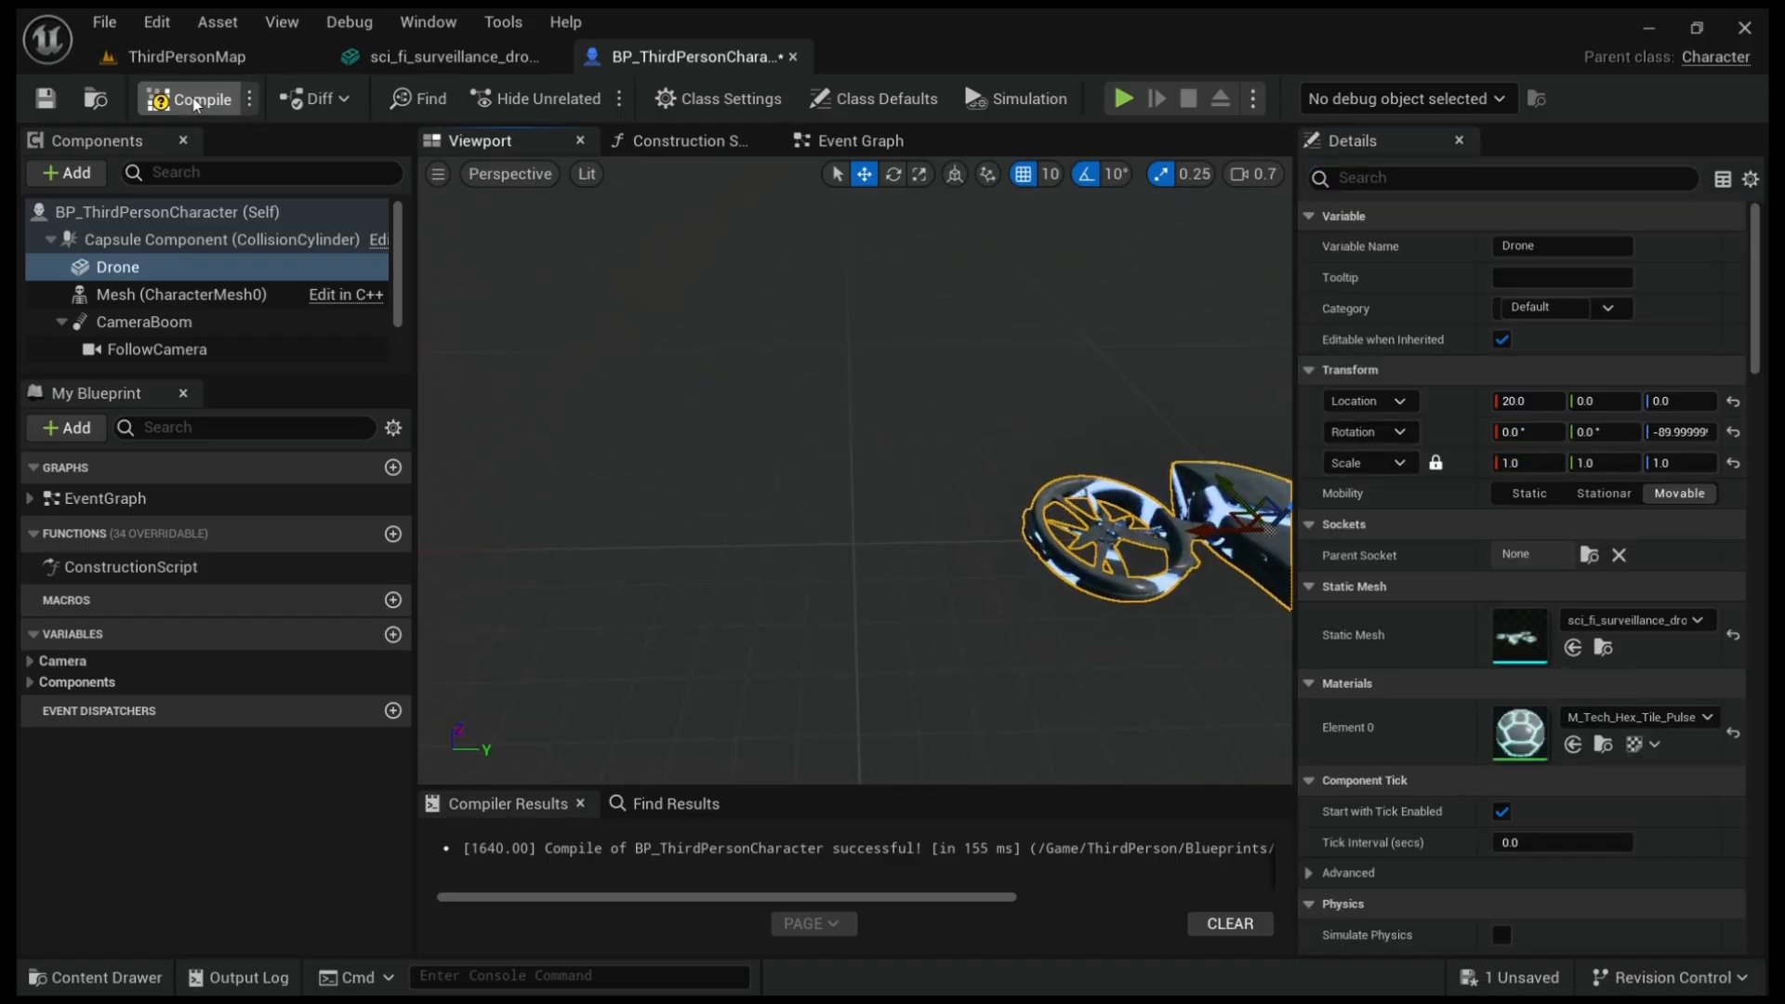
- Recompile the blueprint, briefly visit ThirdPersonMap, and open then close the Content Drawer
left_click(201, 99)
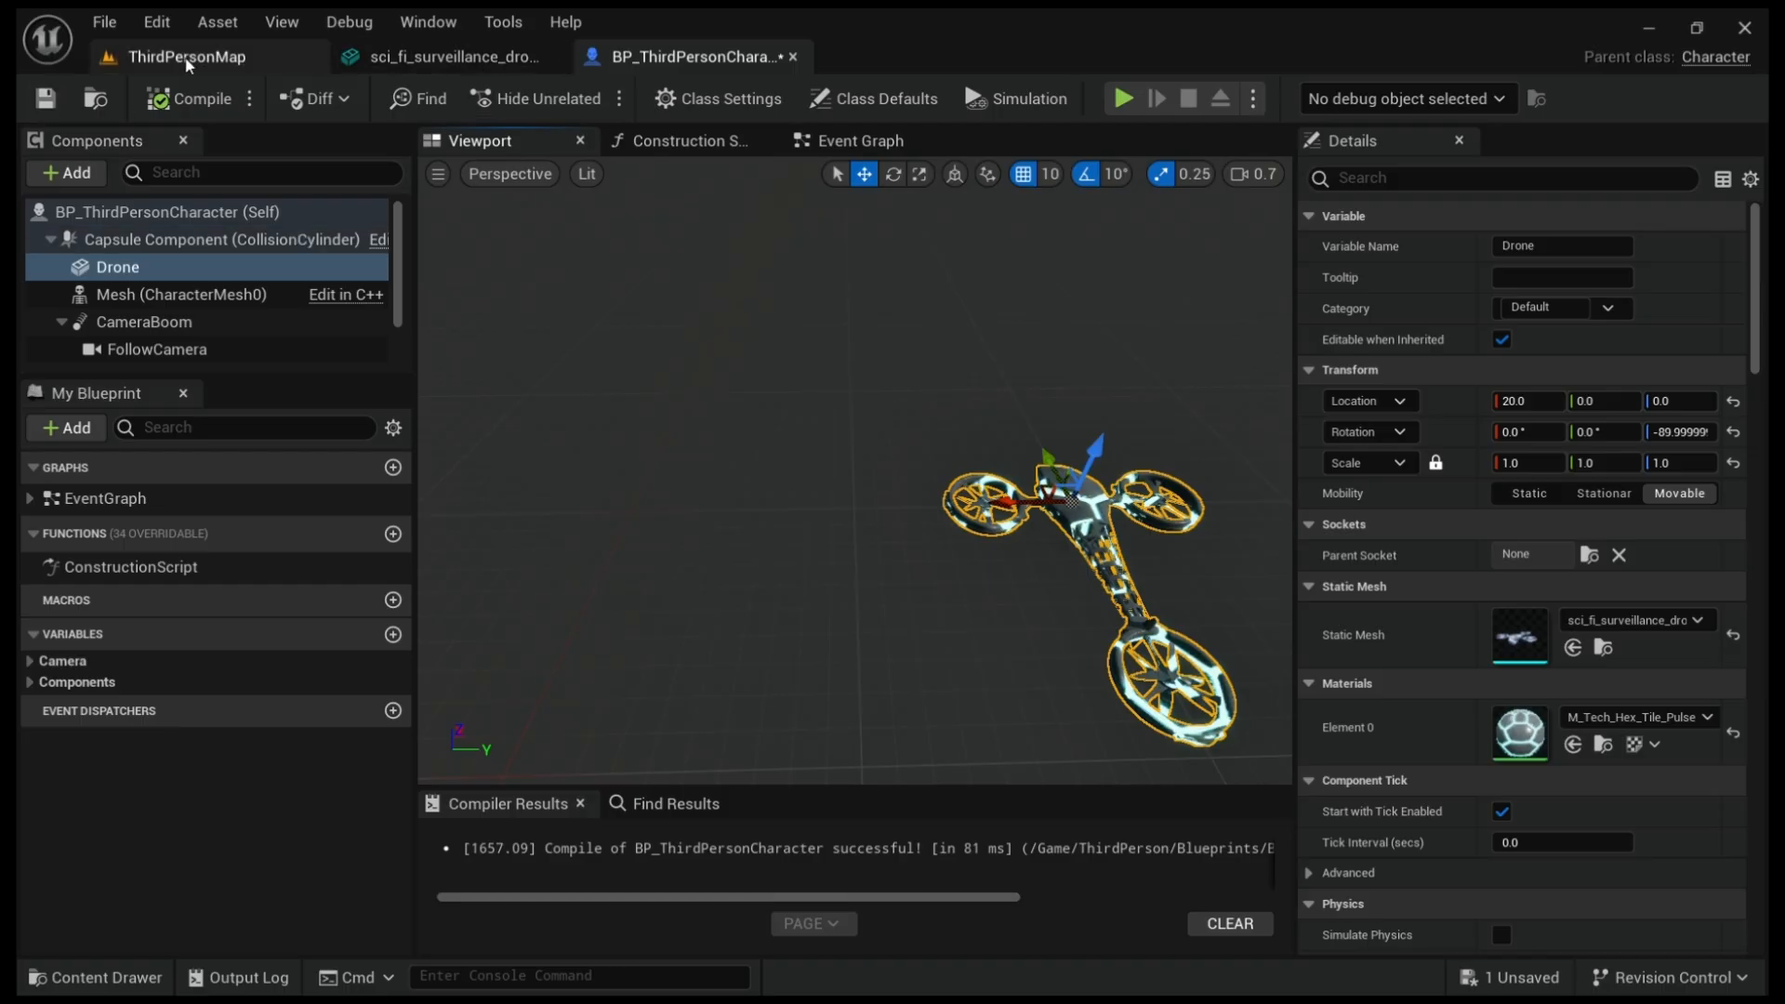
left_click(187, 56)
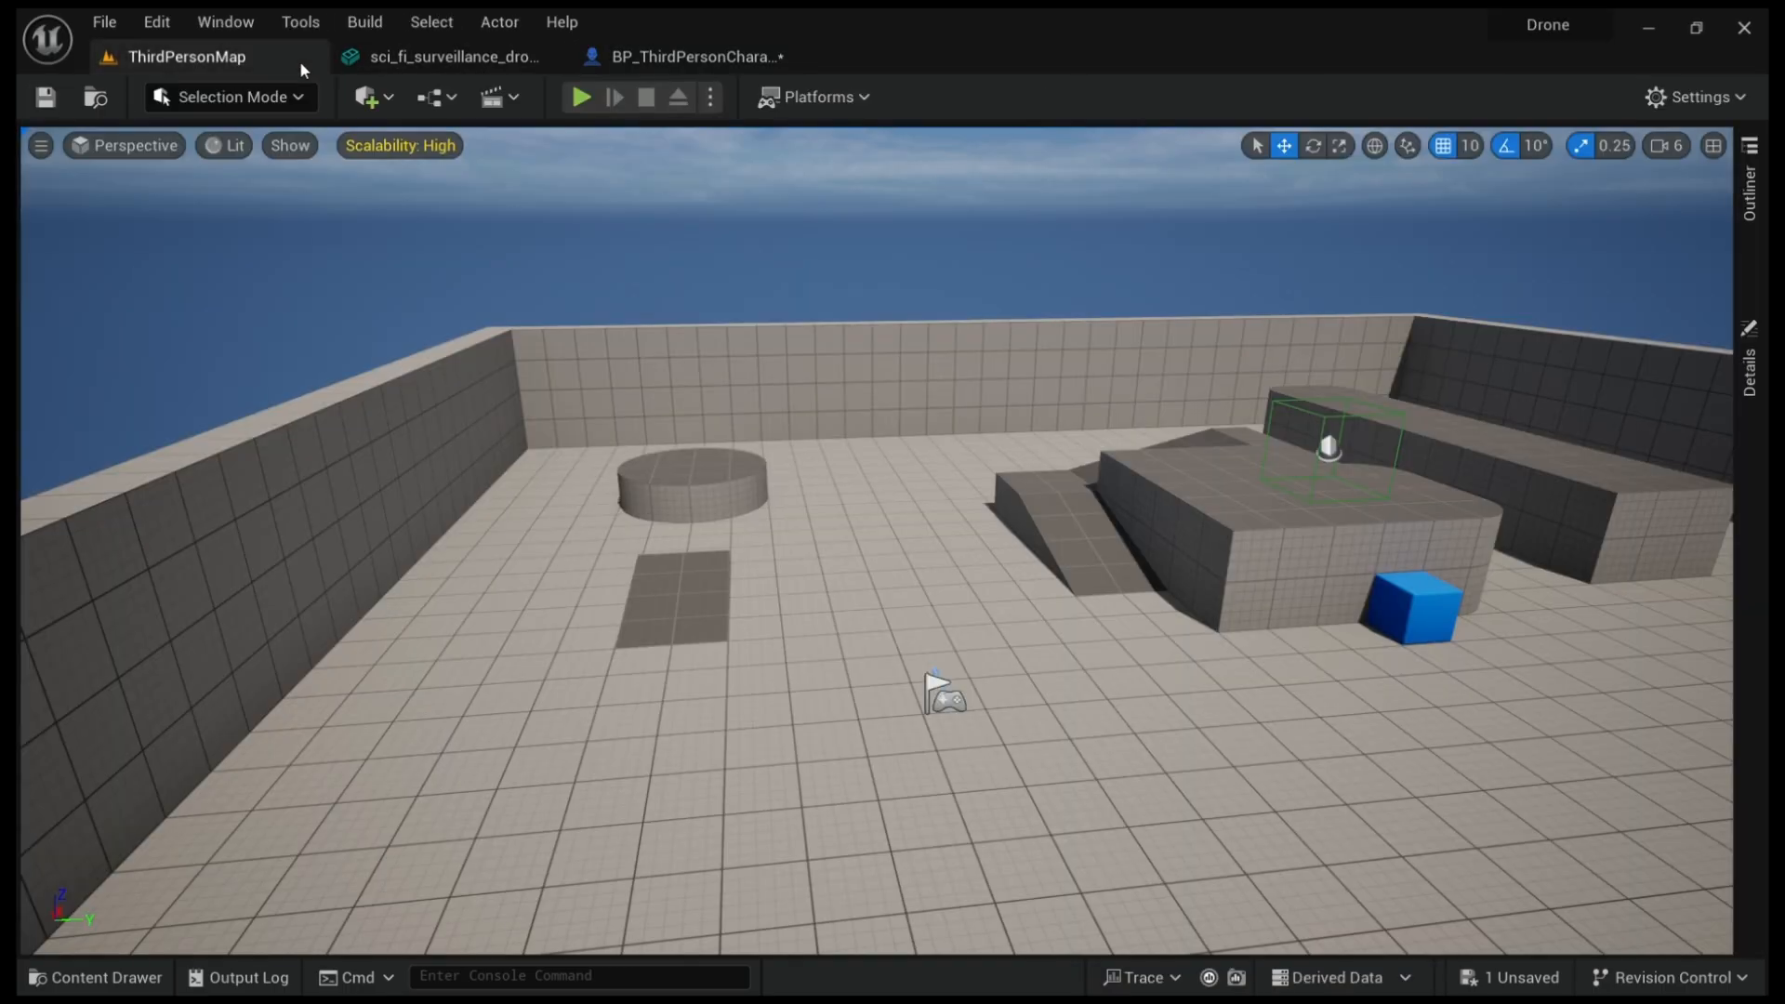
left_click(684, 56)
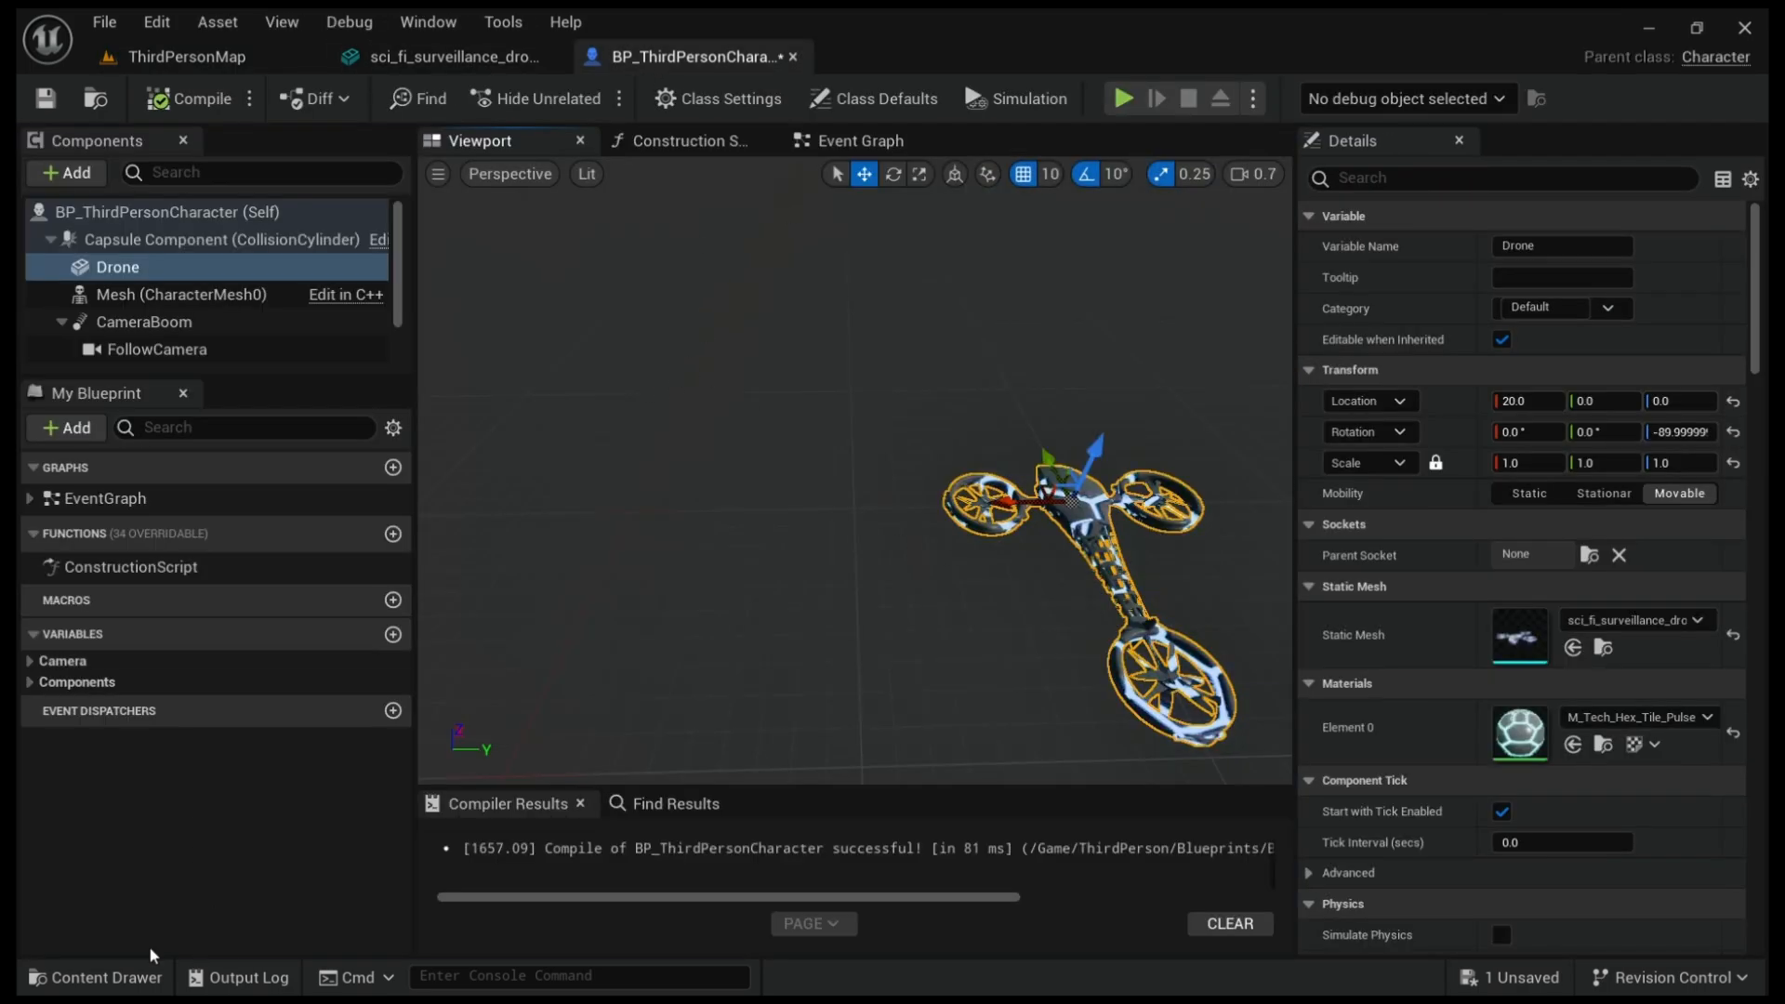
left_click(95, 977)
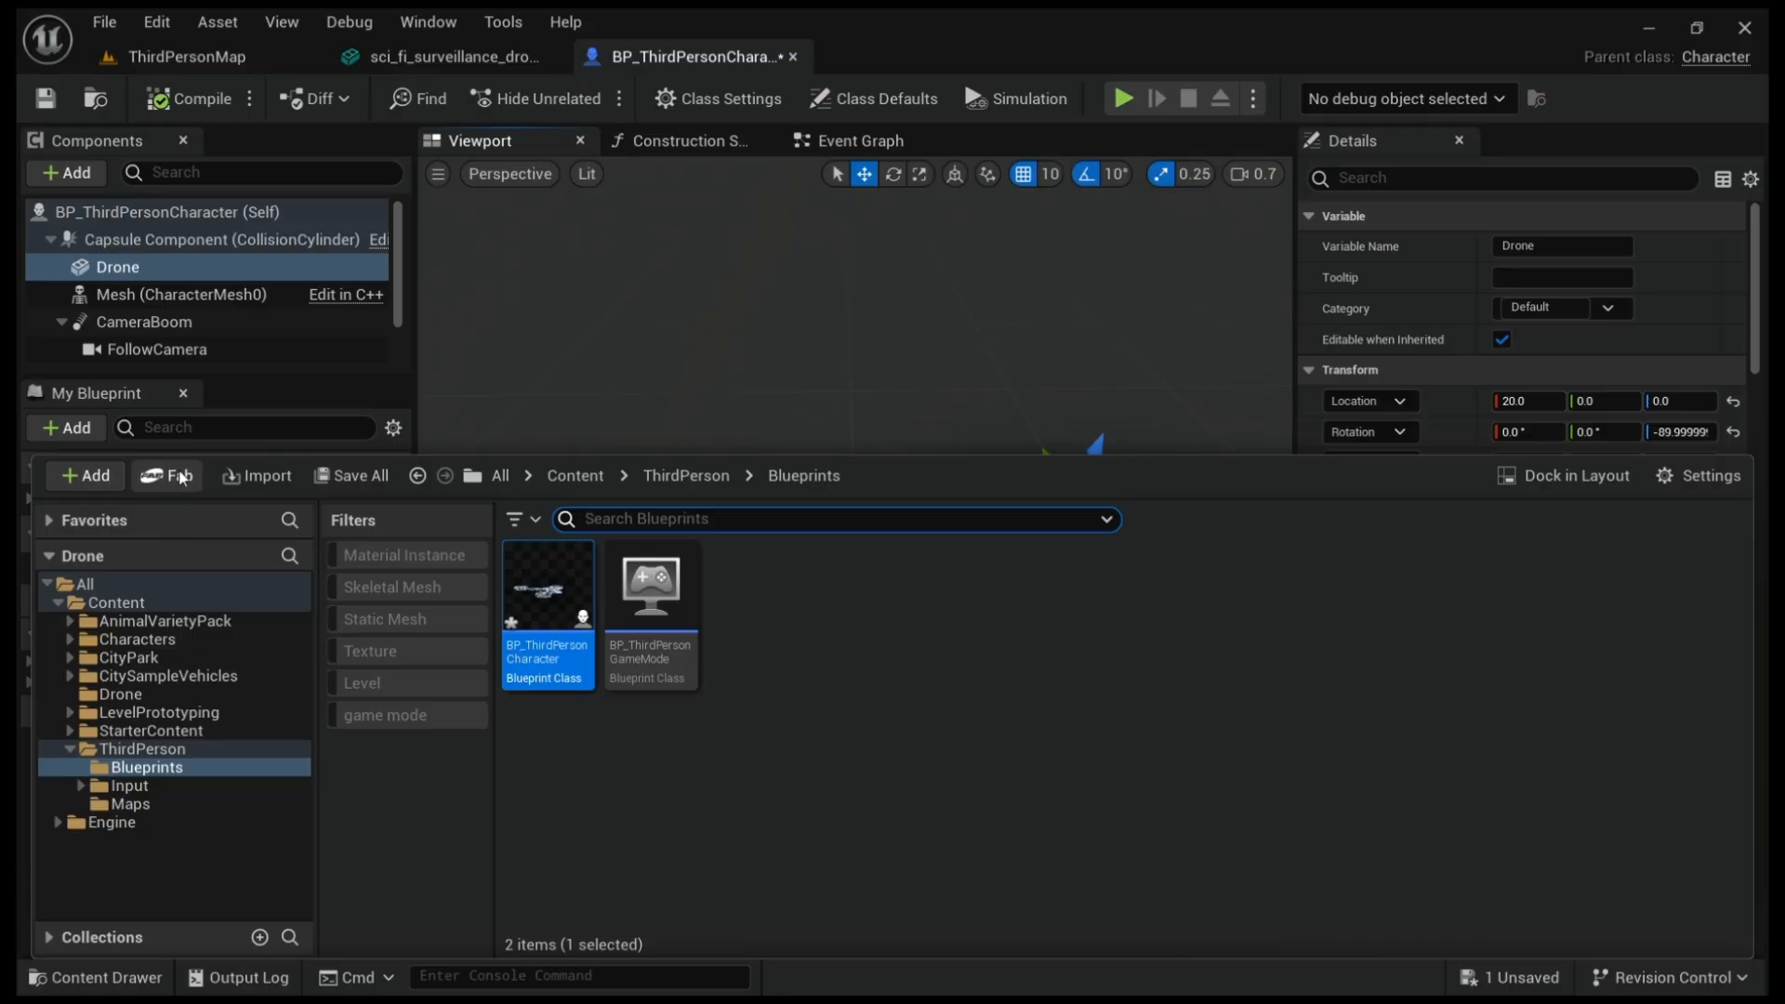
left_click(193, 98)
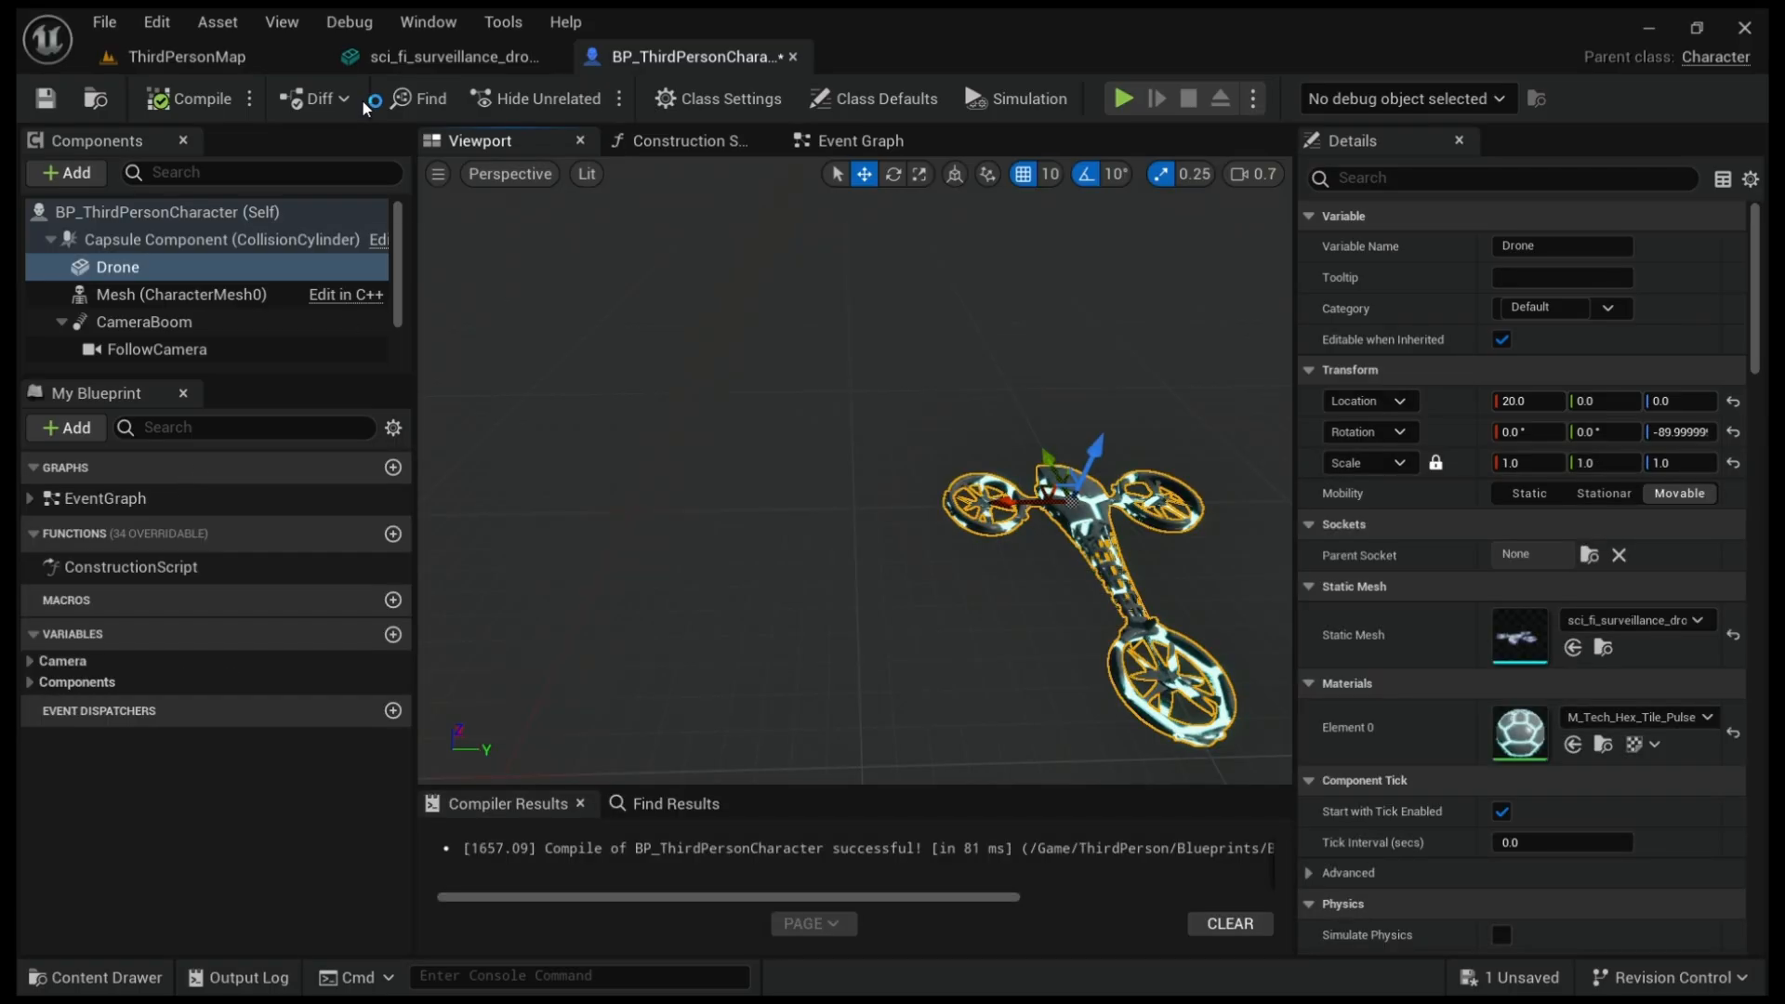
mouse_move(681, 127)
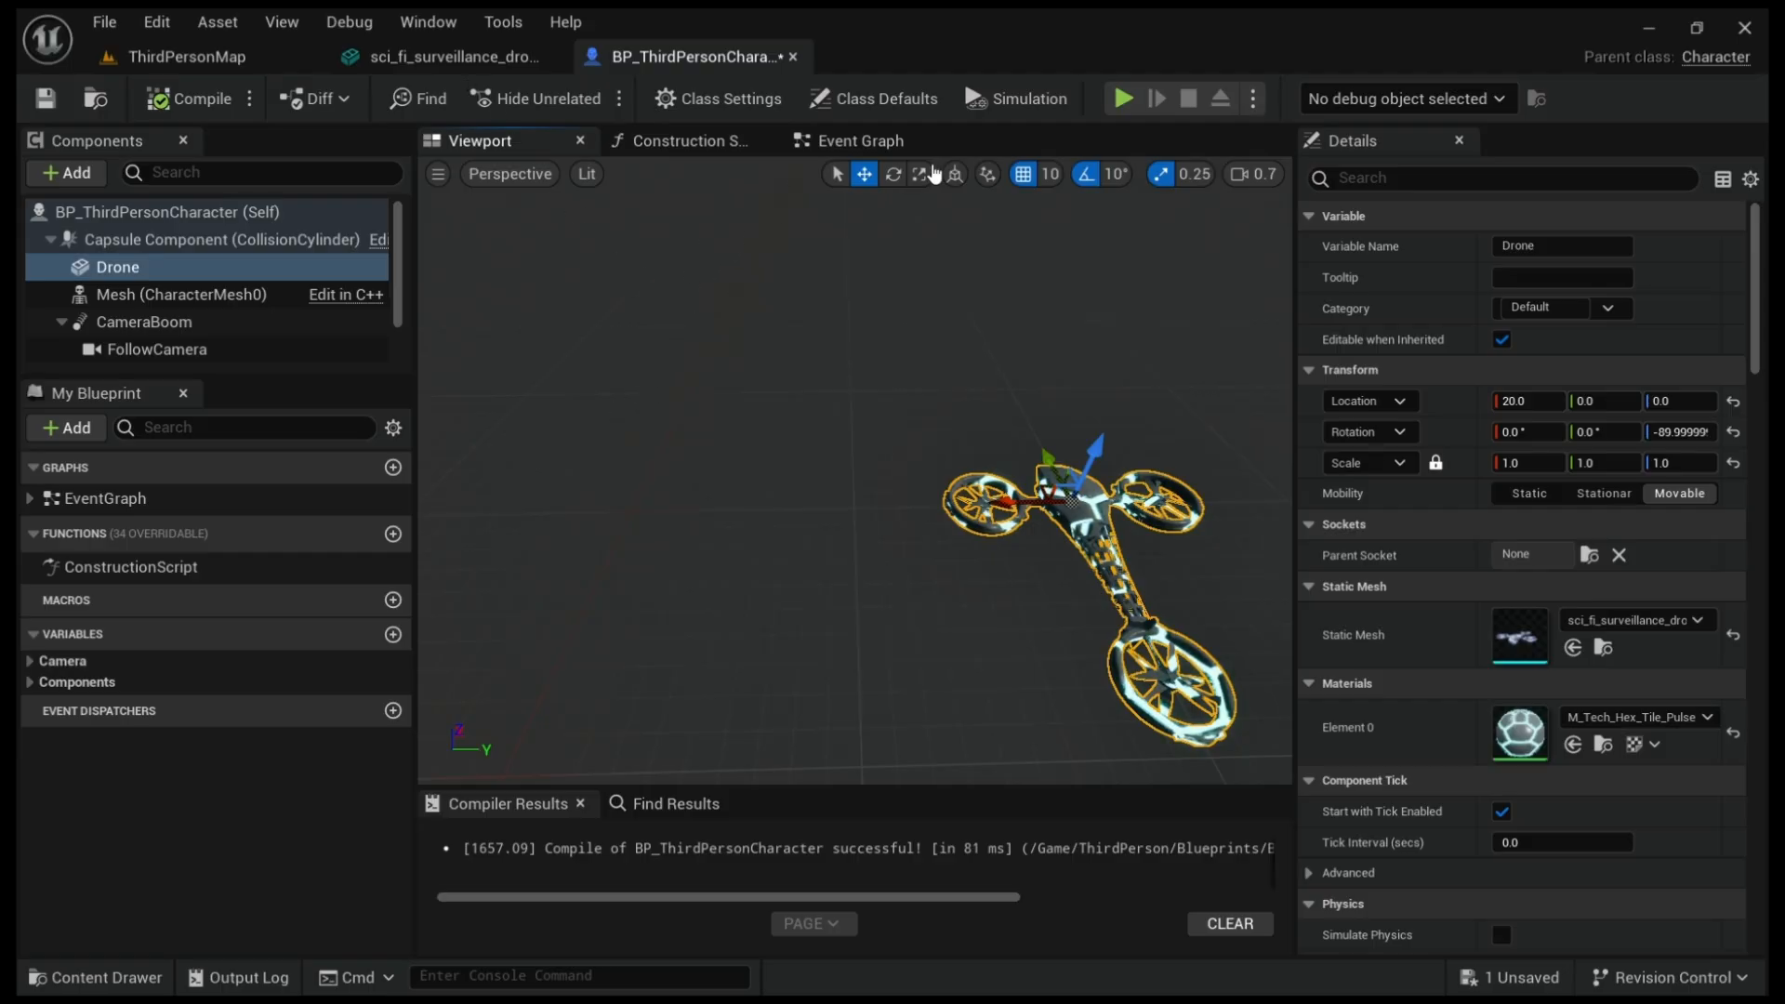
mouse_move(930, 291)
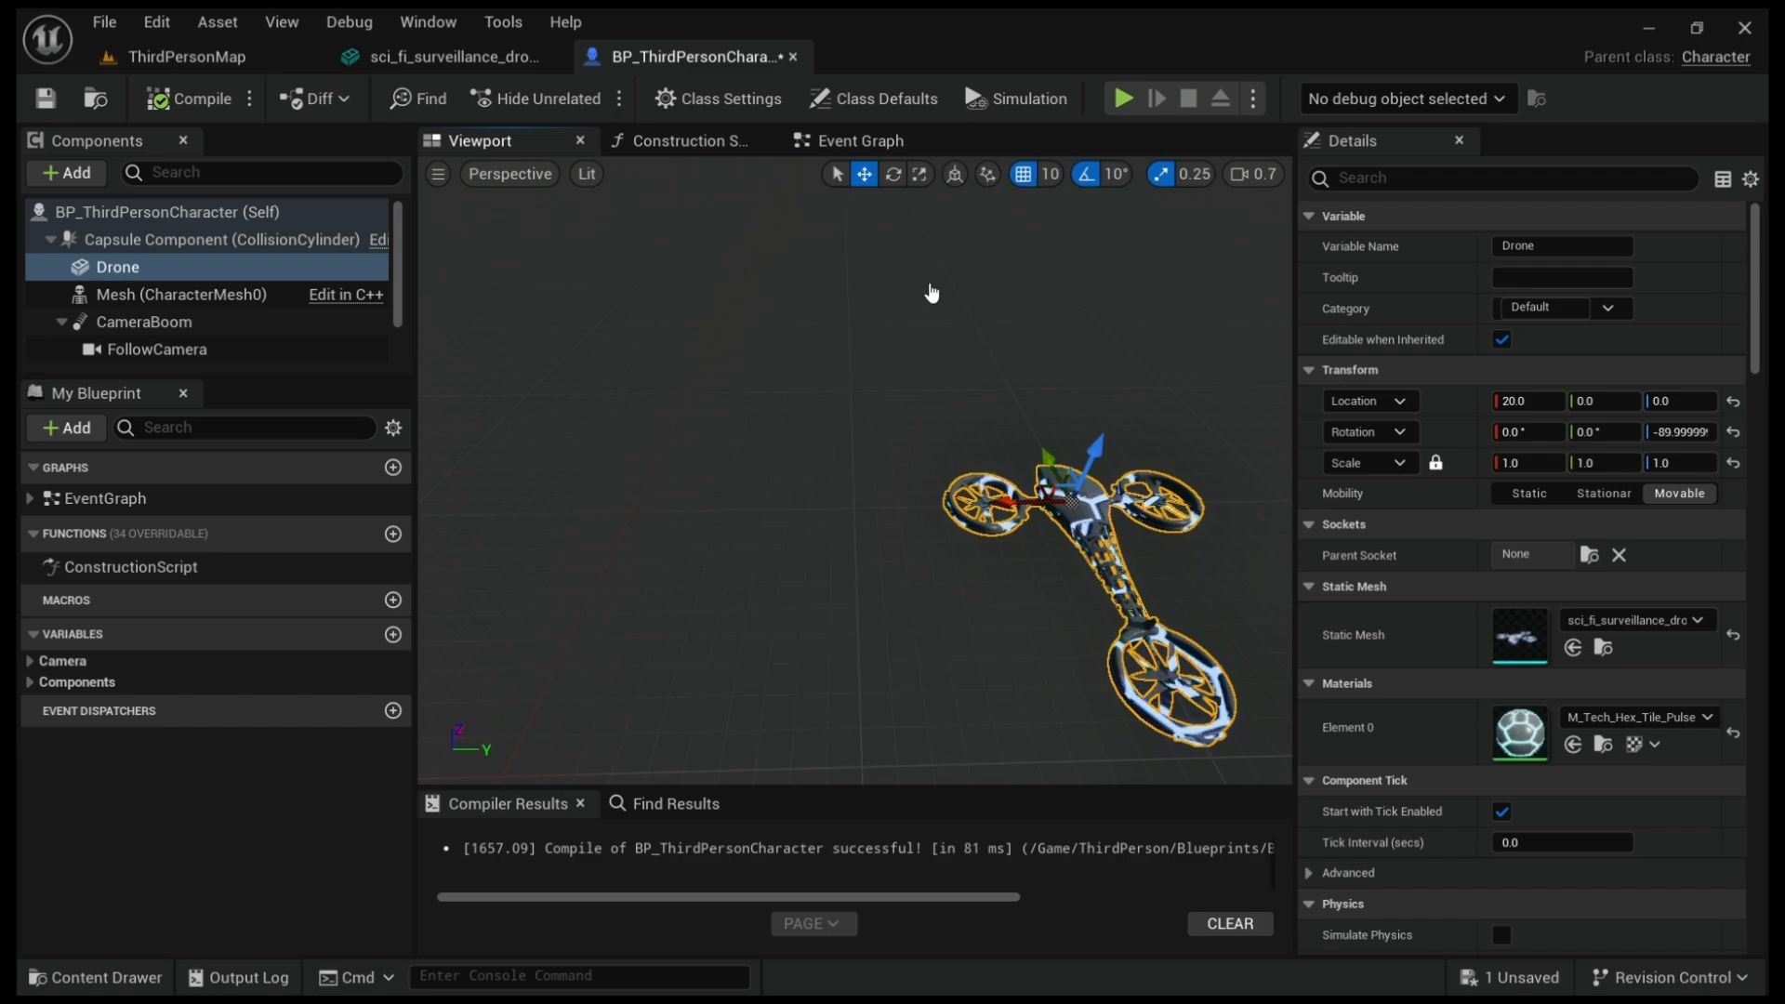
mouse_move(1261, 225)
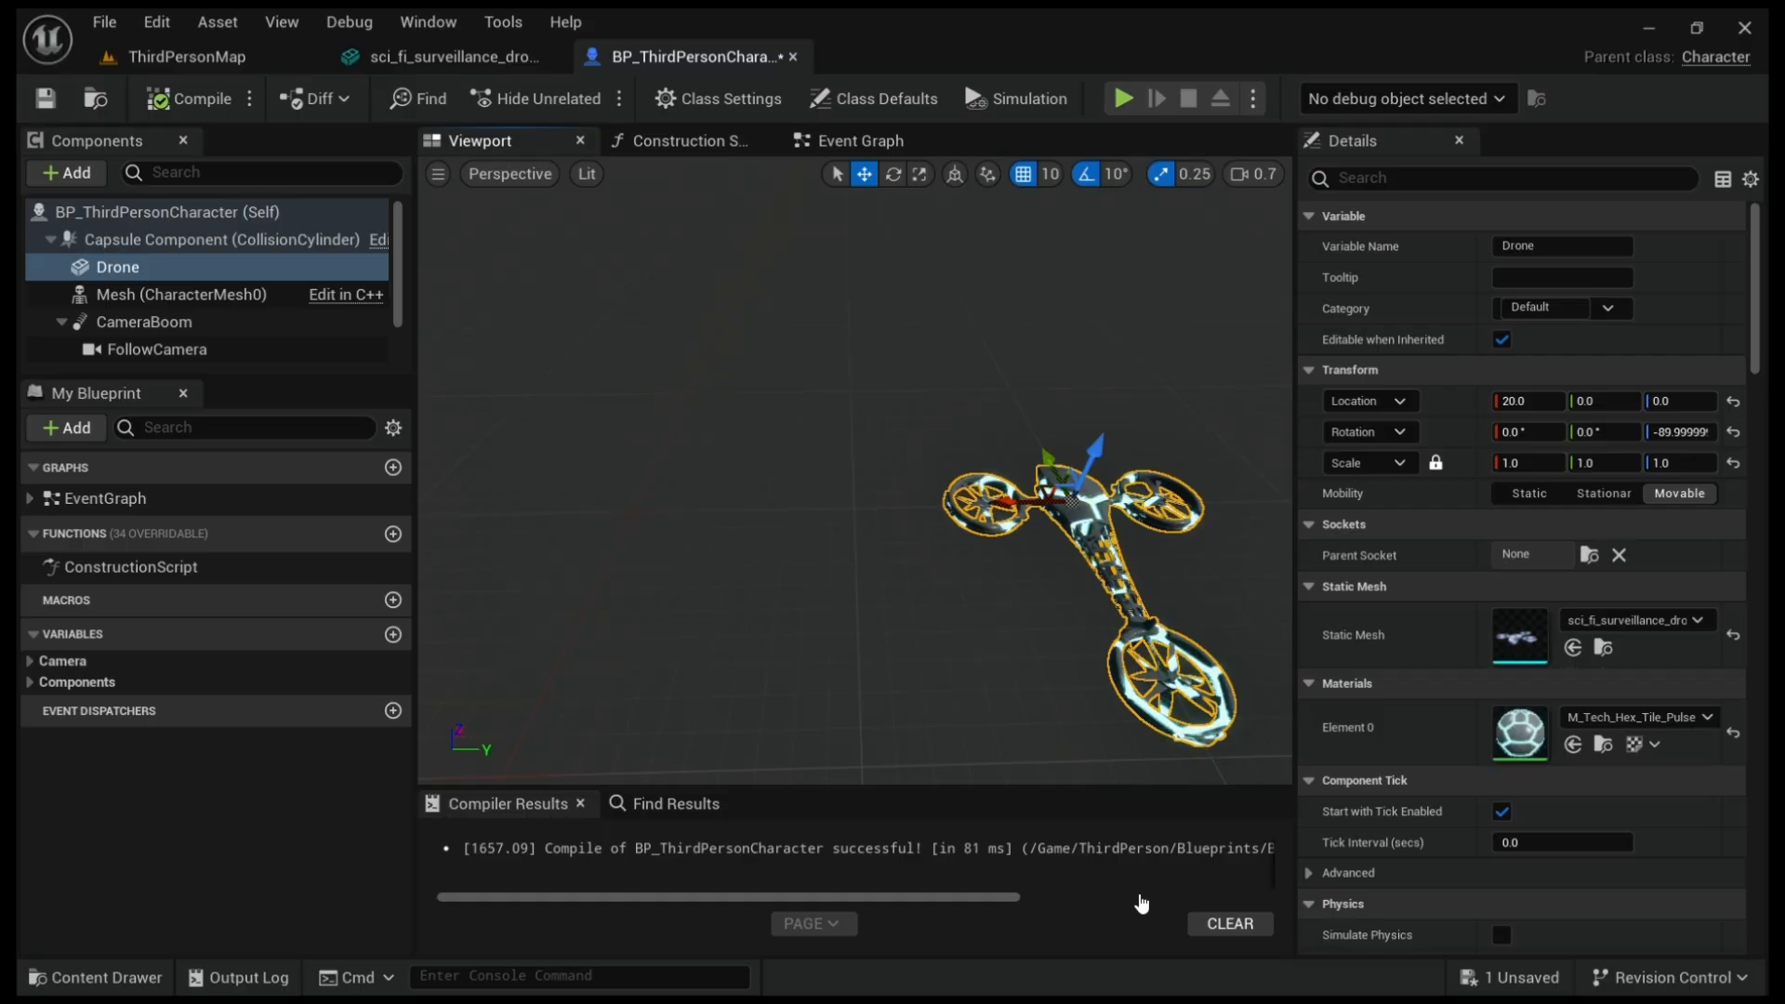
mouse_move(623, 886)
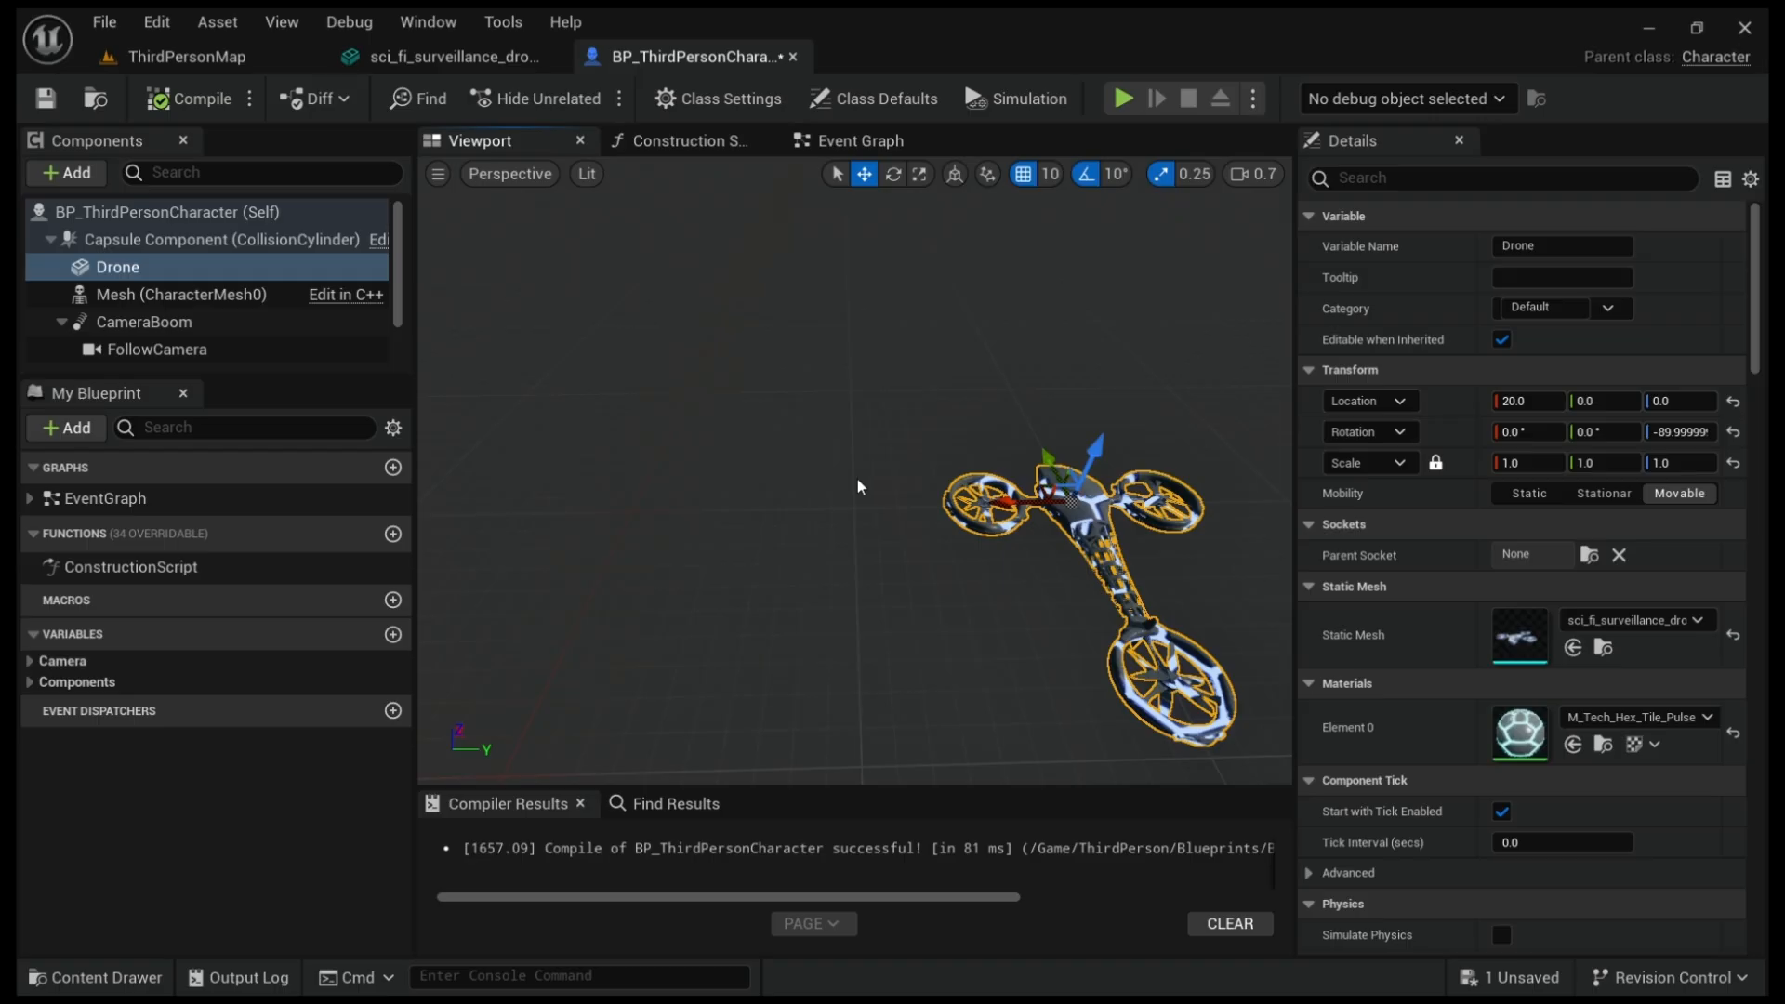
- Browse to AnimalVarietyPack > Crow > Meshes and open SK_Crow for preview
left_click(95, 985)
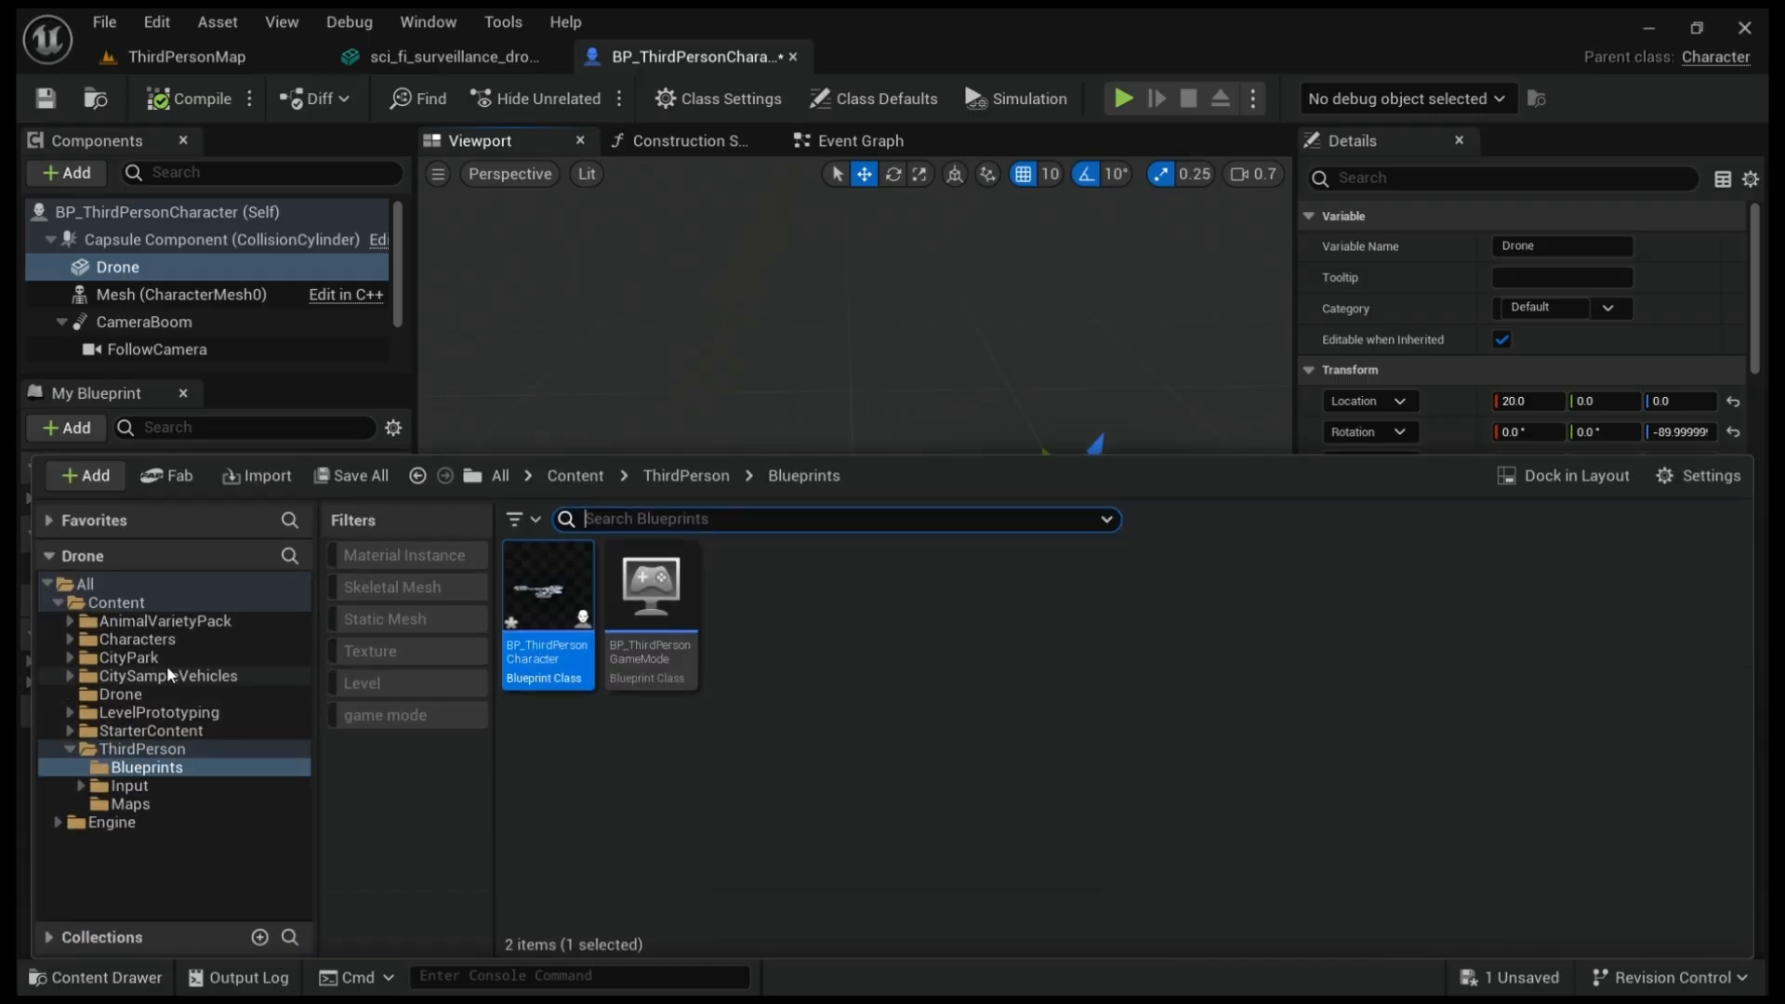
left_click(164, 620)
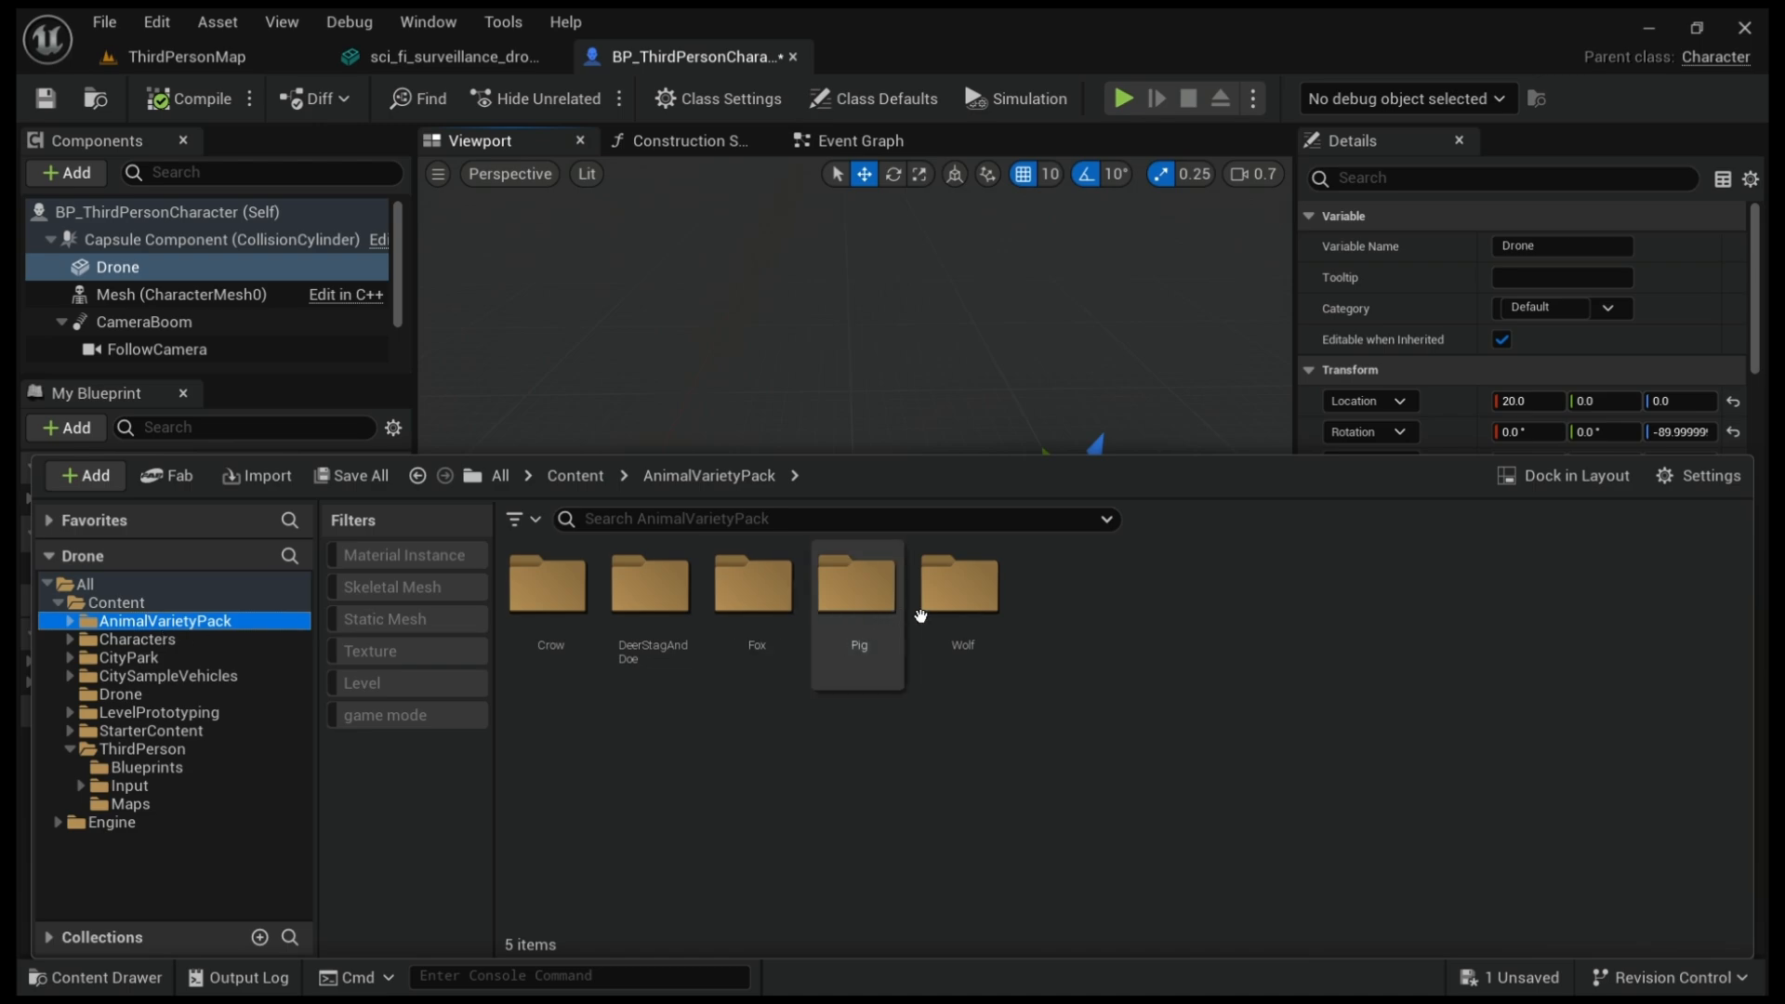
double_click(550, 583)
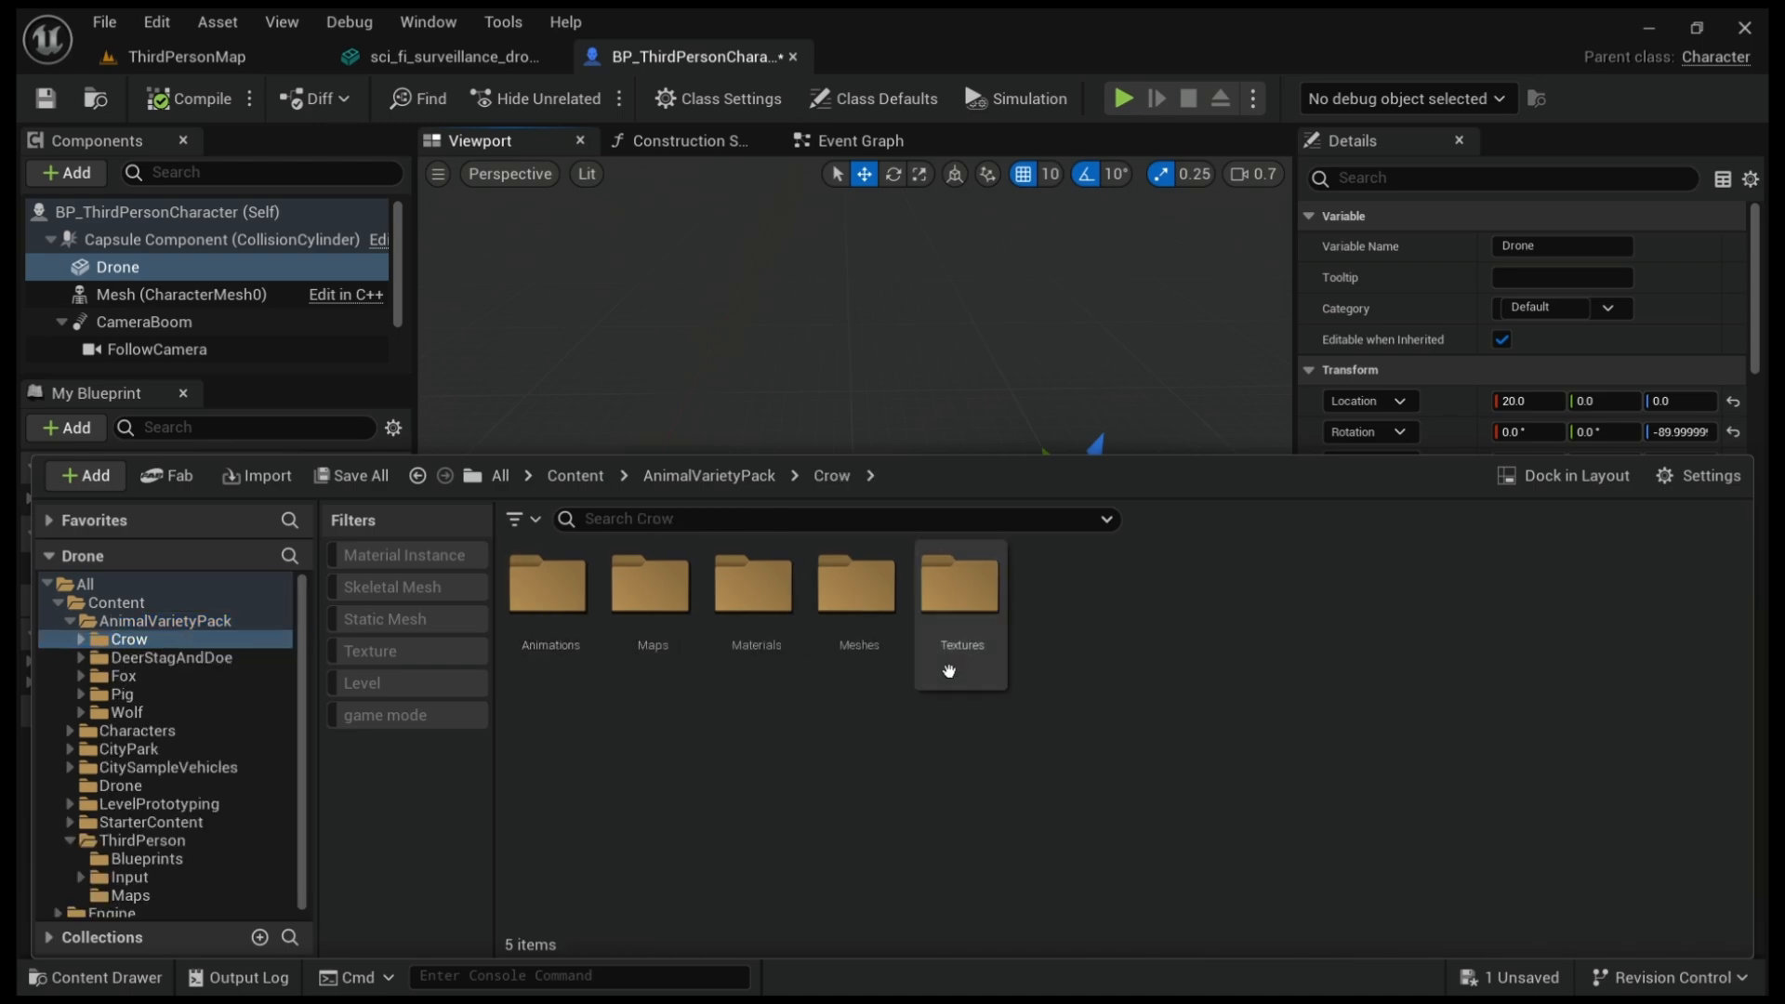
mouse_move(957, 623)
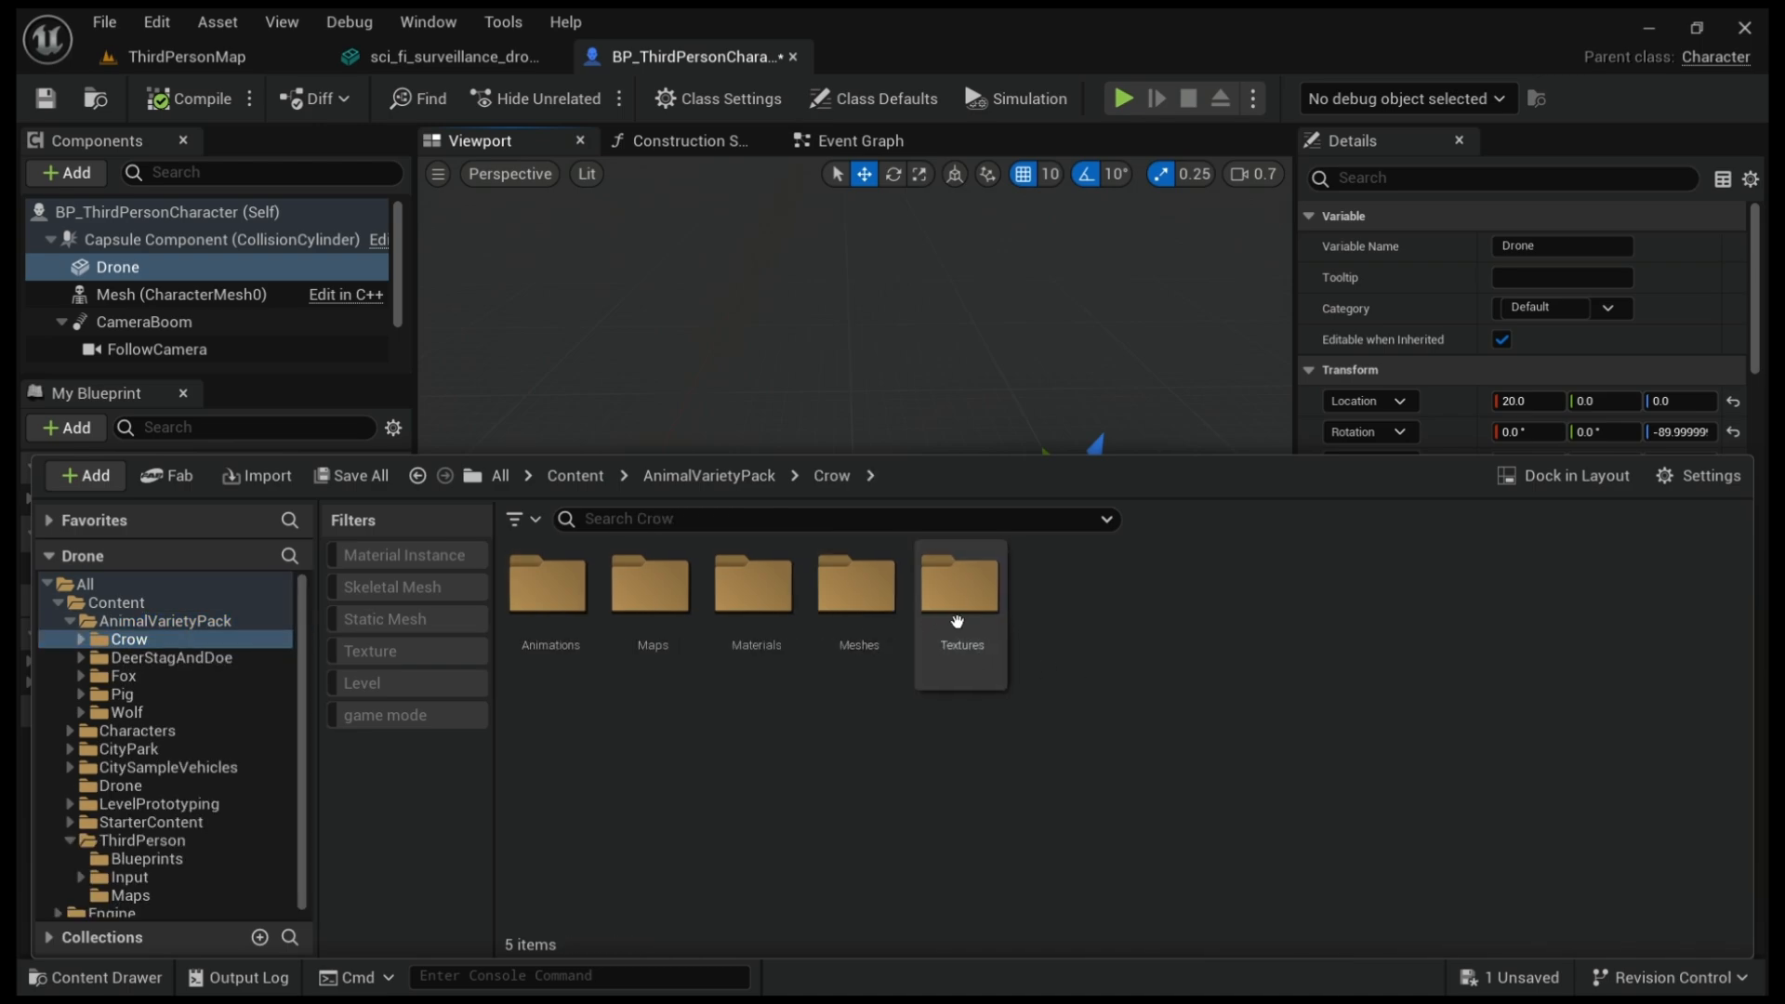
double_click(857, 583)
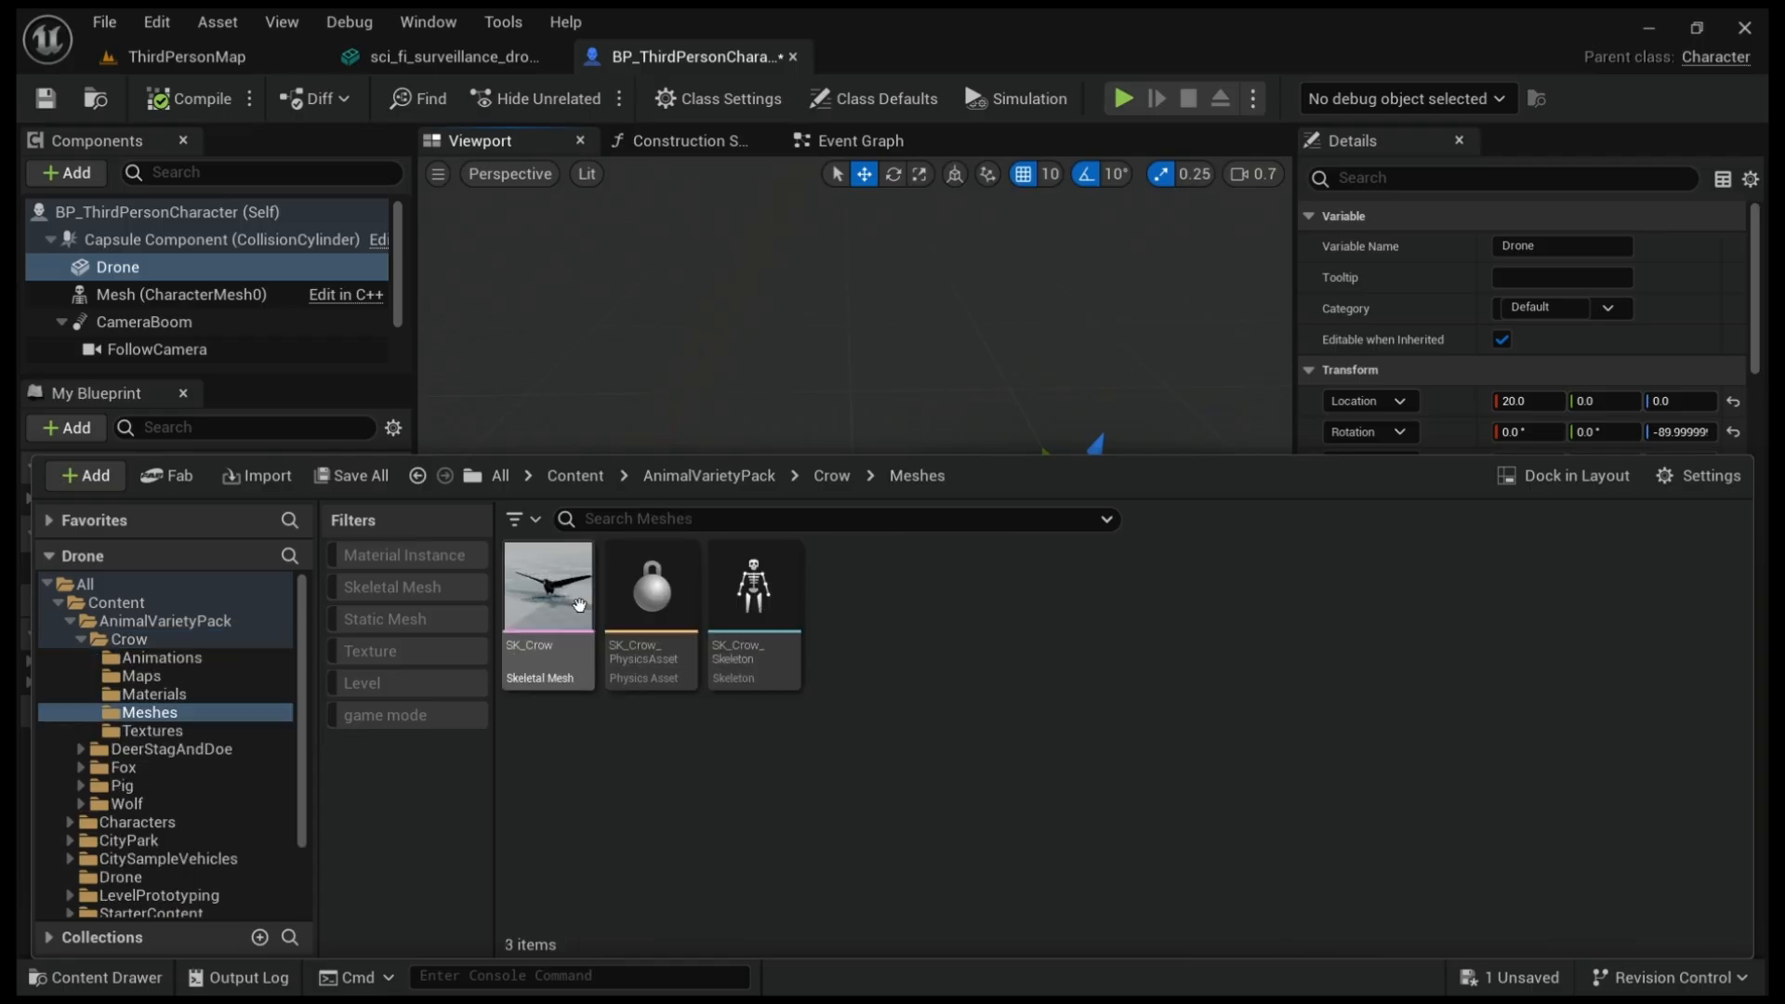
left_click(547, 597)
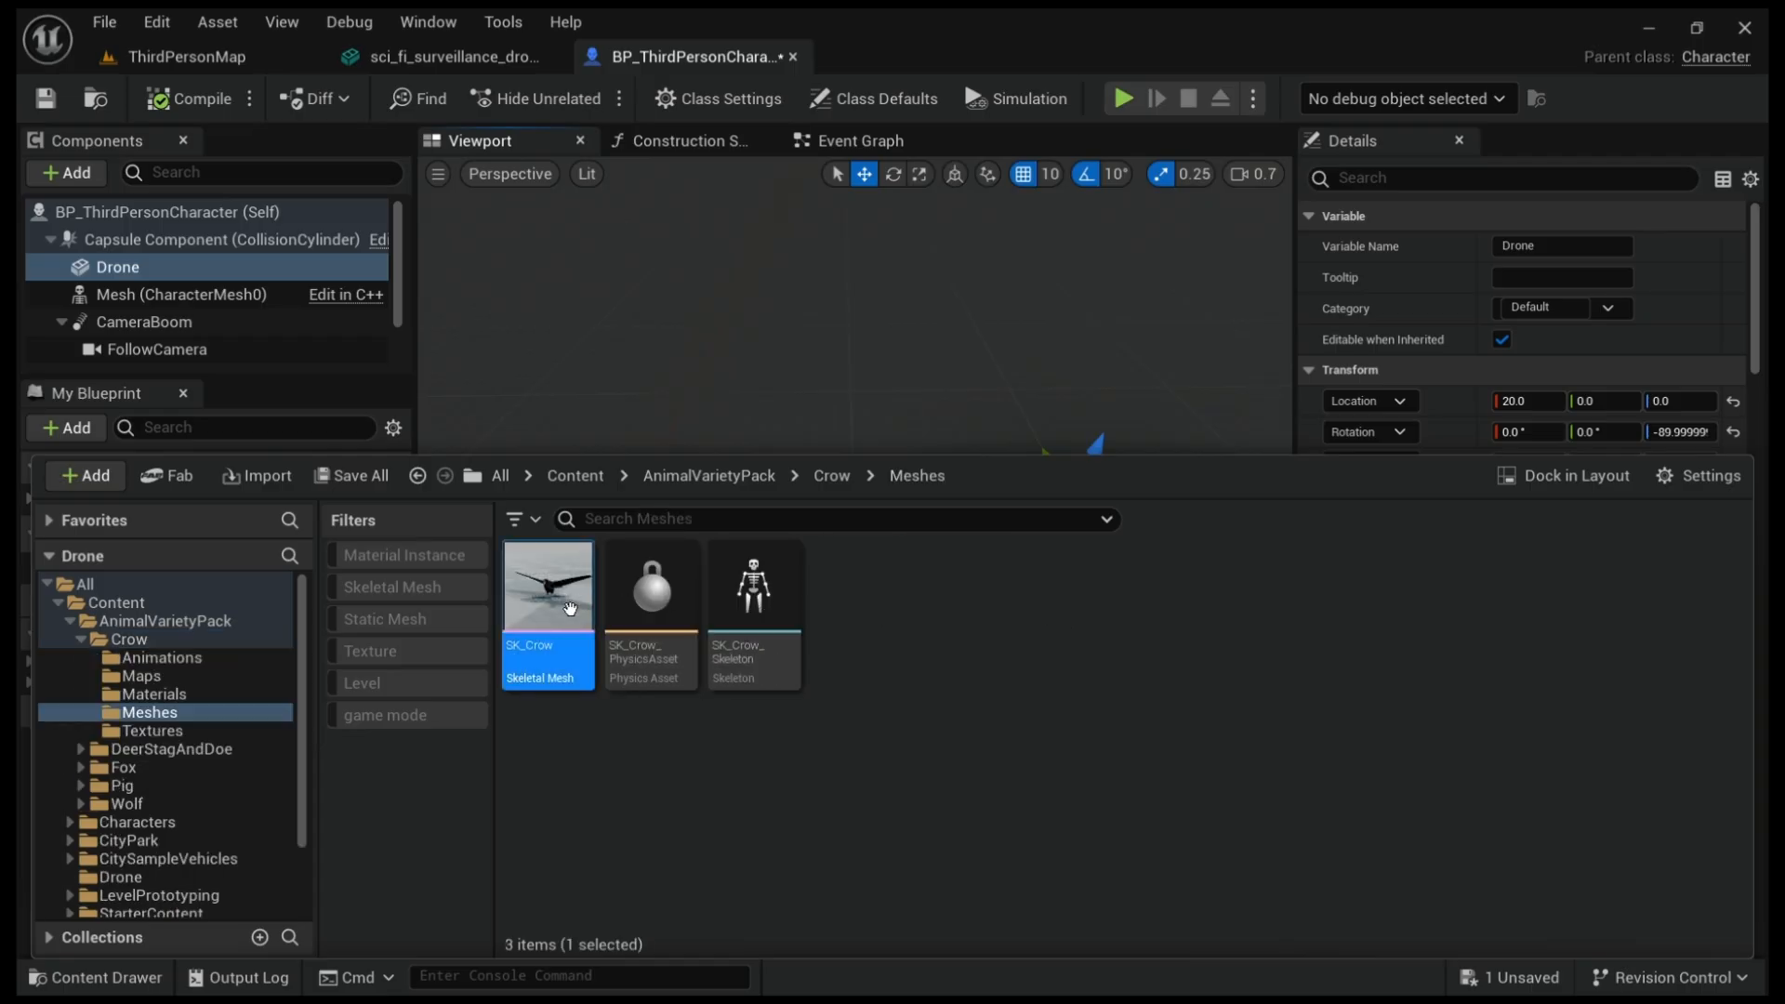
double_click(548, 587)
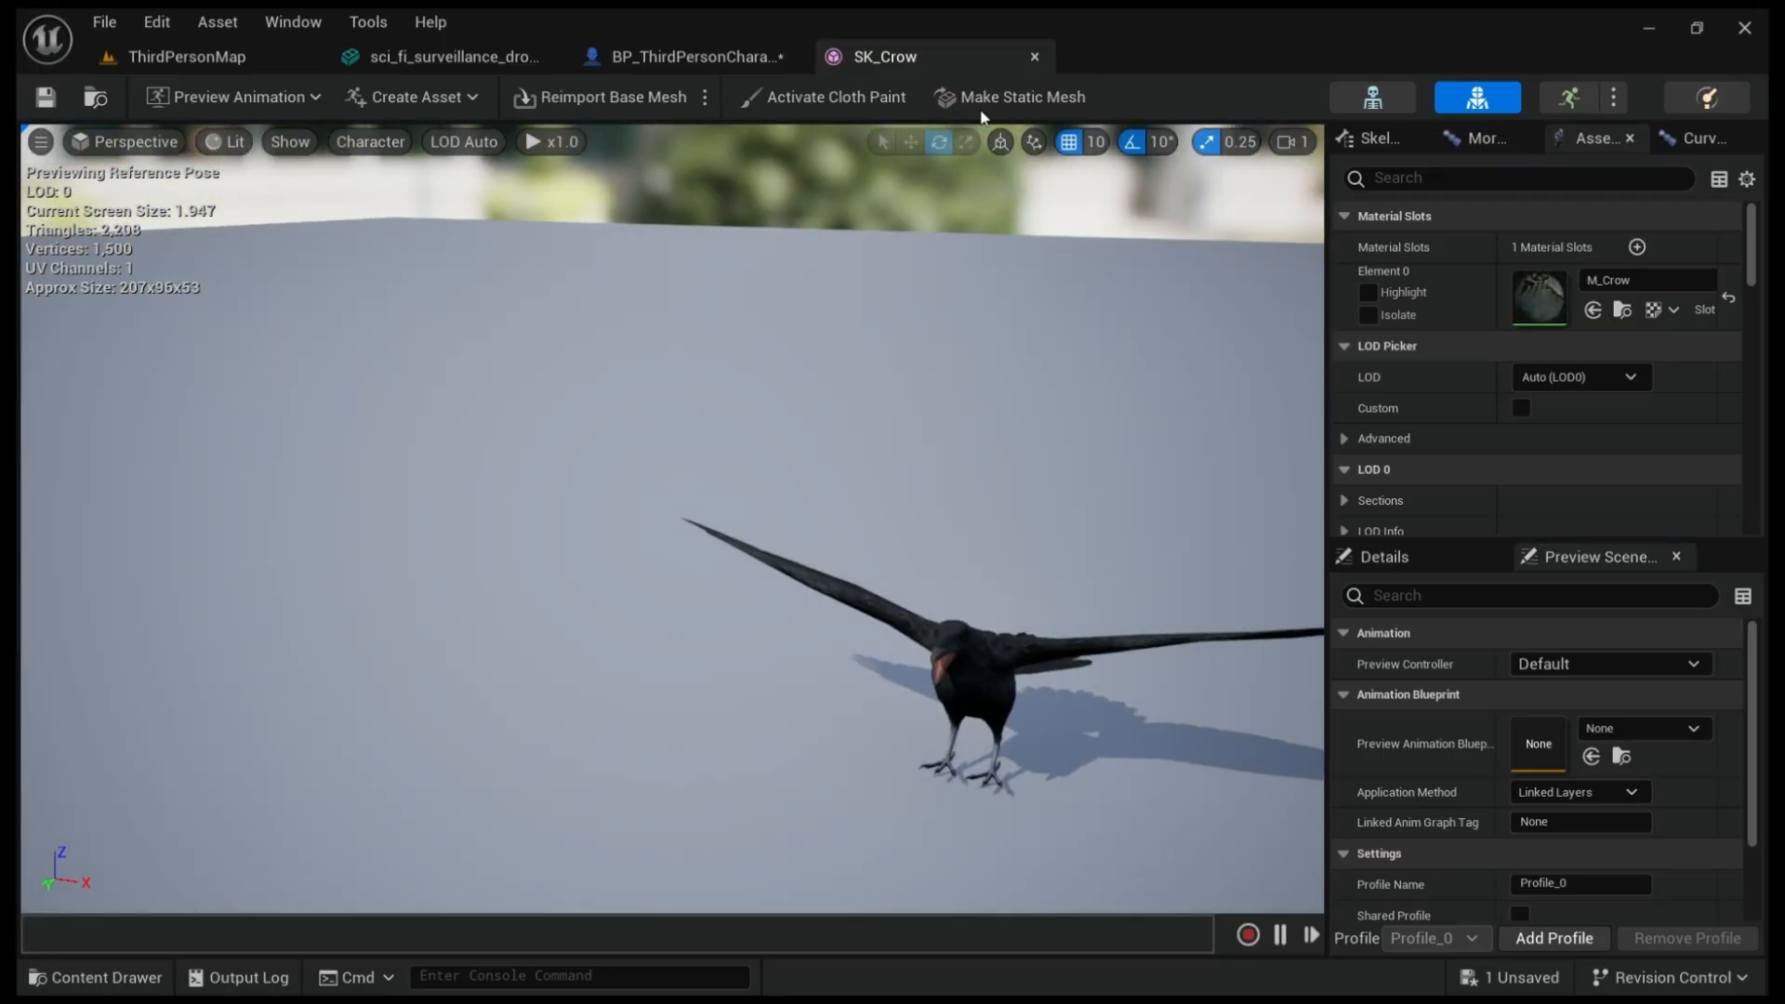
left_click(683, 57)
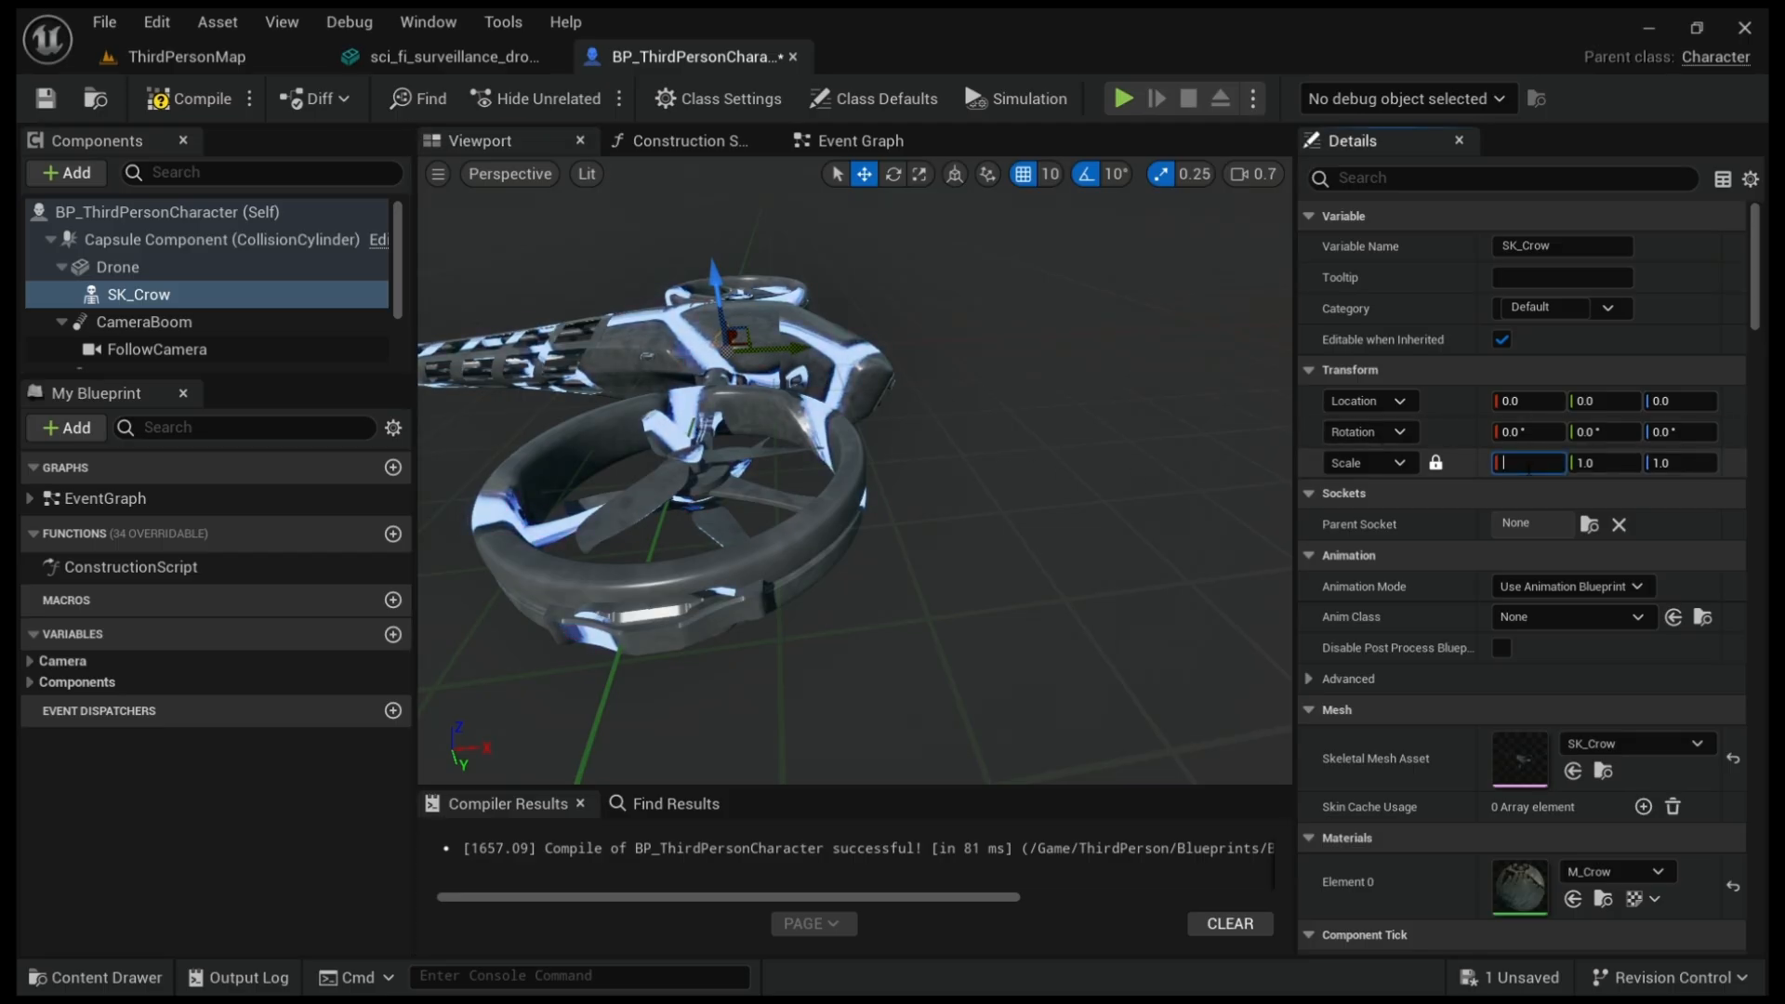
- Set the SK_Crow component's scale to 5, then to 10
type("5.0")
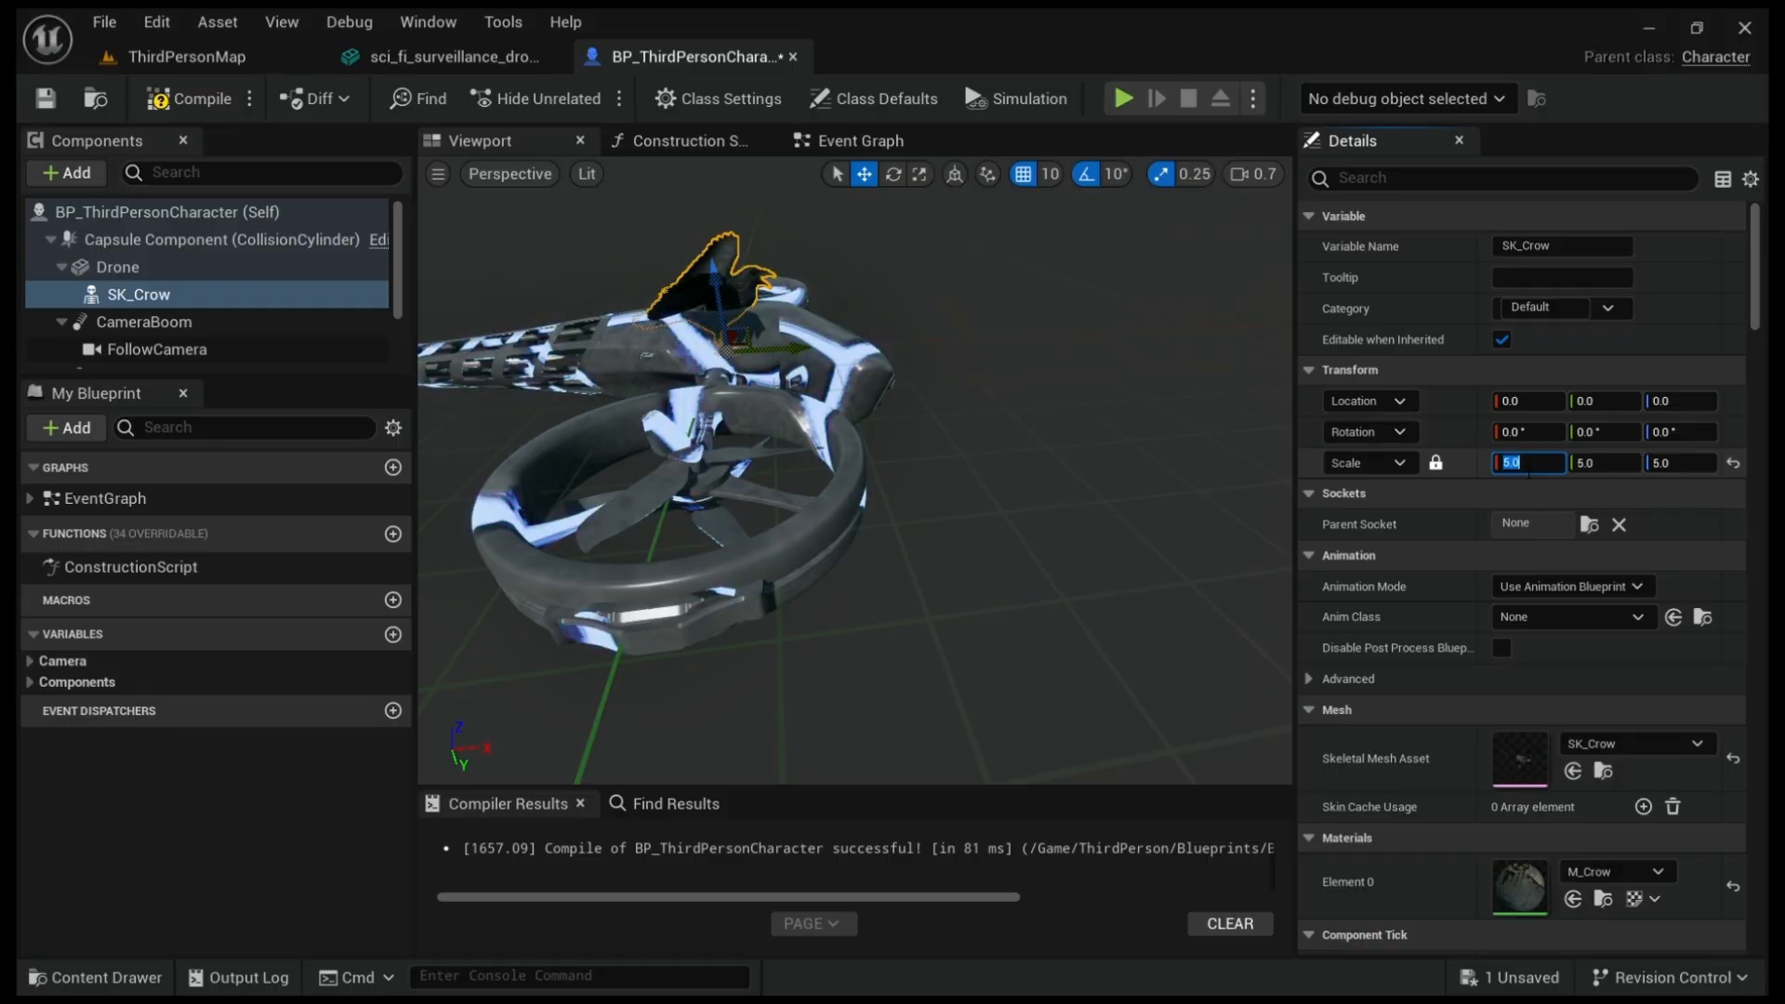
type("10")
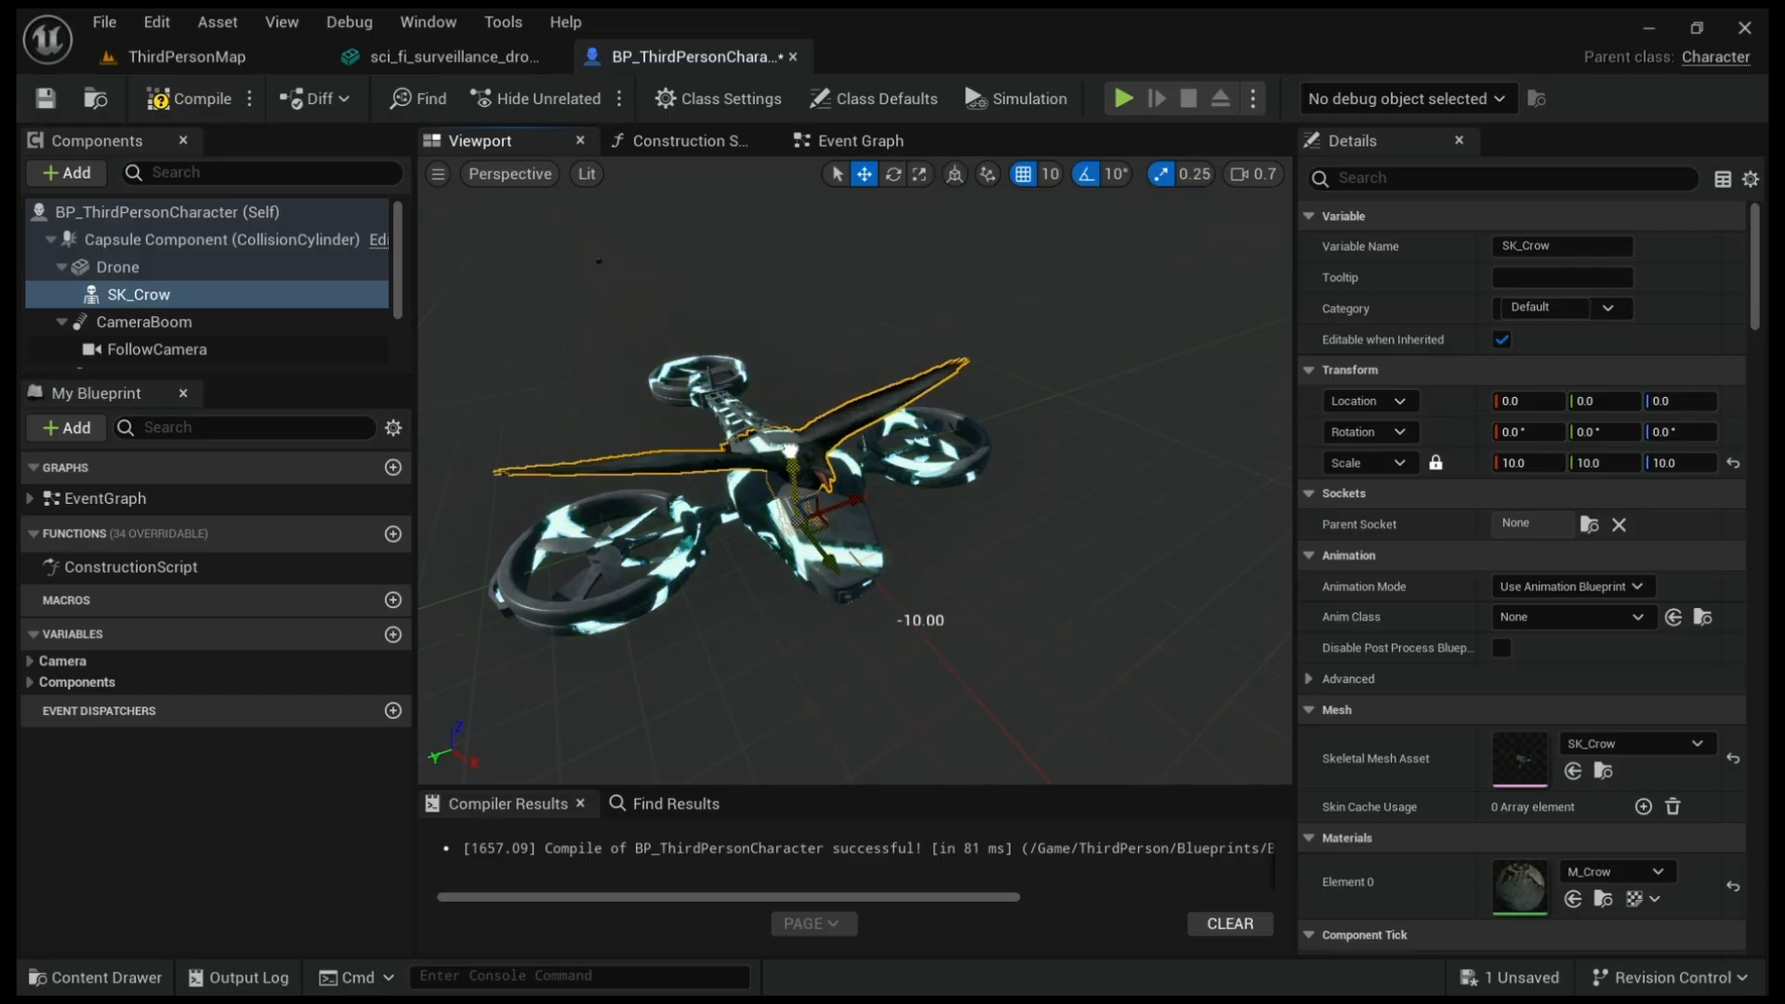
- Untick Visible on SK_Crow under a 'vis' Details filter, then clear the filter
left_click(1678, 401)
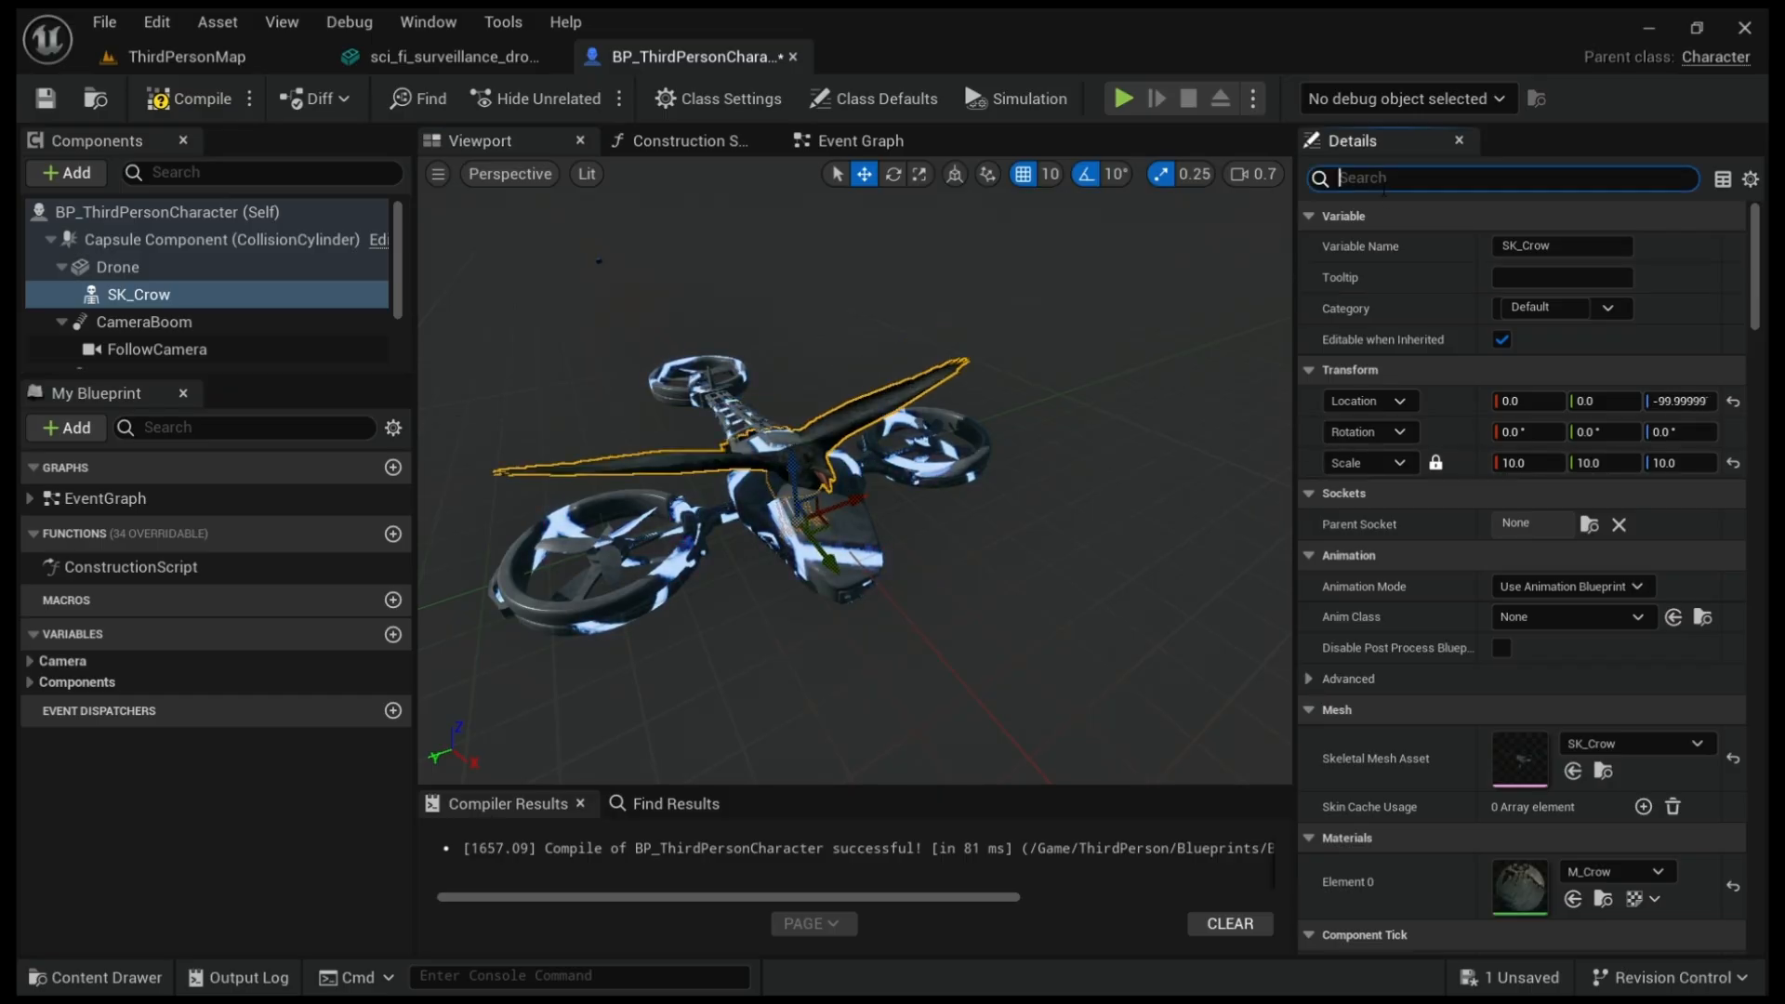
type("visi")
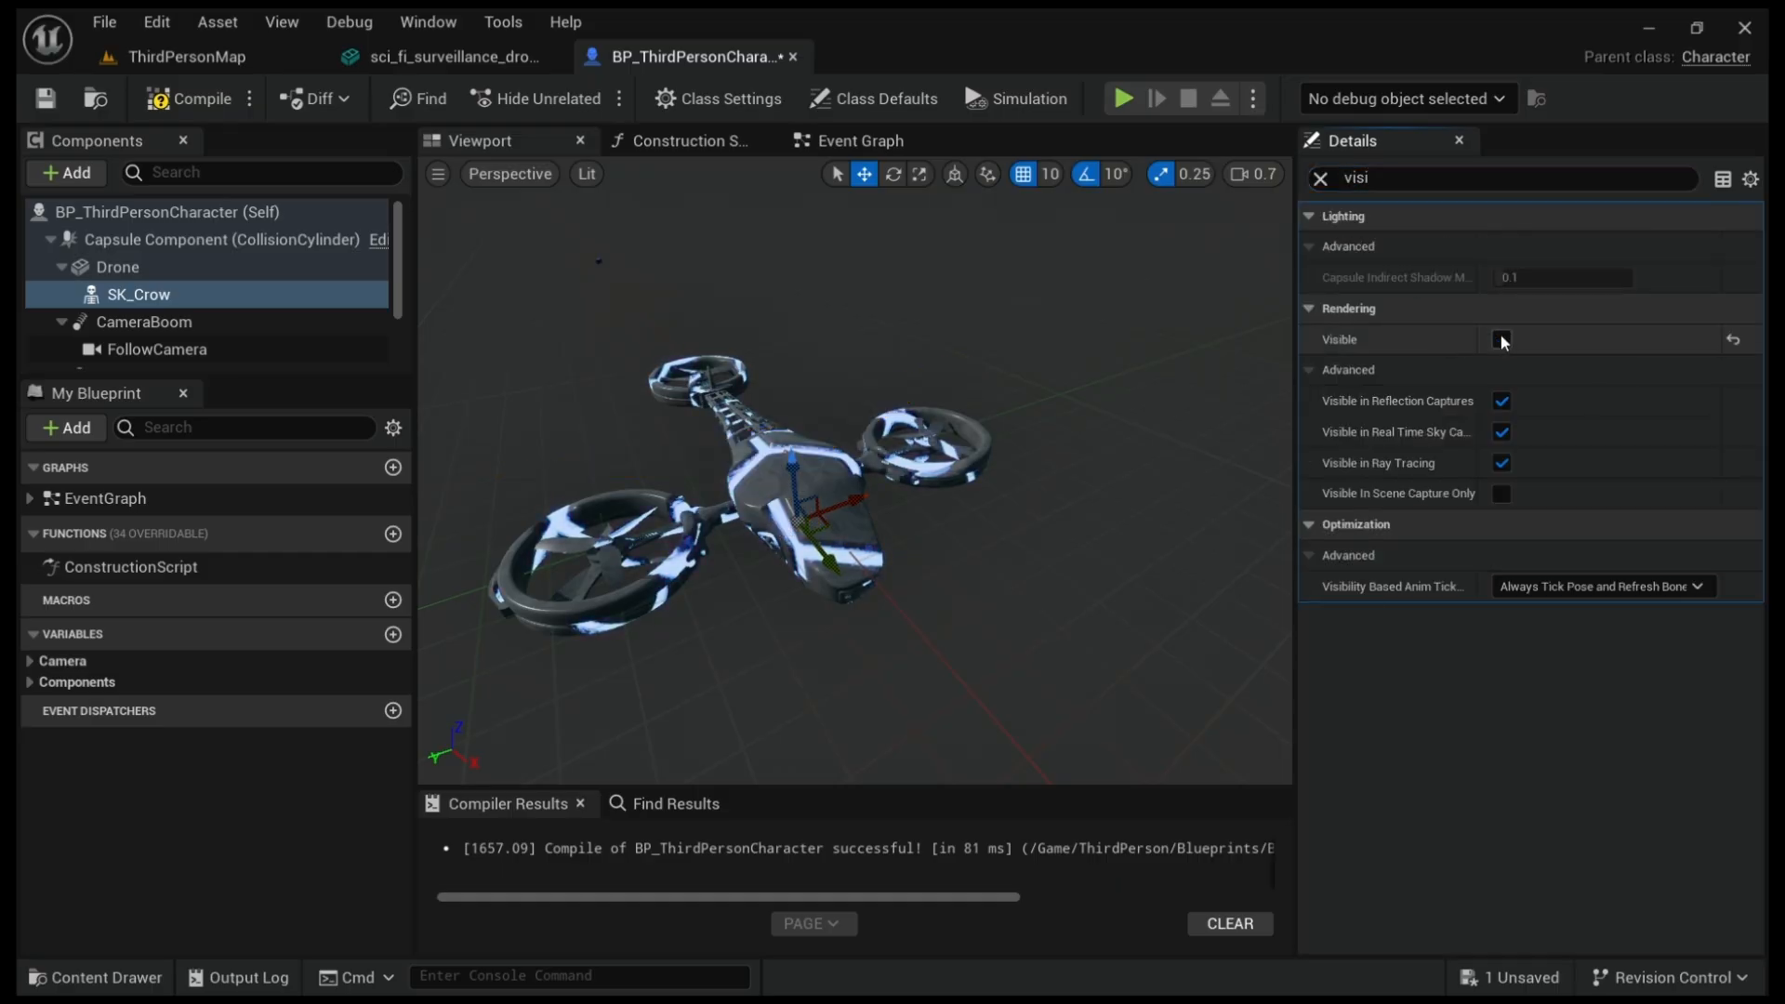
left_click(1501, 339)
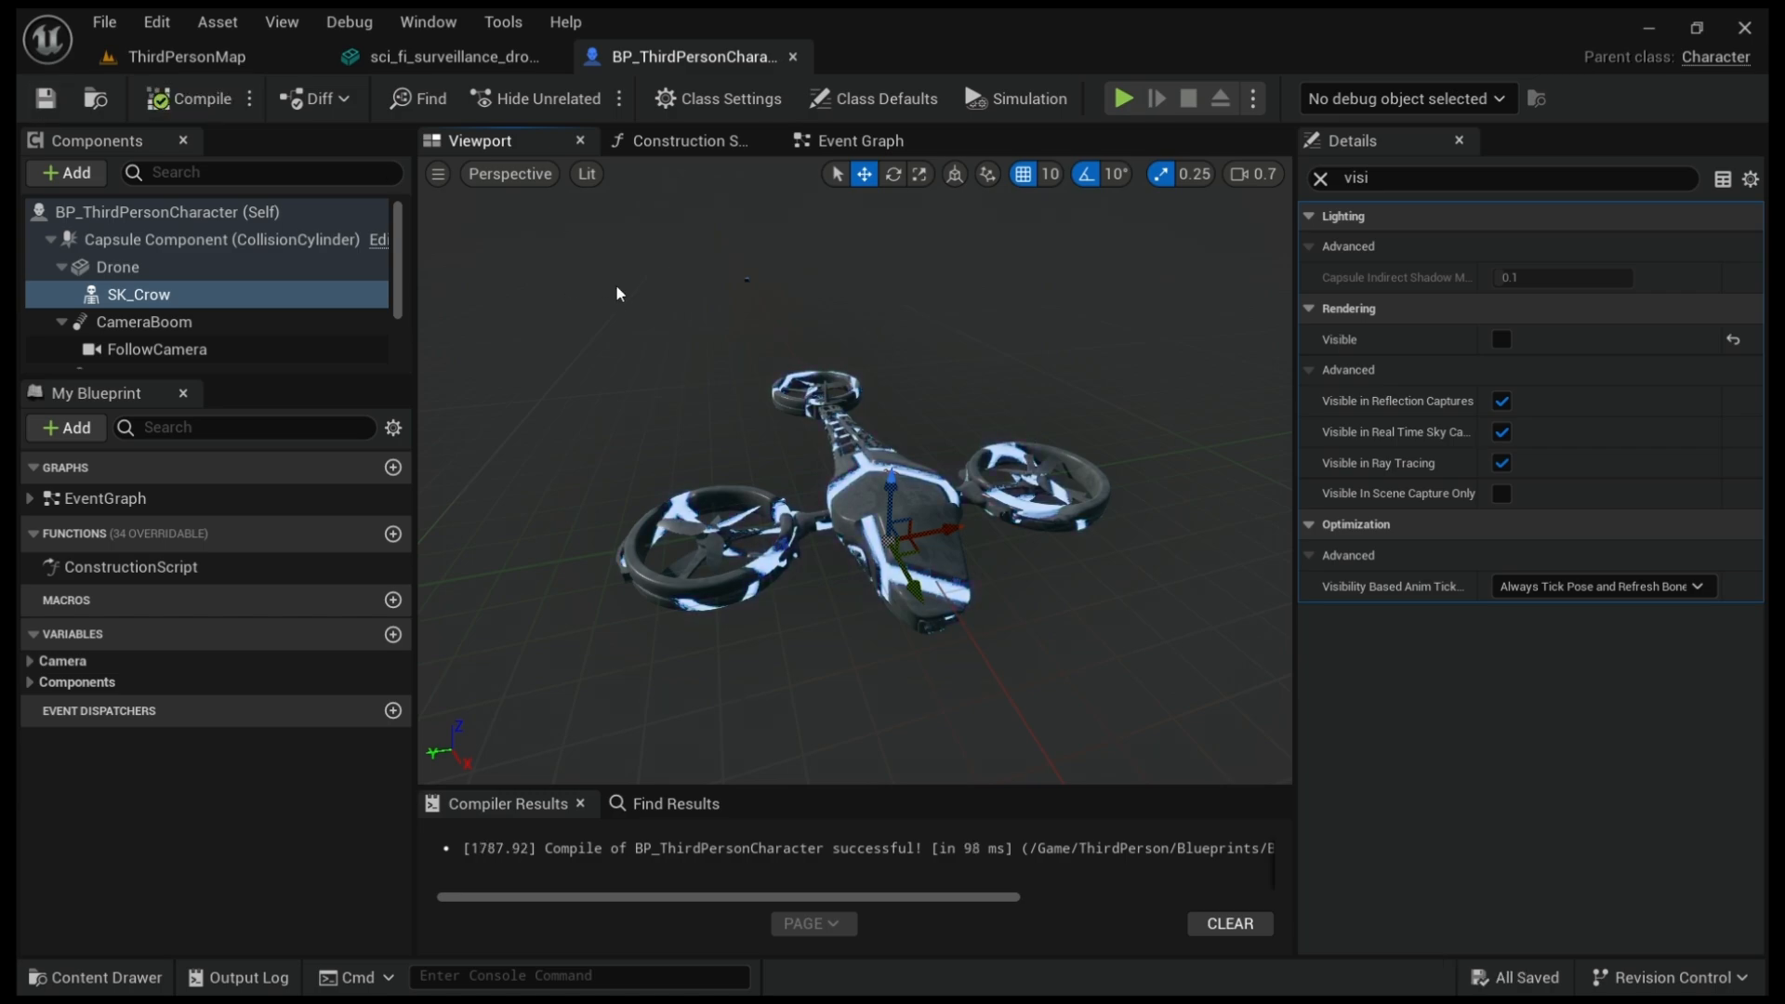
left_click_drag(617, 293, 771, 347)
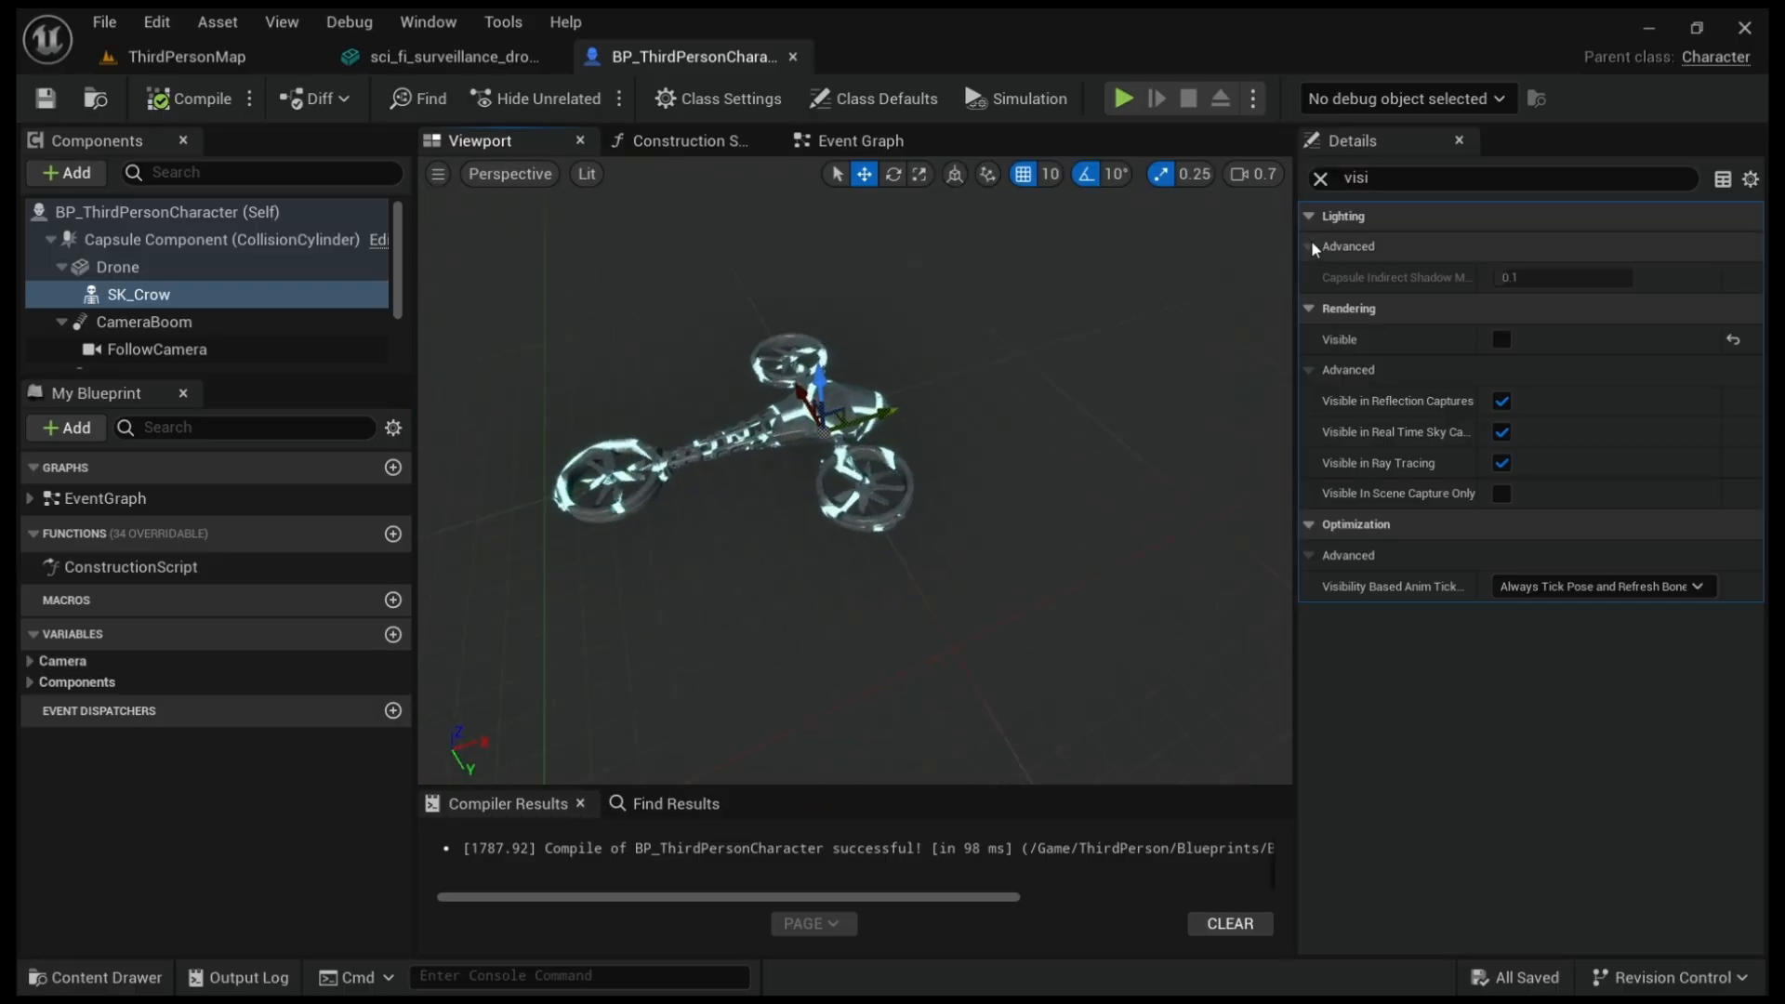
left_click(1319, 177)
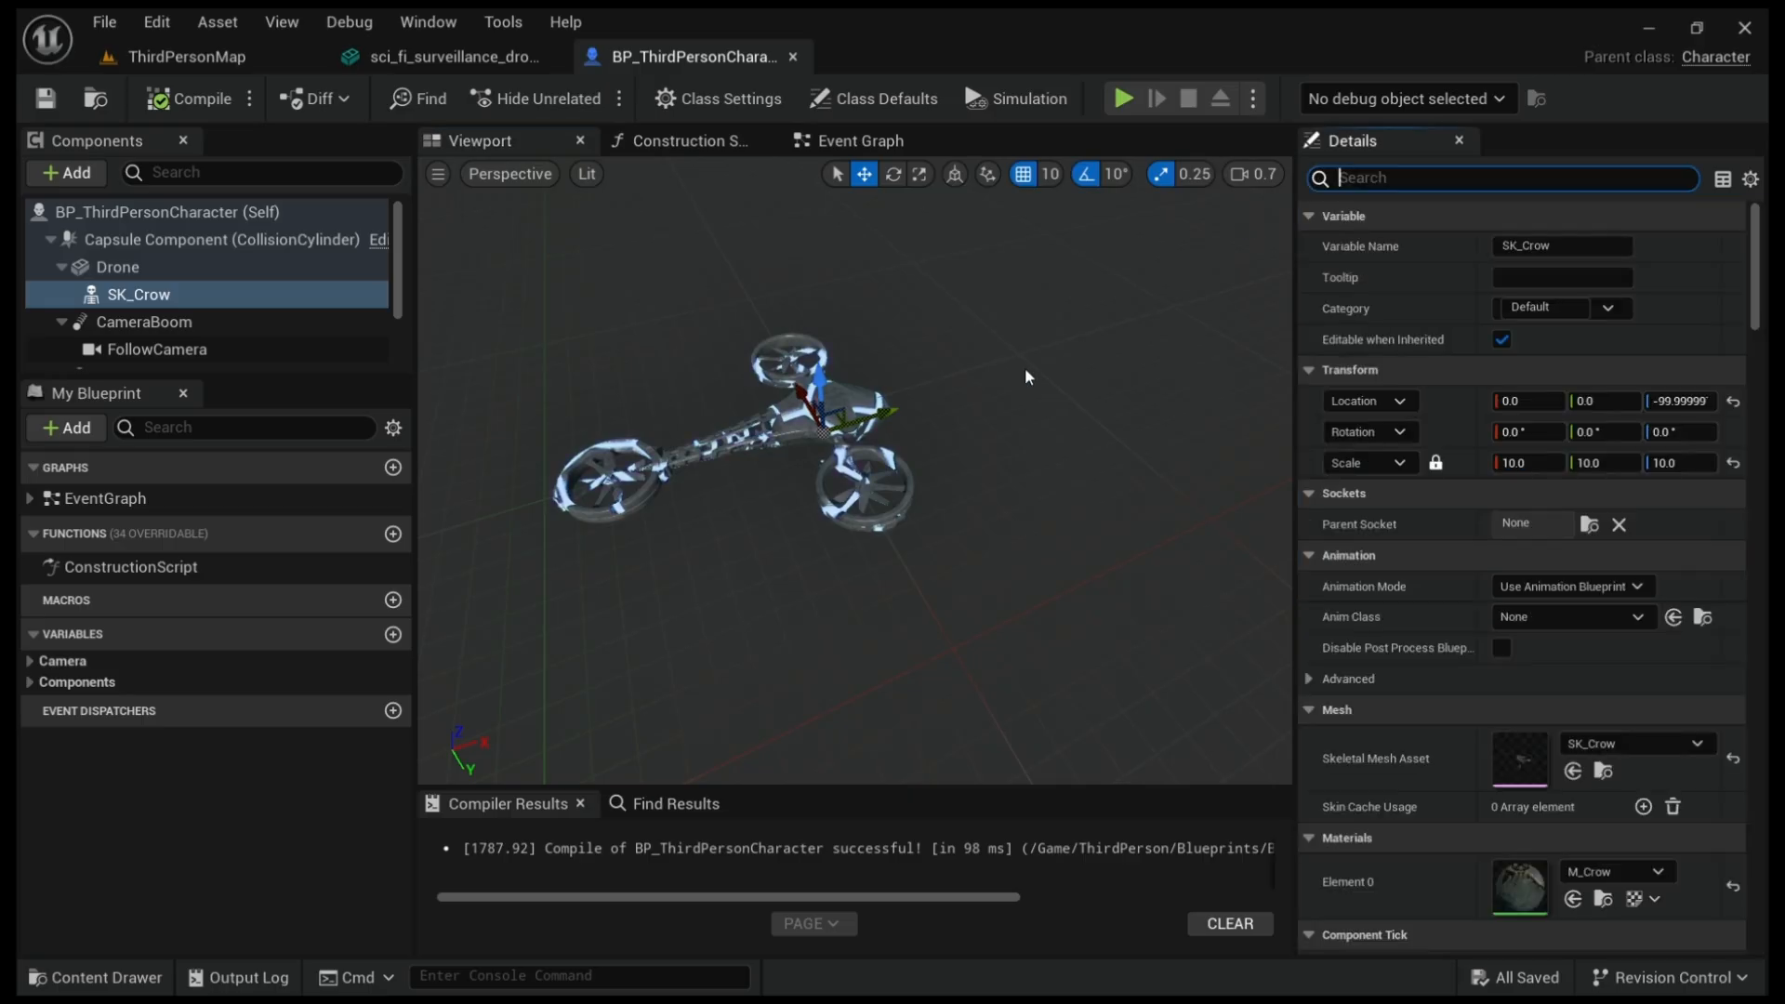
mouse_move(438, 306)
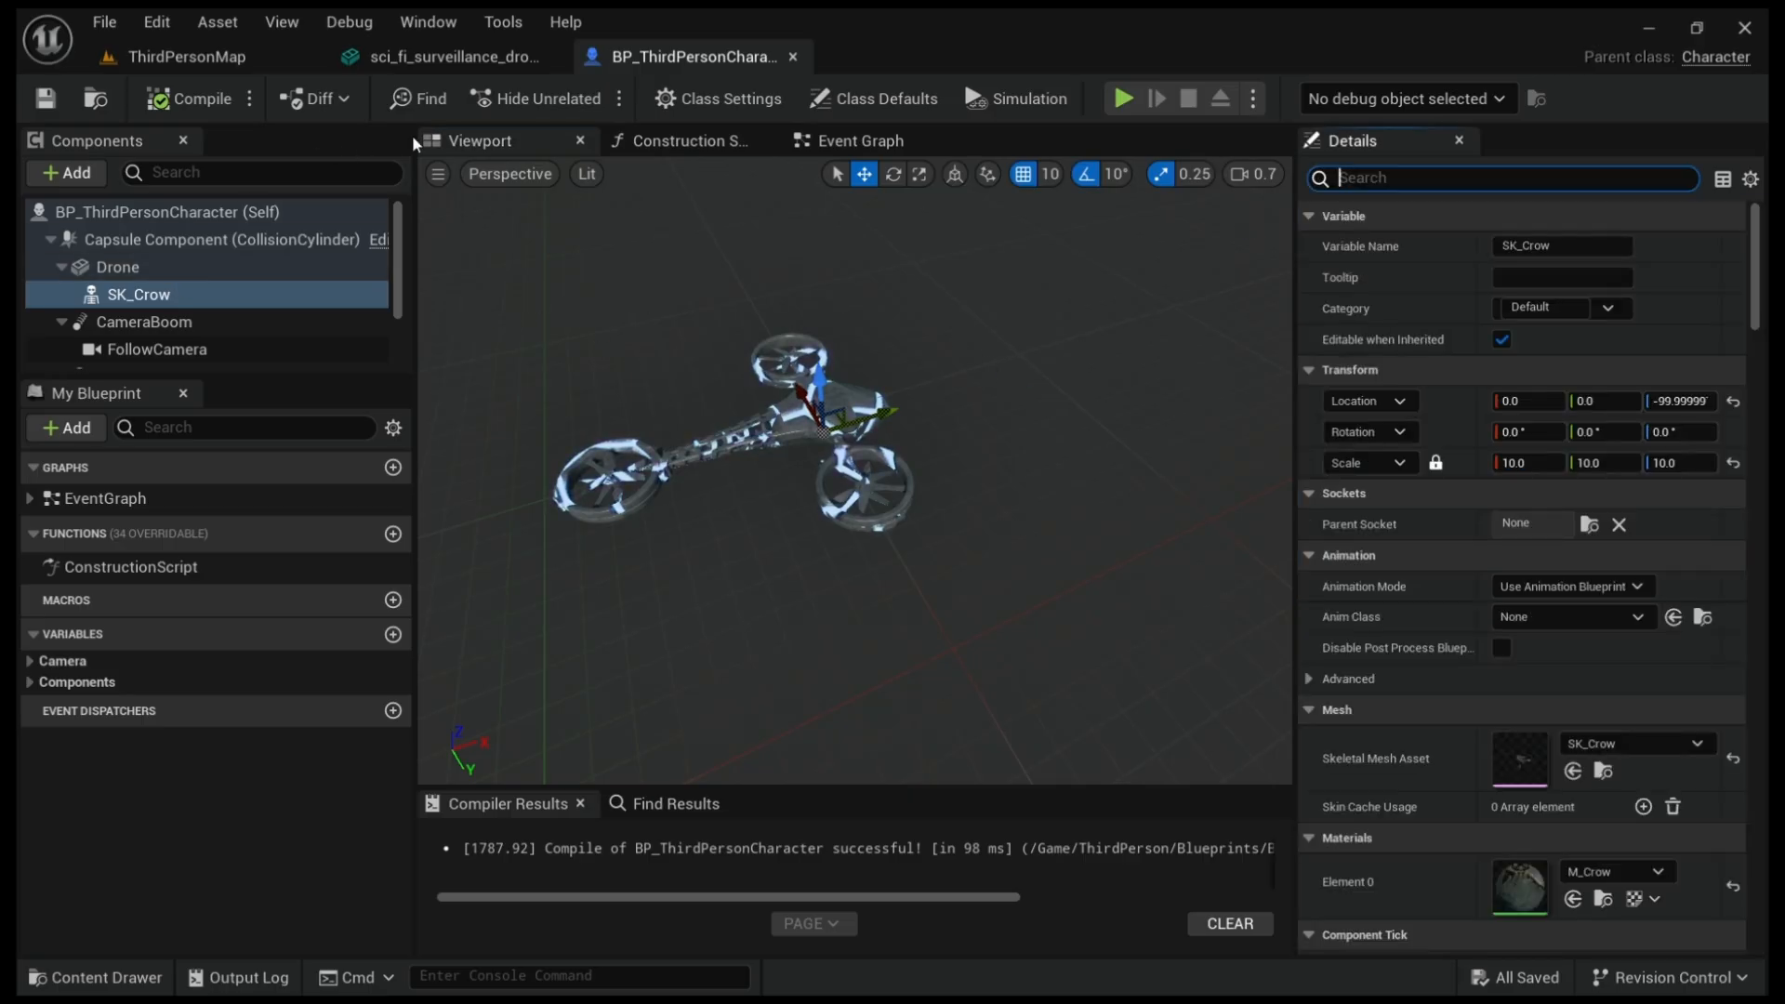
- Switch to the Event Graph tab and zoom out over the movement input nodes
left_click(863, 140)
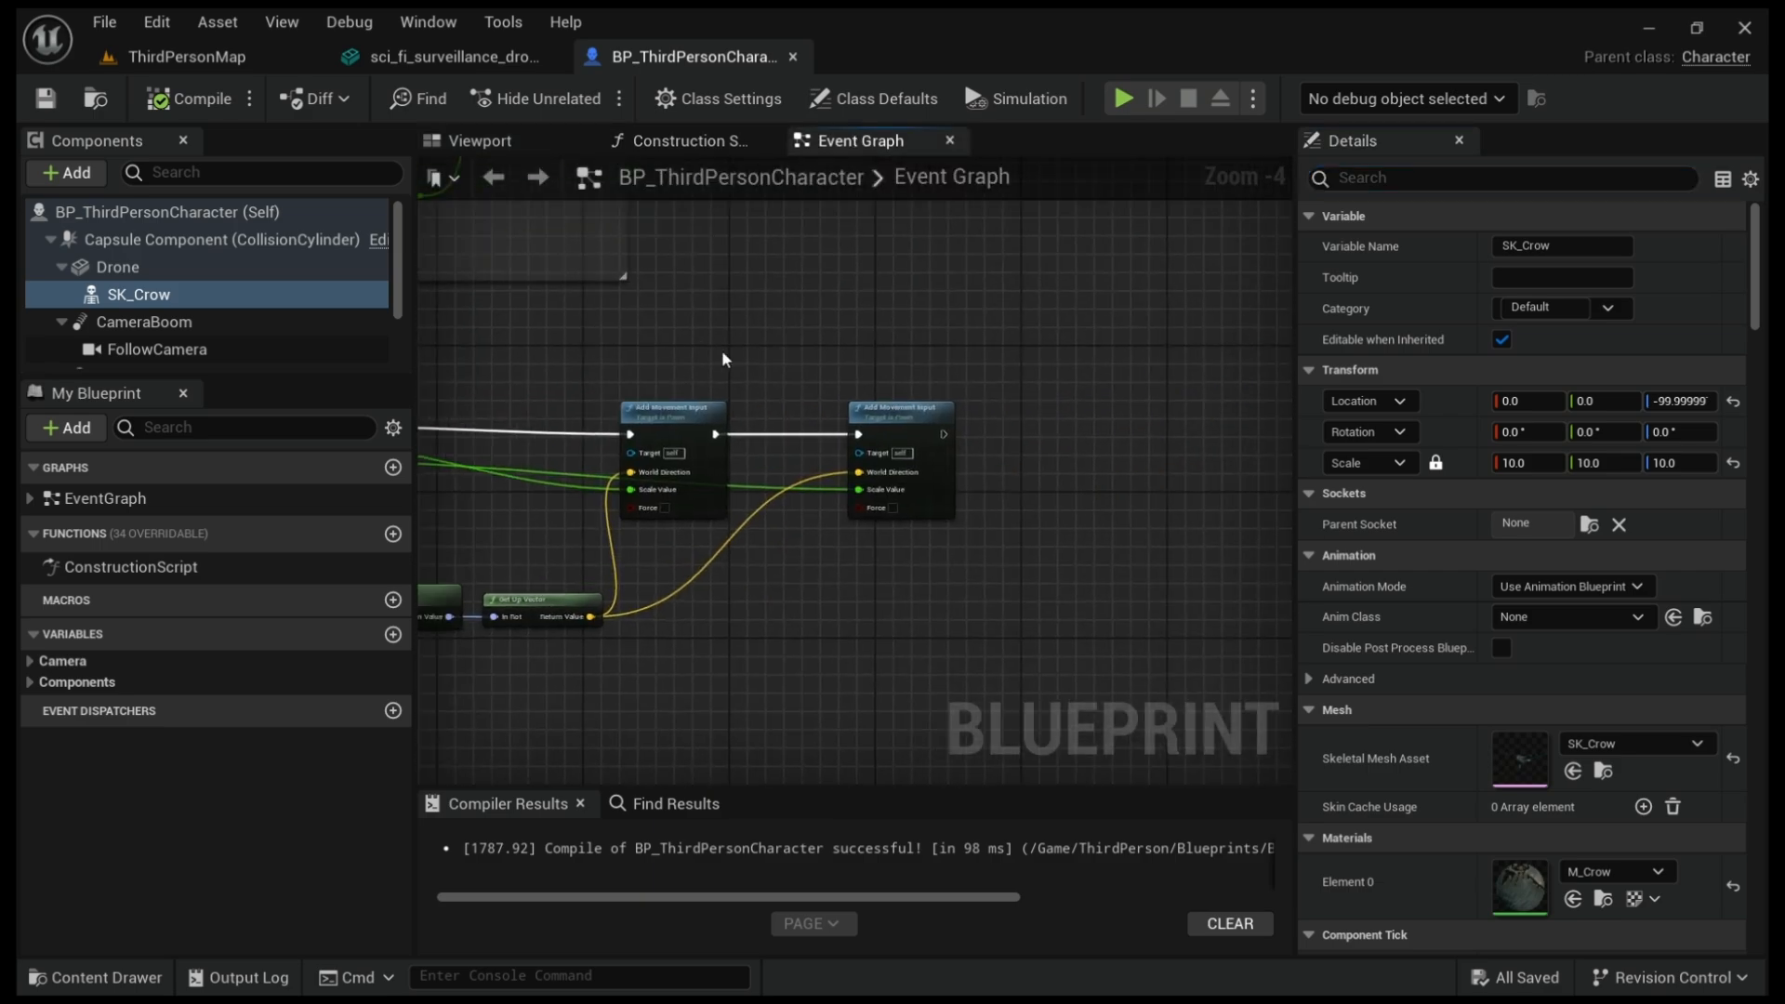
scroll("down", 3)
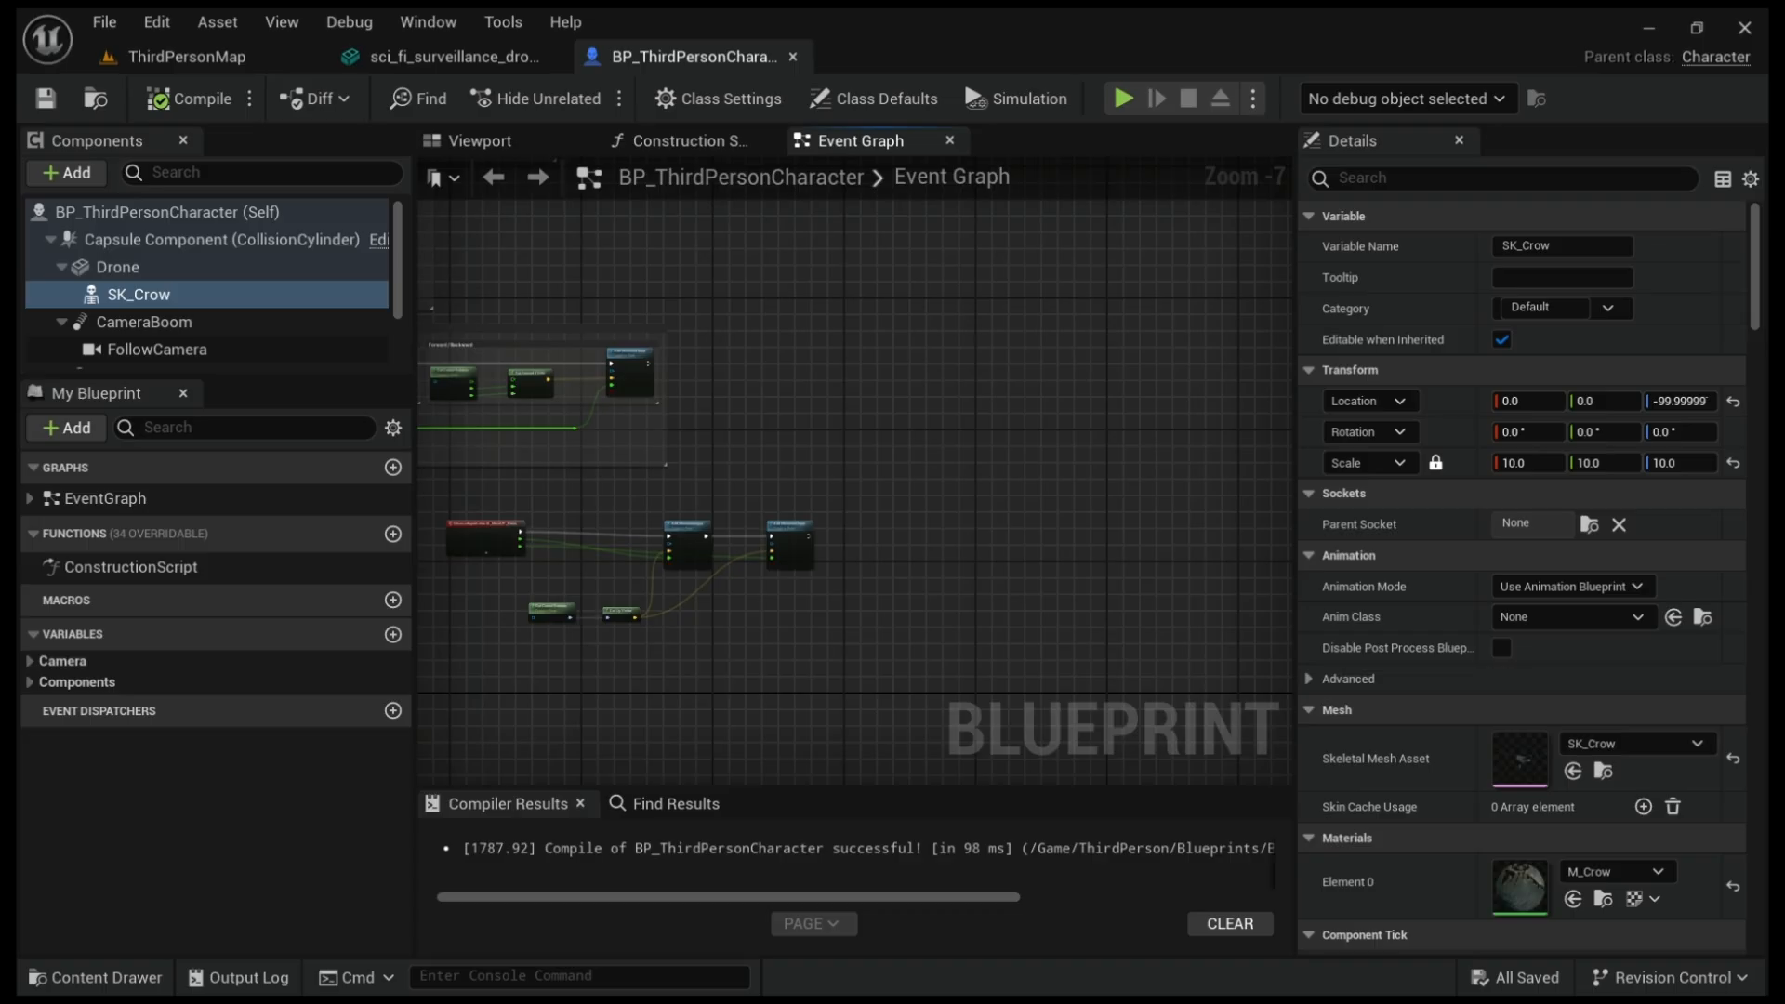
mouse_move(1146, 325)
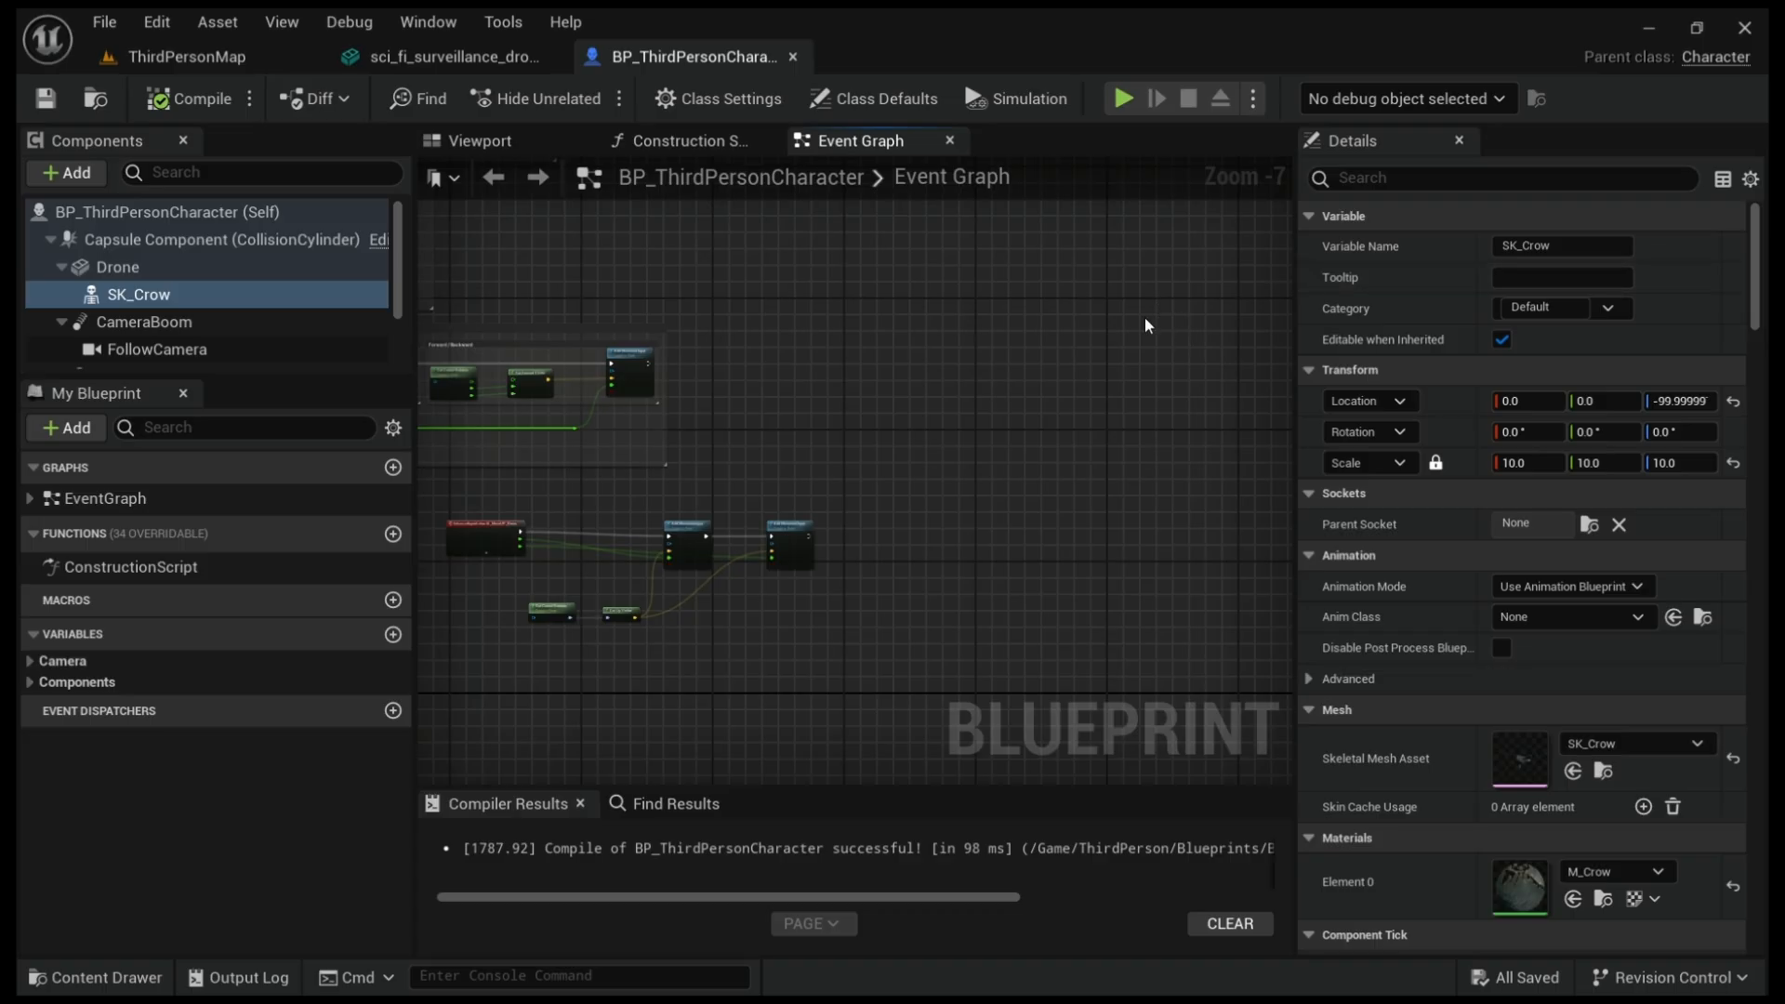
mouse_move(1303, 318)
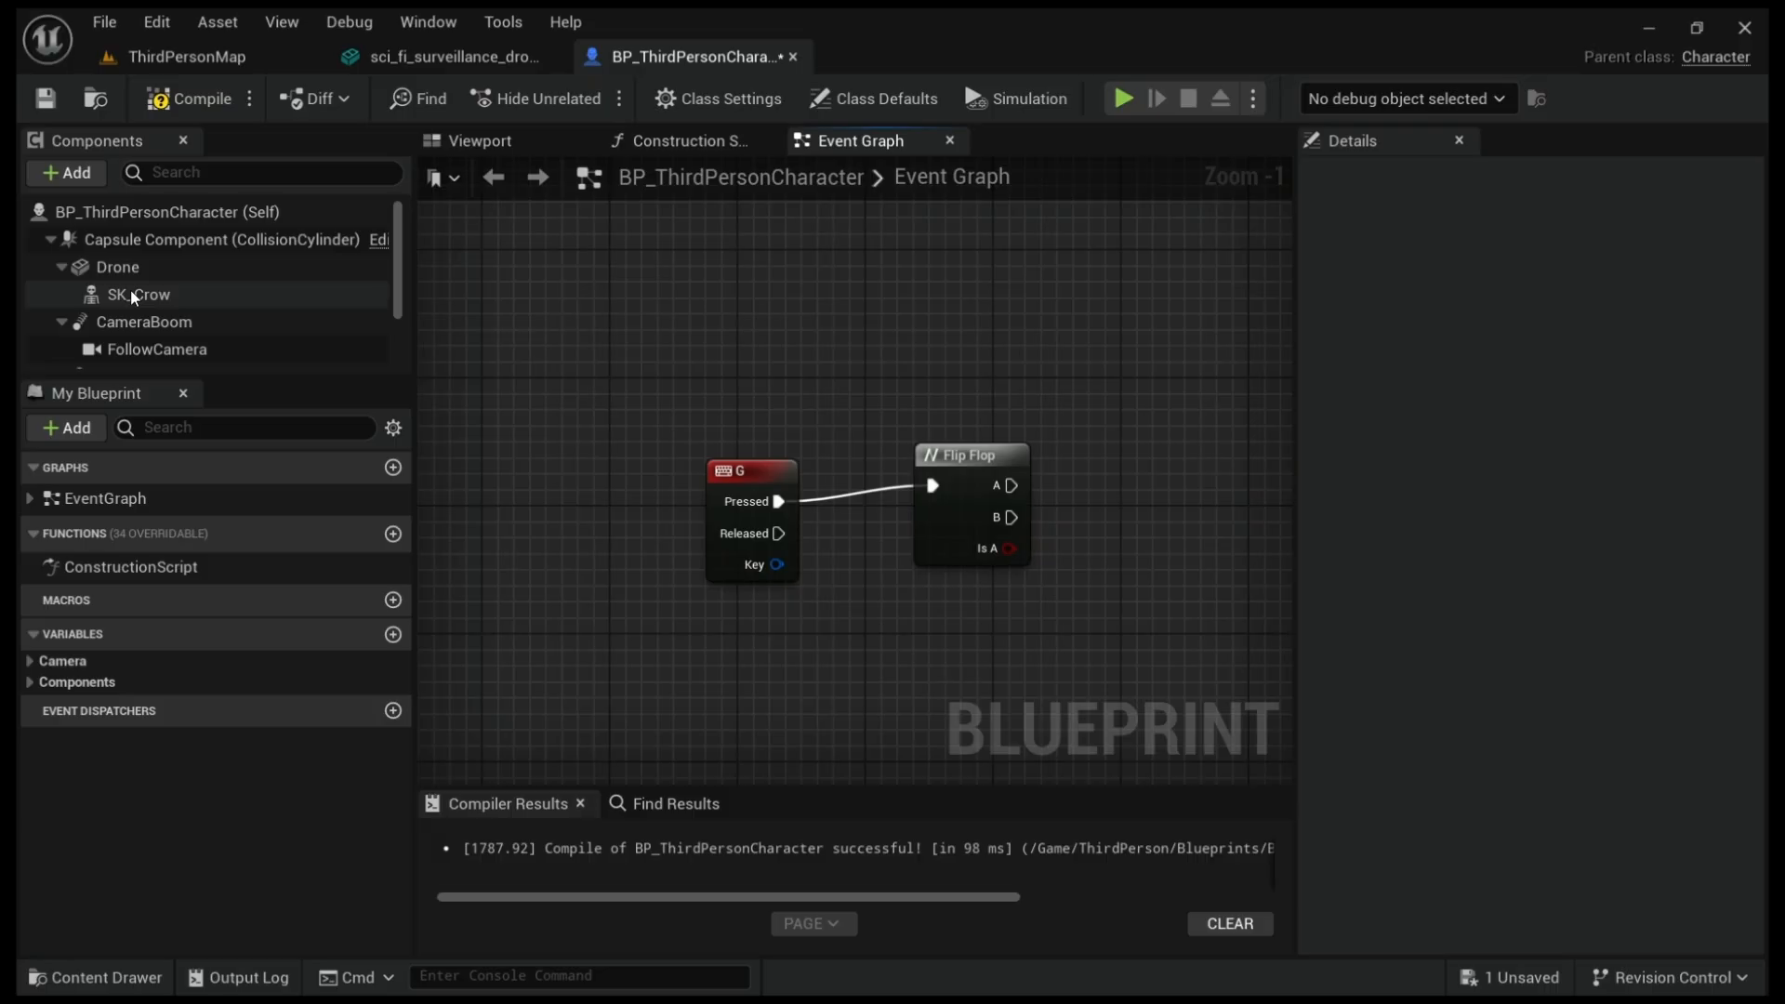
mouse_move(139, 267)
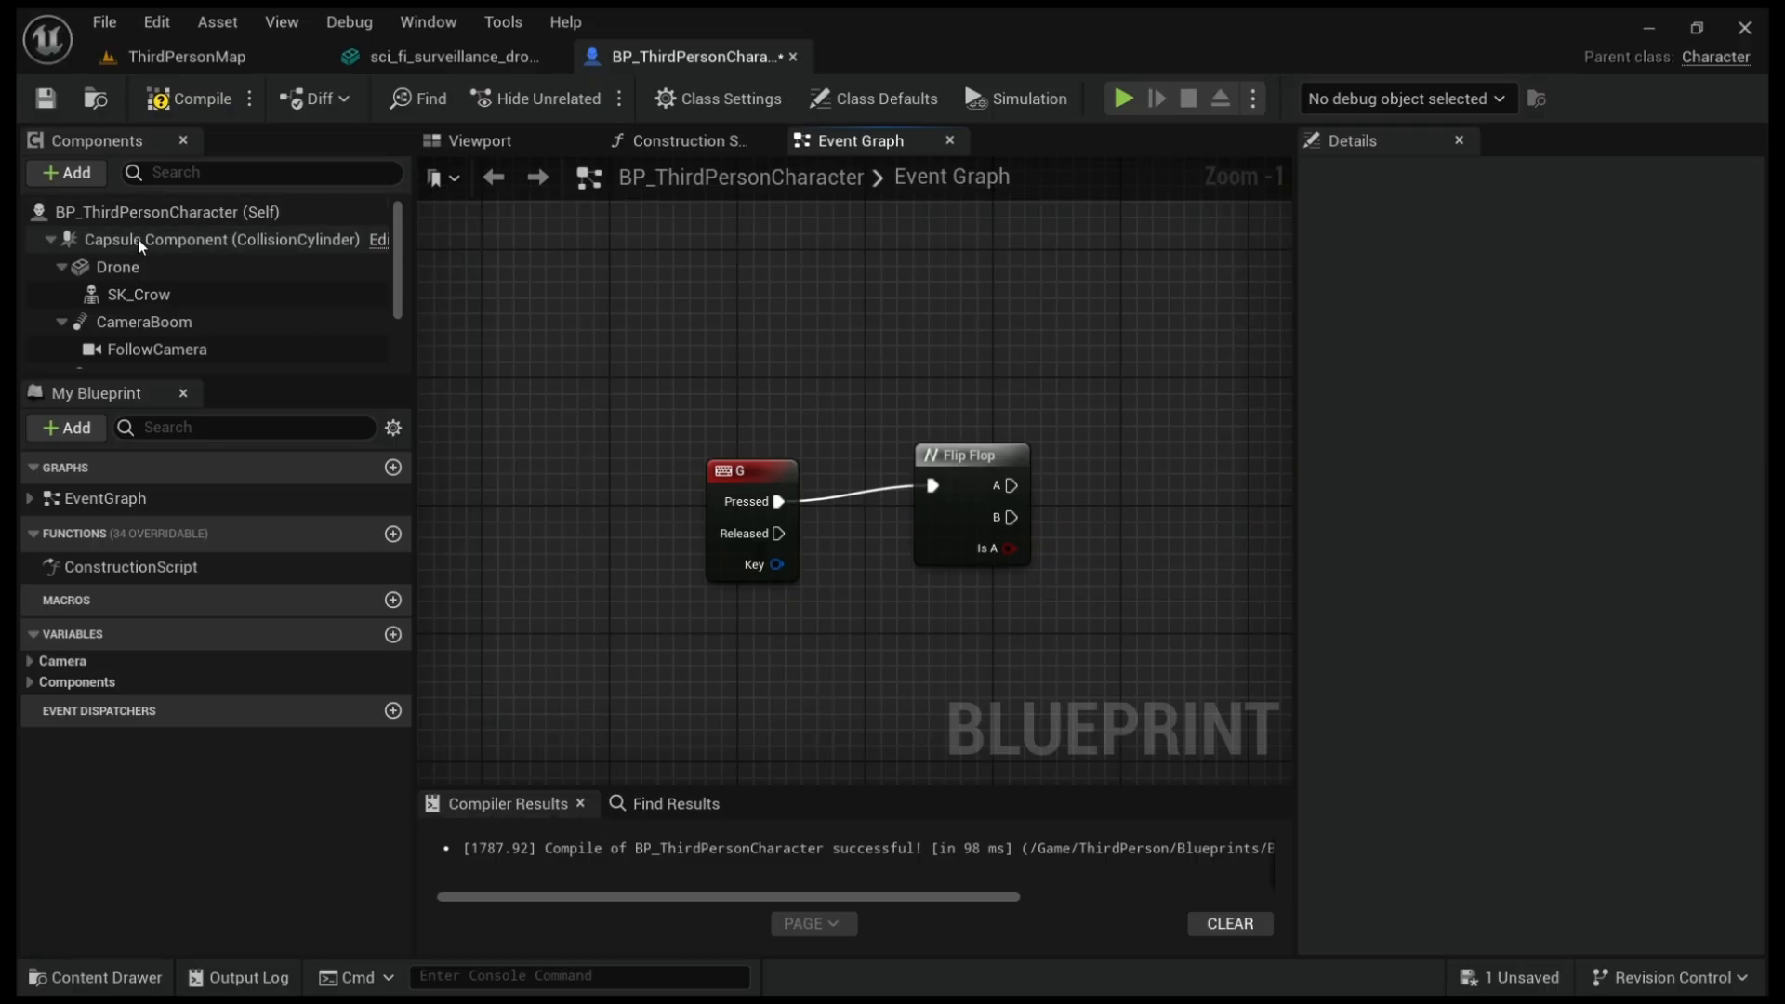
mouse_move(148, 273)
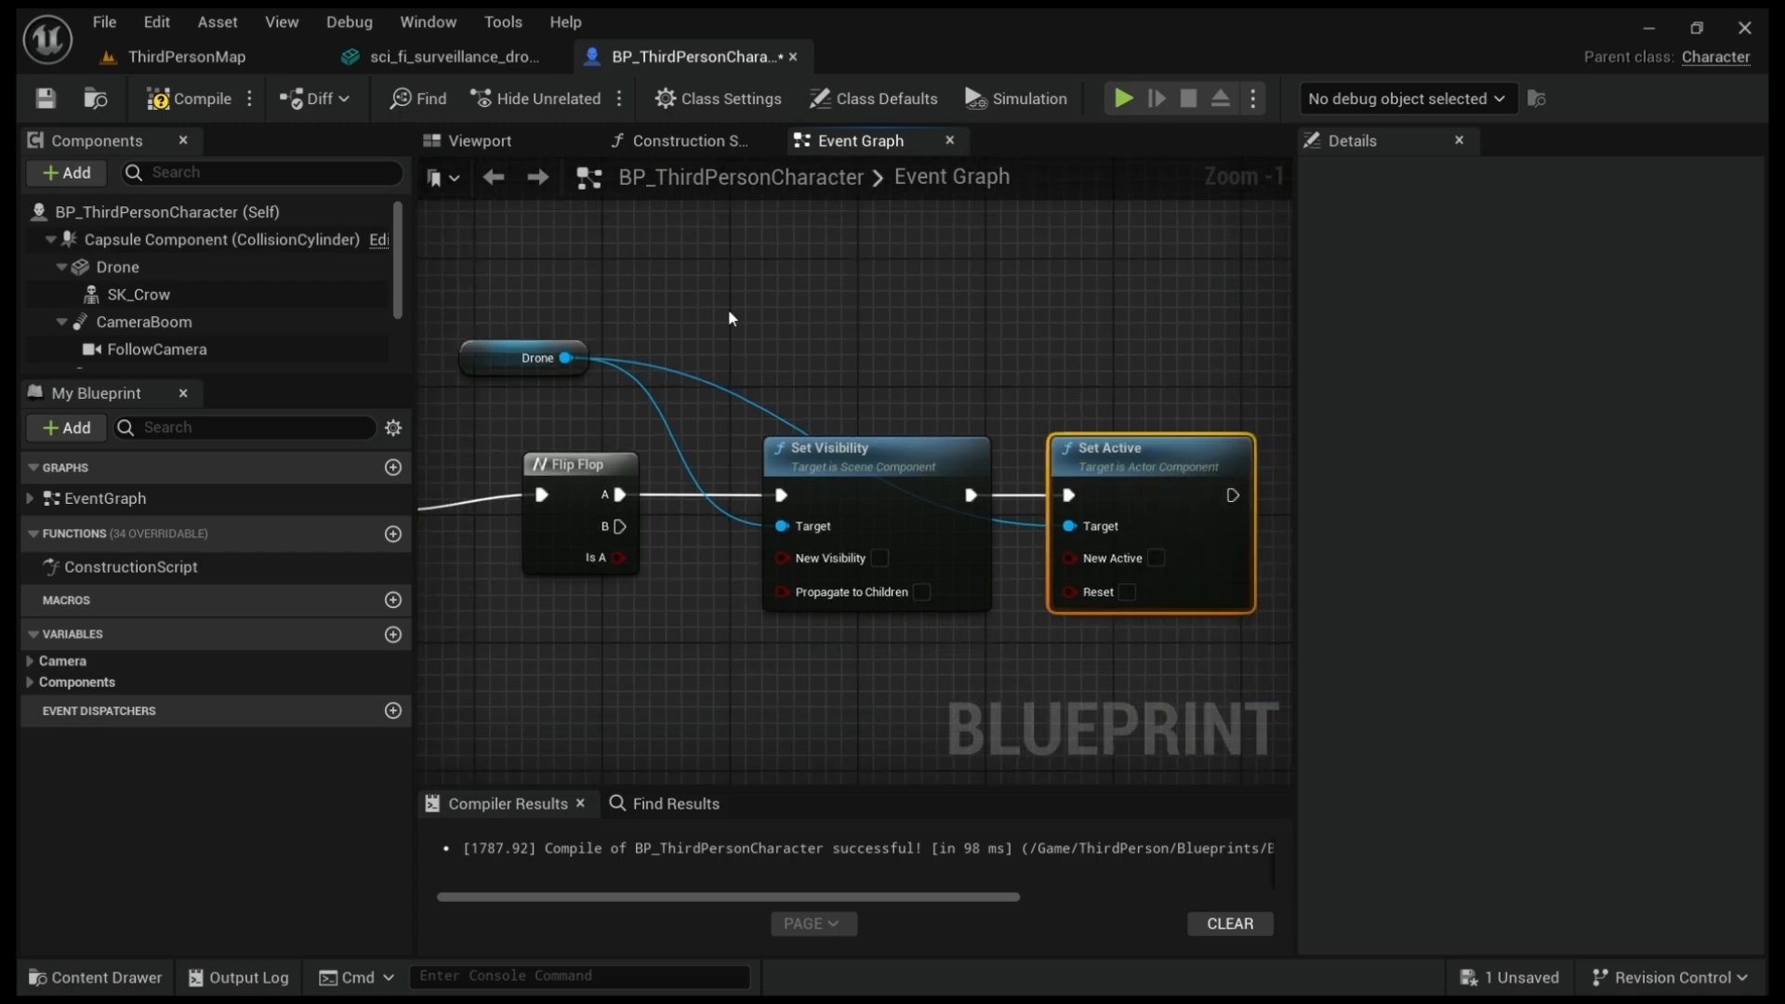
mouse_move(1035, 421)
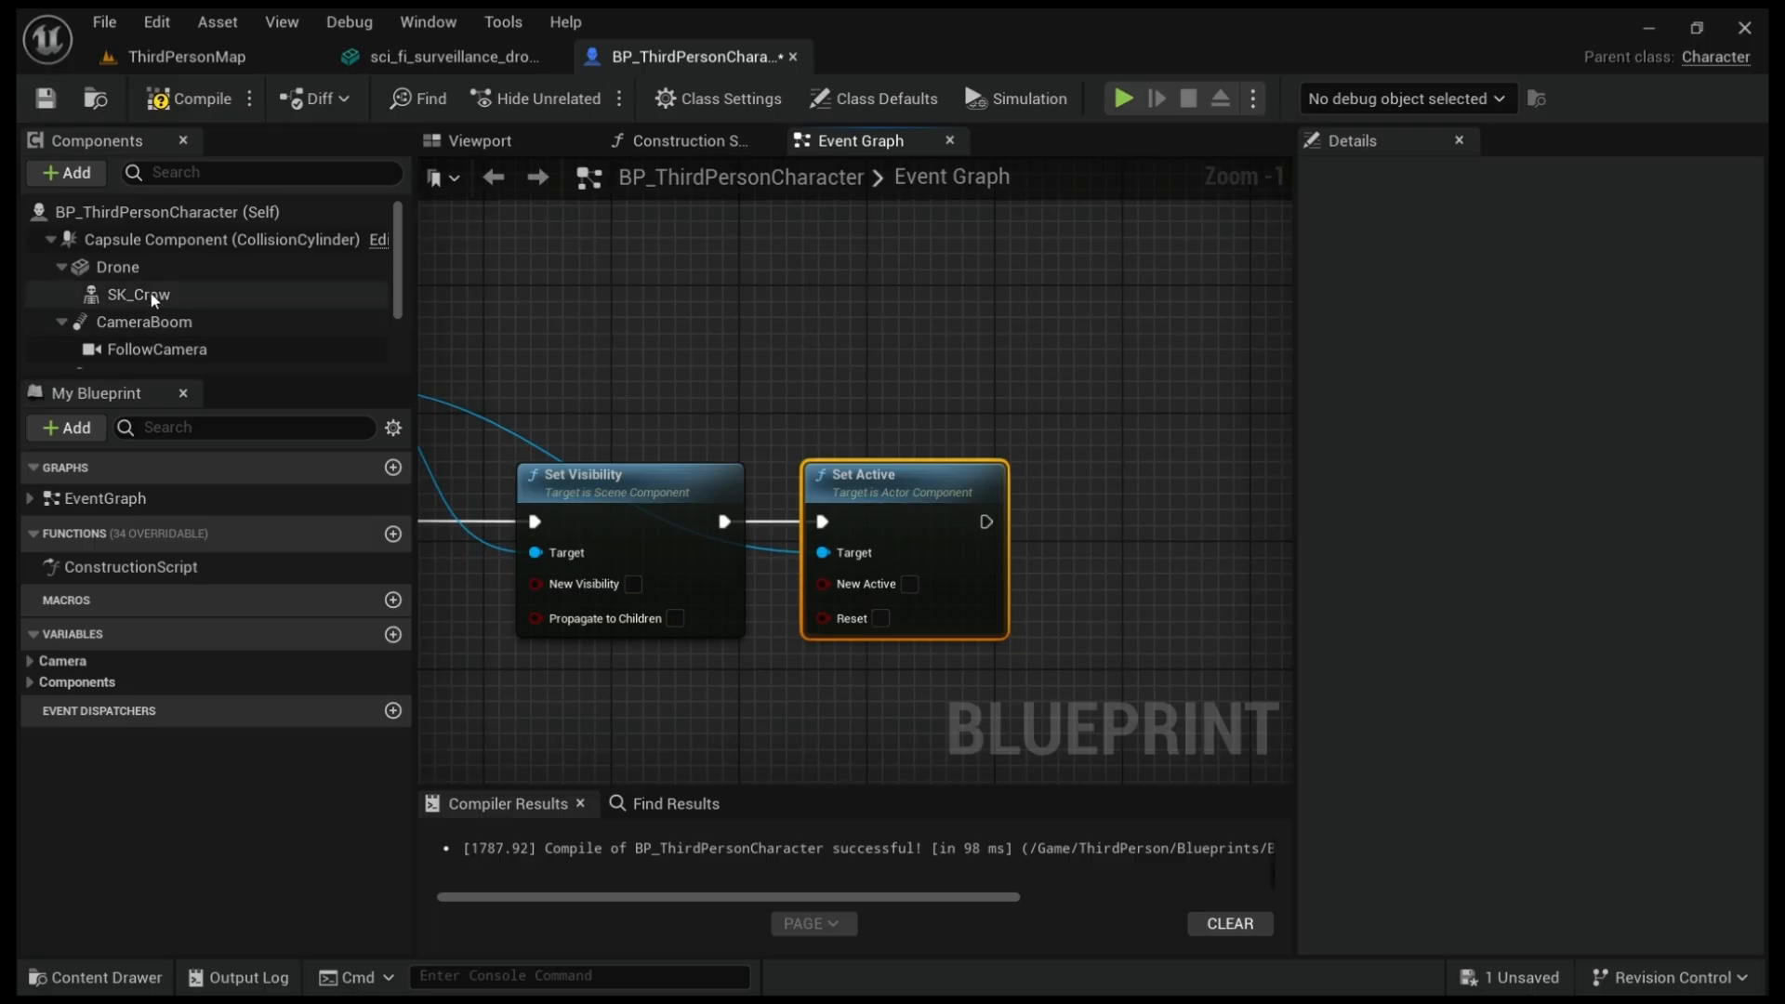
- Add SK_Crow Set Visibility and Set Active nodes to branch A, ticking New Visibility and New Active
left_click(137, 295)
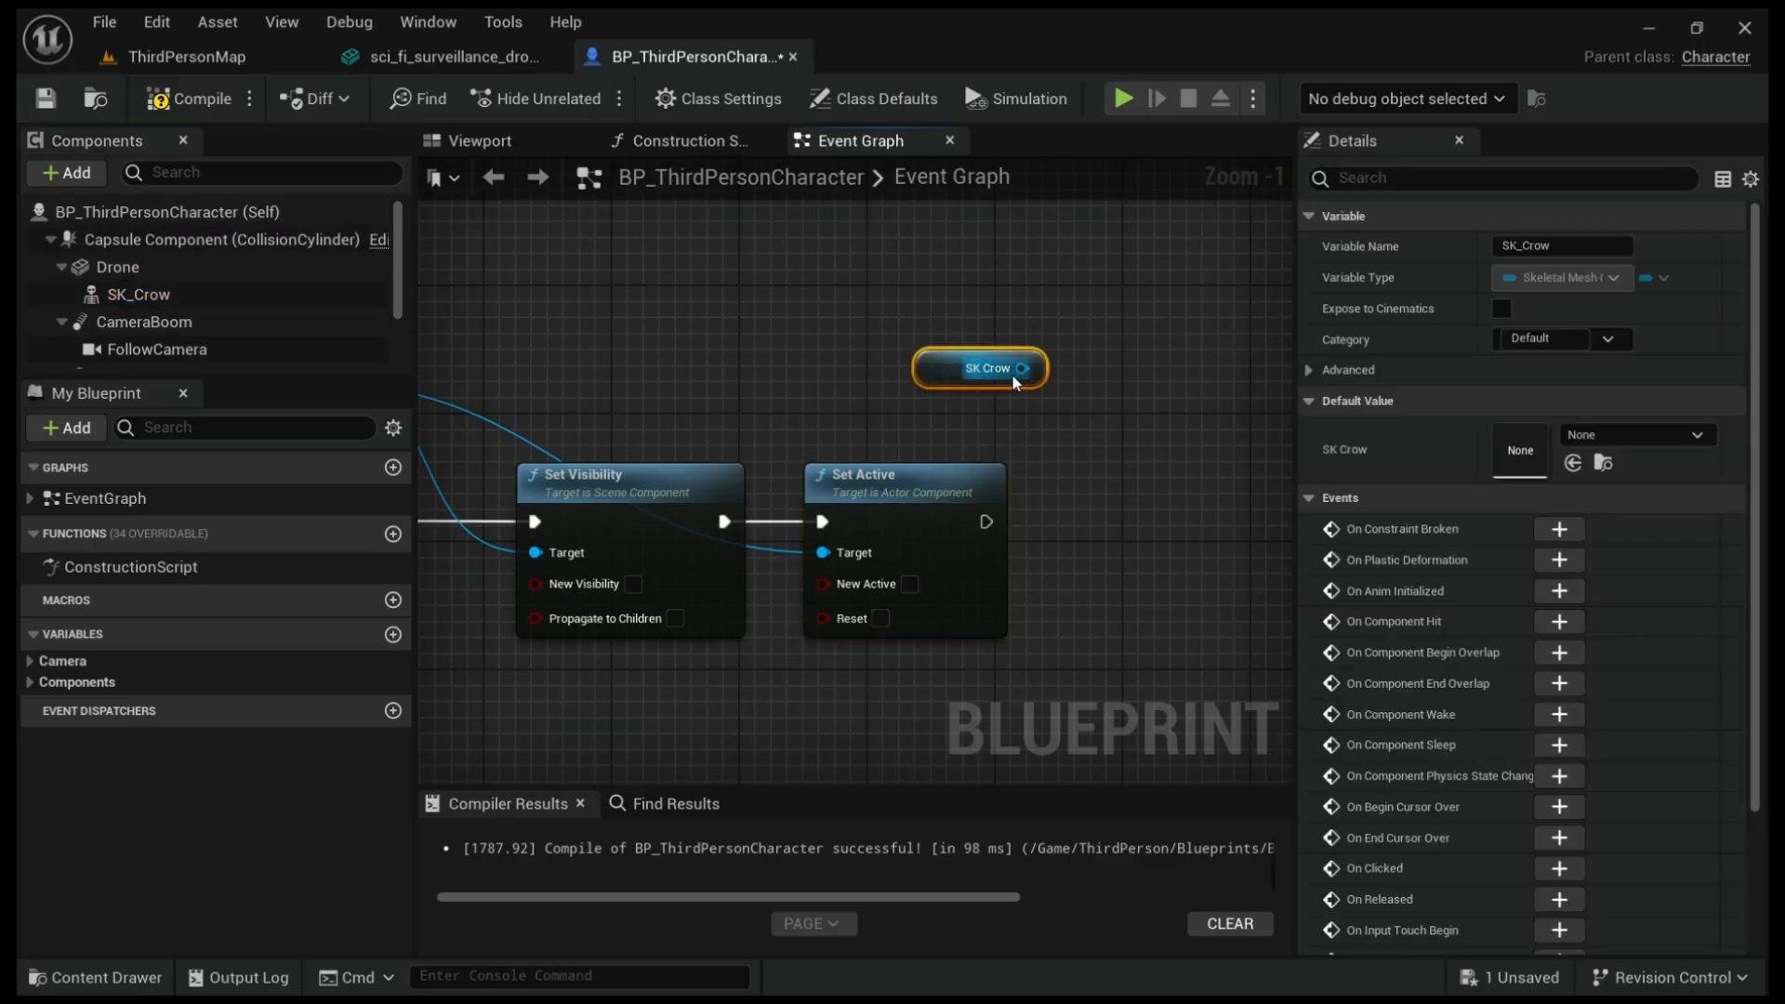
mouse_move(634, 455)
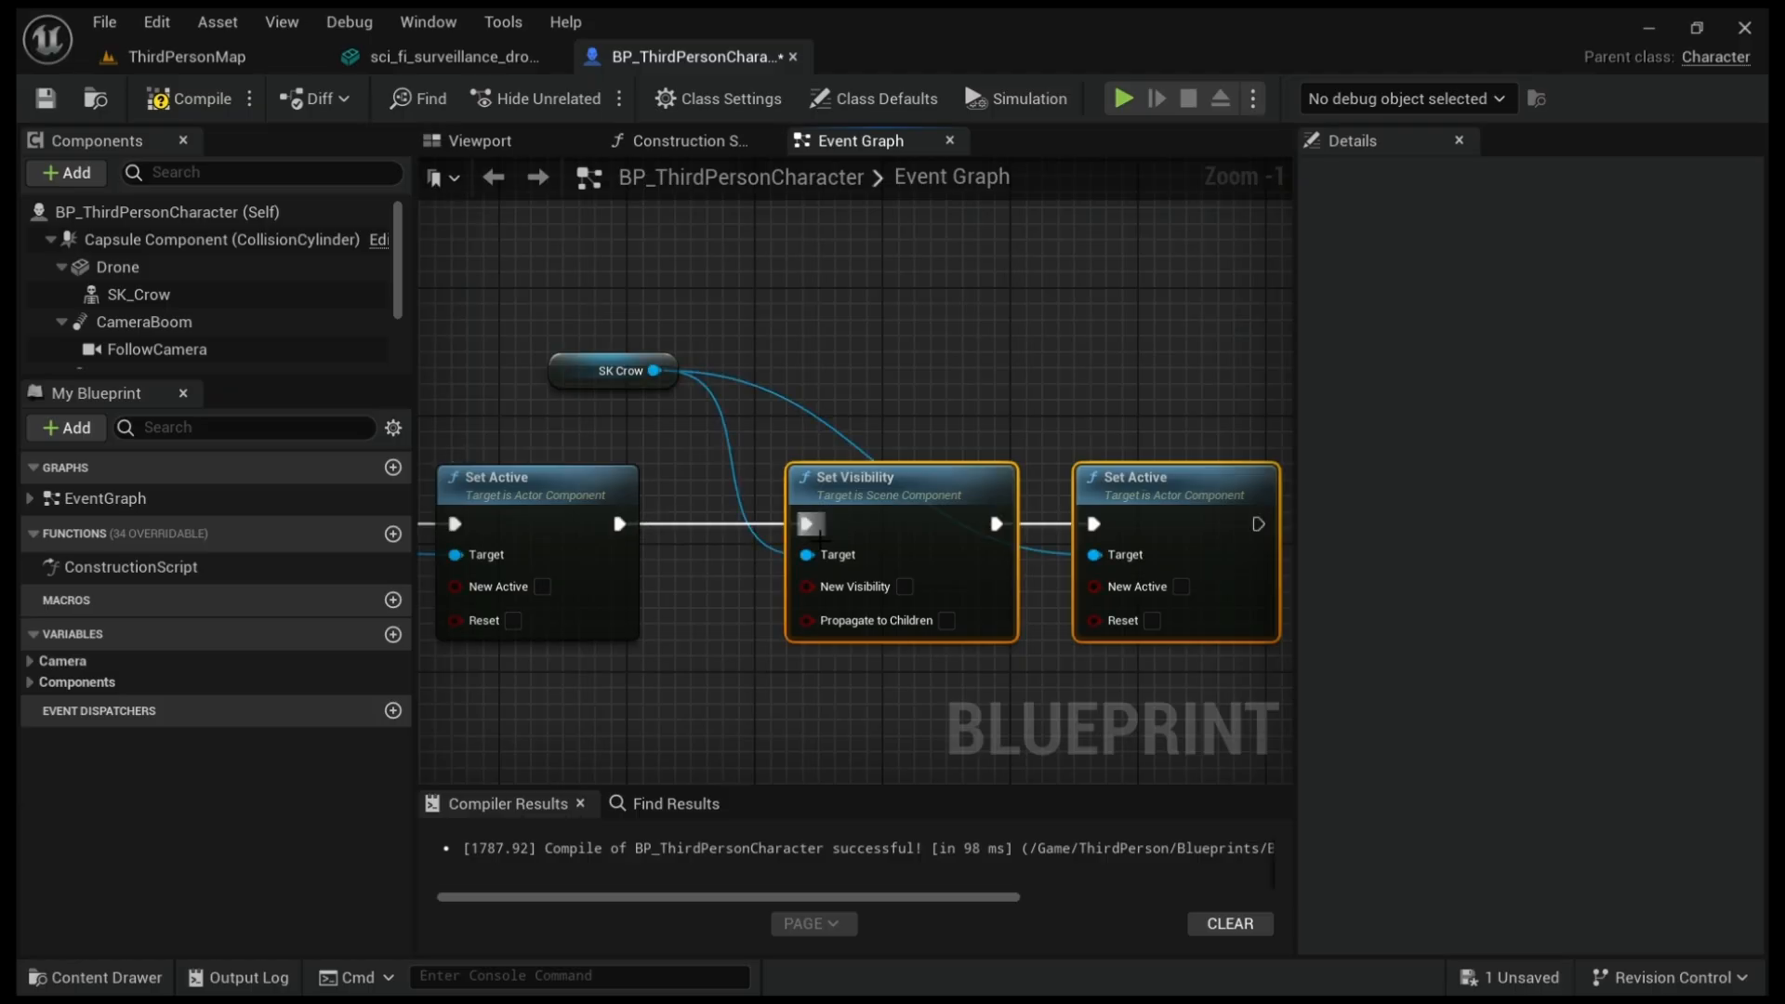
left_click(904, 586)
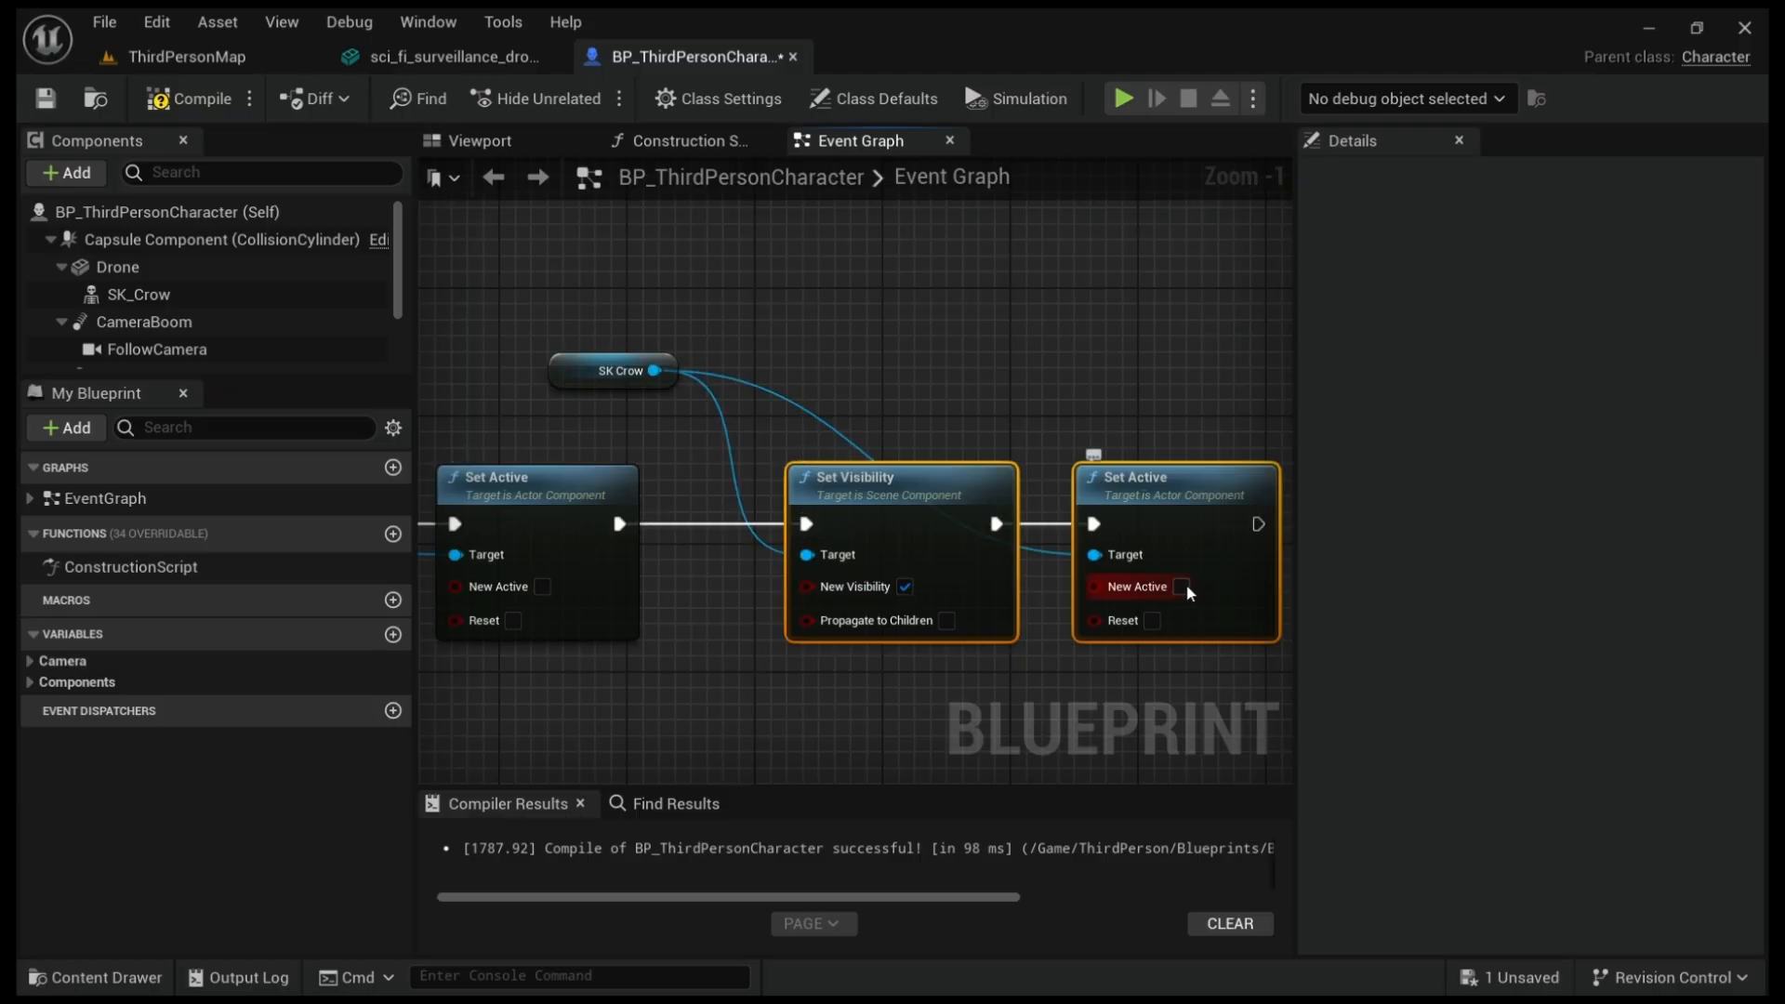
left_click(1155, 586)
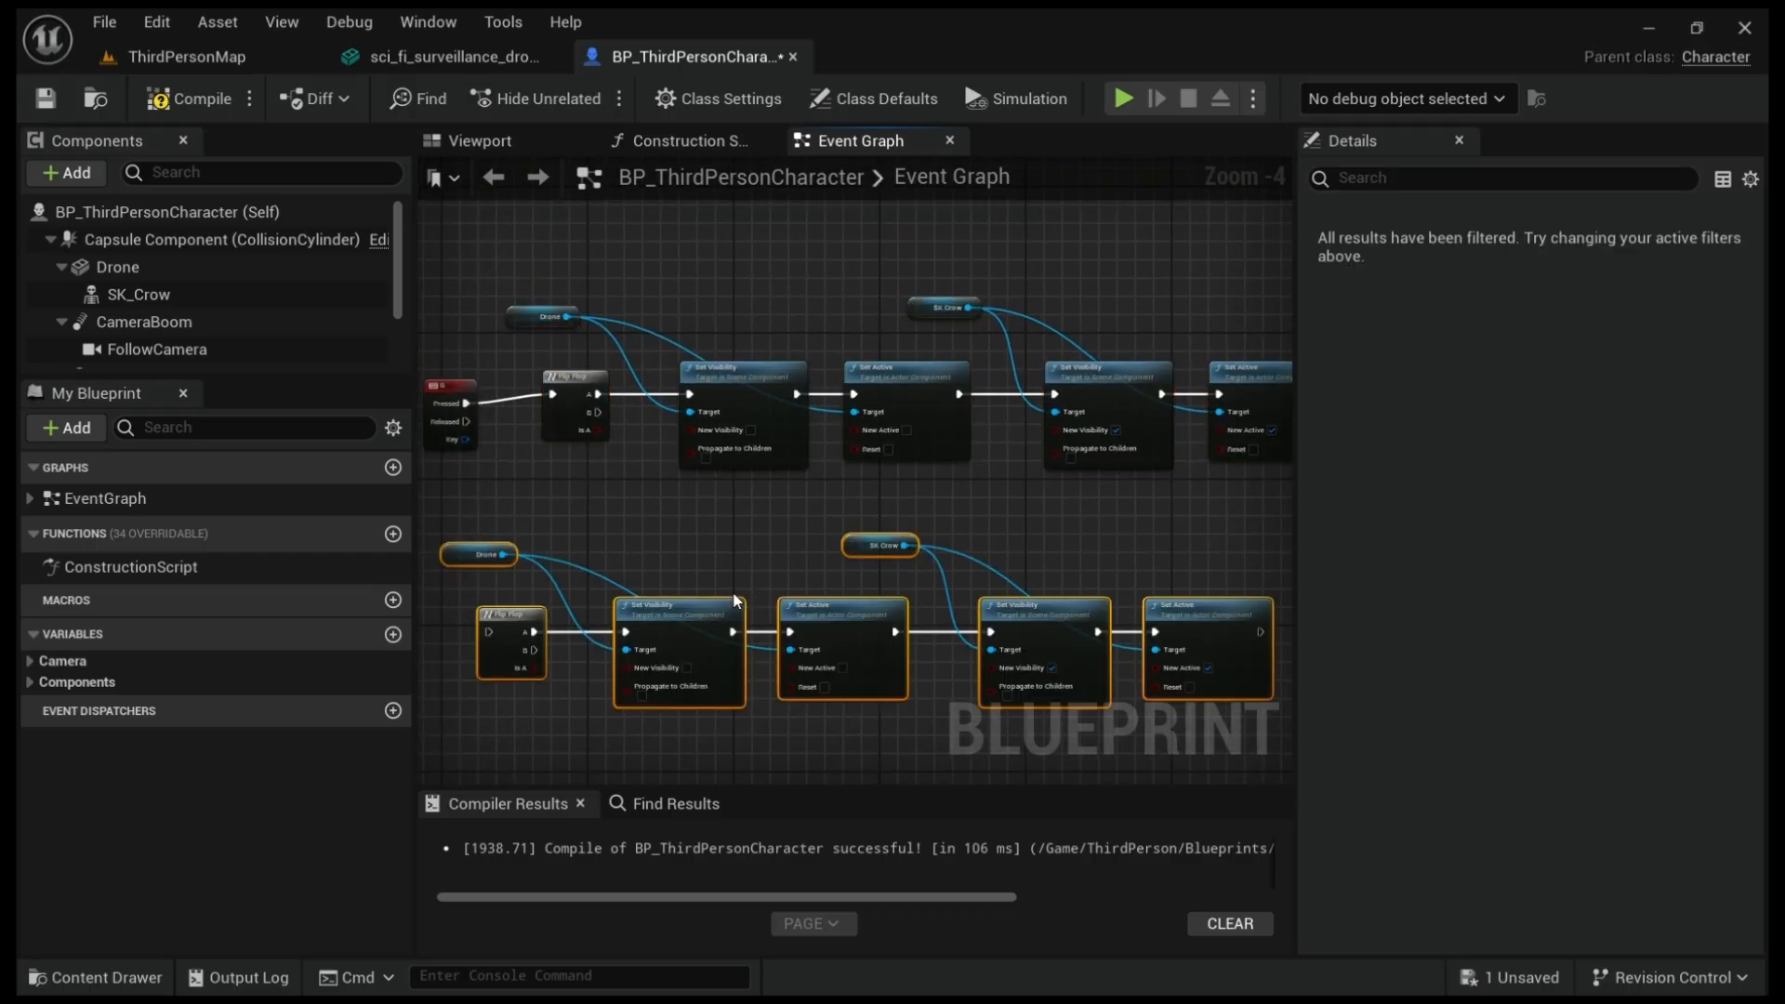
- Wire Flip Flop B into the duplicated chain and compile BP_ThirdPersonCharacter
left_click(511, 643)
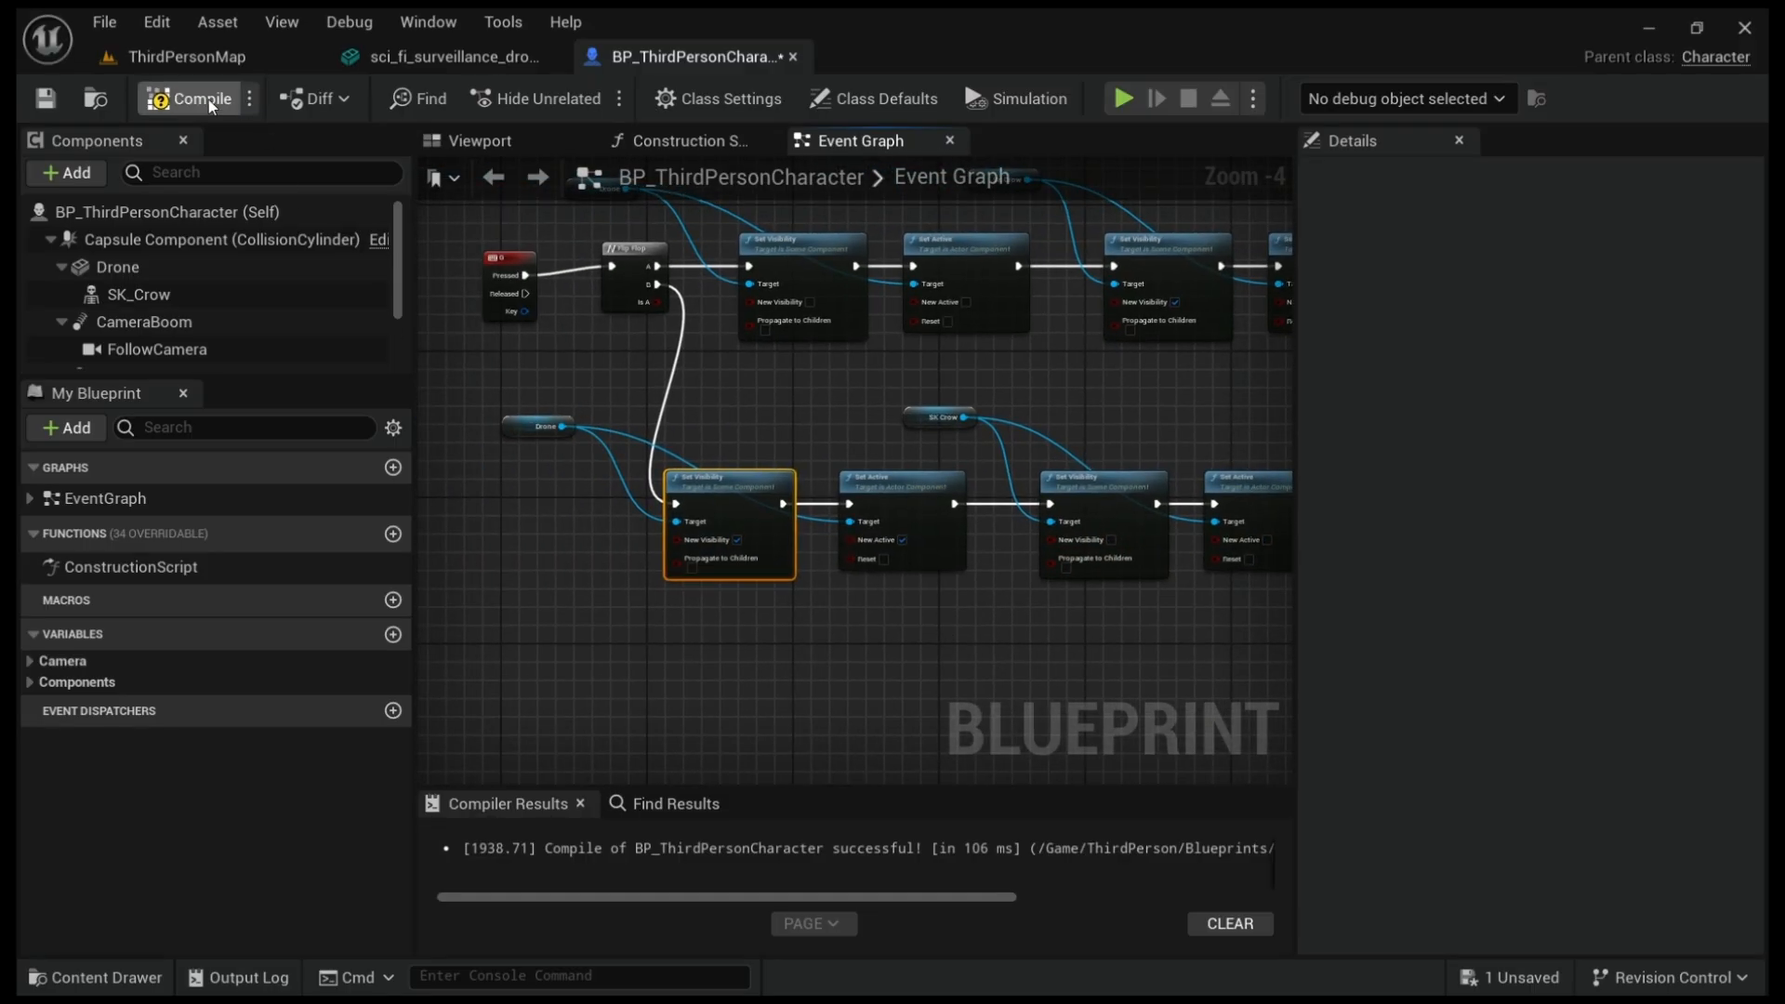
left_click(202, 98)
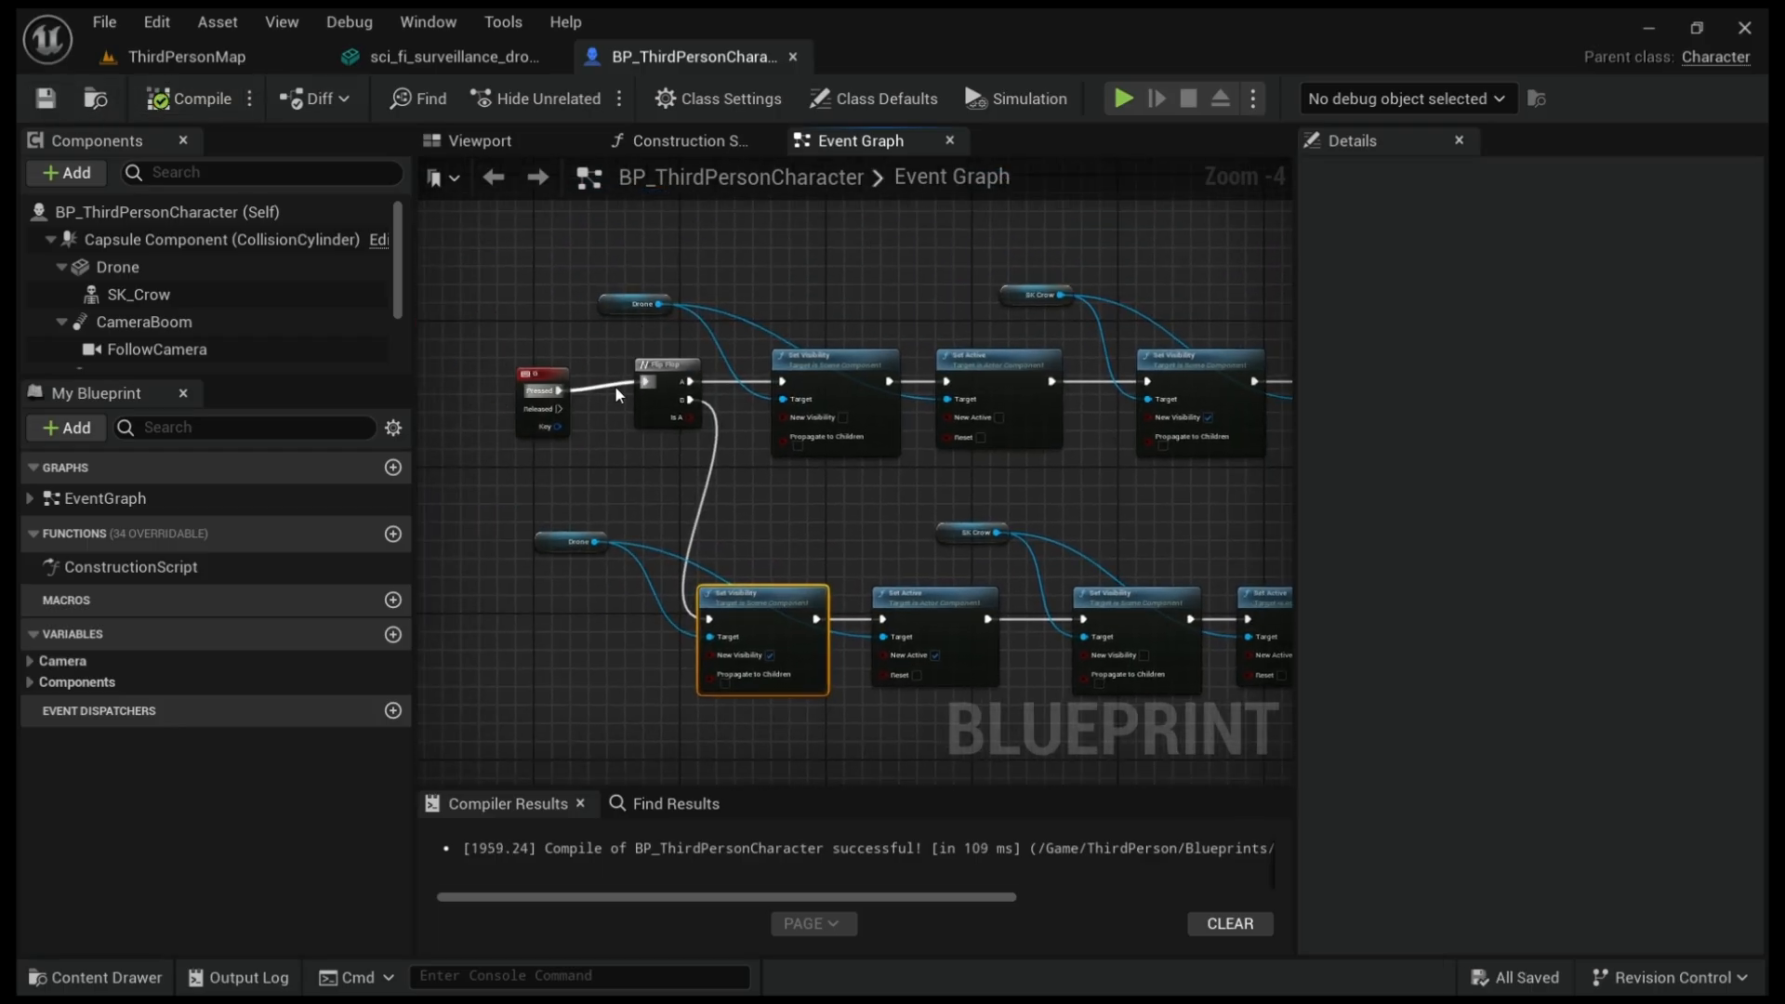
mouse_move(603, 364)
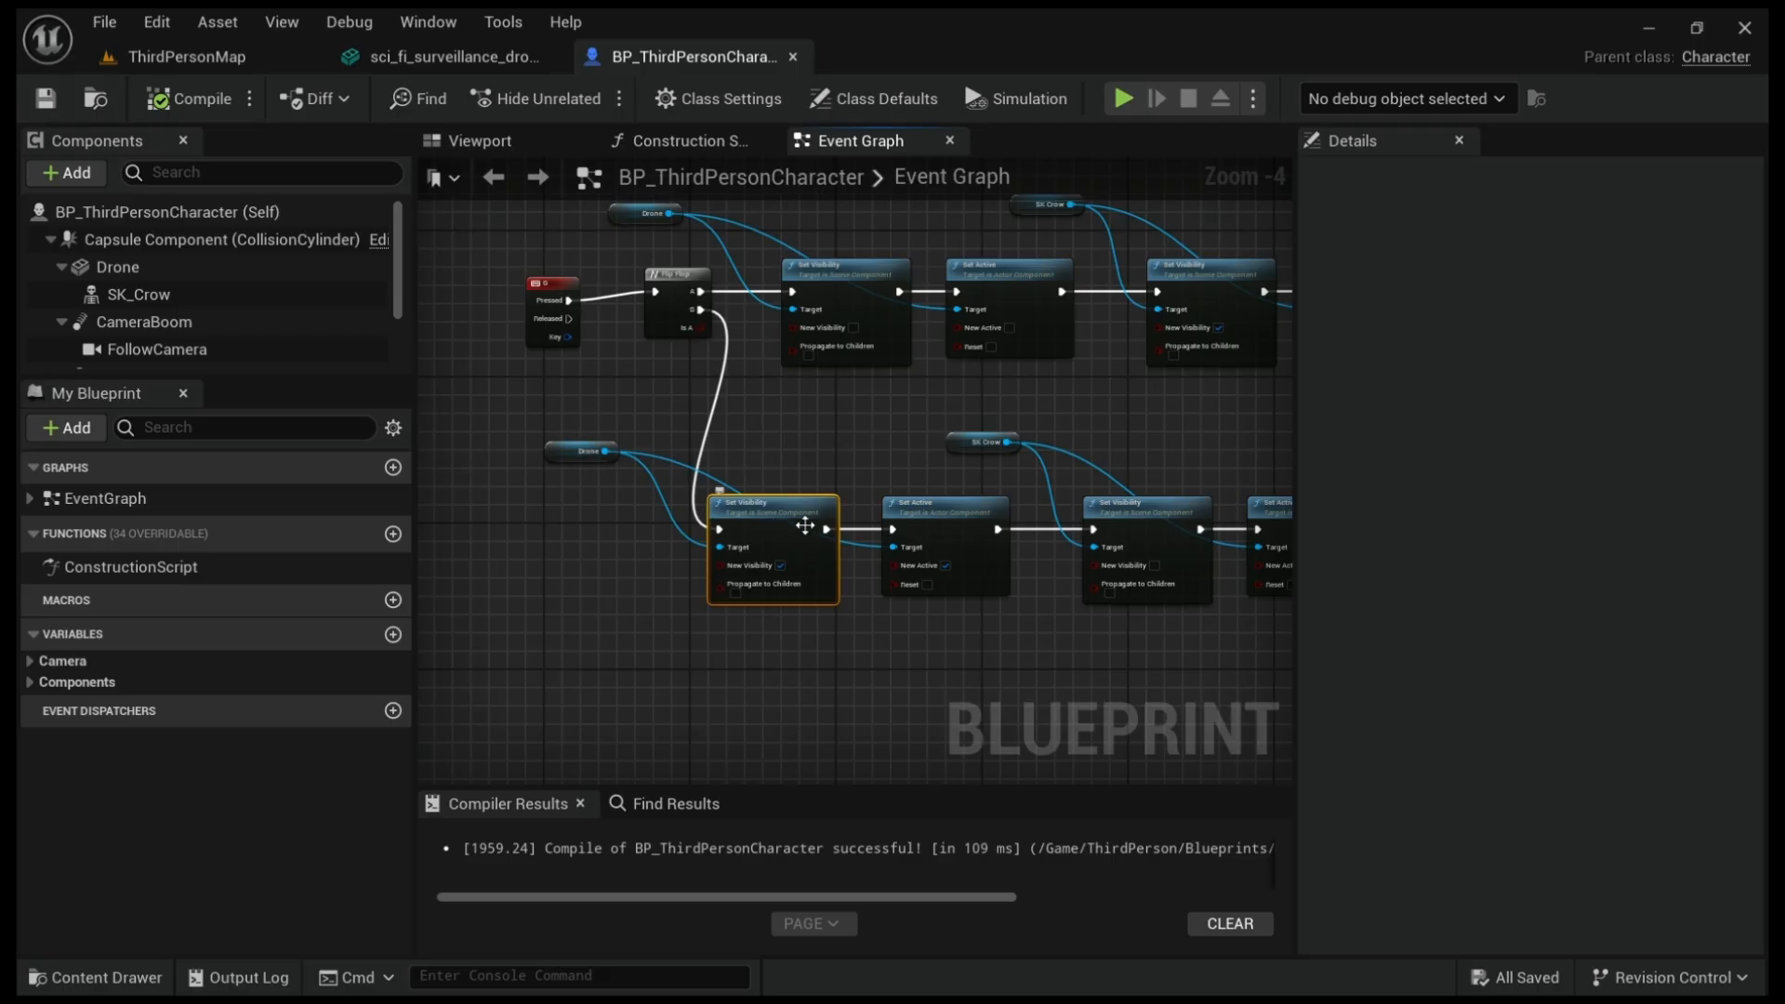
mouse_move(809, 468)
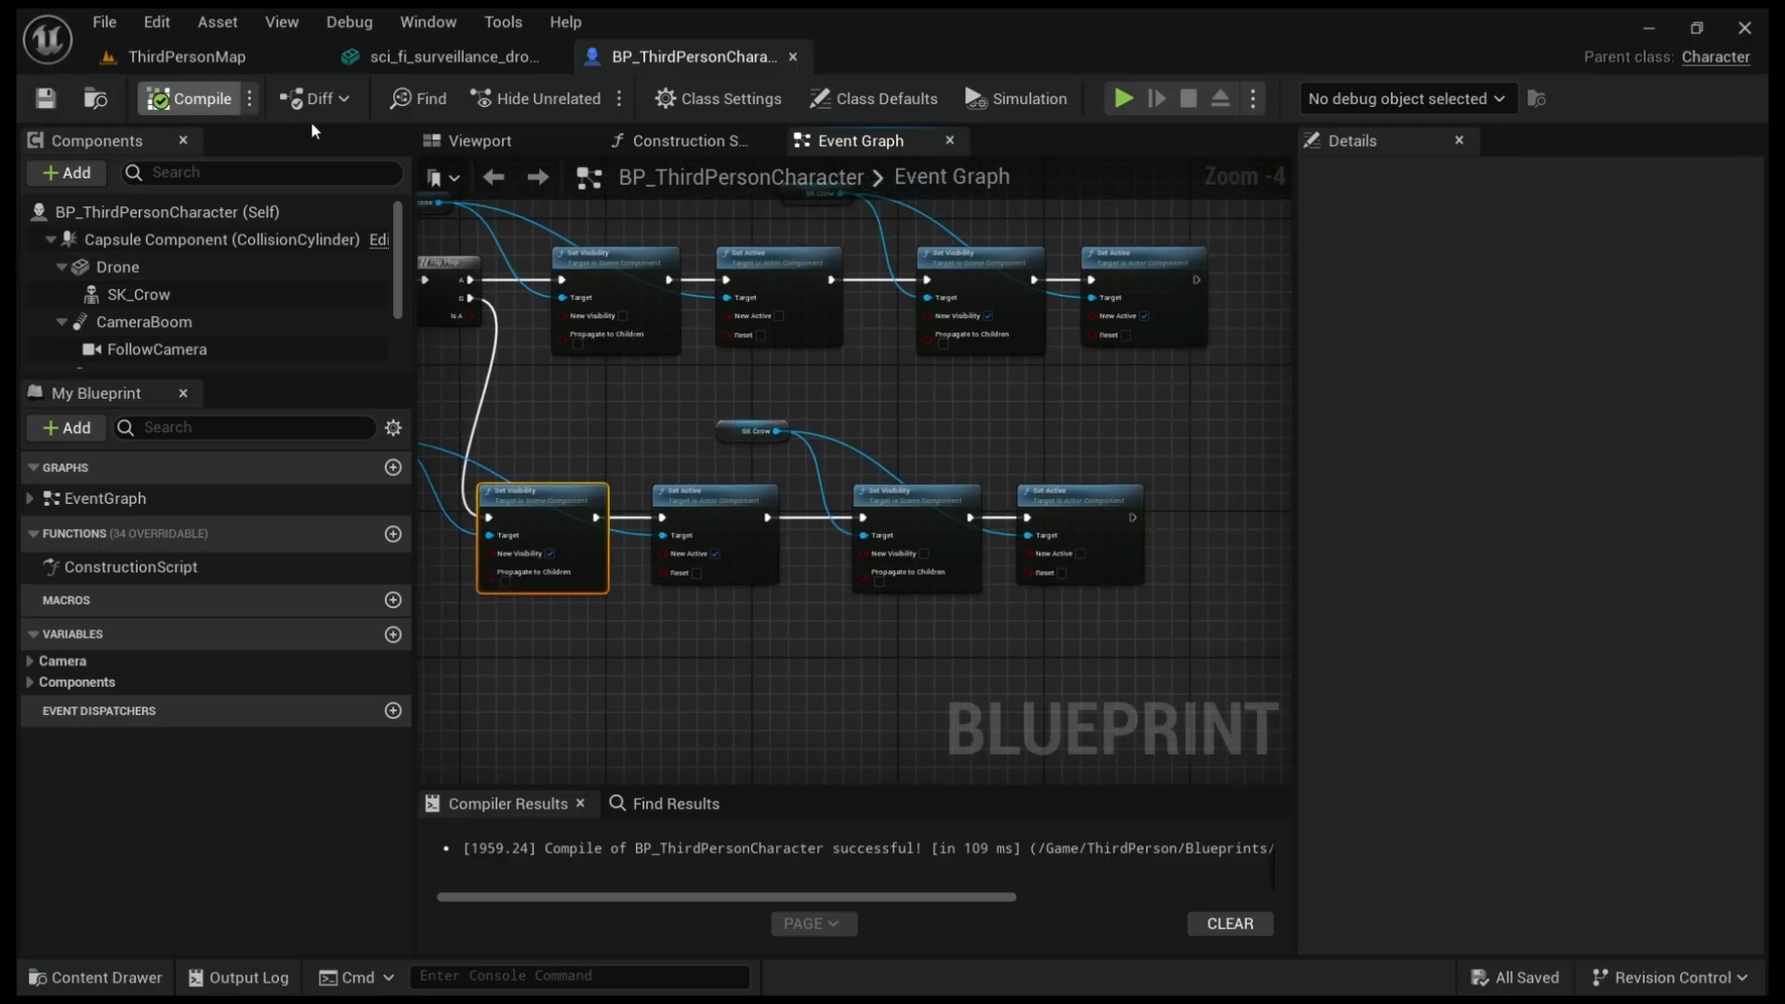
- Play ThirdPersonMap in the editor to test toggling into the crow with G
left_click(186, 56)
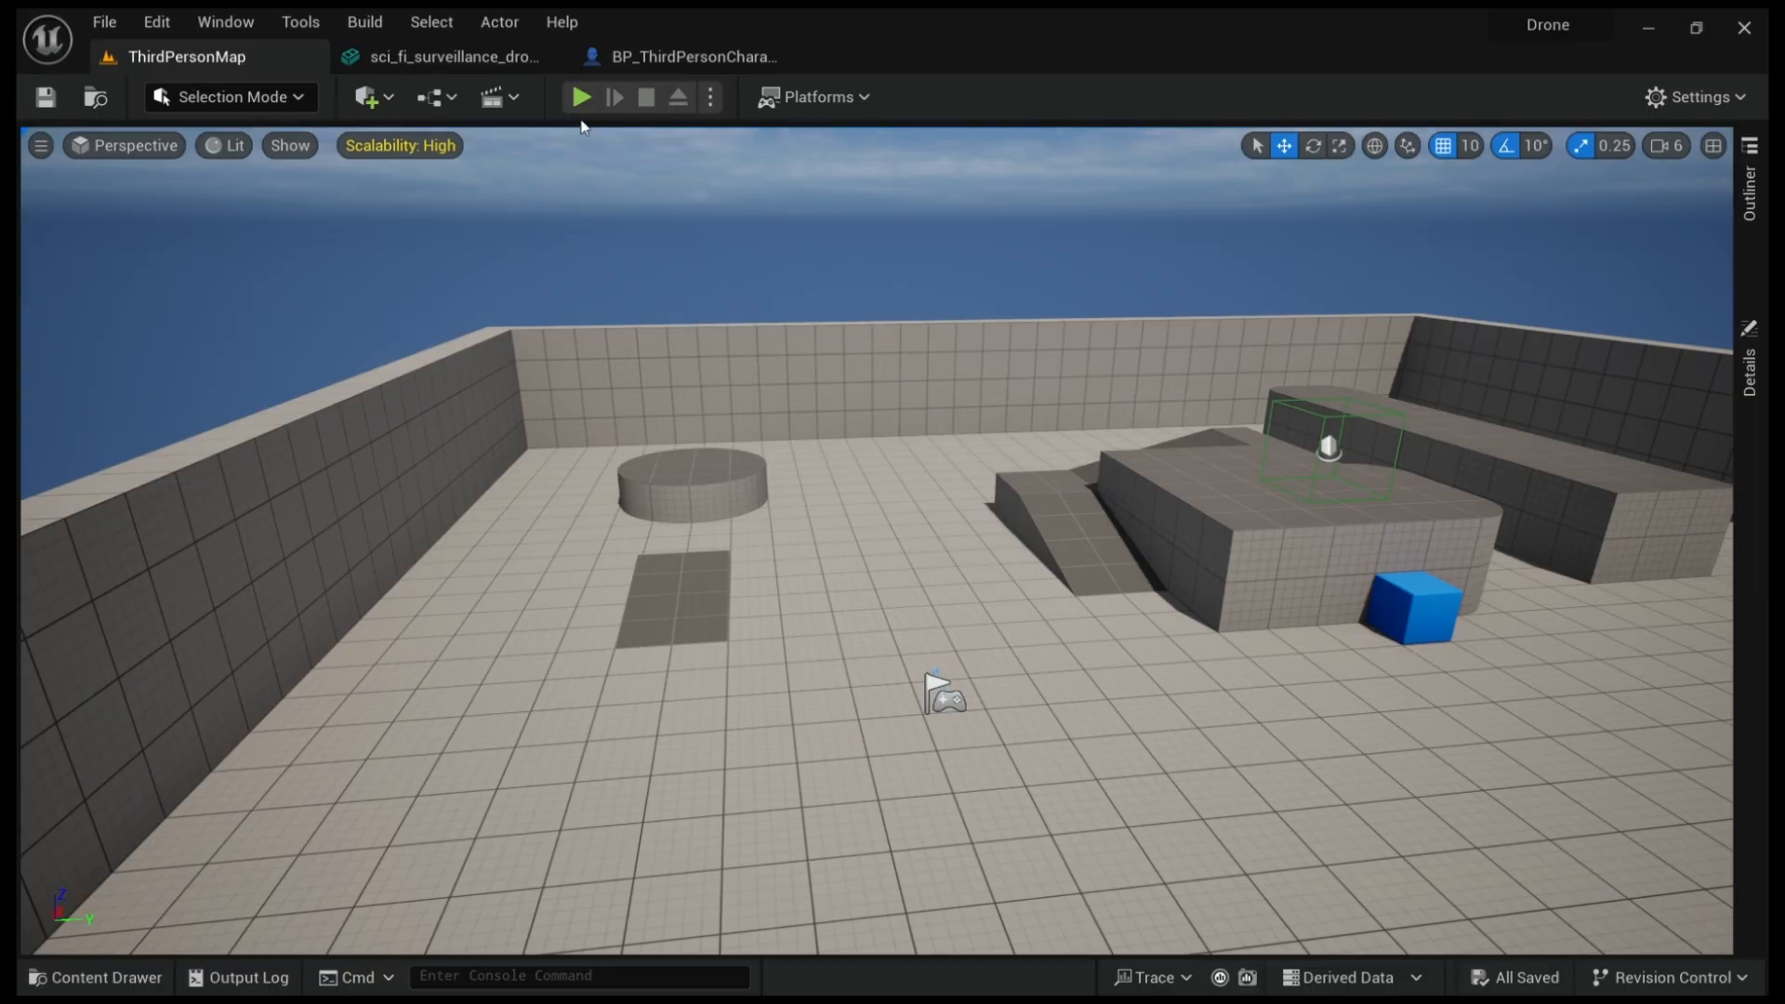
mouse_move(967, 410)
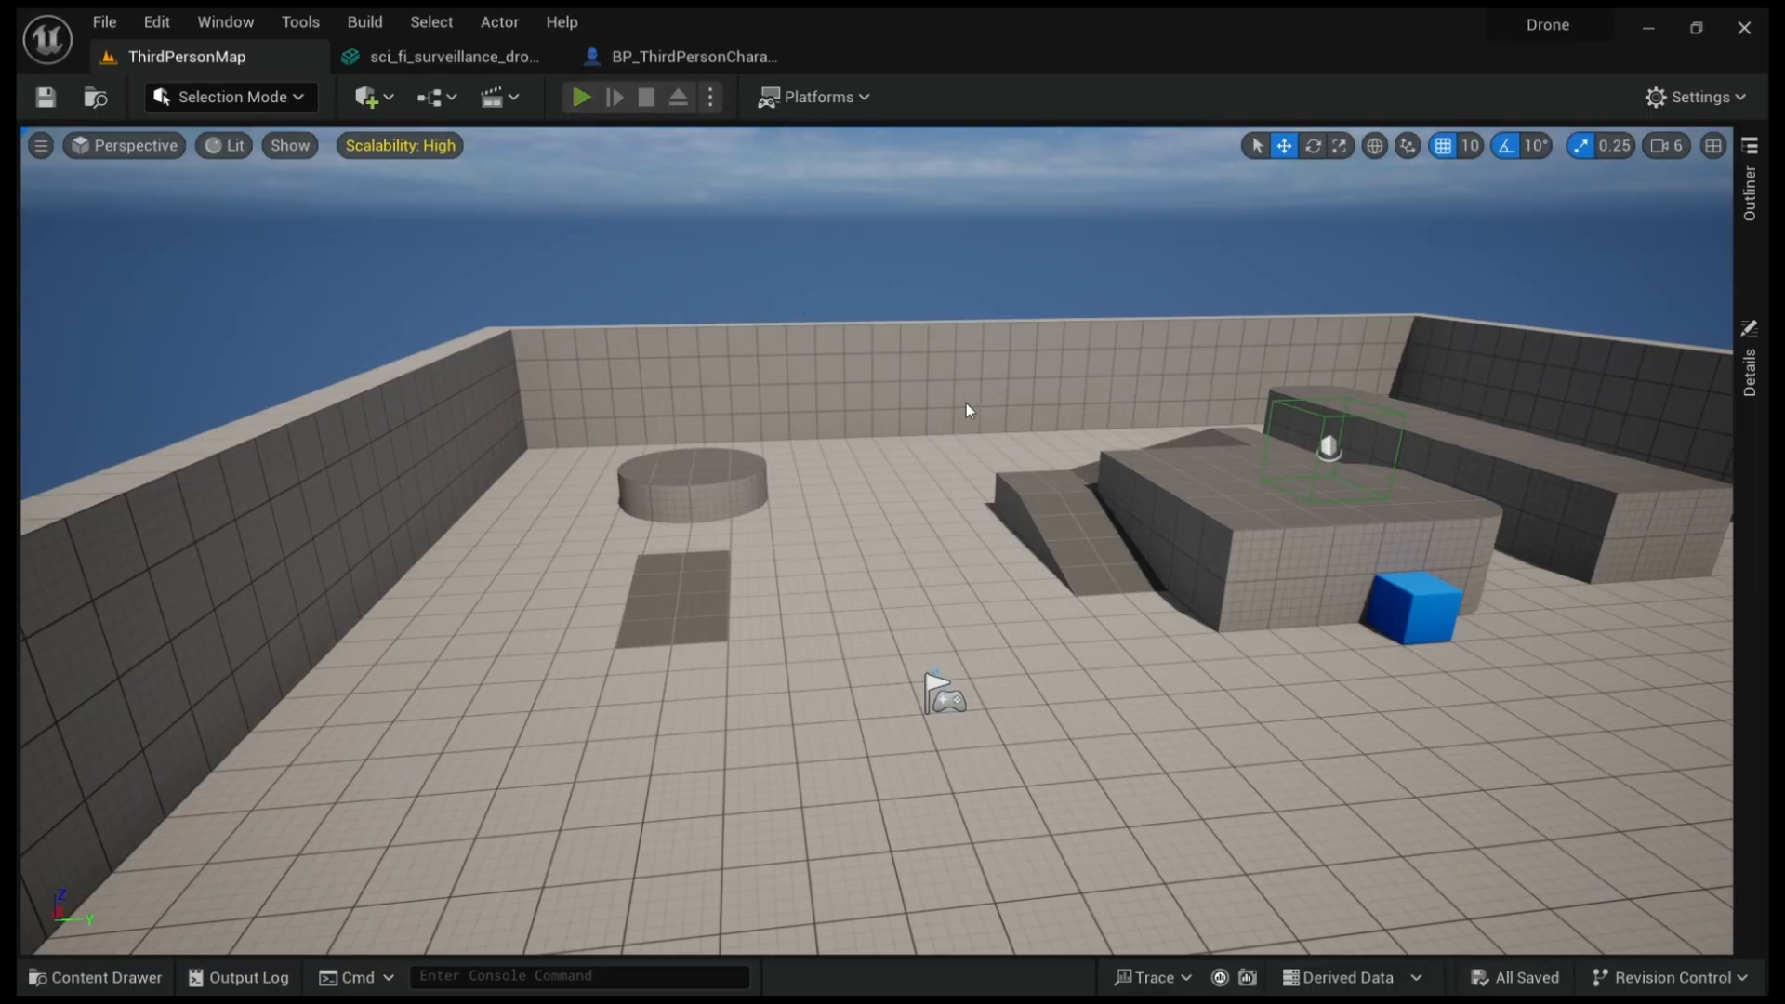
left_click(580, 96)
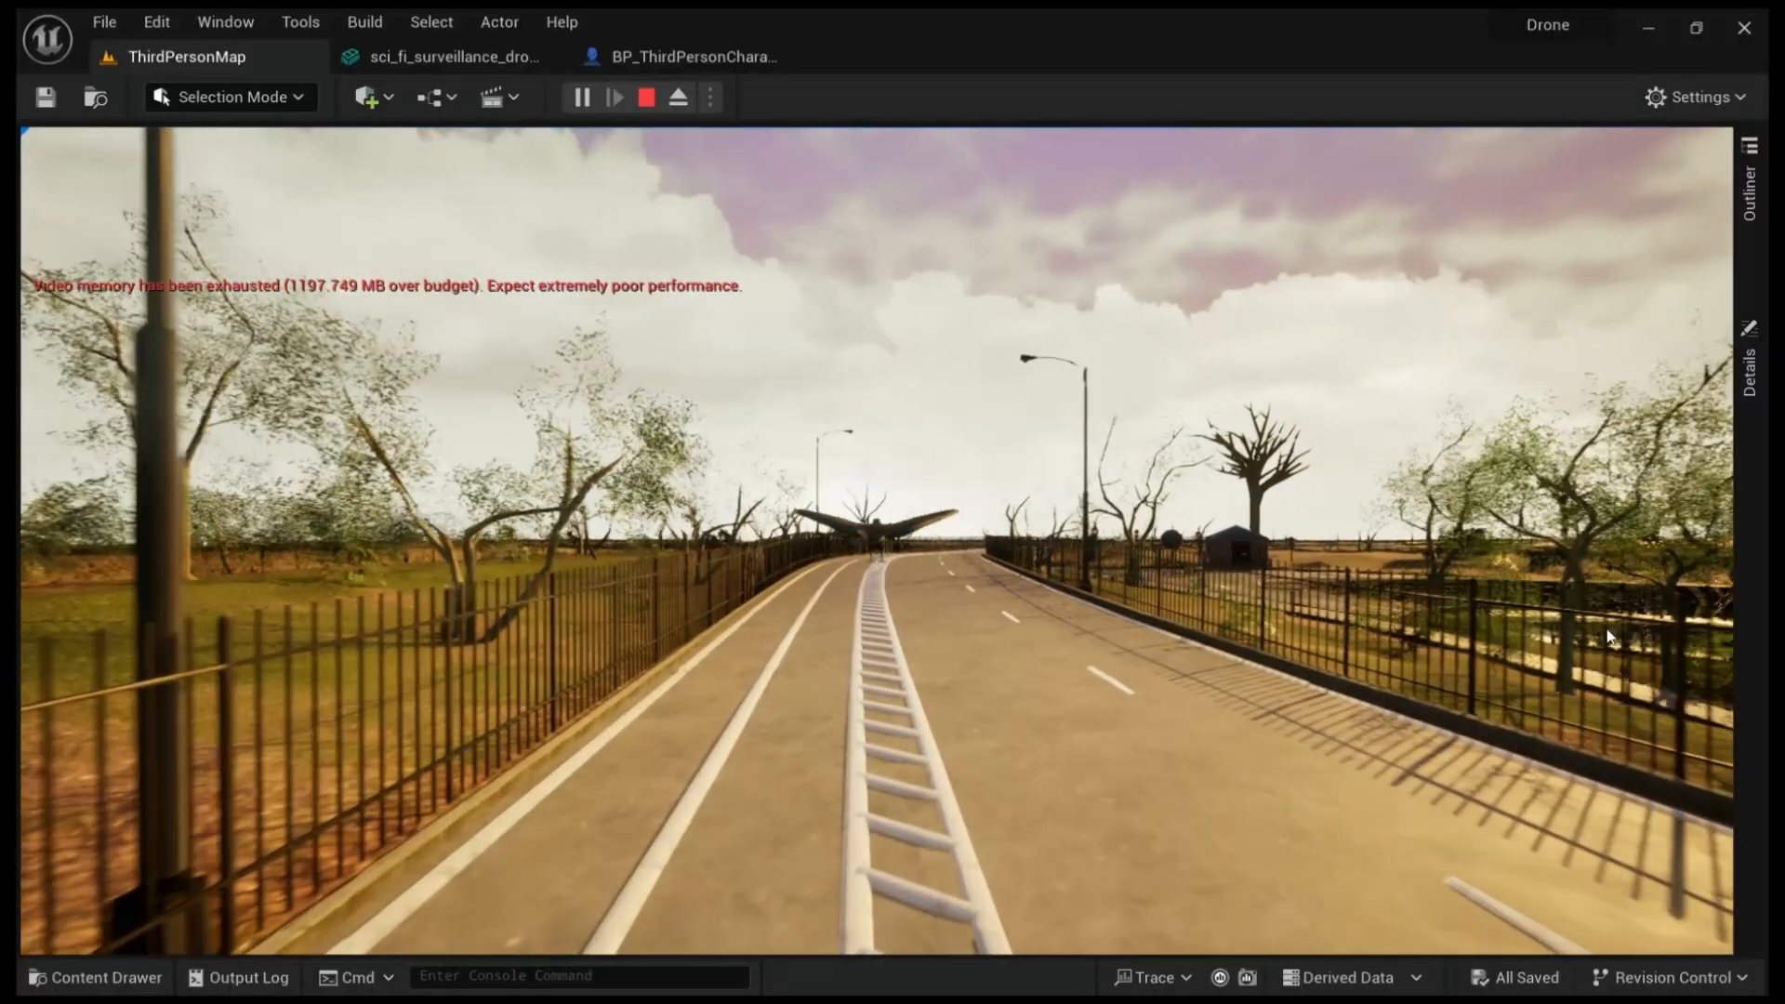
- Set SK_Crow's Animation Mode to Use Animation Asset, then play the level again
left_click(680, 56)
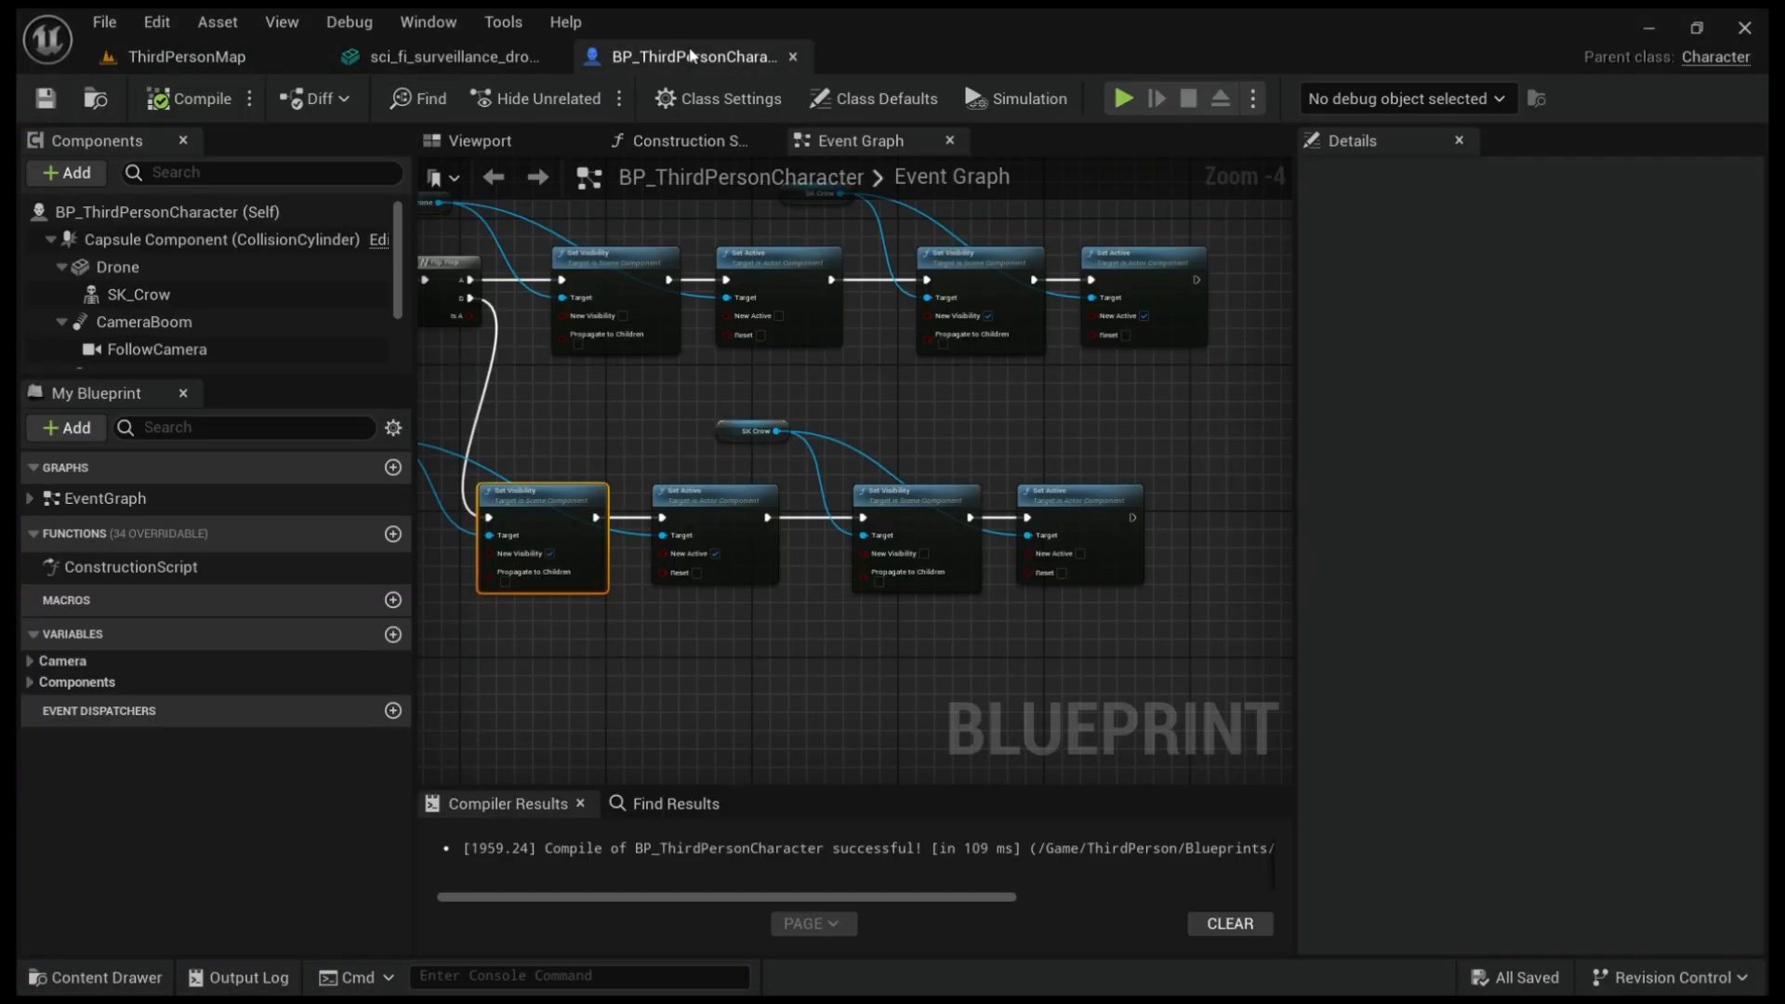
left_click(137, 294)
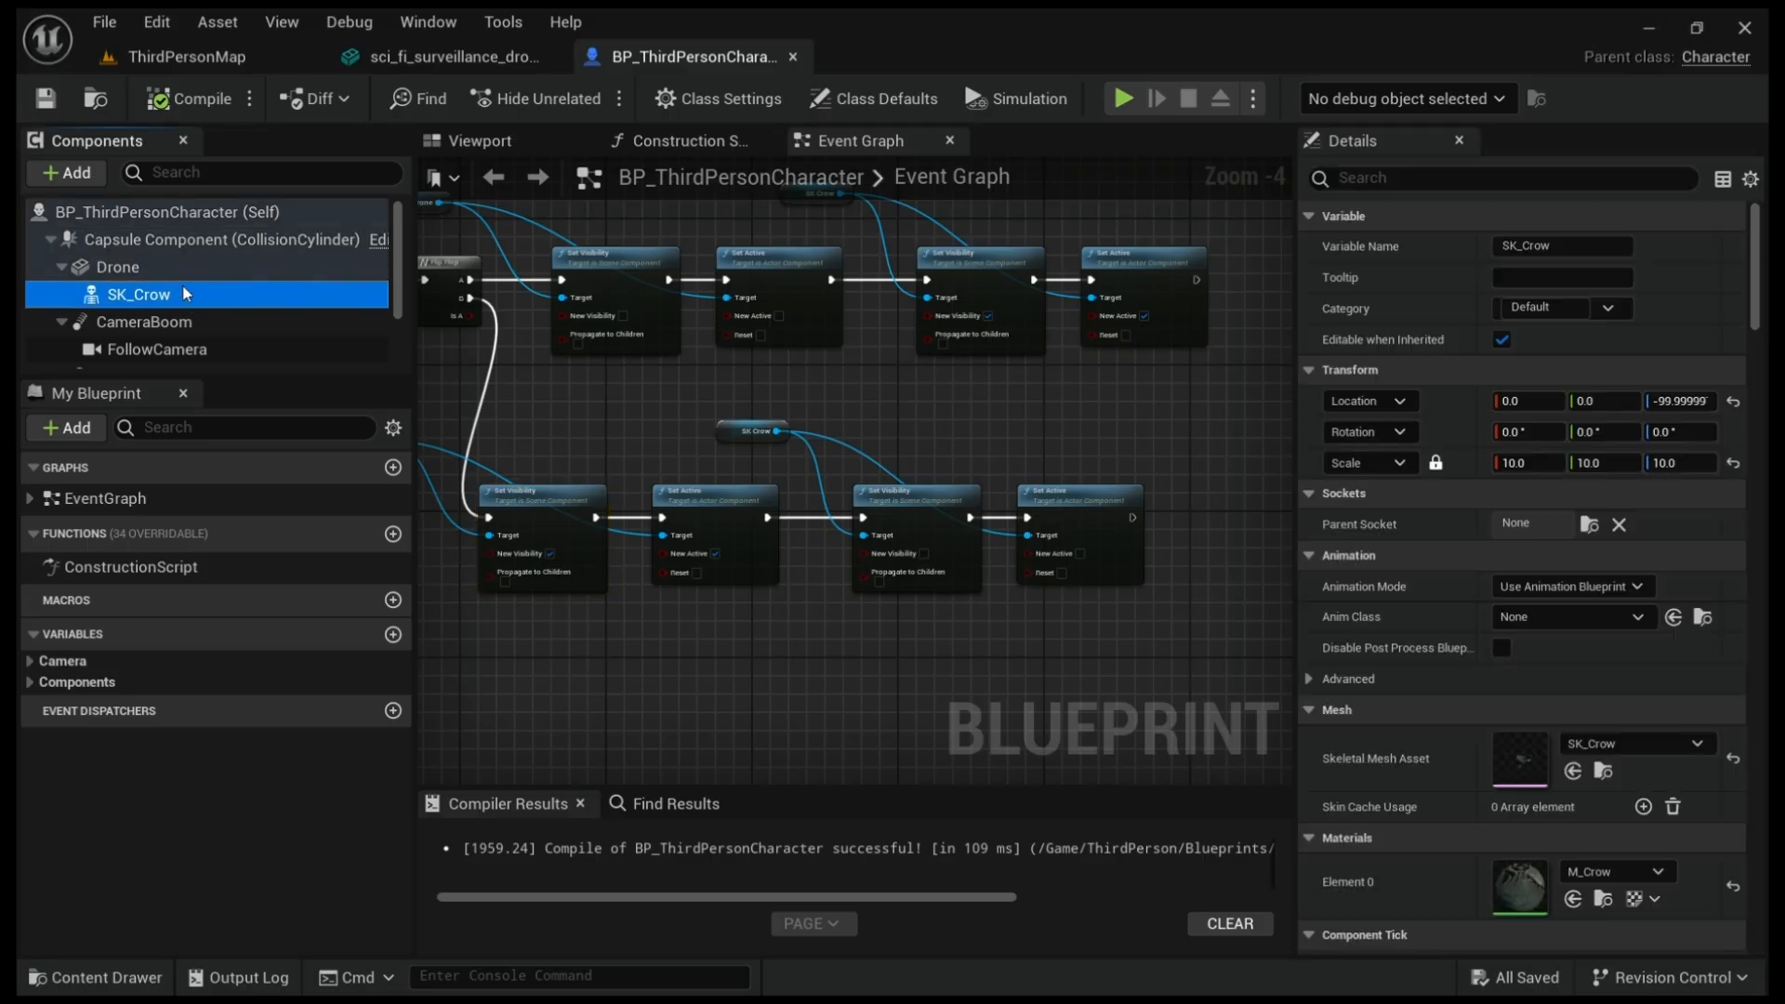
mouse_move(1461, 588)
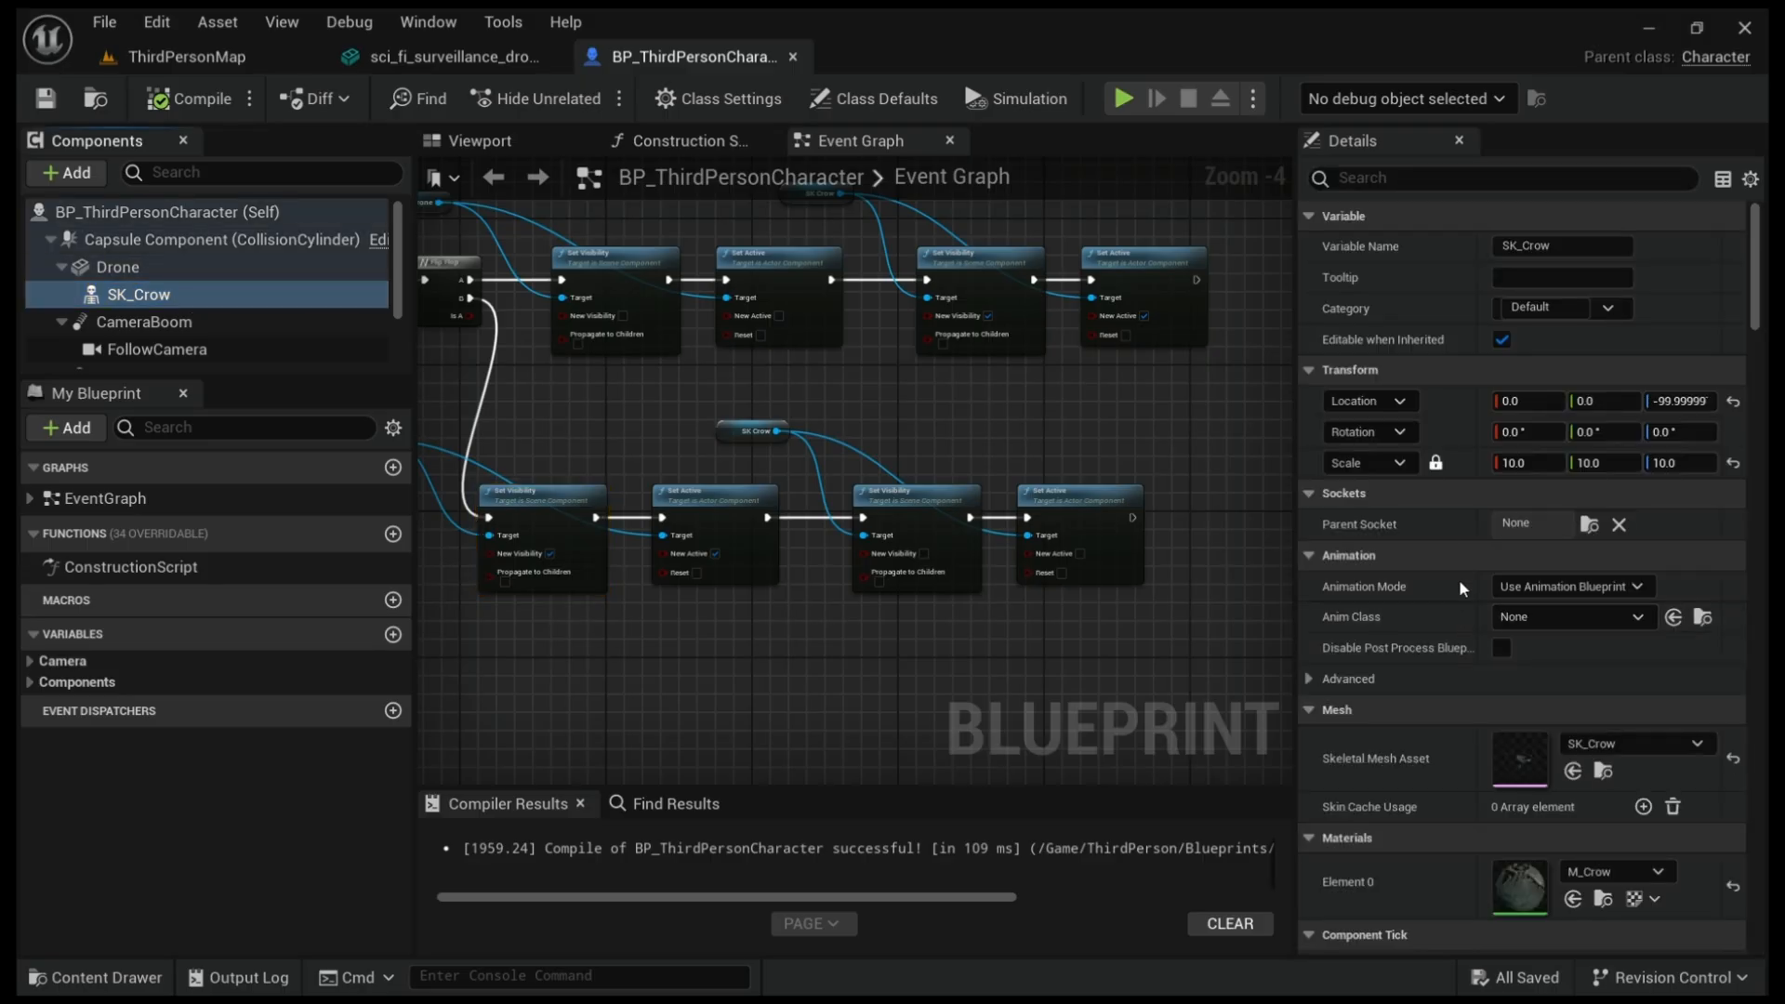
left_click(1571, 587)
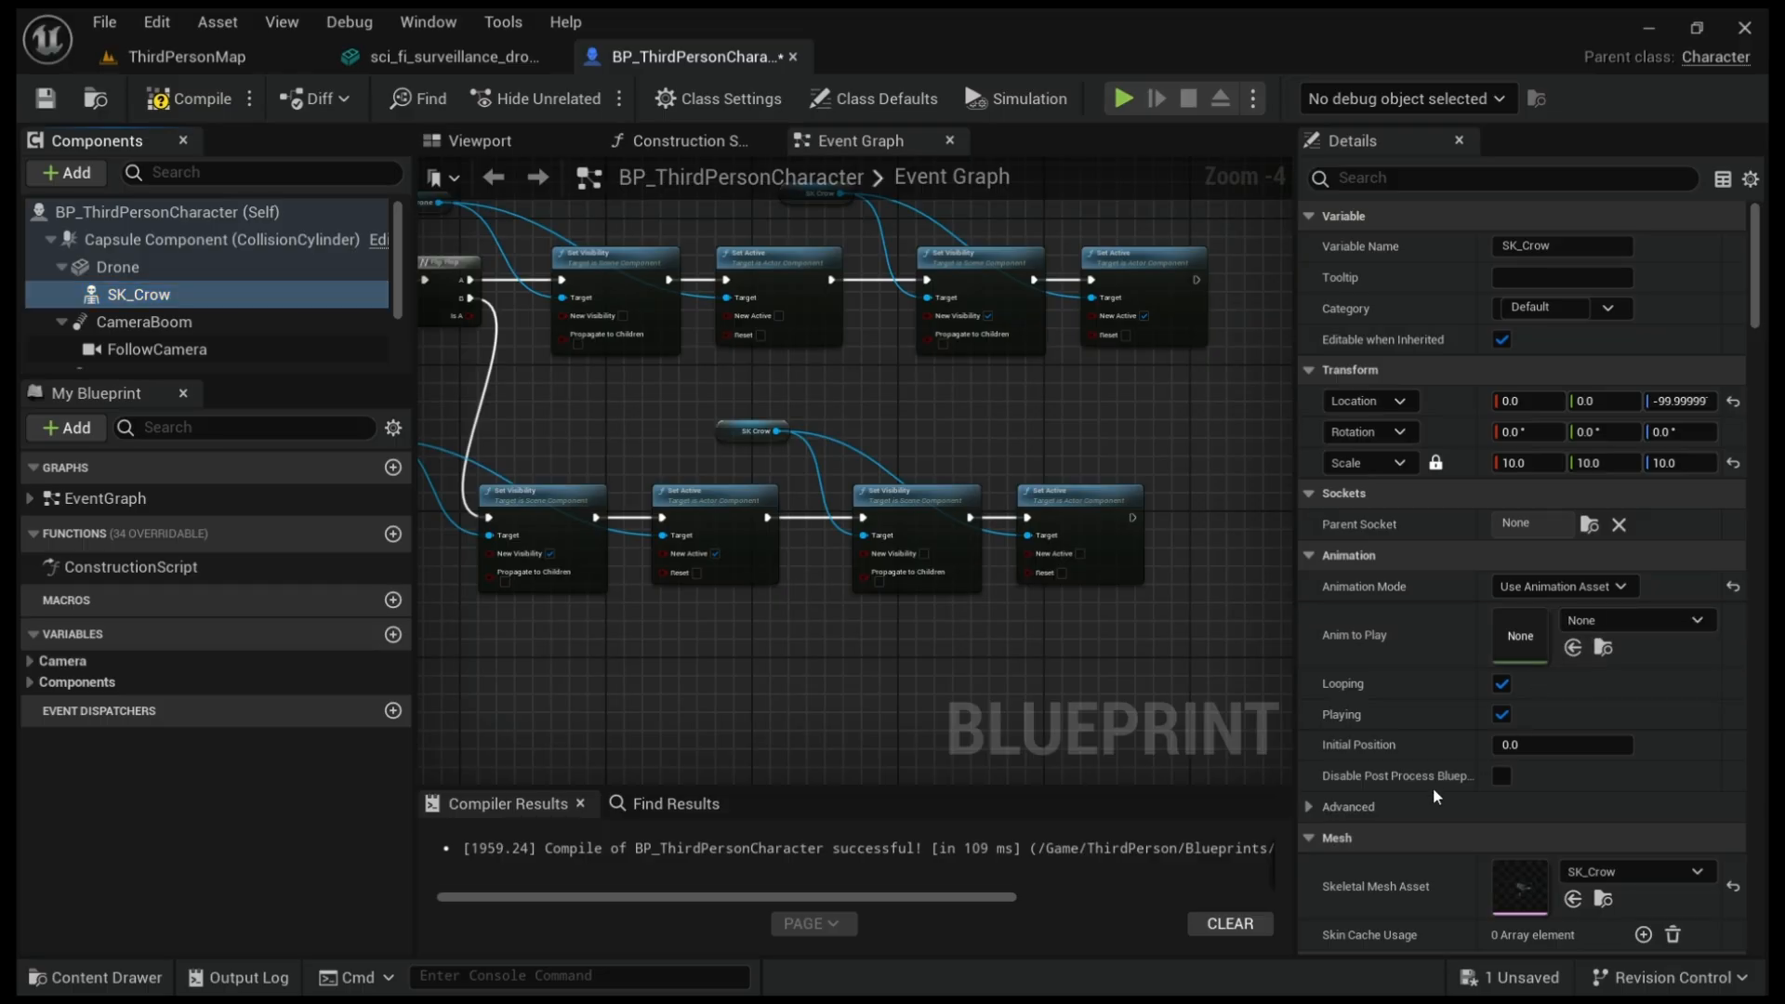
mouse_move(1388, 775)
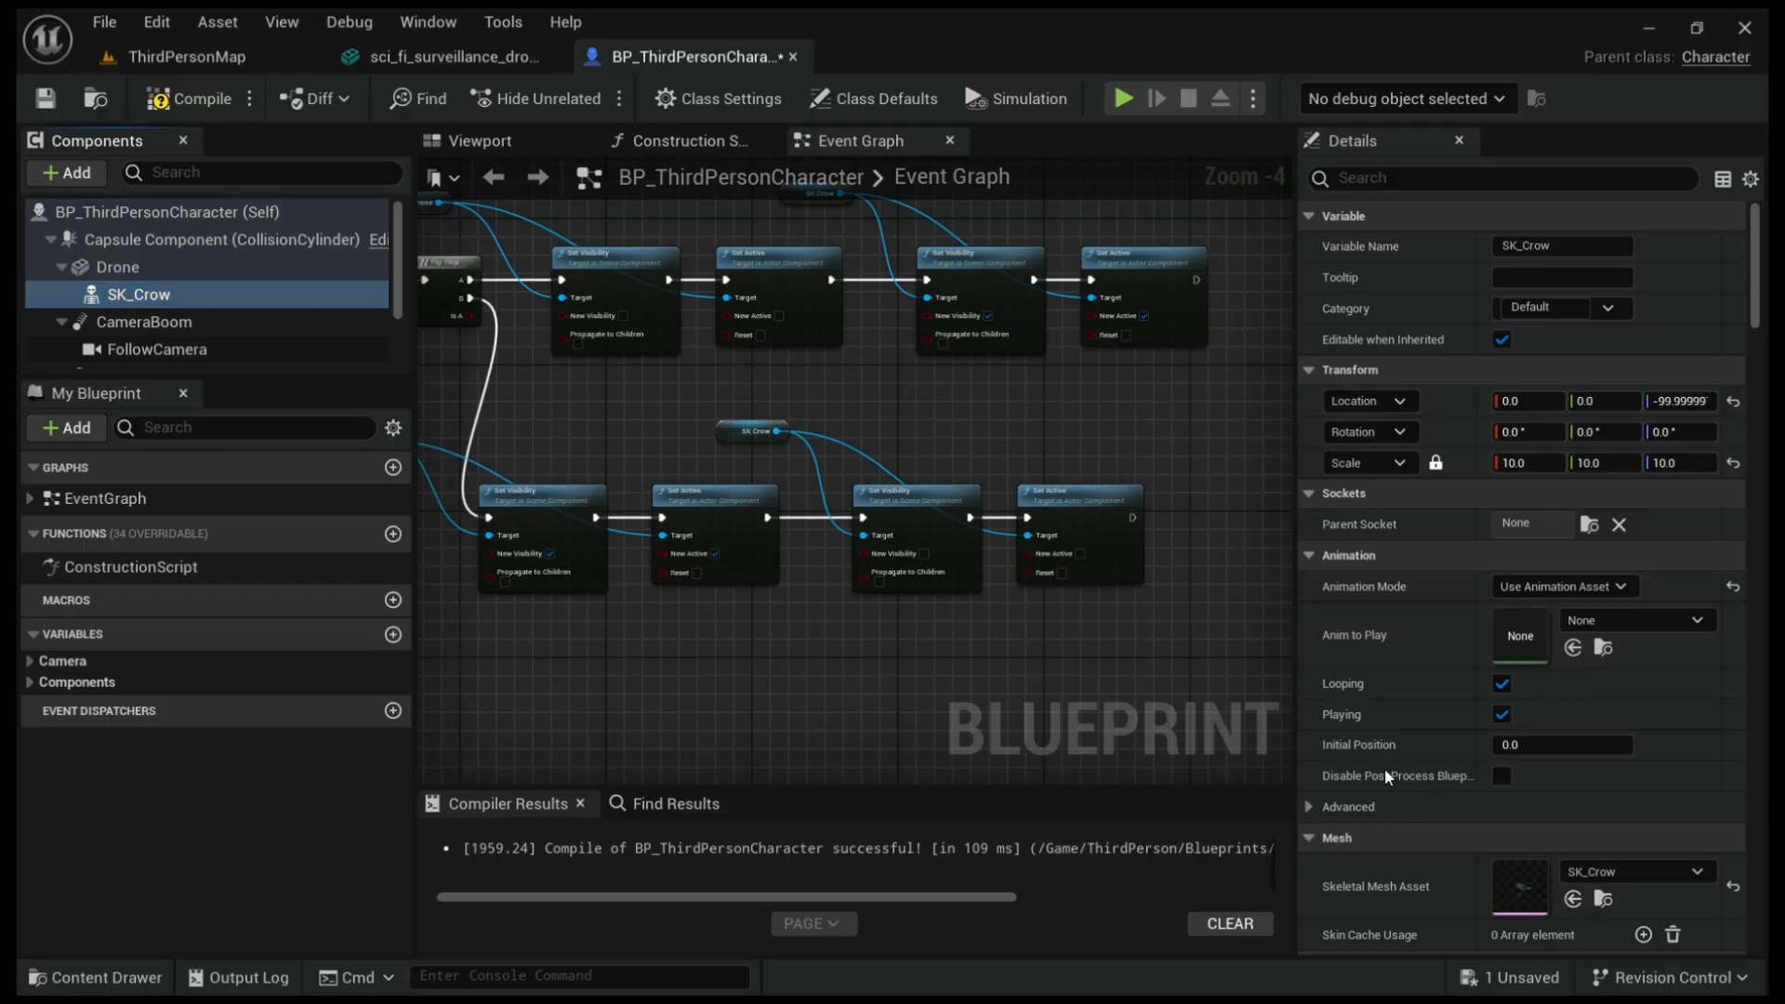
left_click(1633, 619)
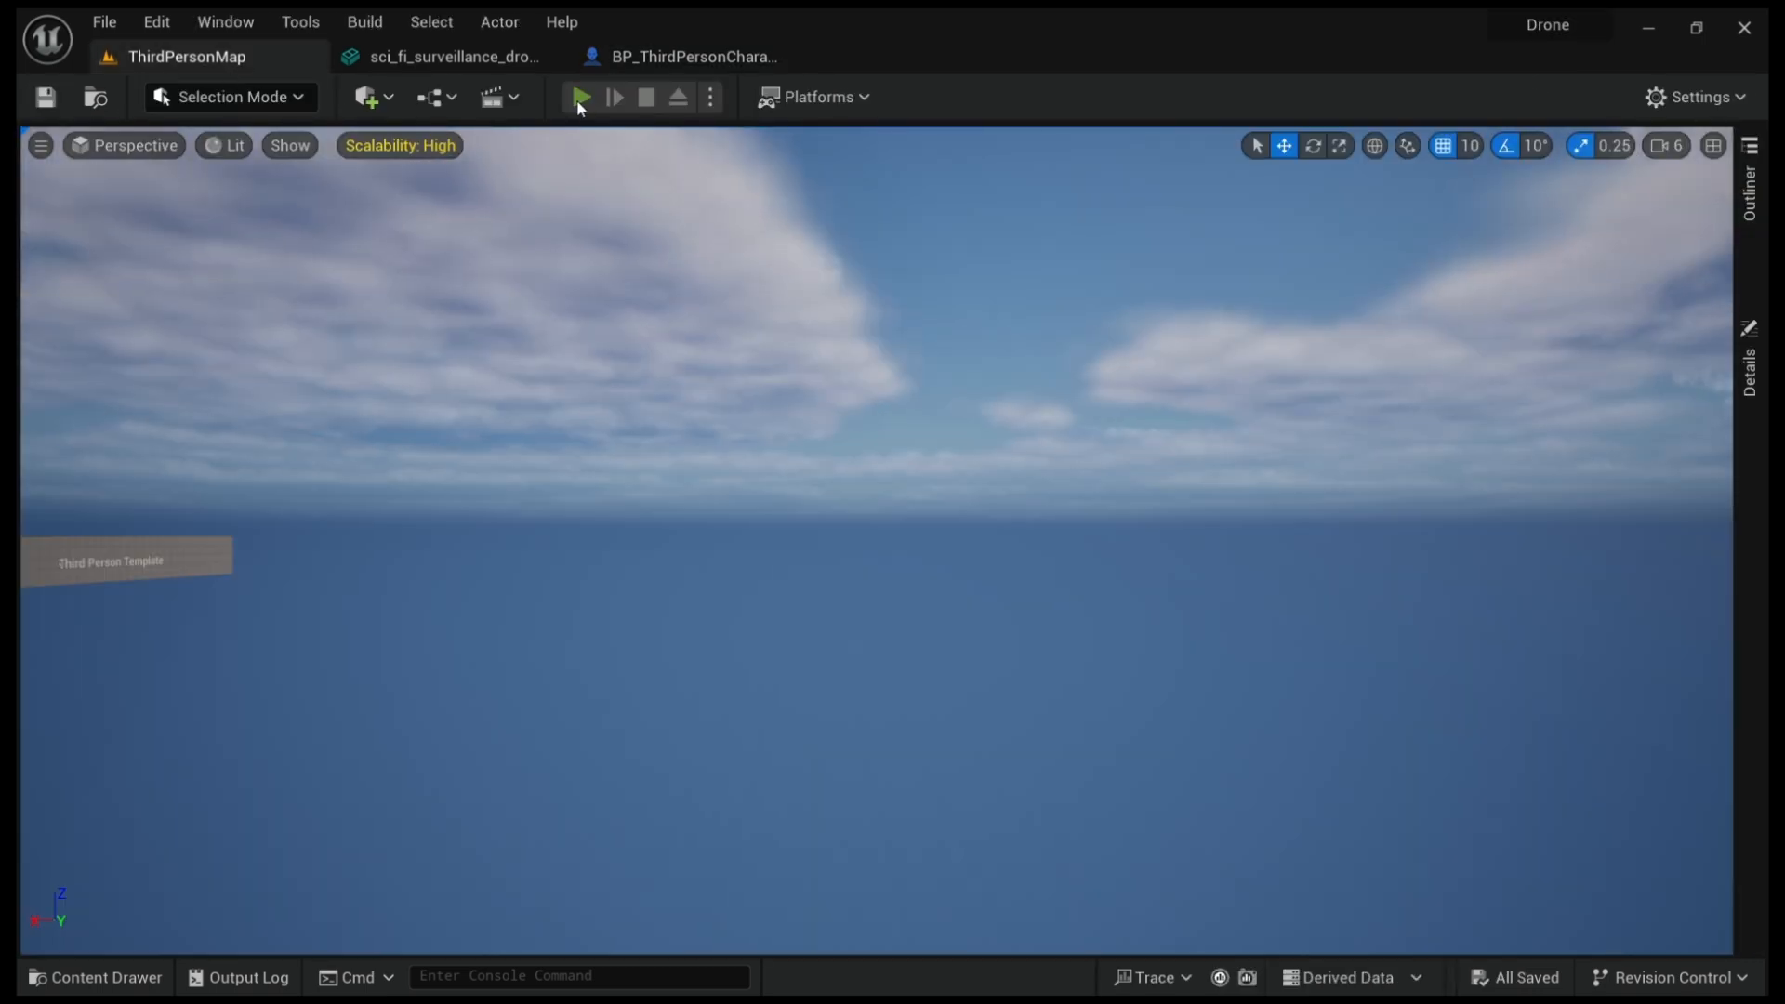
left_click(578, 96)
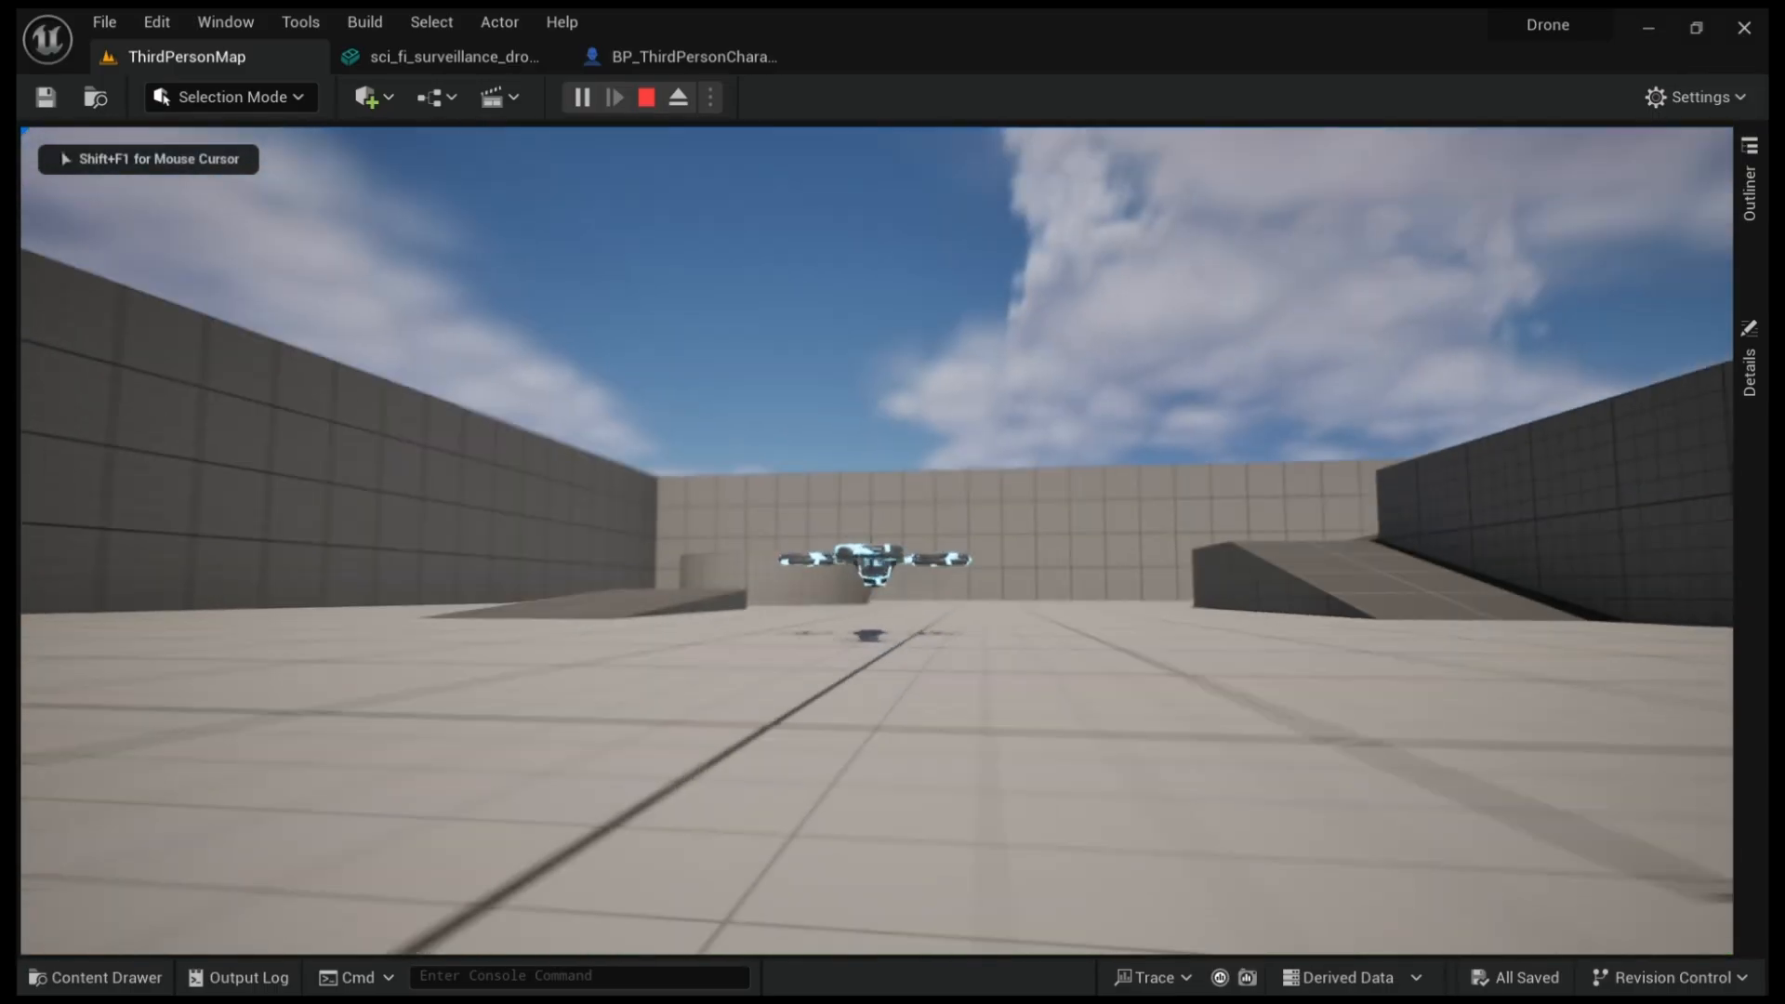